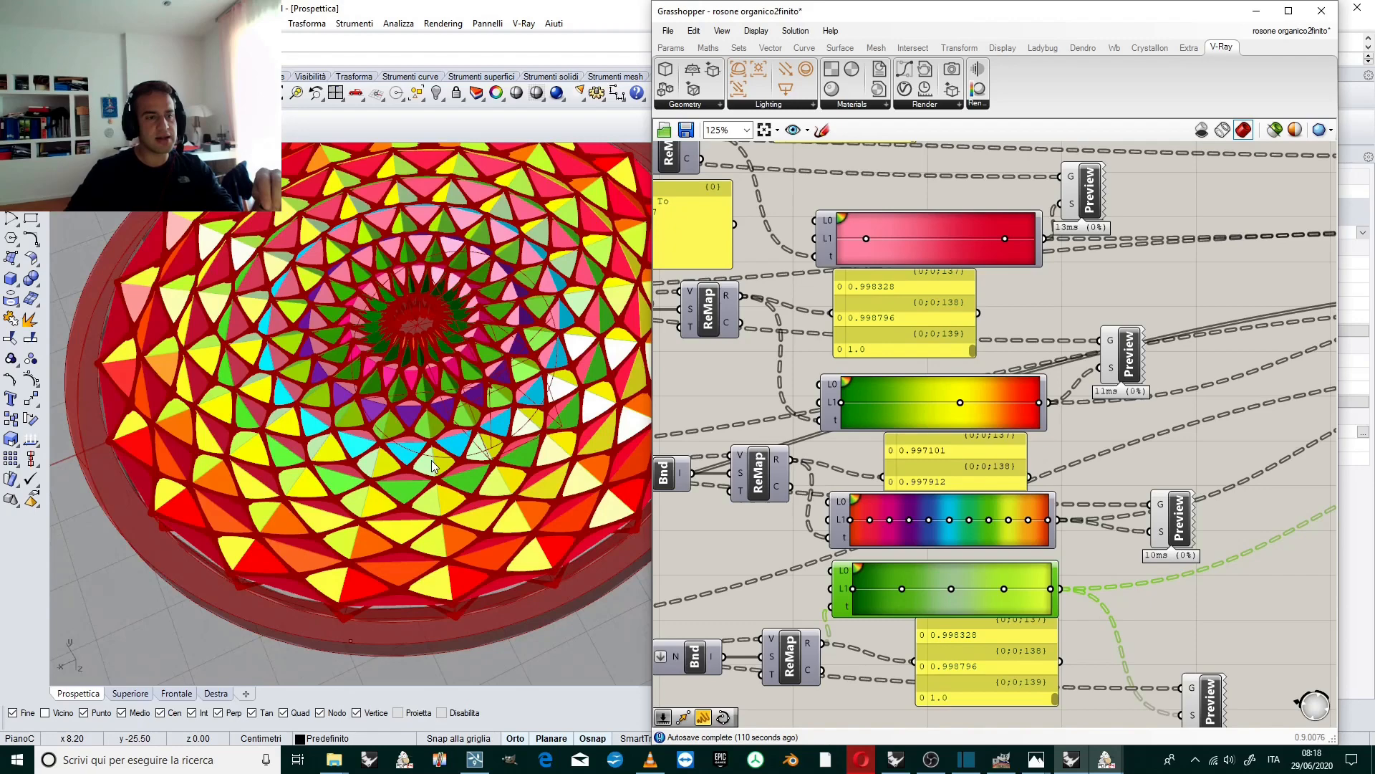
# Start the definition with a Circle component from the Curve components.
pyautogui.moveTo(430, 465); pyautogui.dragTo(517, 430)
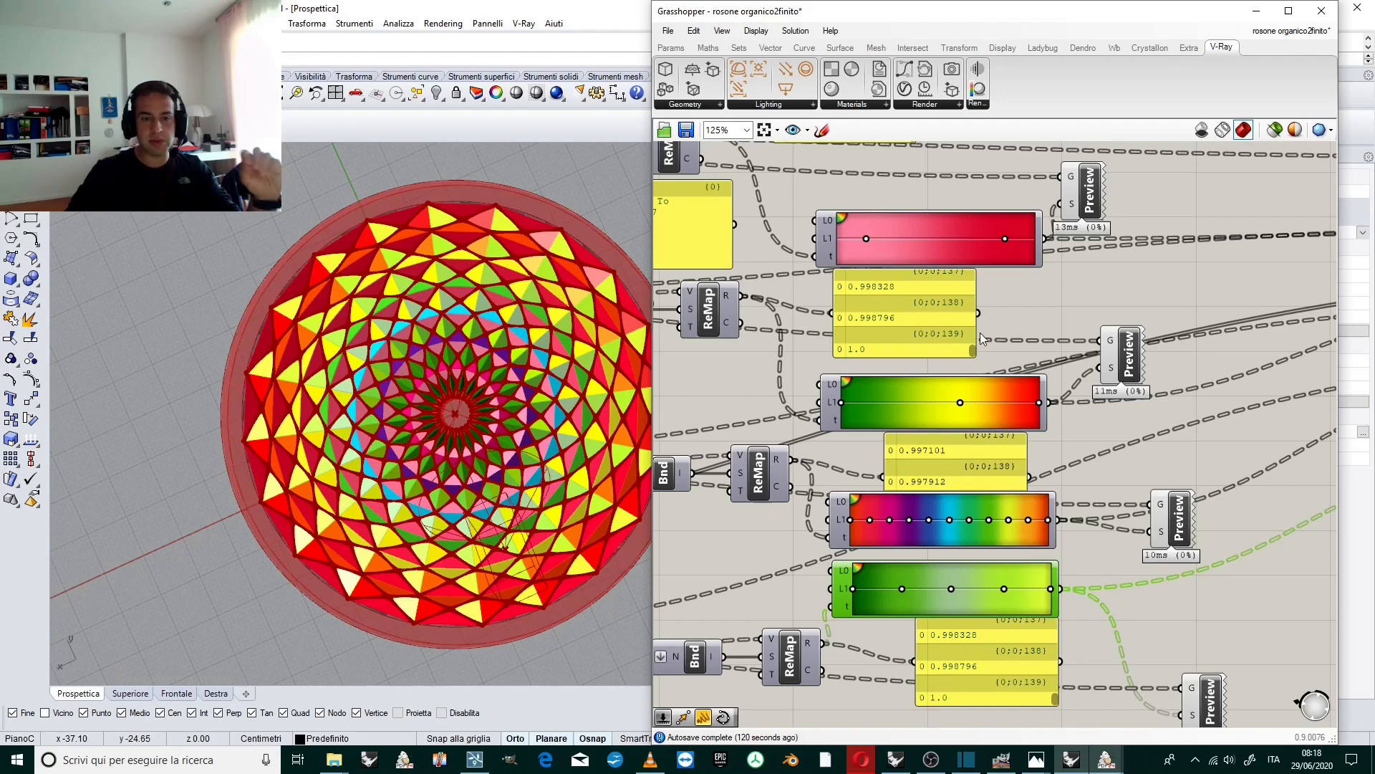
pyautogui.moveTo(964, 405)
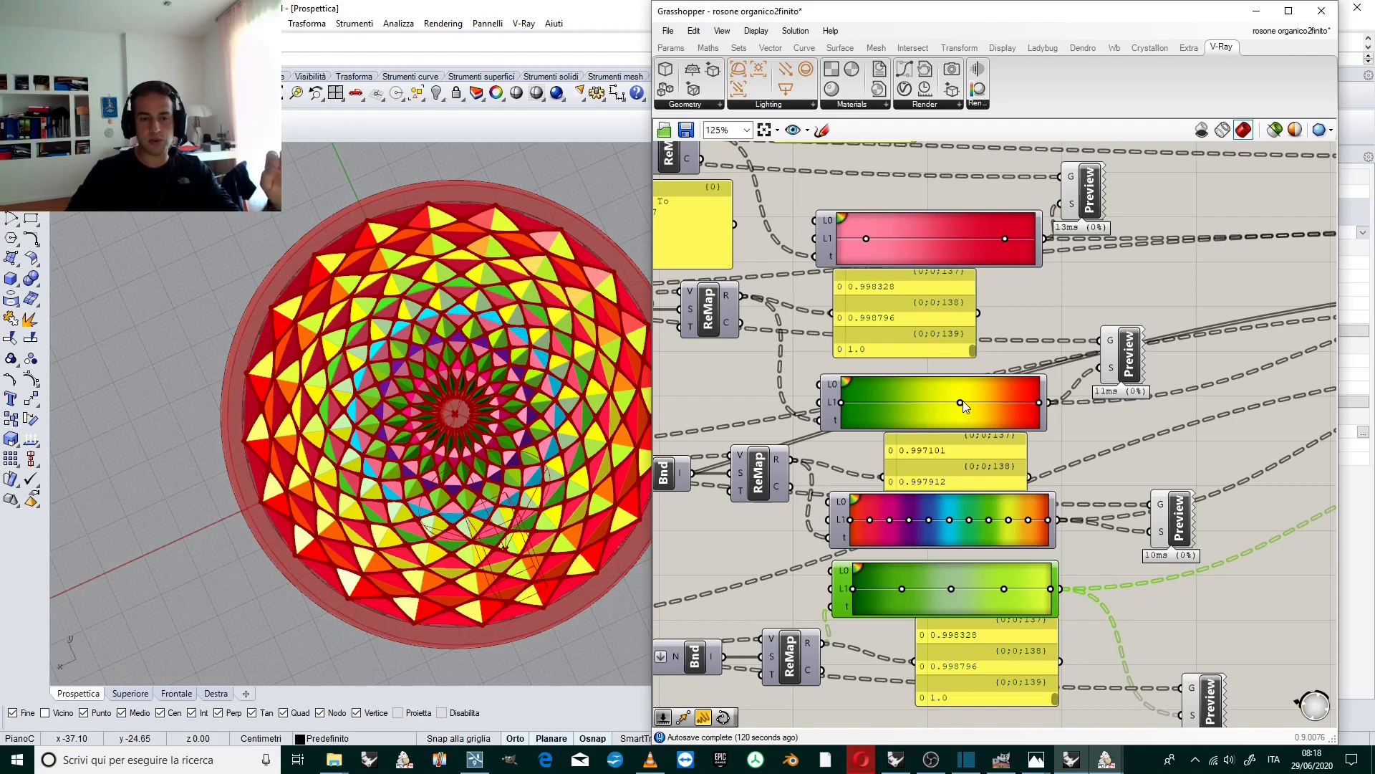
pyautogui.moveTo(1004, 402); pyautogui.dragTo(942, 402)
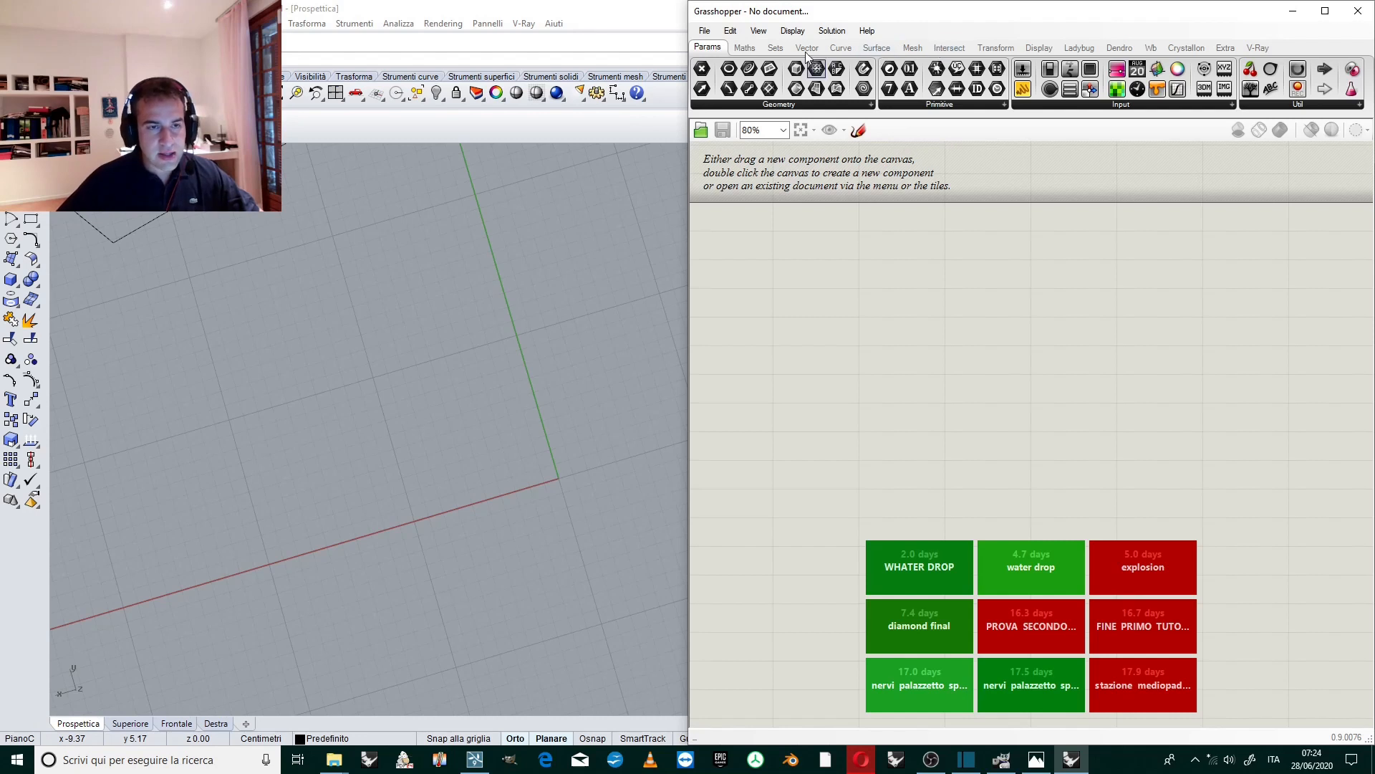
pyautogui.click(840, 47)
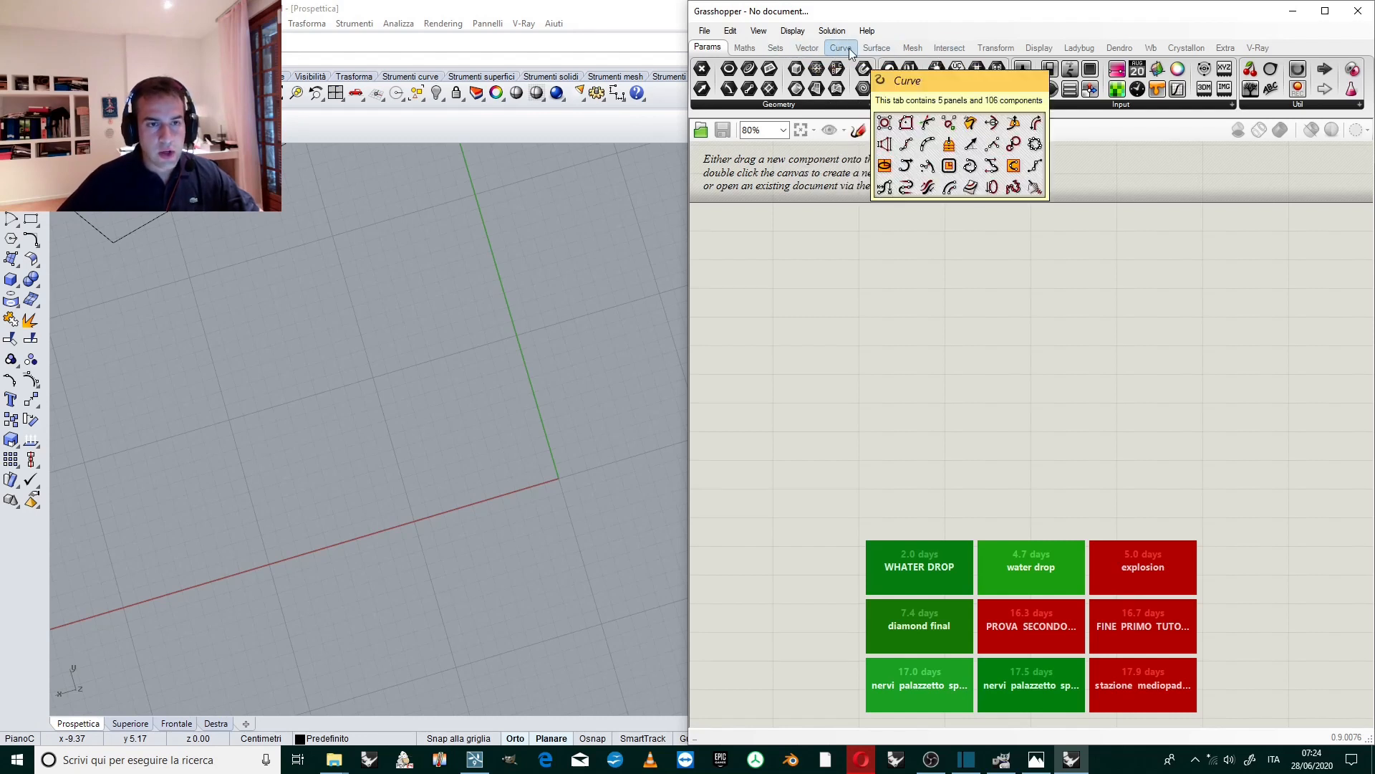
pyautogui.click(840, 47)
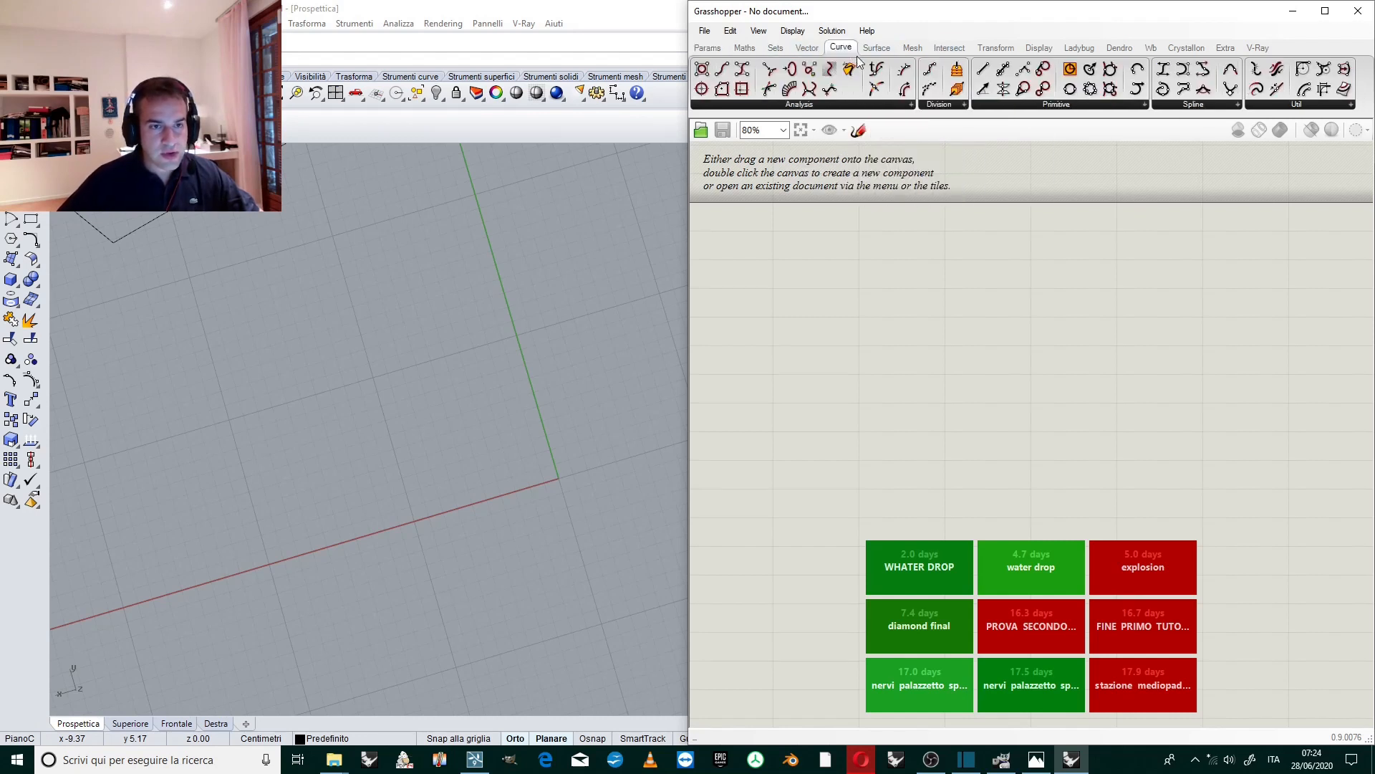
pyautogui.click(1056, 104)
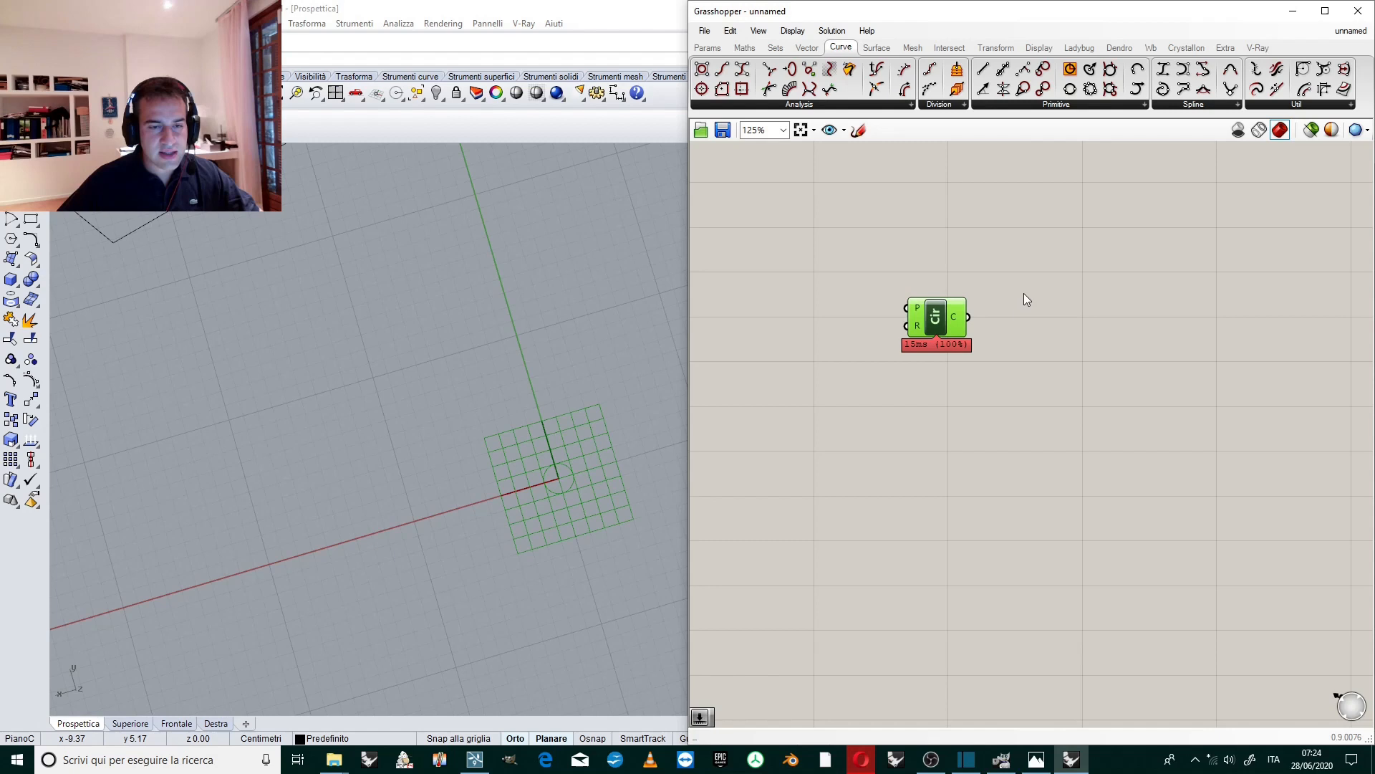
pyautogui.moveTo(935, 317); pyautogui.dragTo(1013, 336)
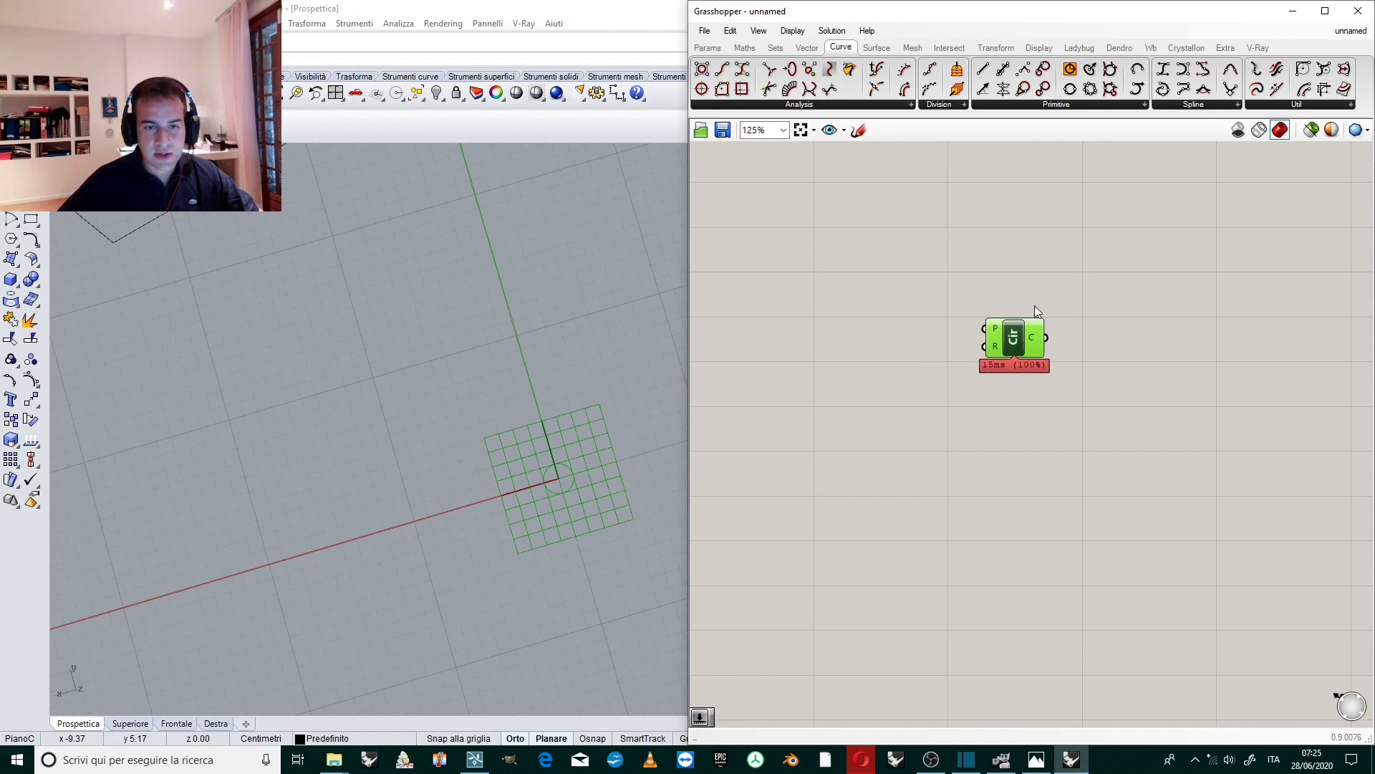
pyautogui.moveTo(854, 62)
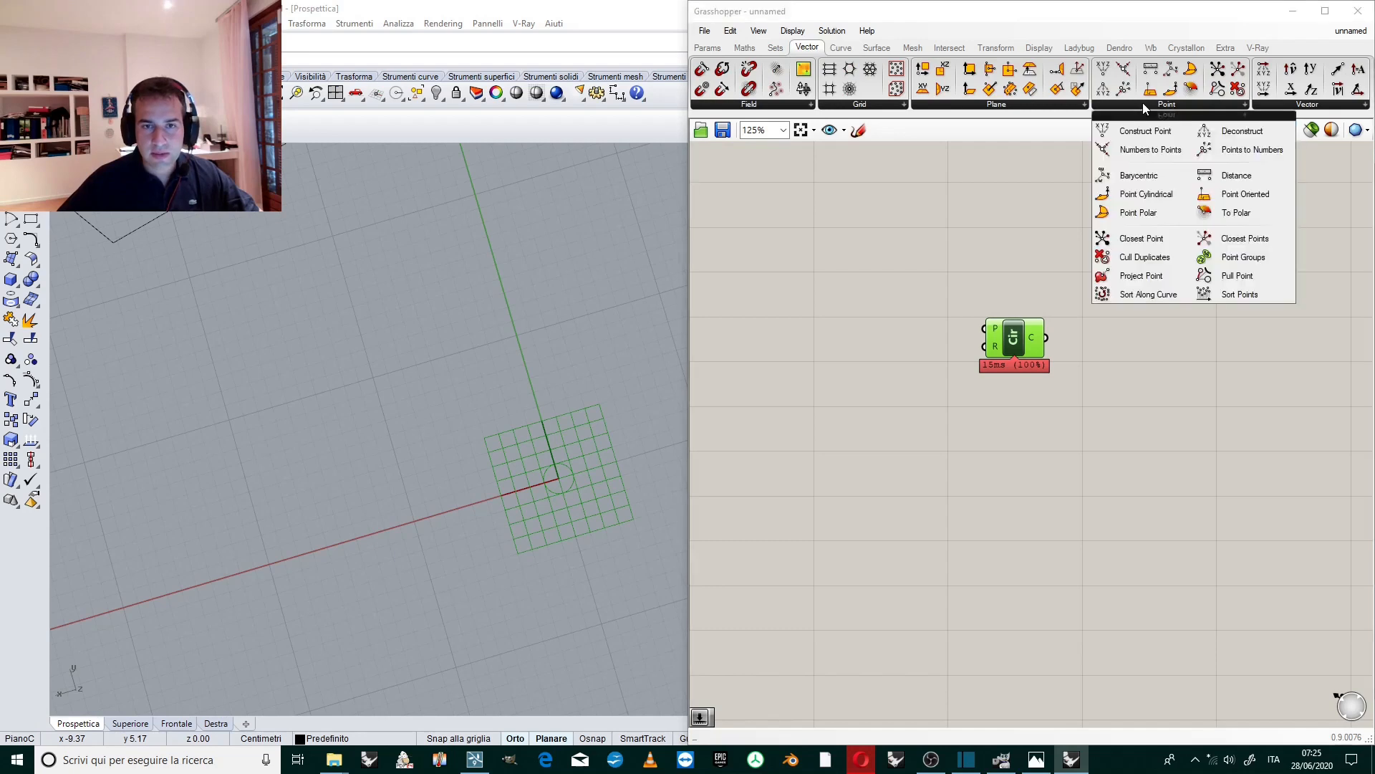
# Add a Construct Point as the circle's centre with an X coordinate of 0.
pyautogui.click(1144, 130)
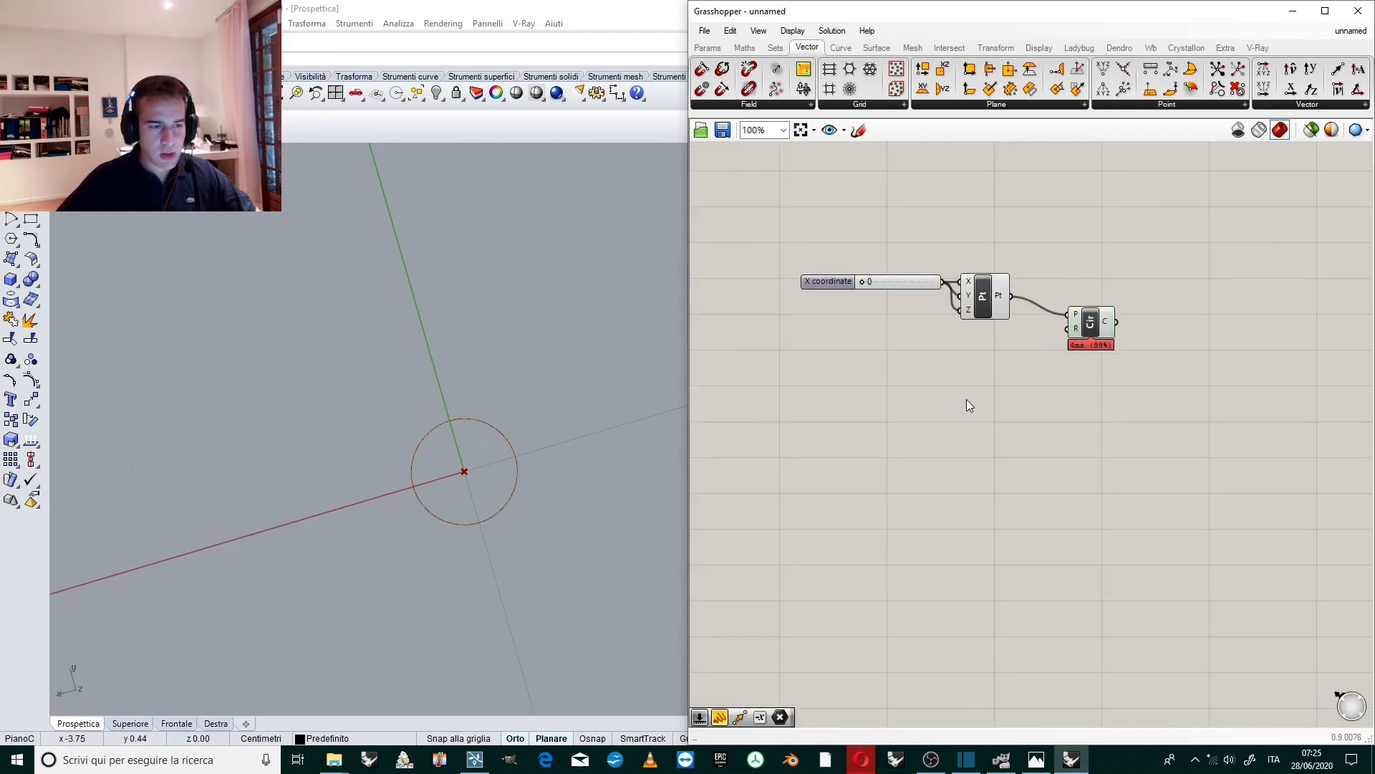
pyautogui.moveTo(890, 370)
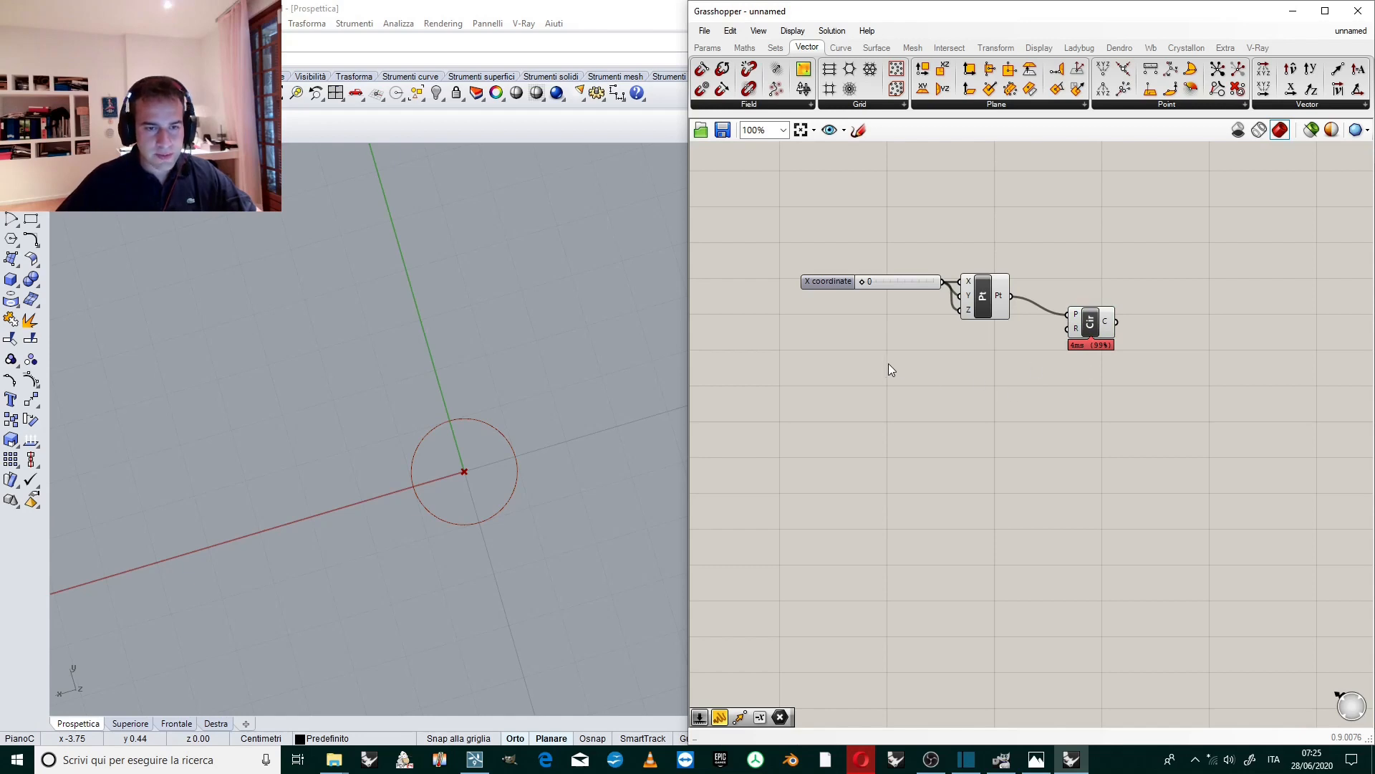
# Set radius sliders to 5 and 50 for two circles sharing the constructed centre.
pyautogui.scroll(3)
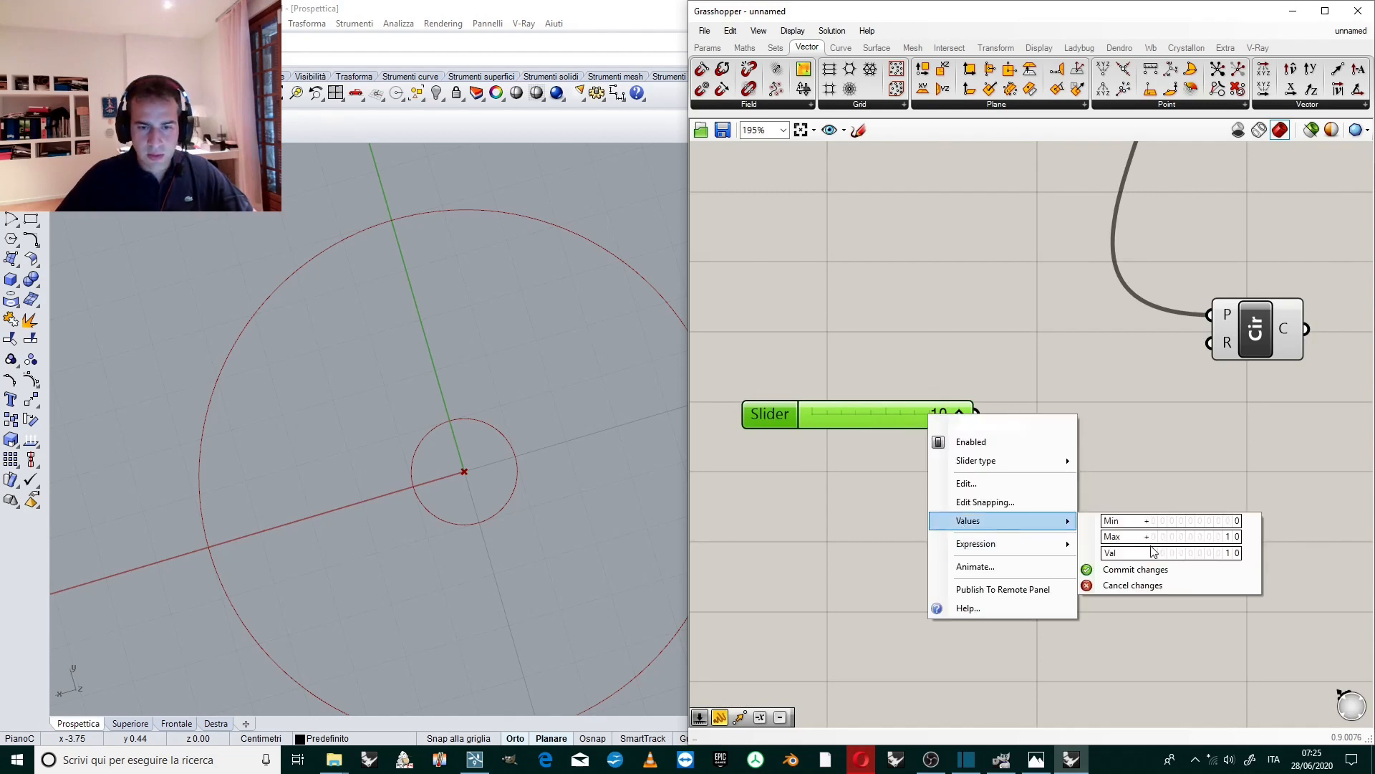
pyautogui.write('5')
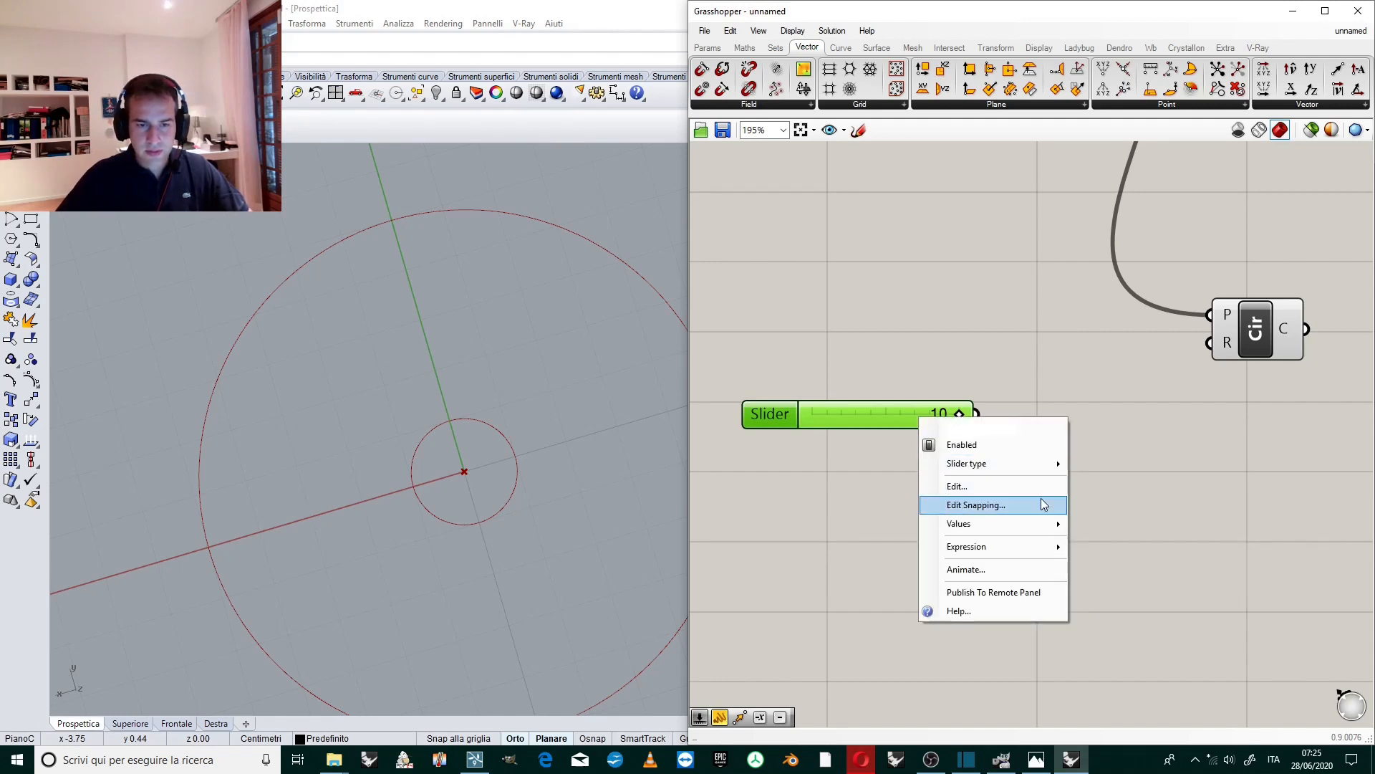
pyautogui.moveTo(959, 522)
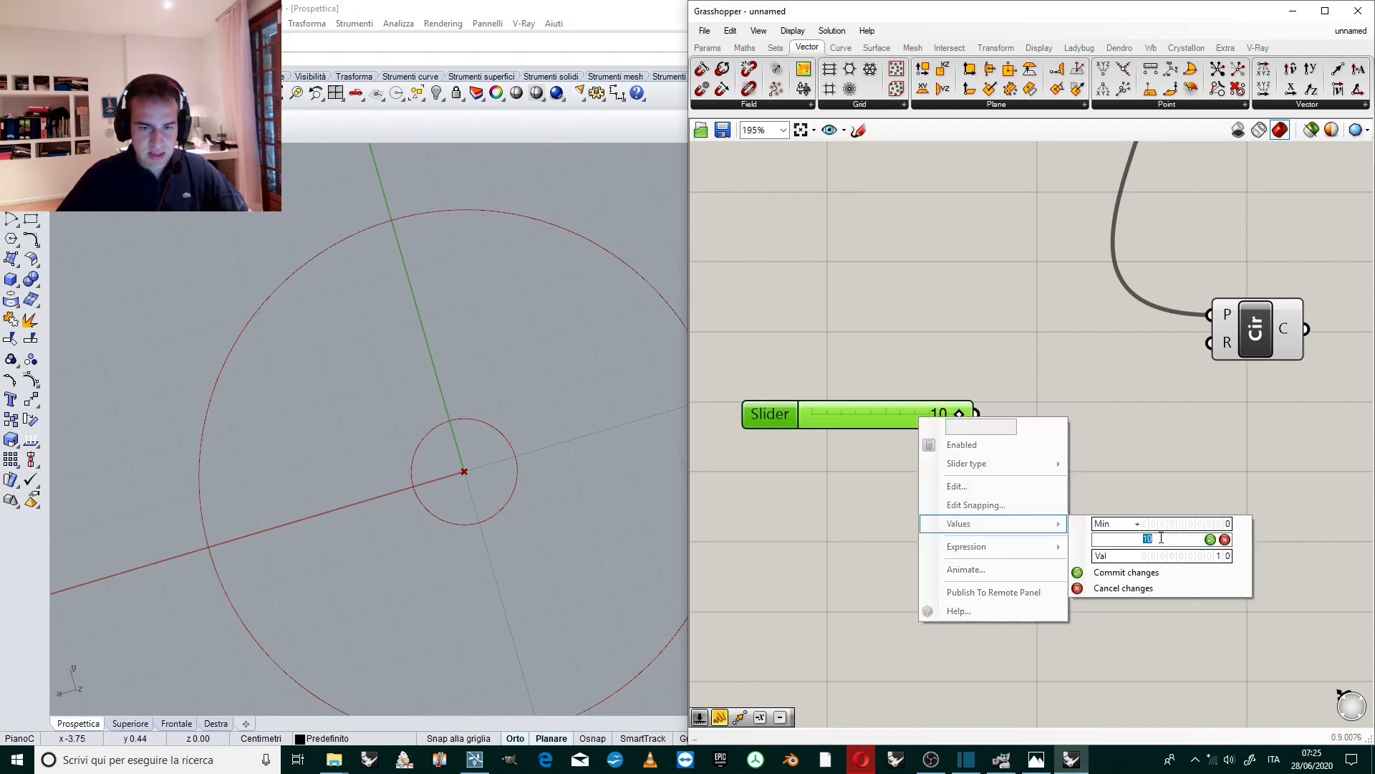
pyautogui.write('50')
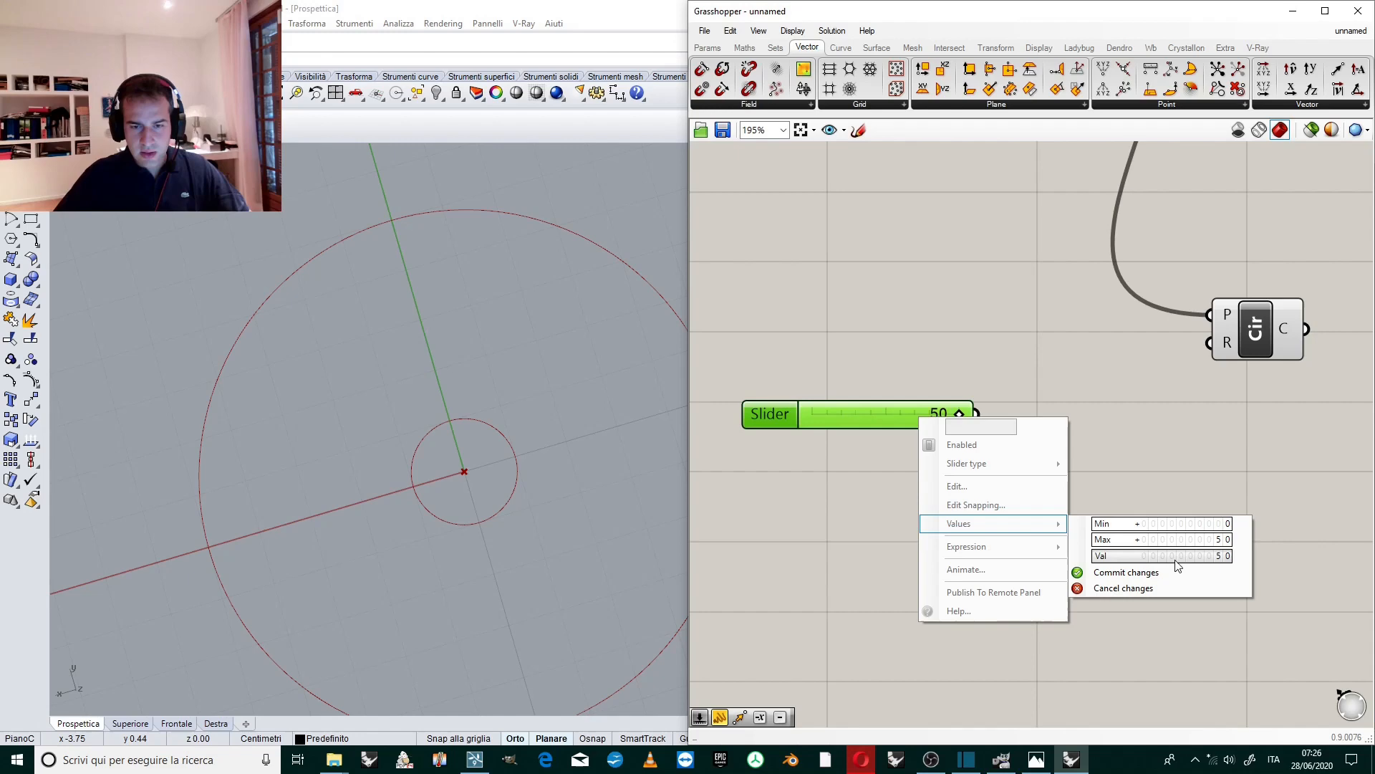
pyautogui.click(1126, 572)
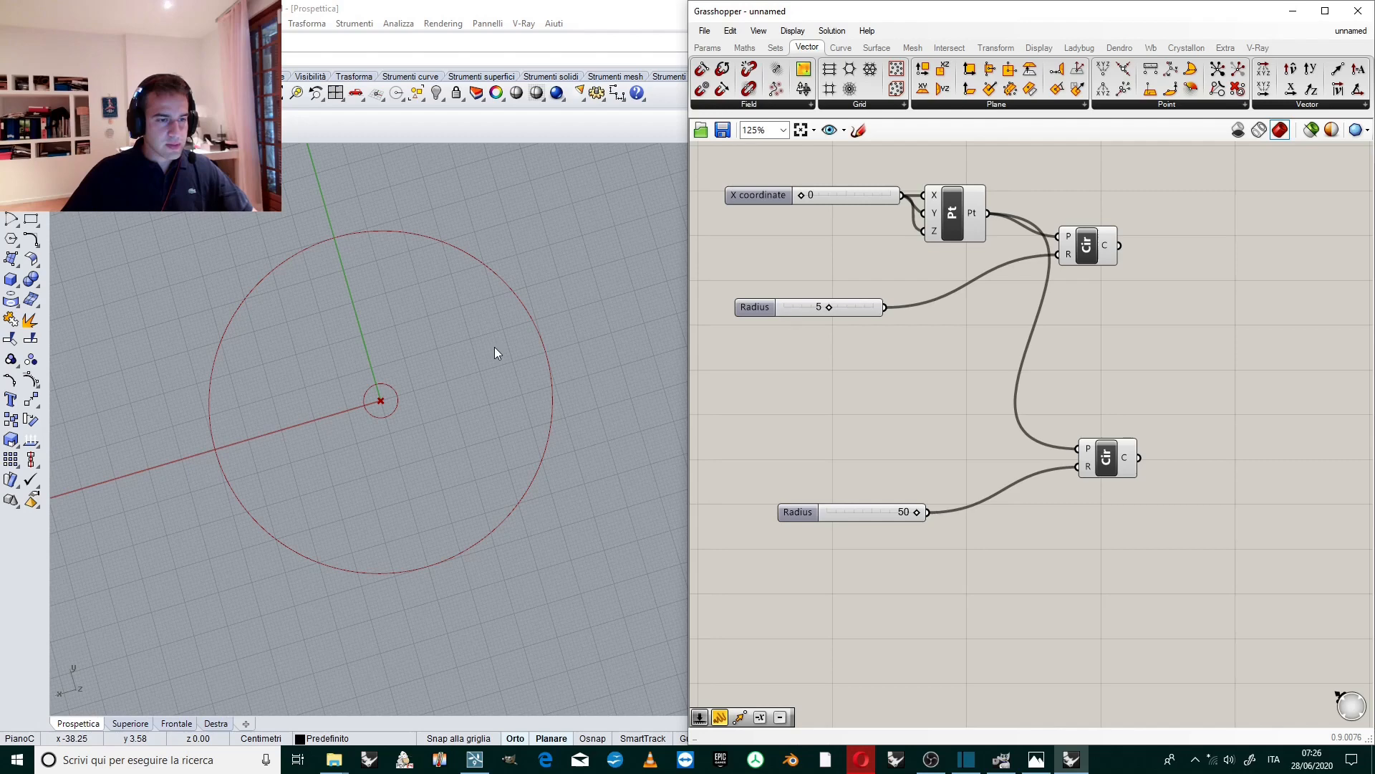
pyautogui.moveTo(561, 295)
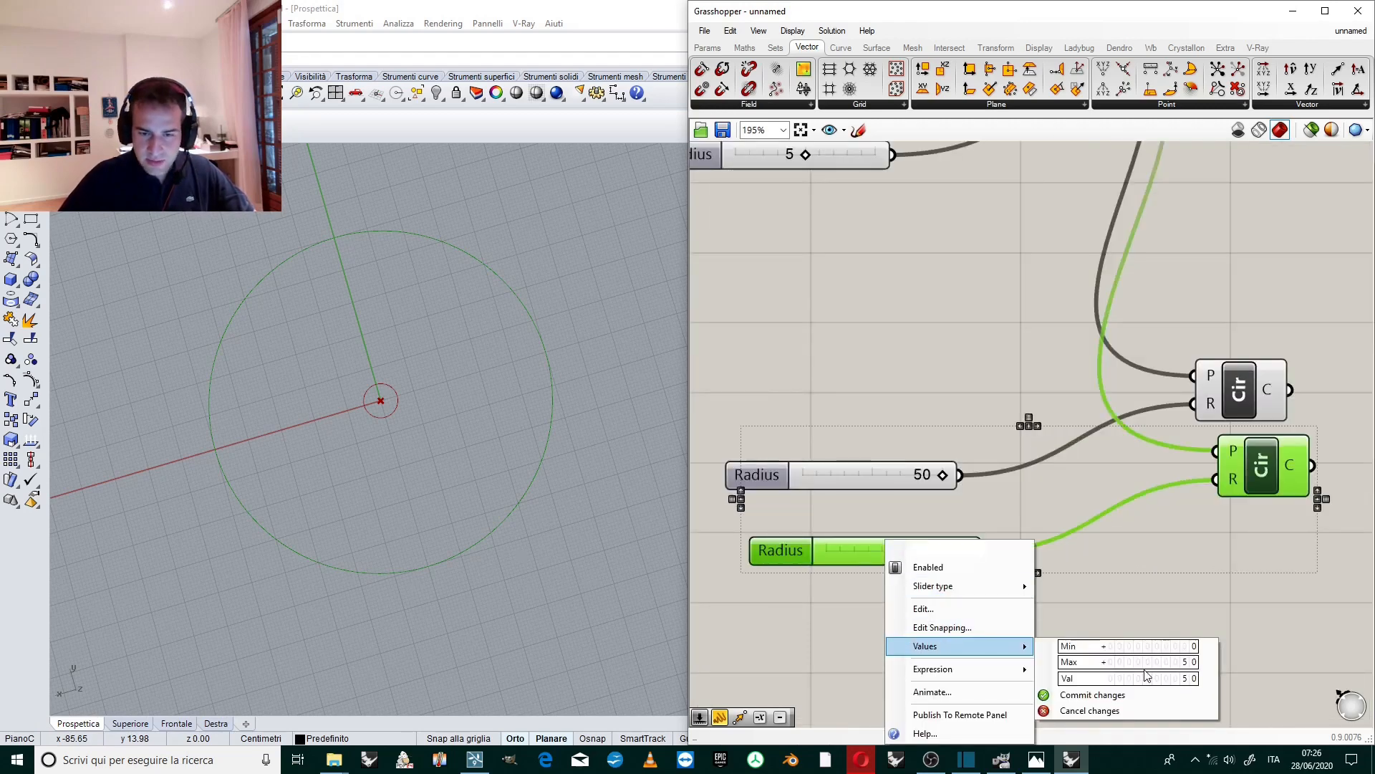
# Add a third circle of radius 55 around the same centre point.
pyautogui.write('55')
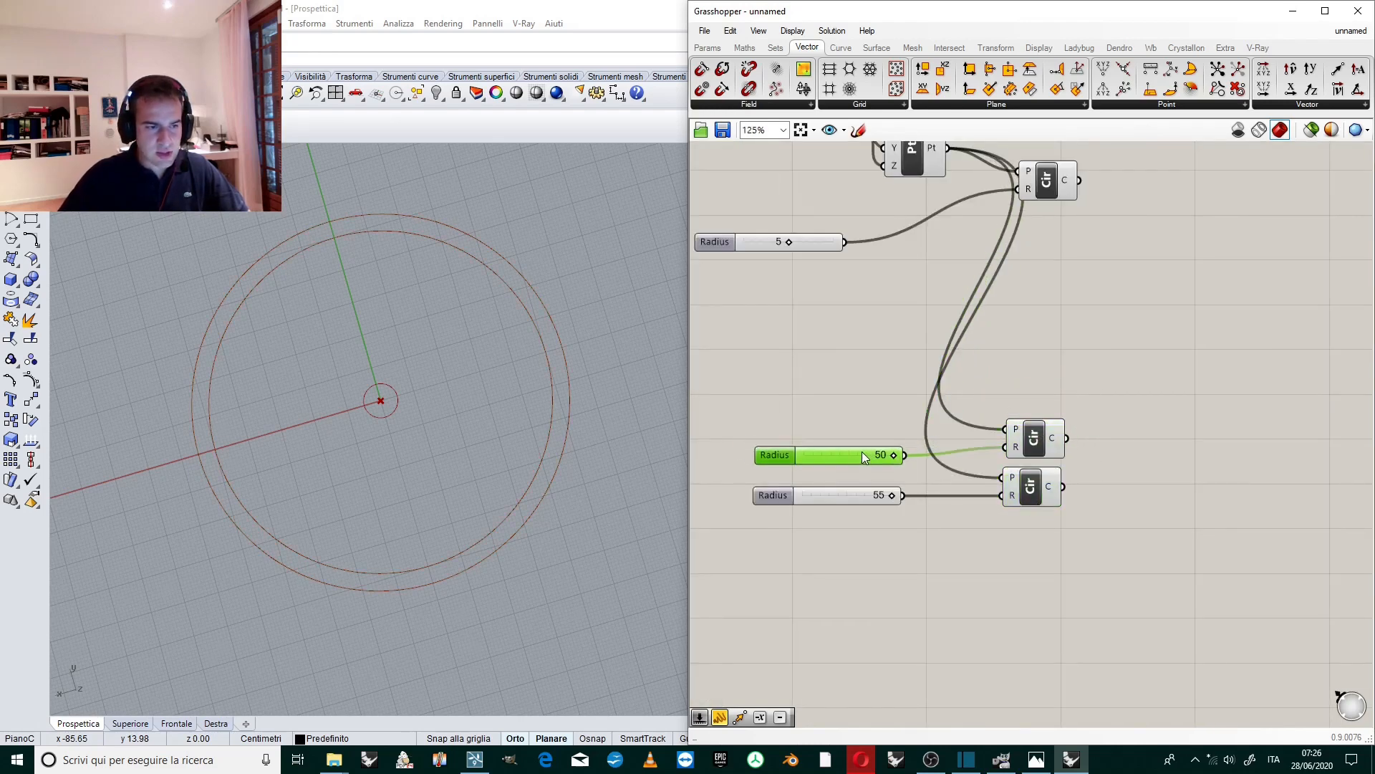
pyautogui.scroll(-3)
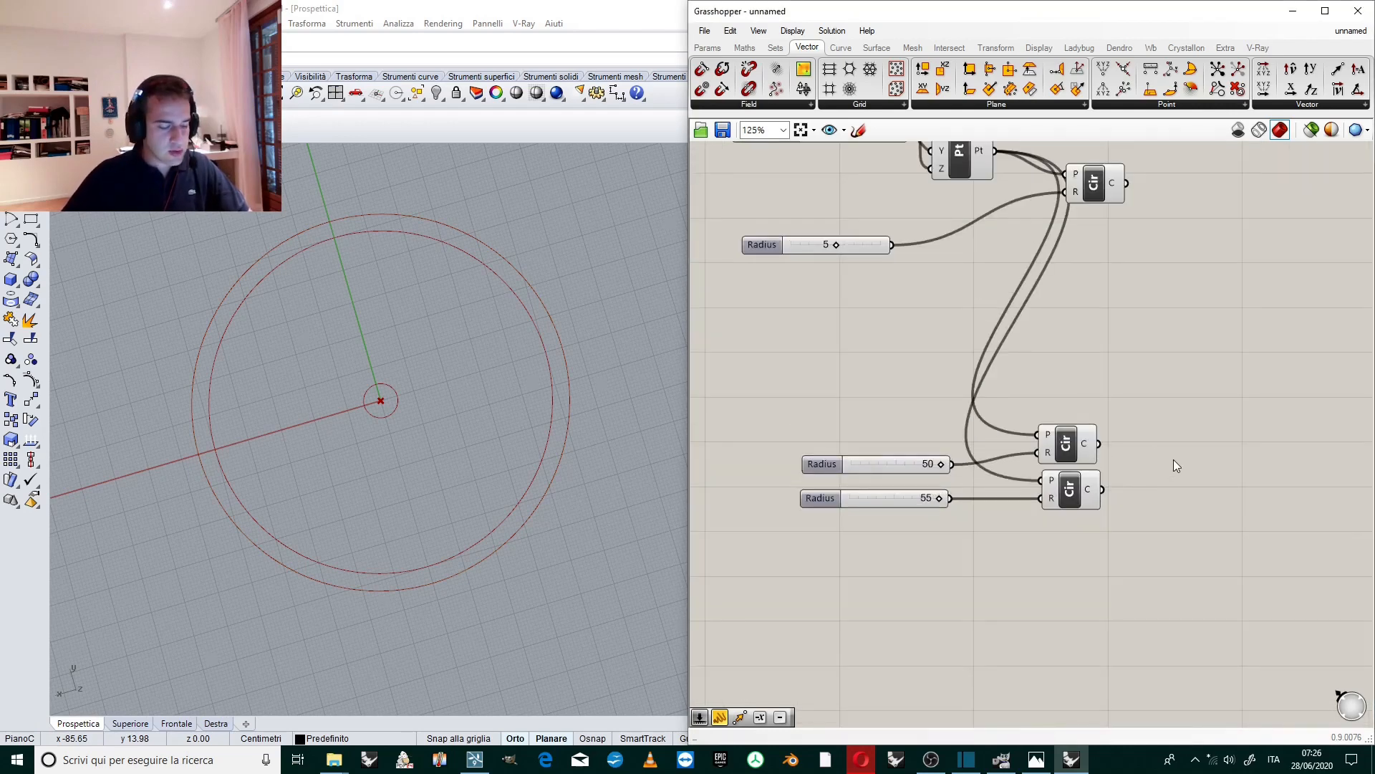
pyautogui.click(874, 47)
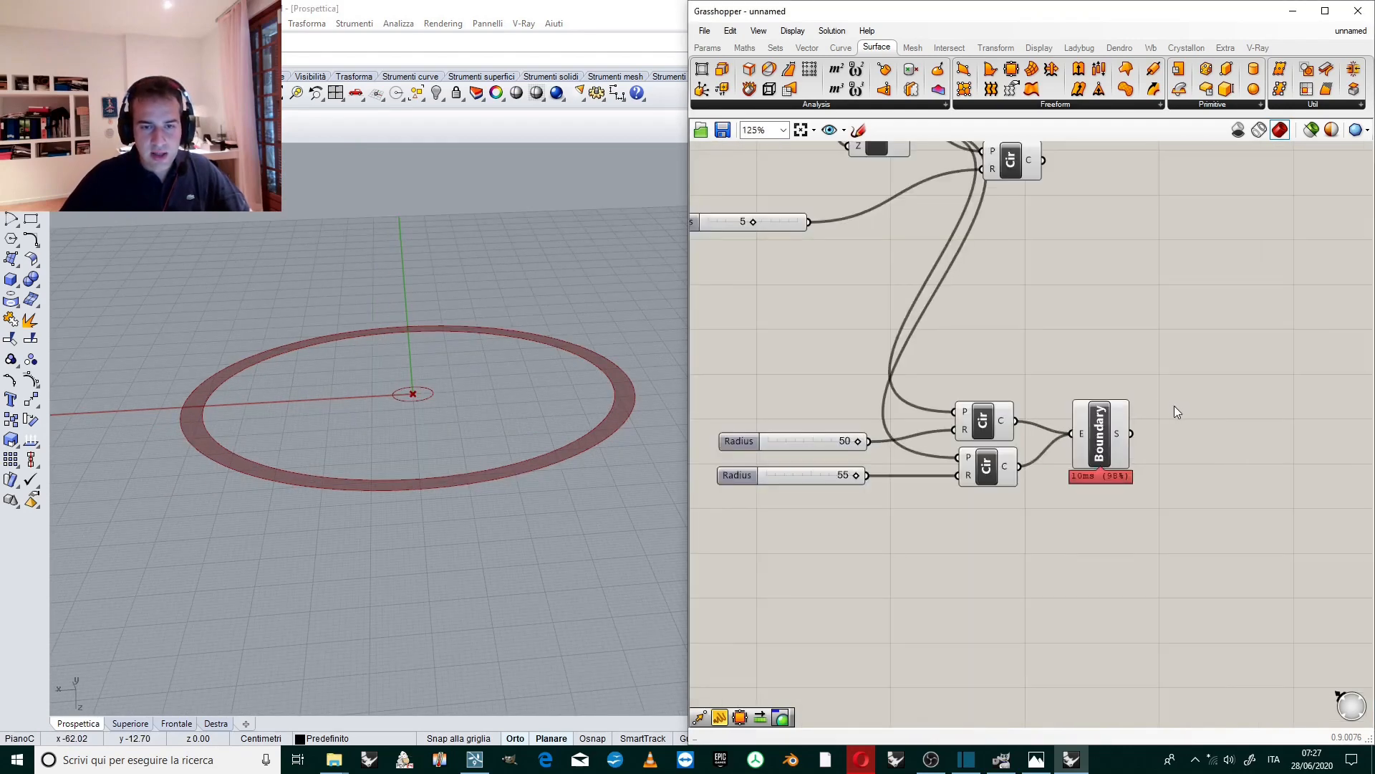
# Extrude the 50–55 boundary ring upward along Unit Z by factor 5.
pyautogui.write('extr')
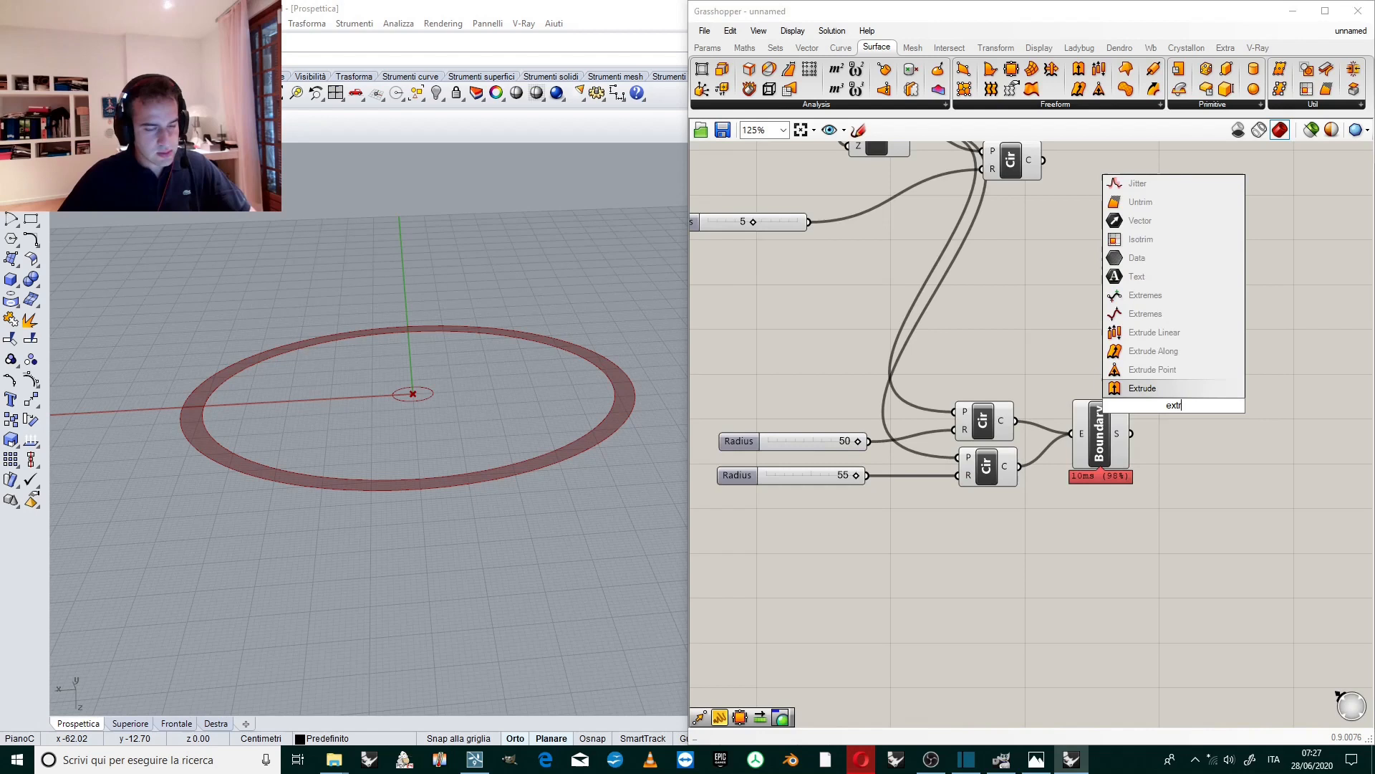
pyautogui.click(1142, 388)
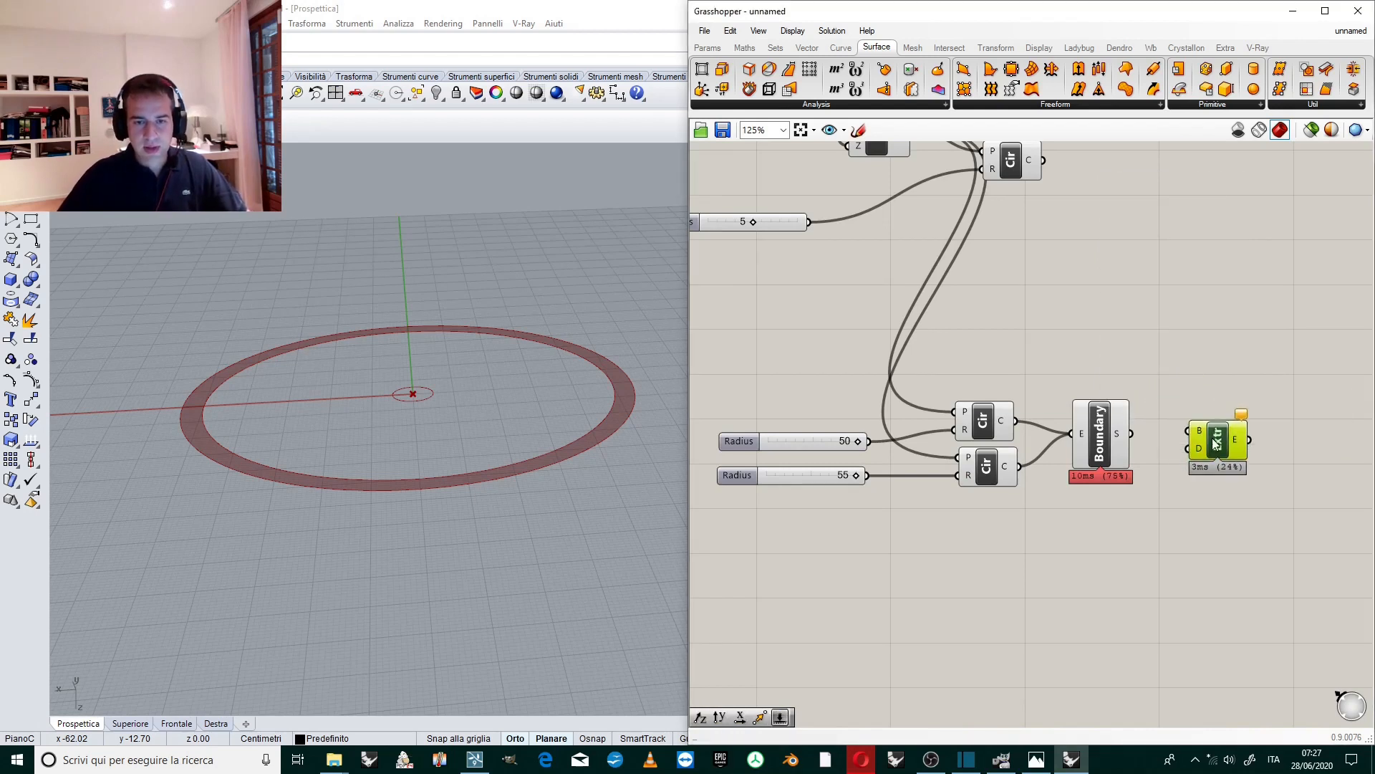
pyautogui.moveTo(1218, 442); pyautogui.dragTo(1235, 450)
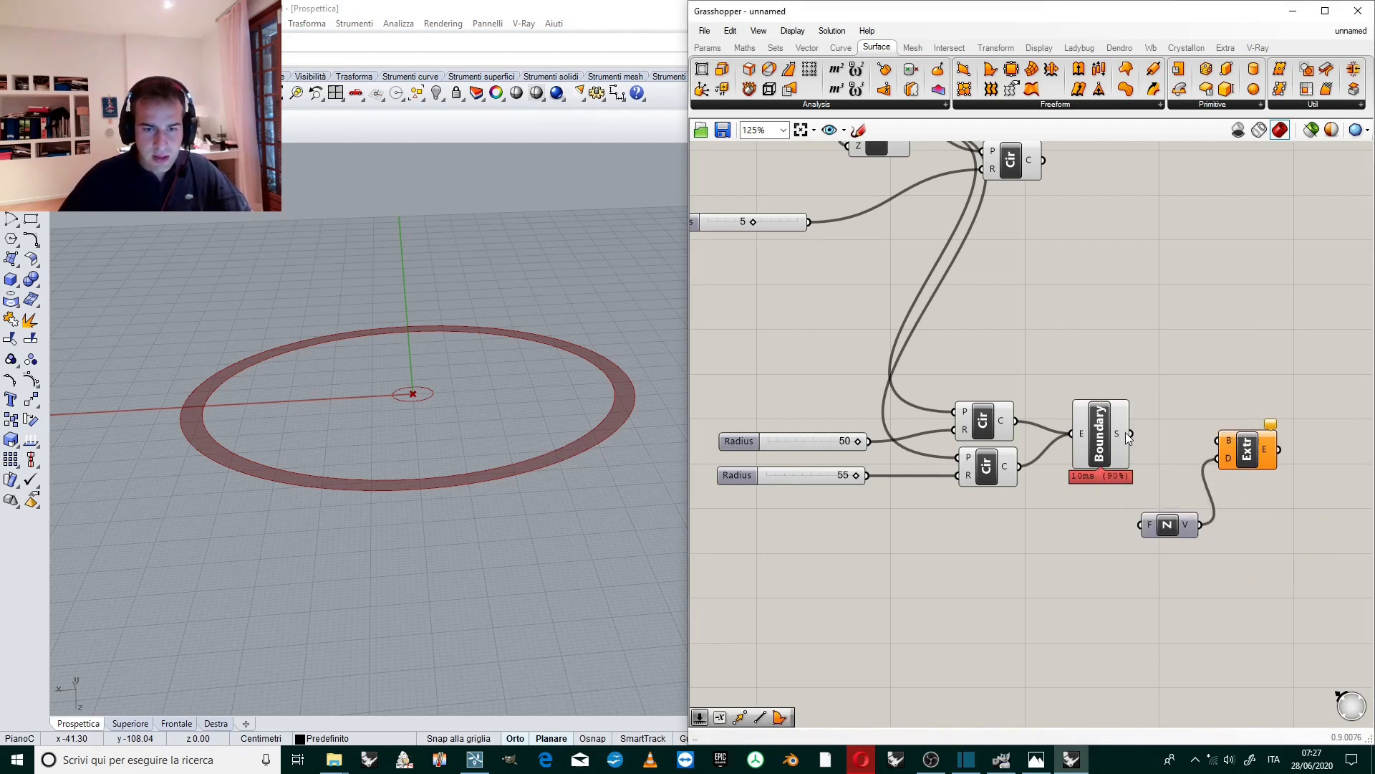
pyautogui.click(1202, 443)
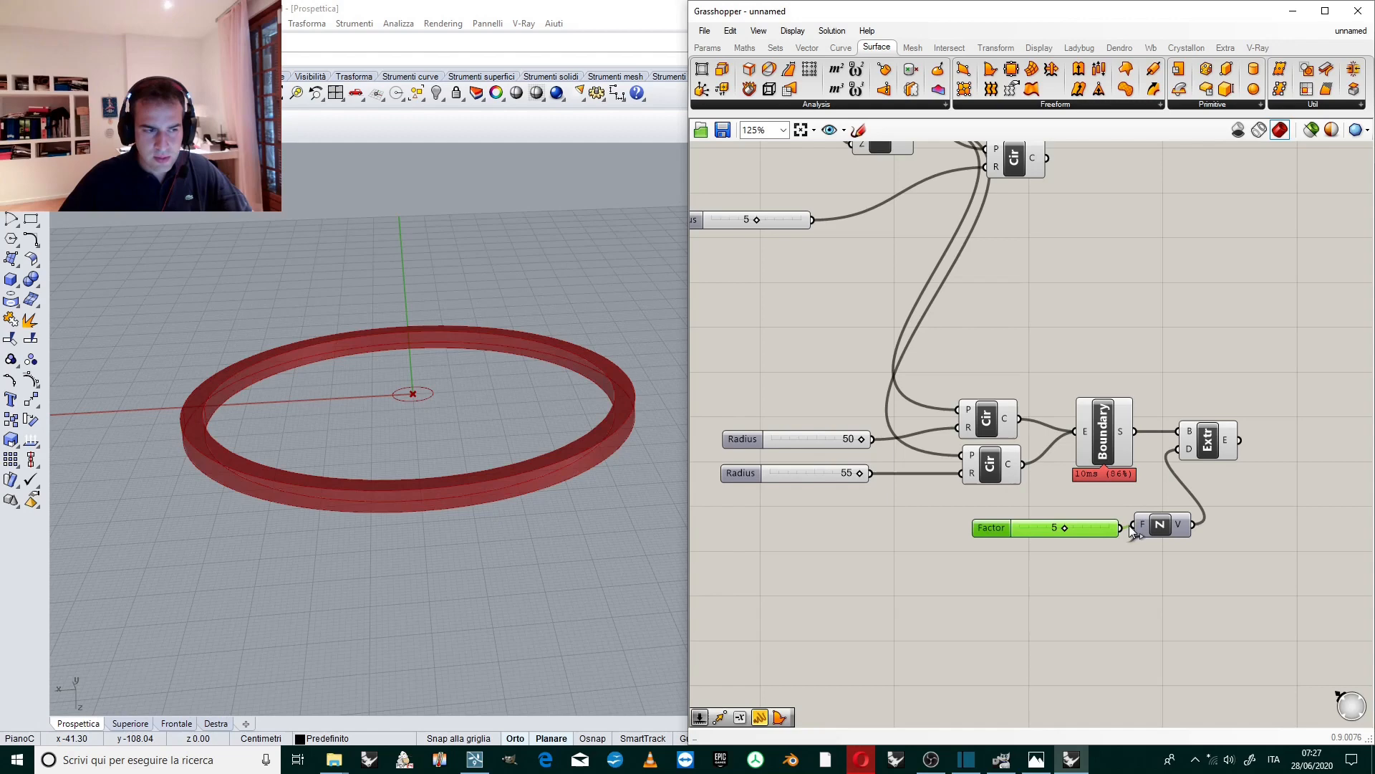
pyautogui.moveTo(413, 393); pyautogui.dragTo(489, 463)
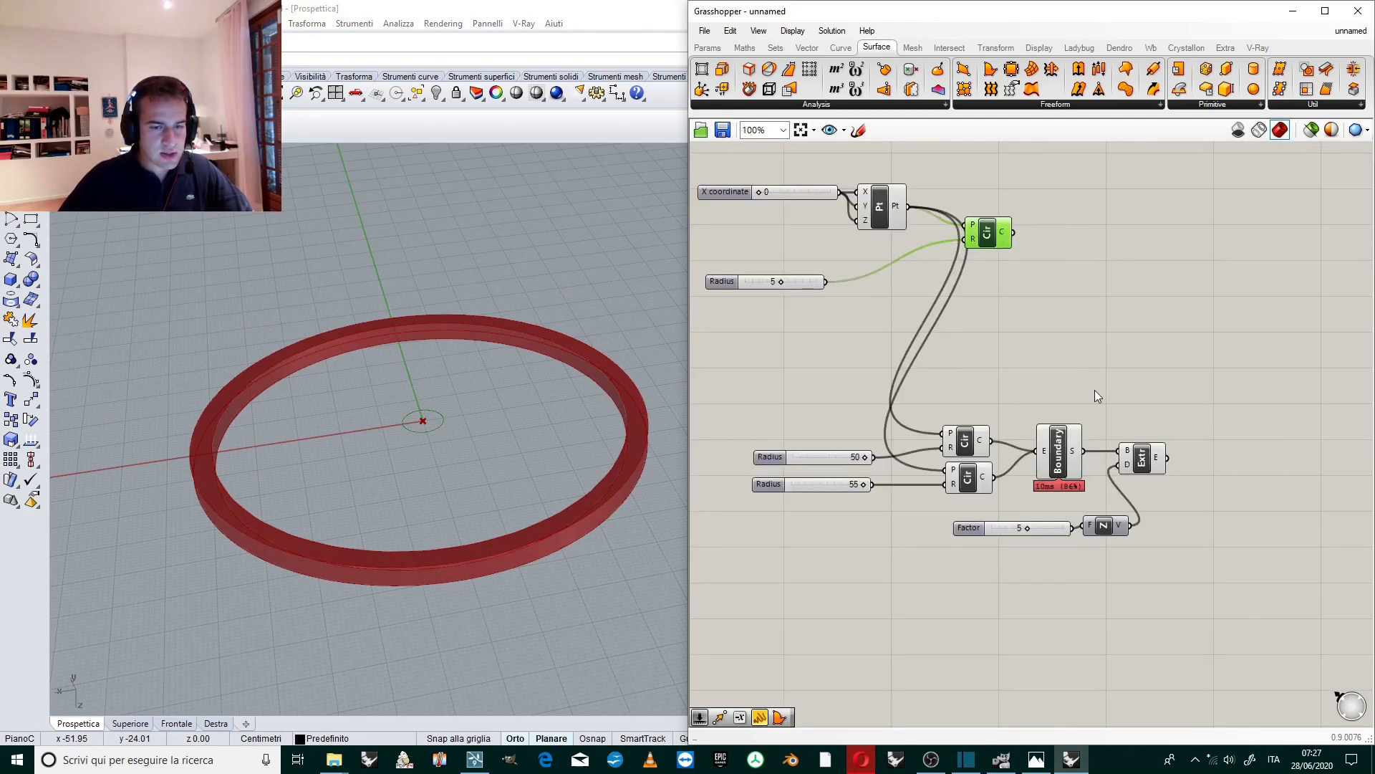
# Duplicate the extrusion near the small circle and tidy the height slider and vector.
pyautogui.scroll(-3)
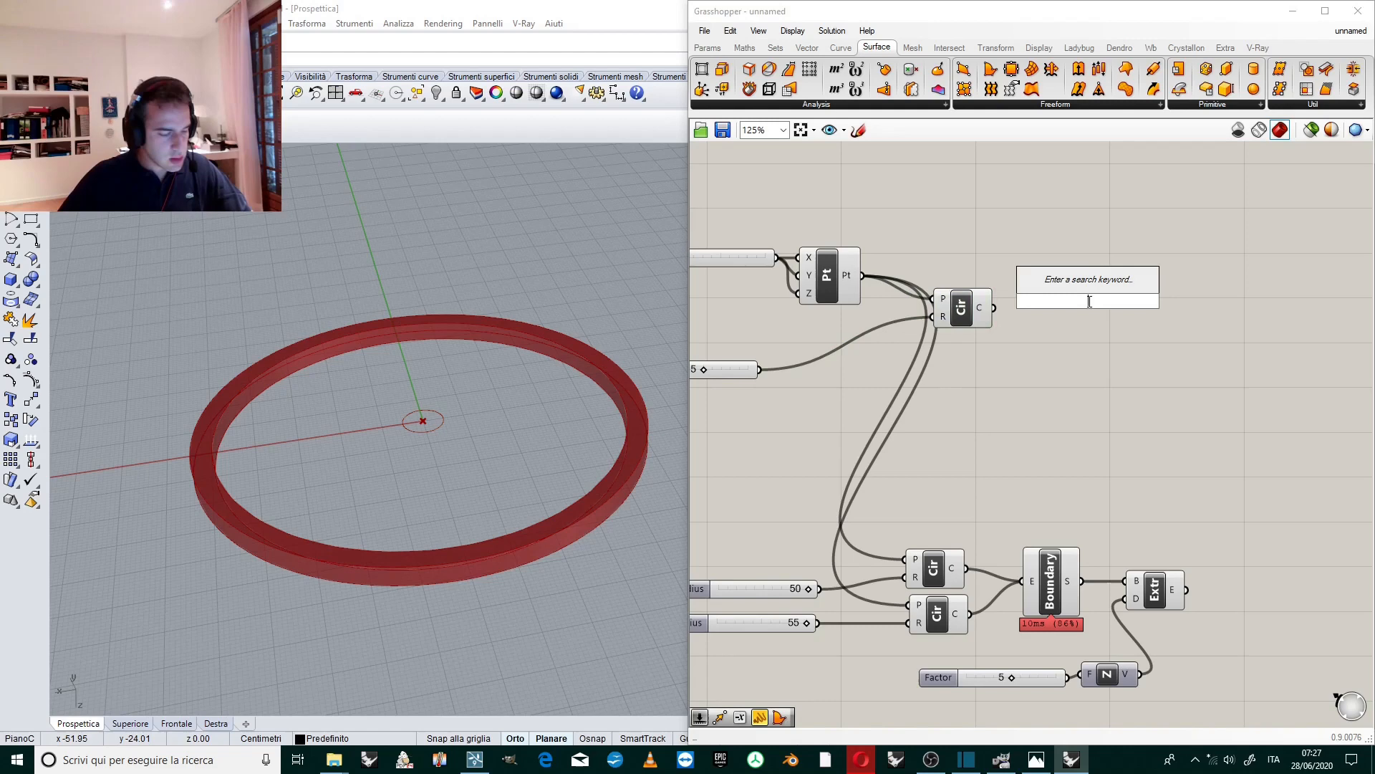
pyautogui.click(1153, 588)
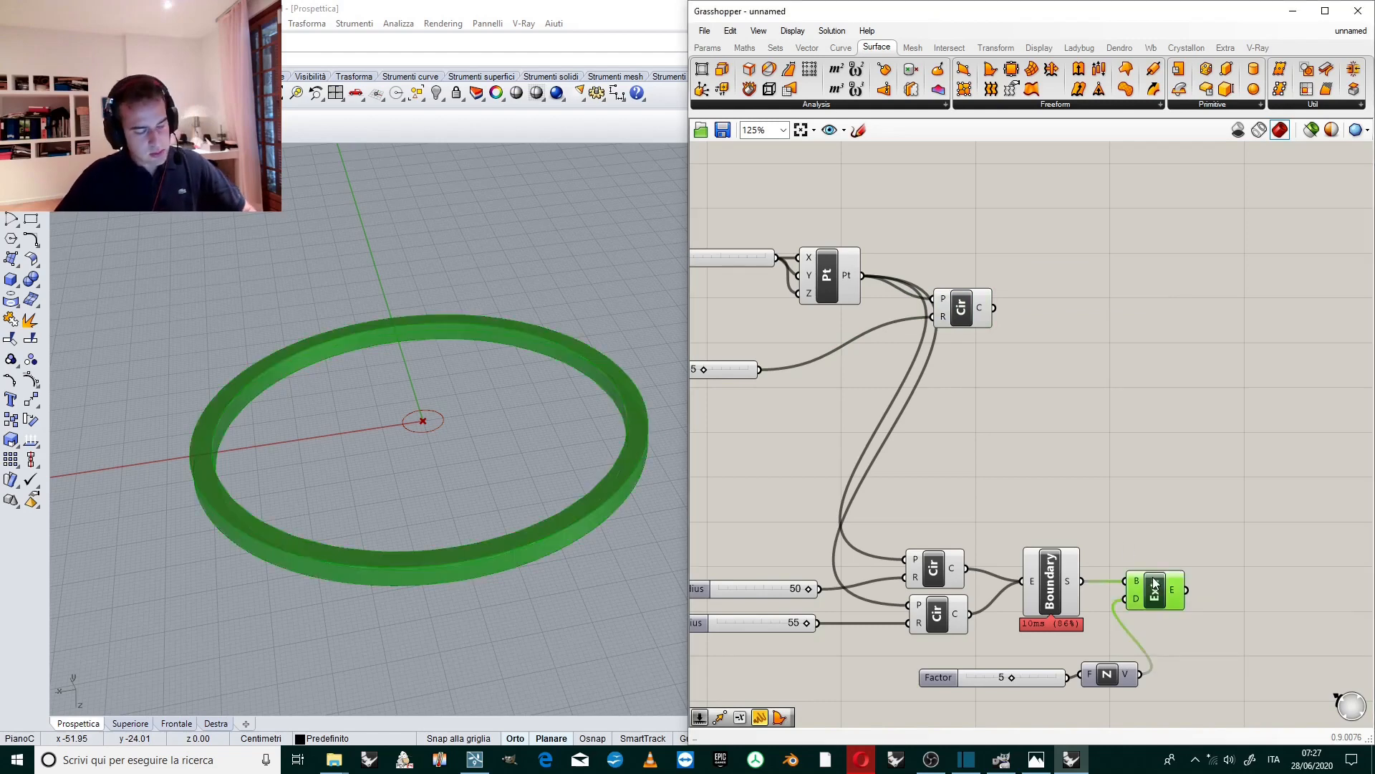
pyautogui.moveTo(1154, 587); pyautogui.dragTo(1100, 302)
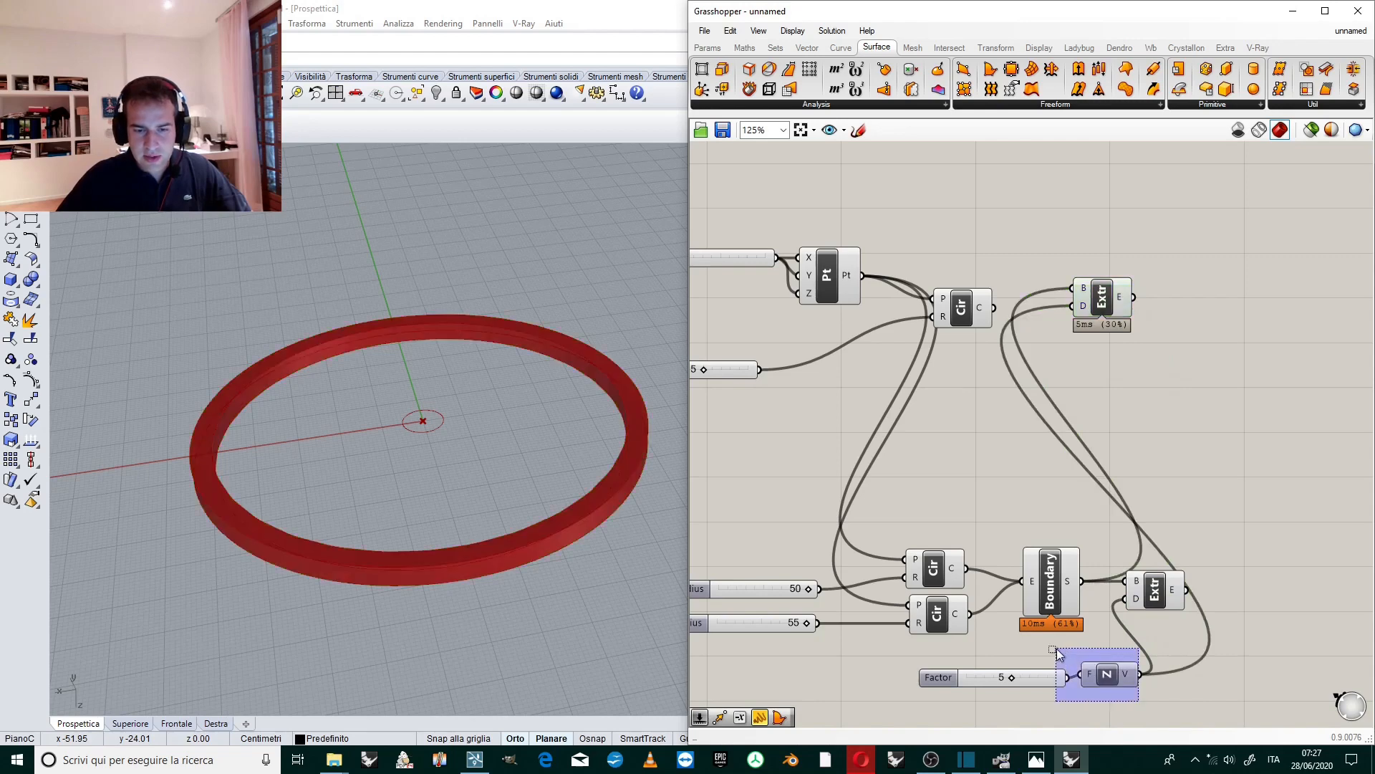
pyautogui.moveTo(1095, 673); pyautogui.dragTo(899, 442)
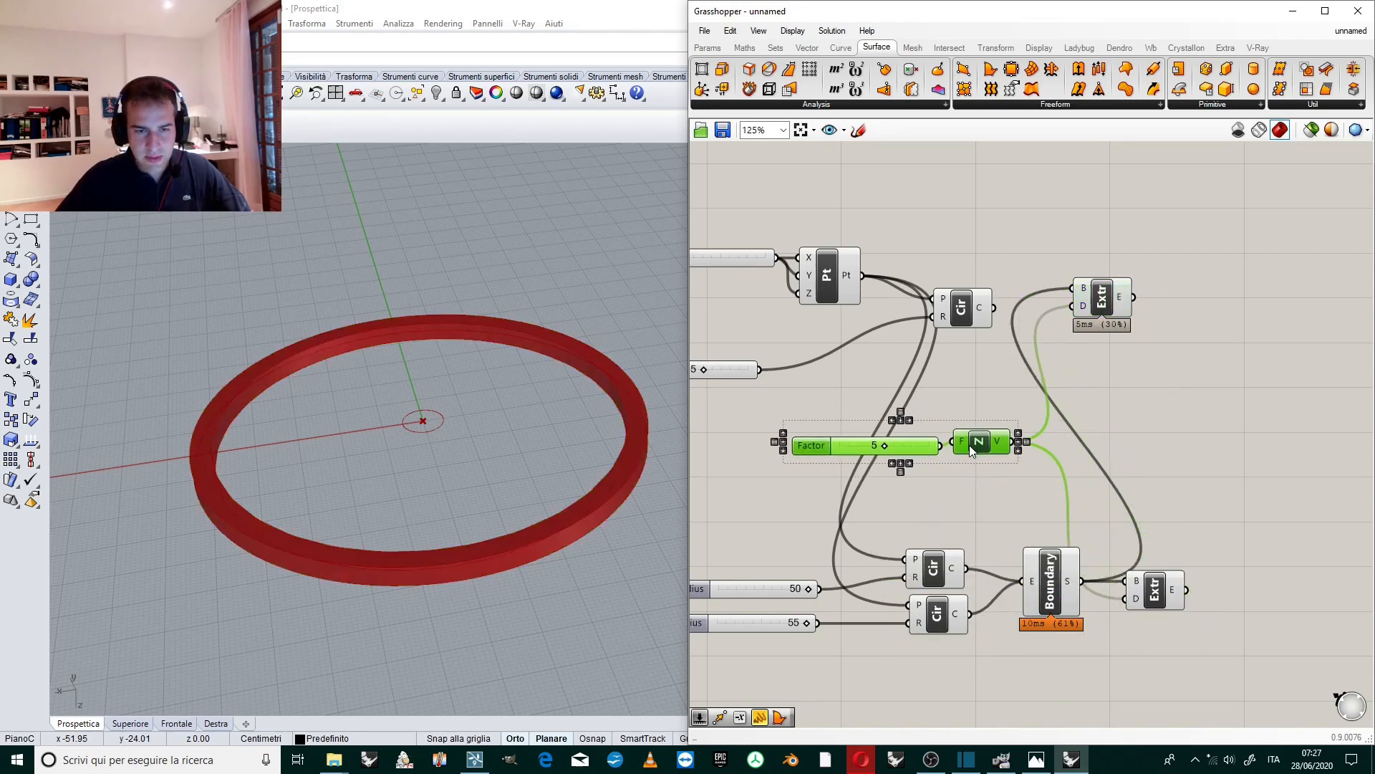
pyautogui.scroll(-3)
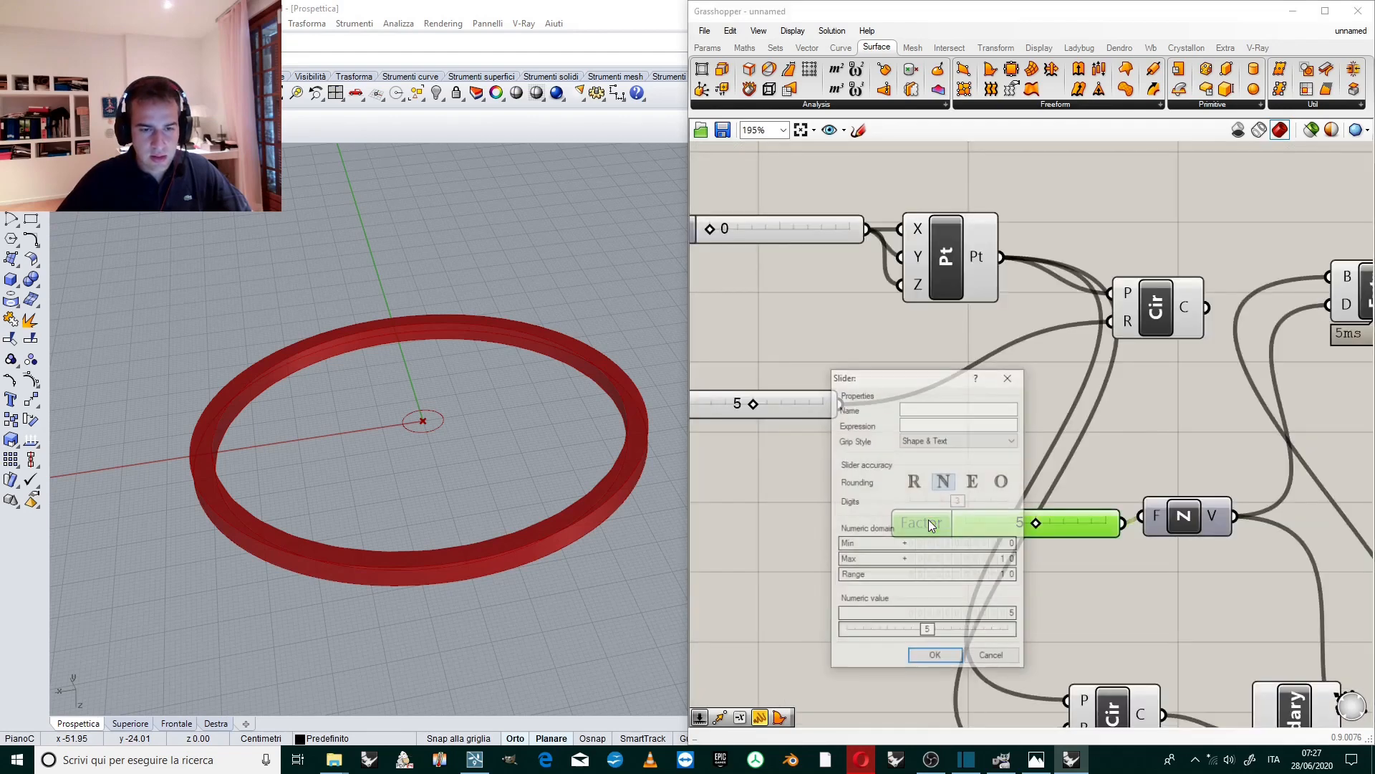
# Name the depth slider 'thickness of the rose window'.
pyautogui.write('t')
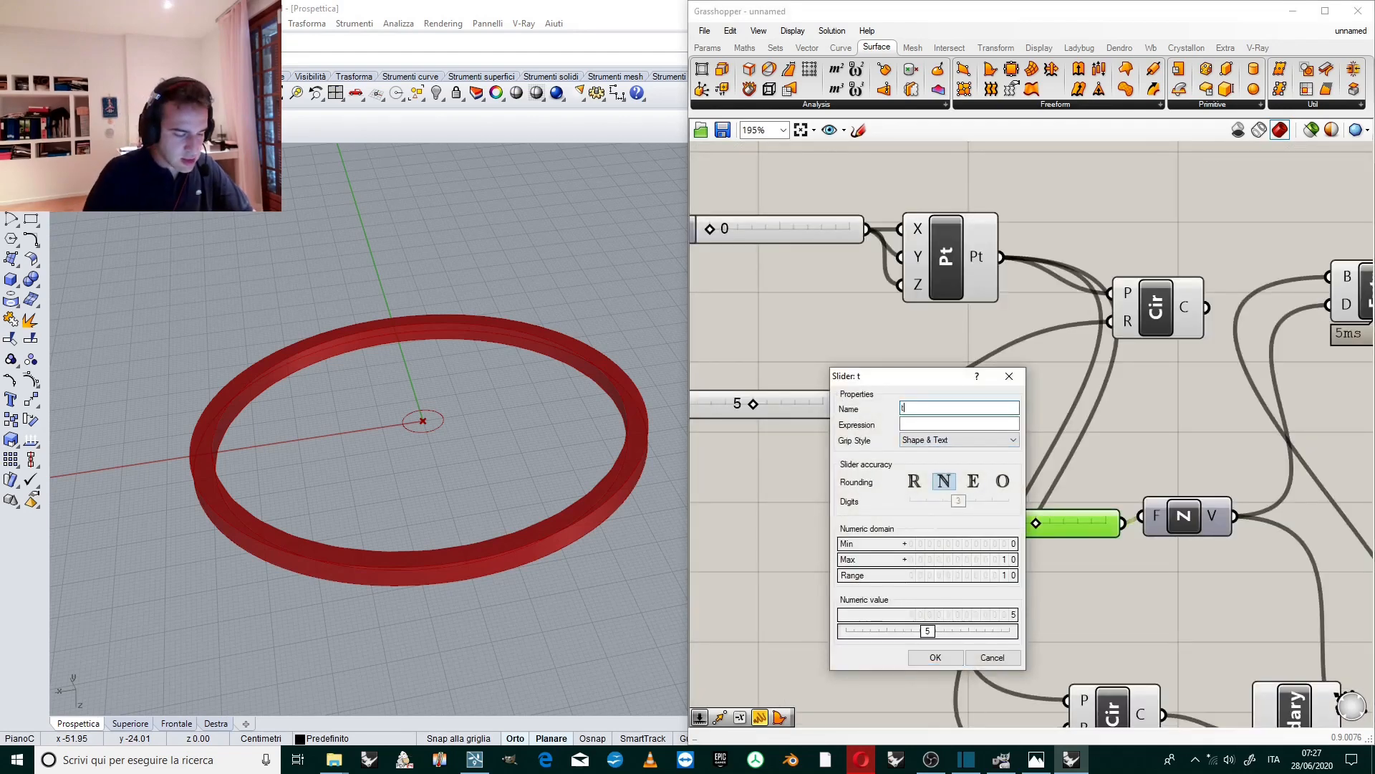
pyautogui.write('thickness')
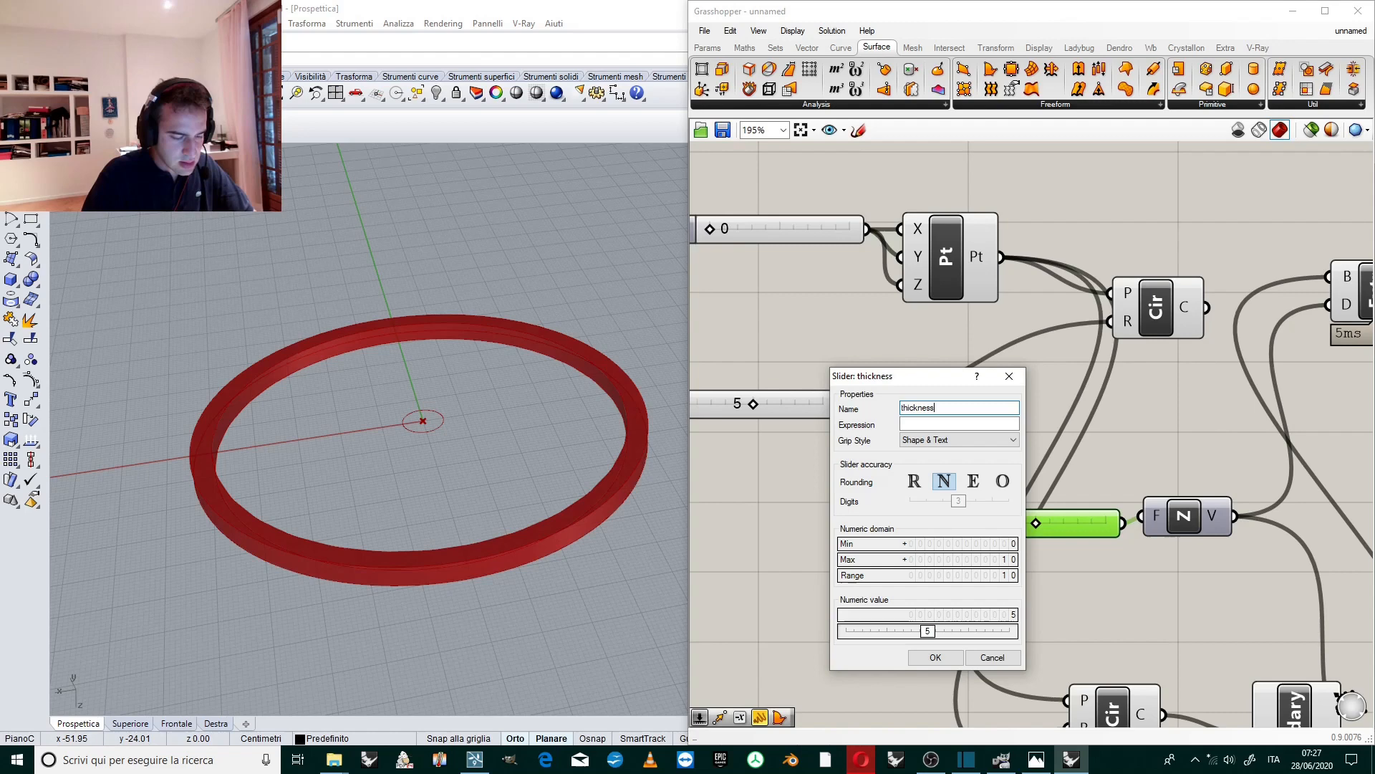
pyautogui.write('of the r')
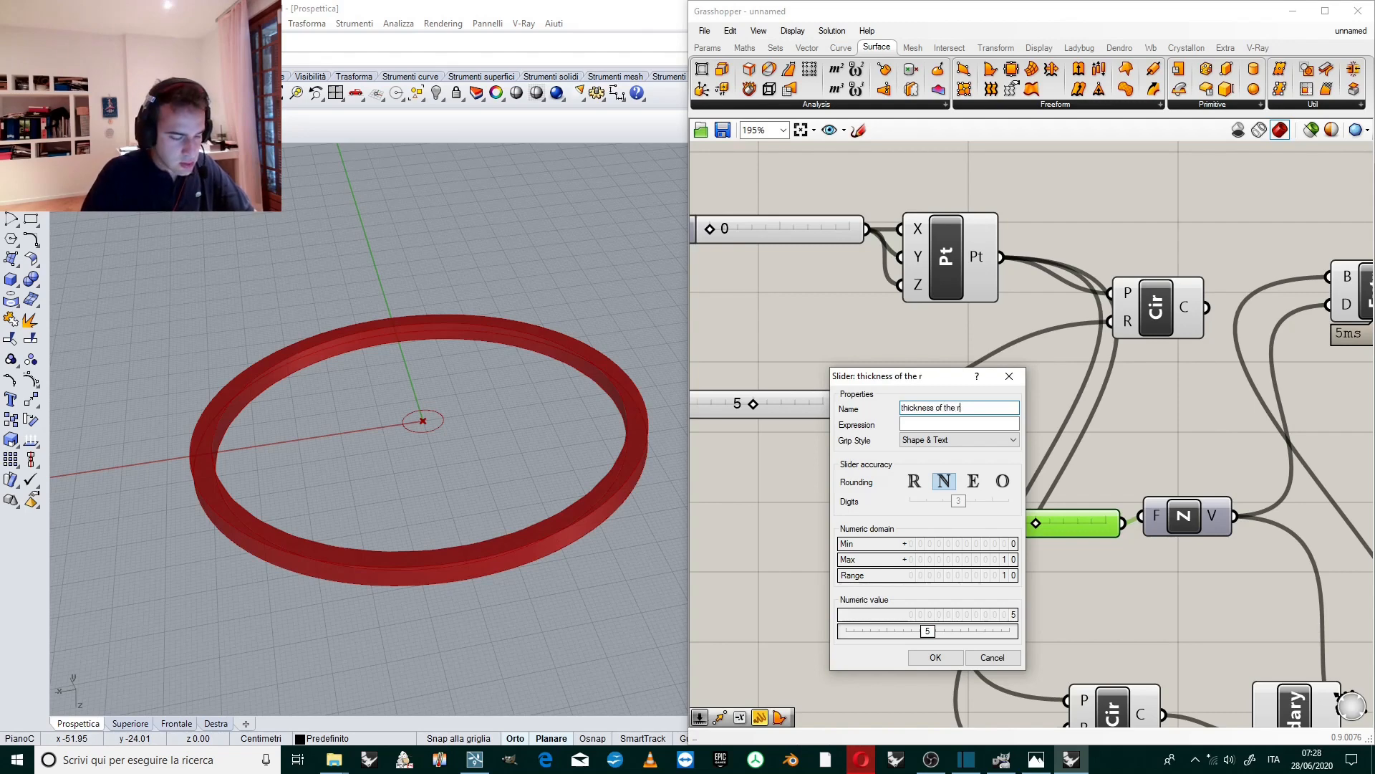
pyautogui.write('ose window')
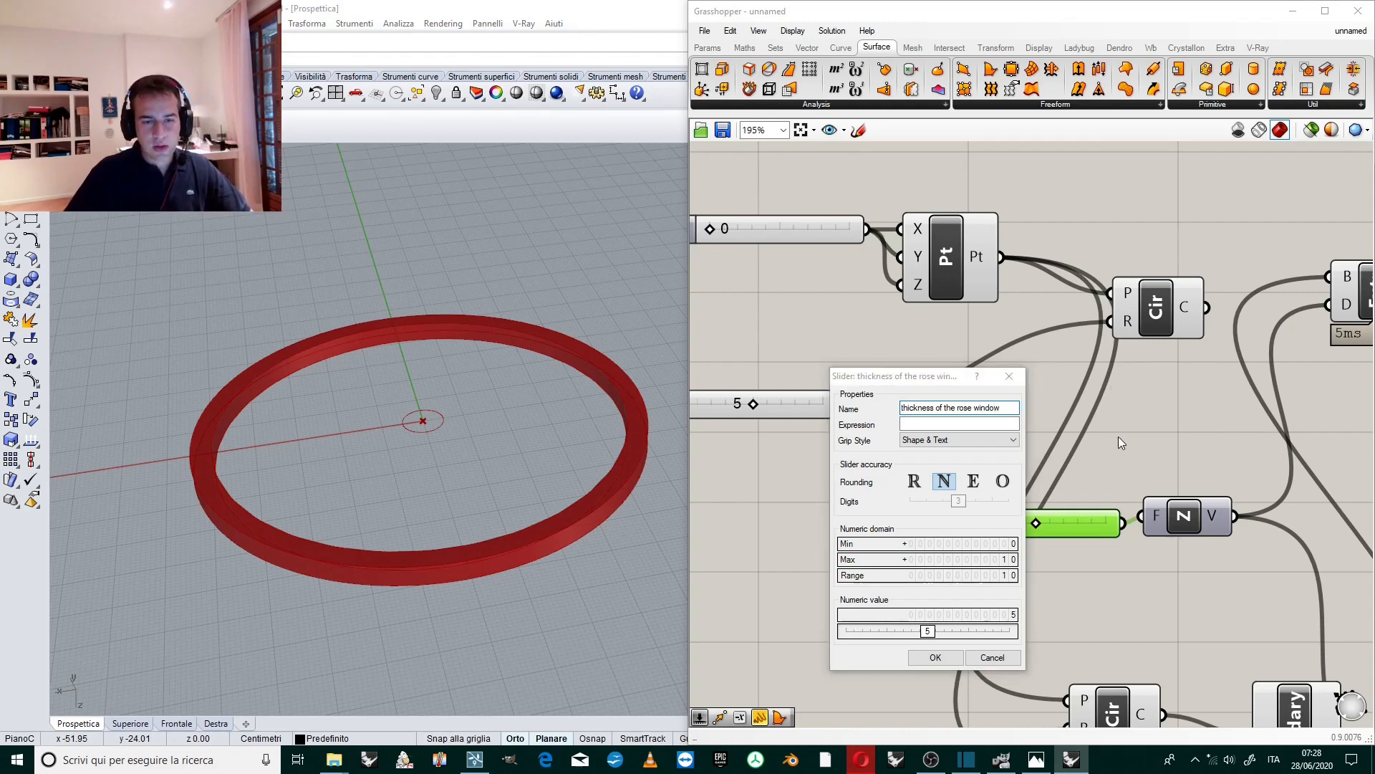
pyautogui.click(934, 658)
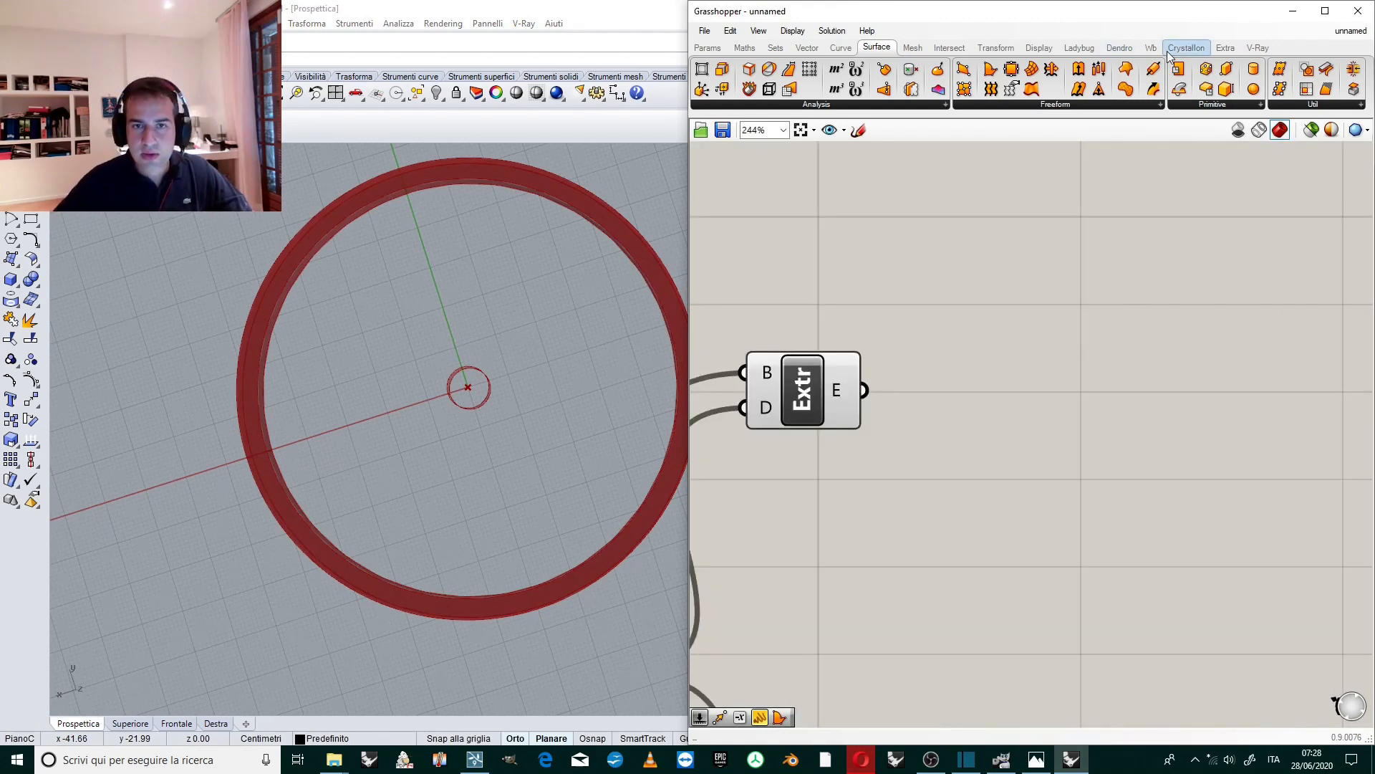
# Add Crystallon Morph Between Surfaces and wire both Extrude outputs into its S input.
pyautogui.click(1186, 48)
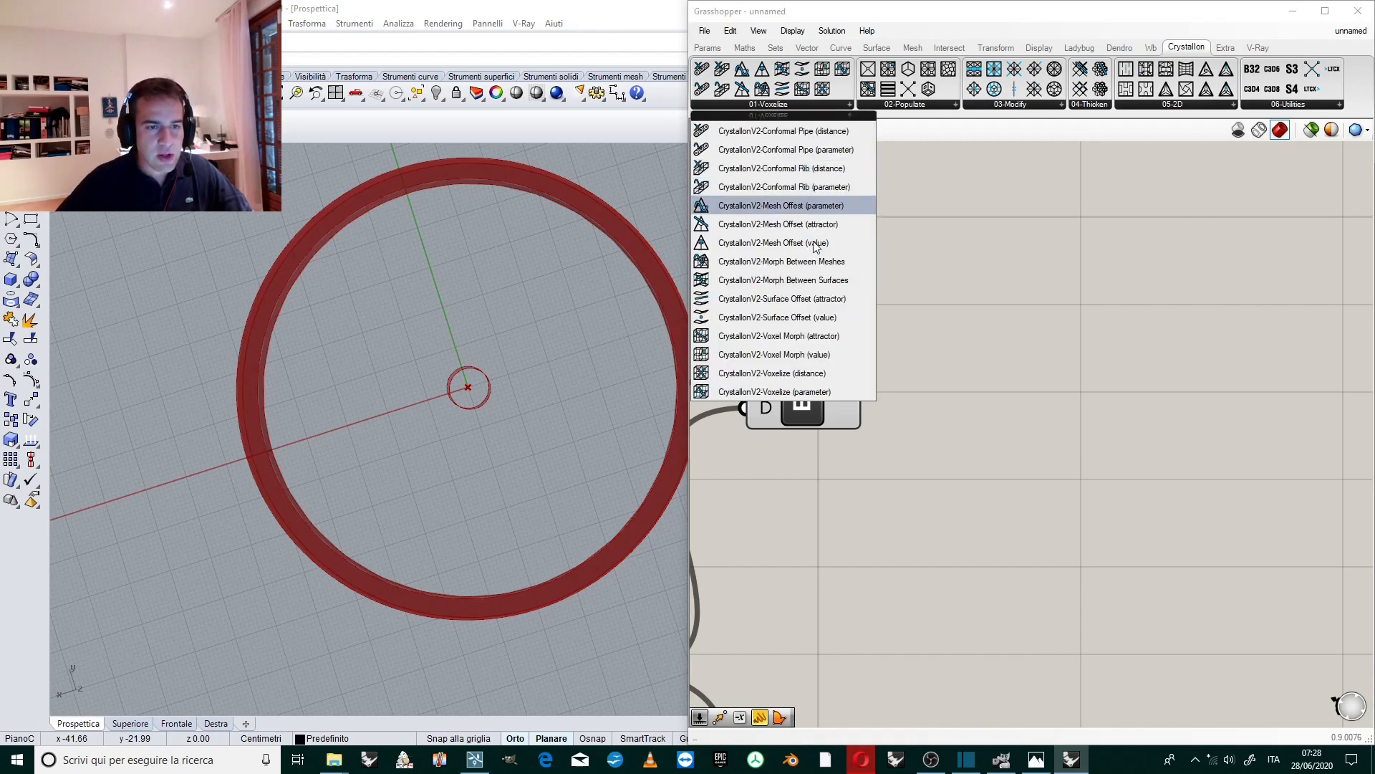
pyautogui.moveTo(782, 279)
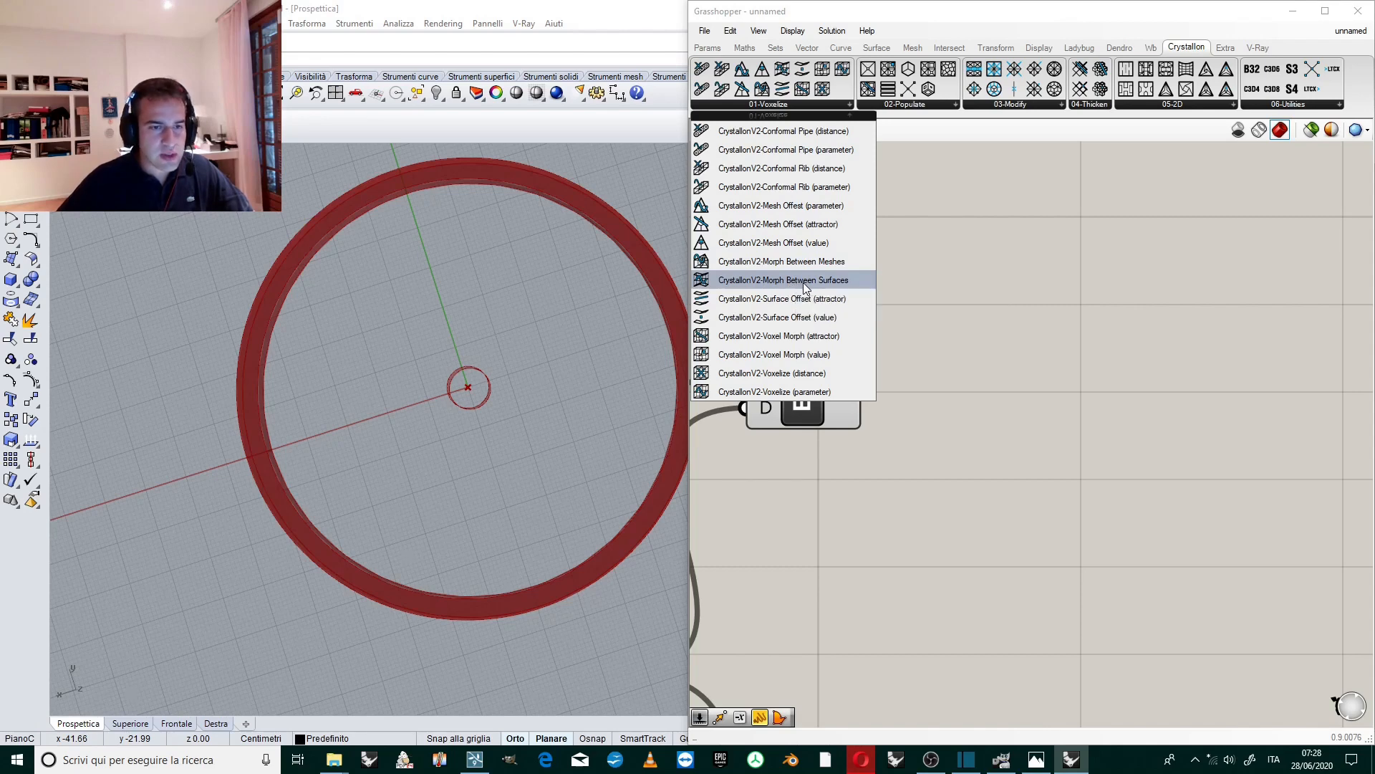
pyautogui.click(783, 279)
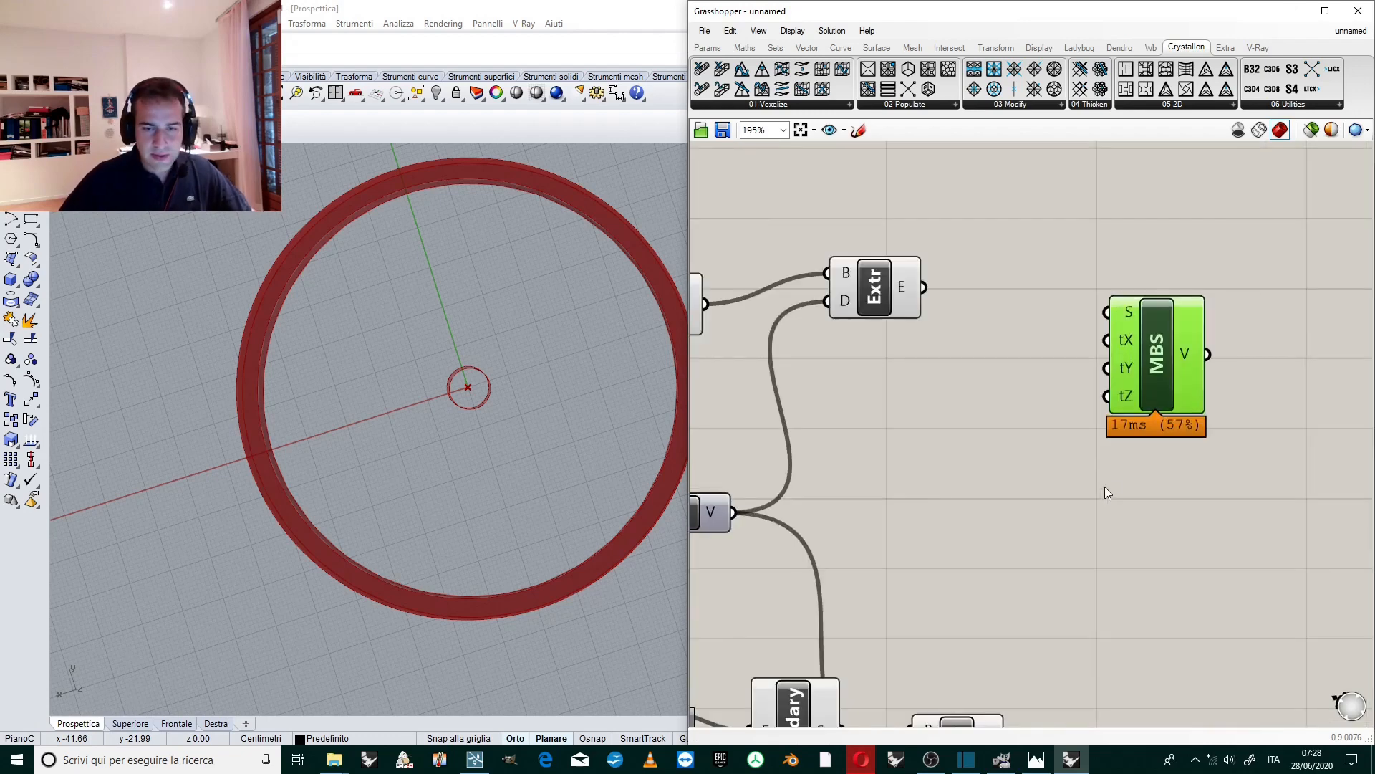
pyautogui.moveTo(1155, 364); pyautogui.dragTo(1217, 390)
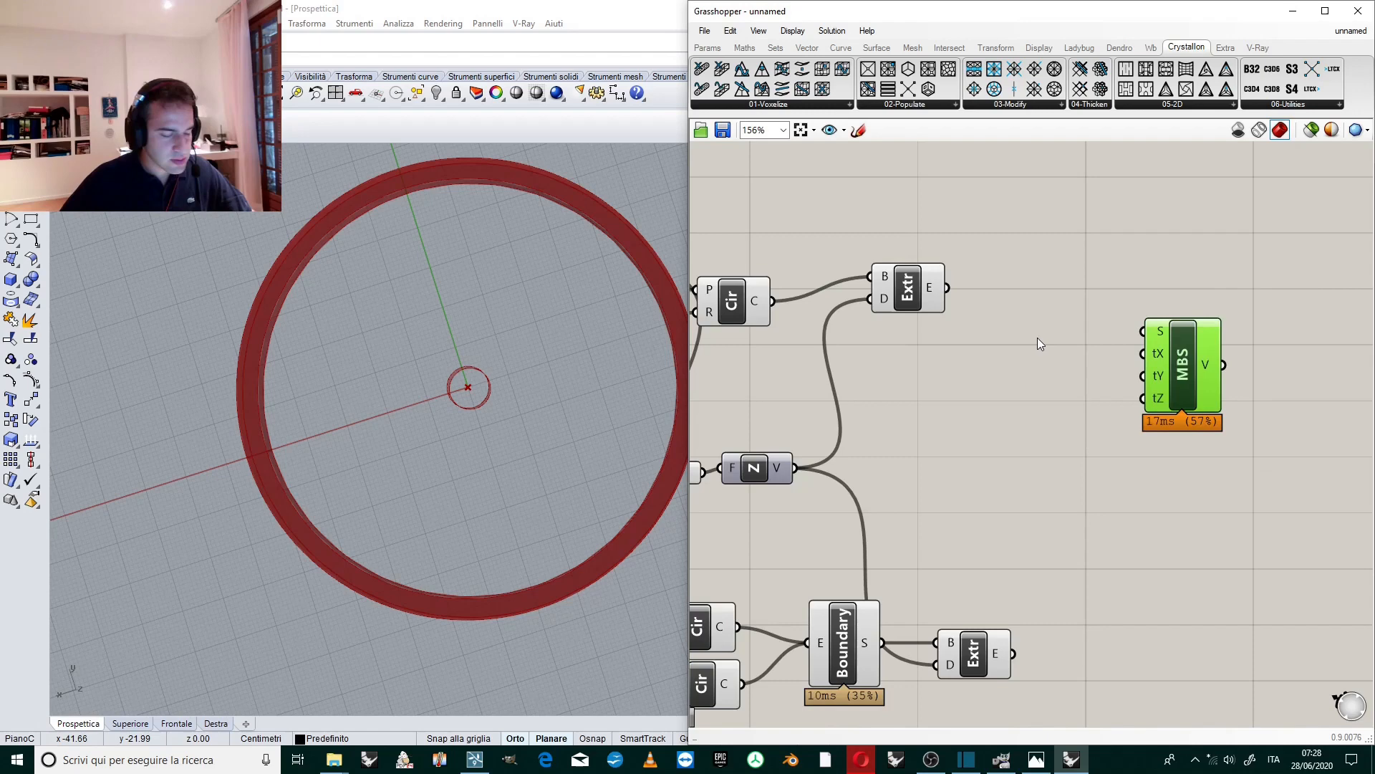
pyautogui.moveTo(946, 288); pyautogui.dragTo(1170, 302)
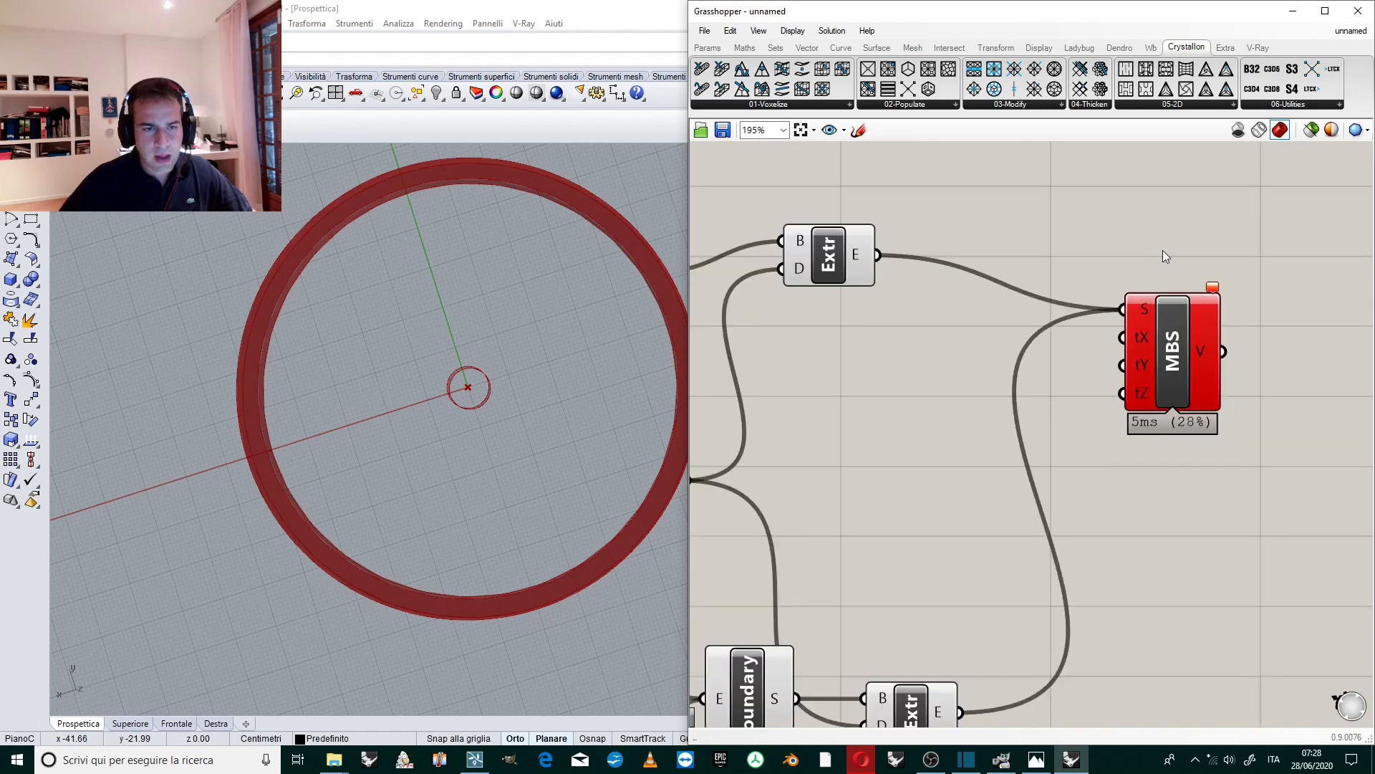
pyautogui.scroll(-3)
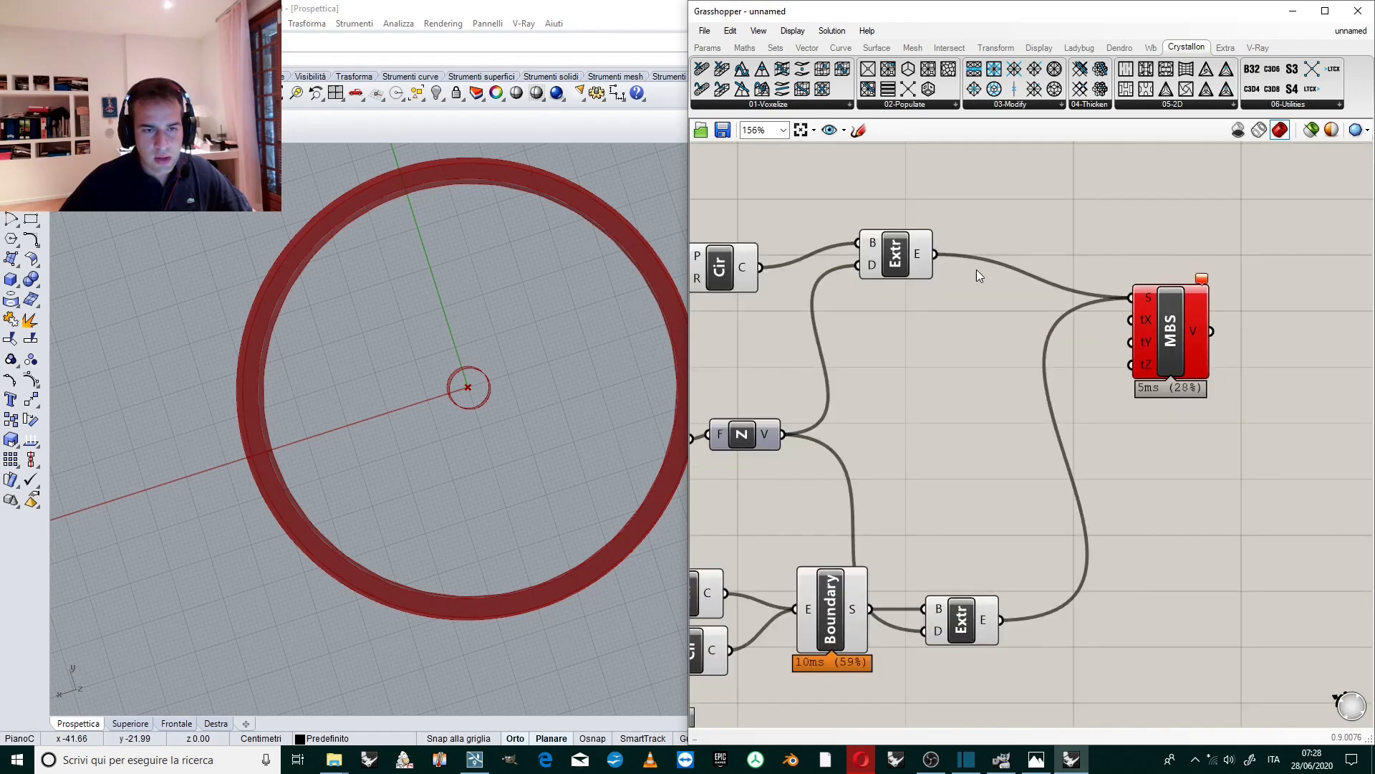
pyautogui.moveTo(921, 259)
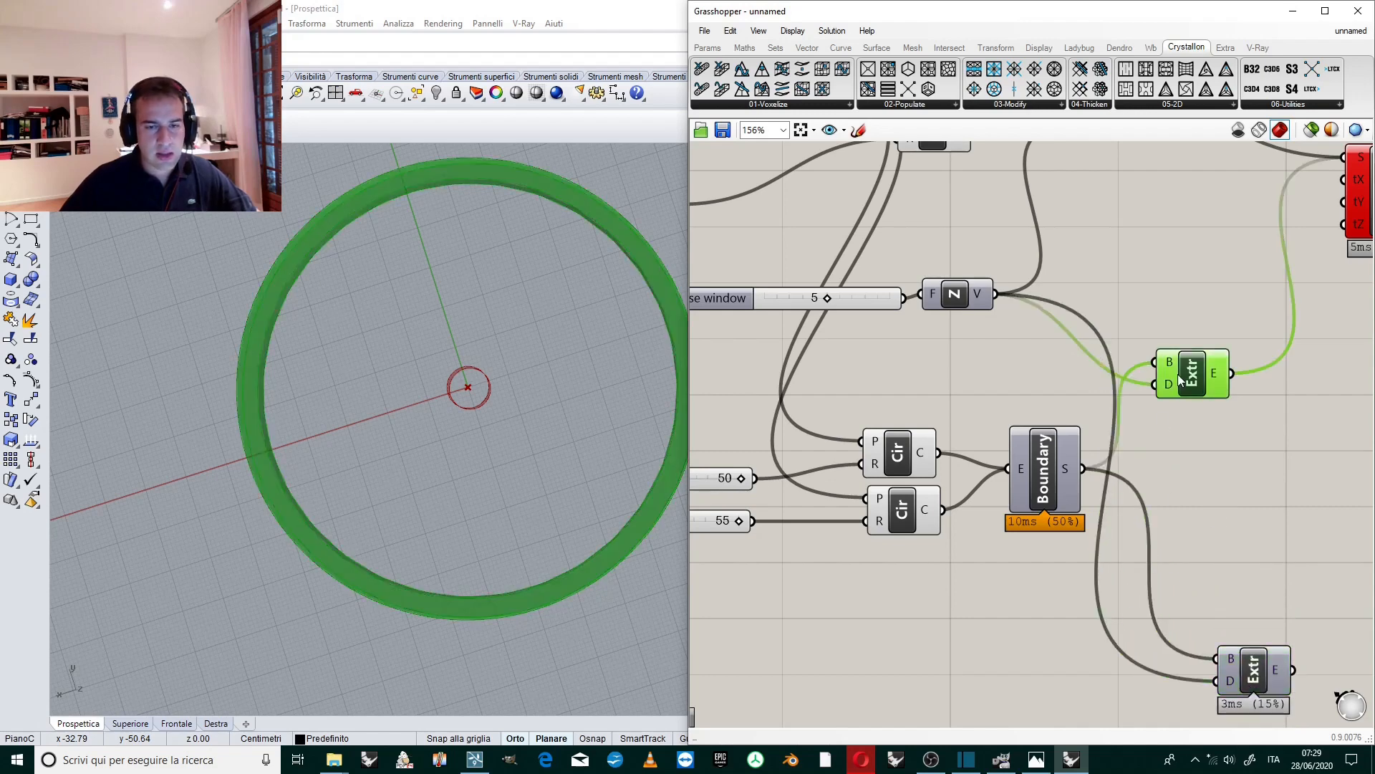
# Reconnect the lower extrusion's output into the morph's S input so it computes.
pyautogui.scroll(3)
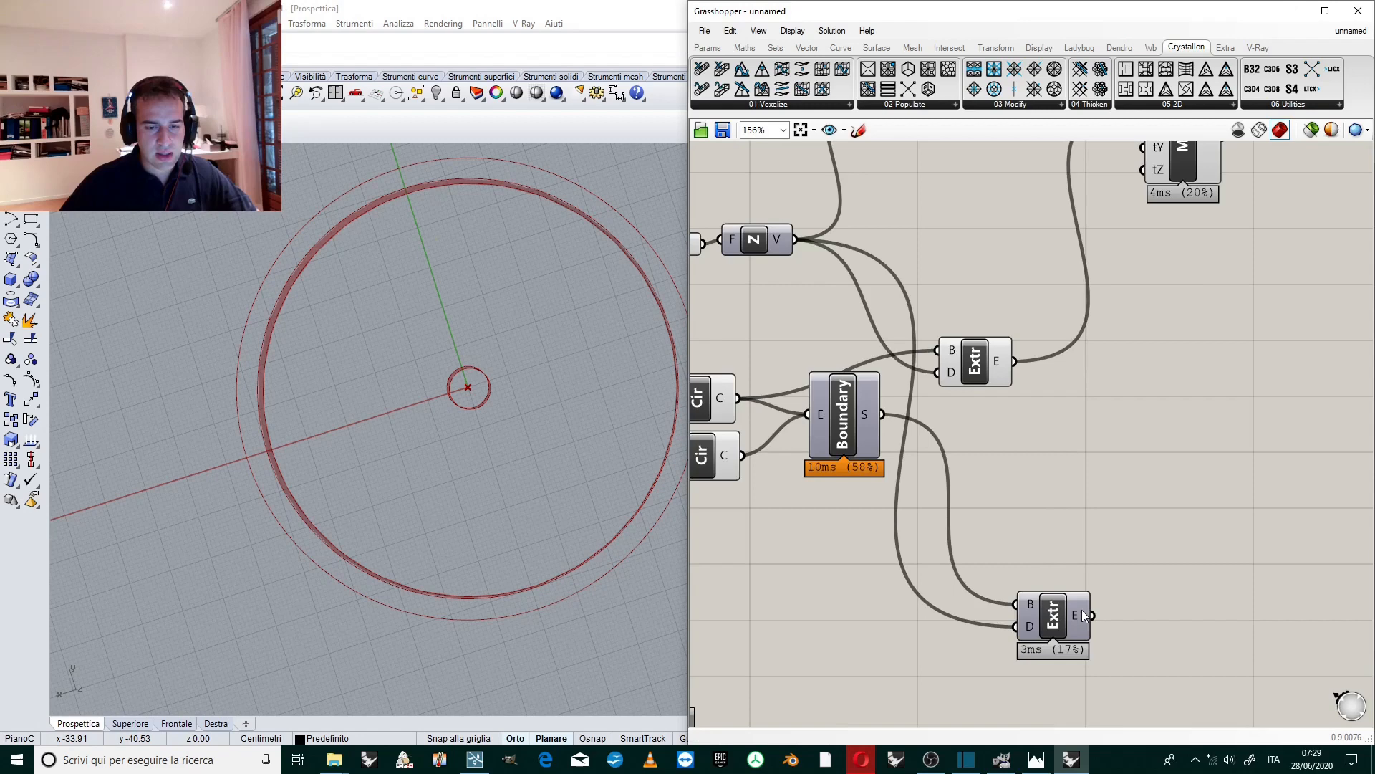
pyautogui.click(1051, 616)
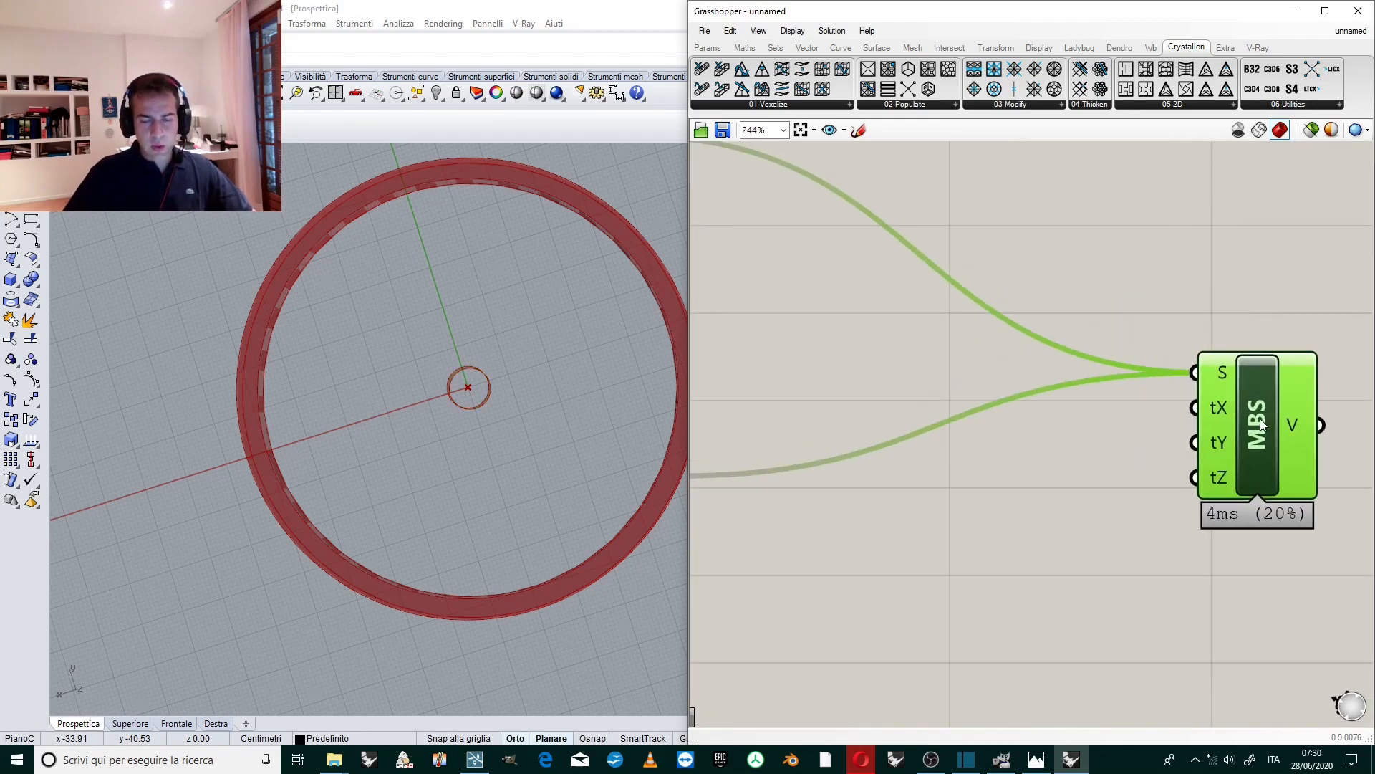
# Add Range components with Steps number sliders driving the morph's tX, tY, tZ.
pyautogui.scroll(-3)
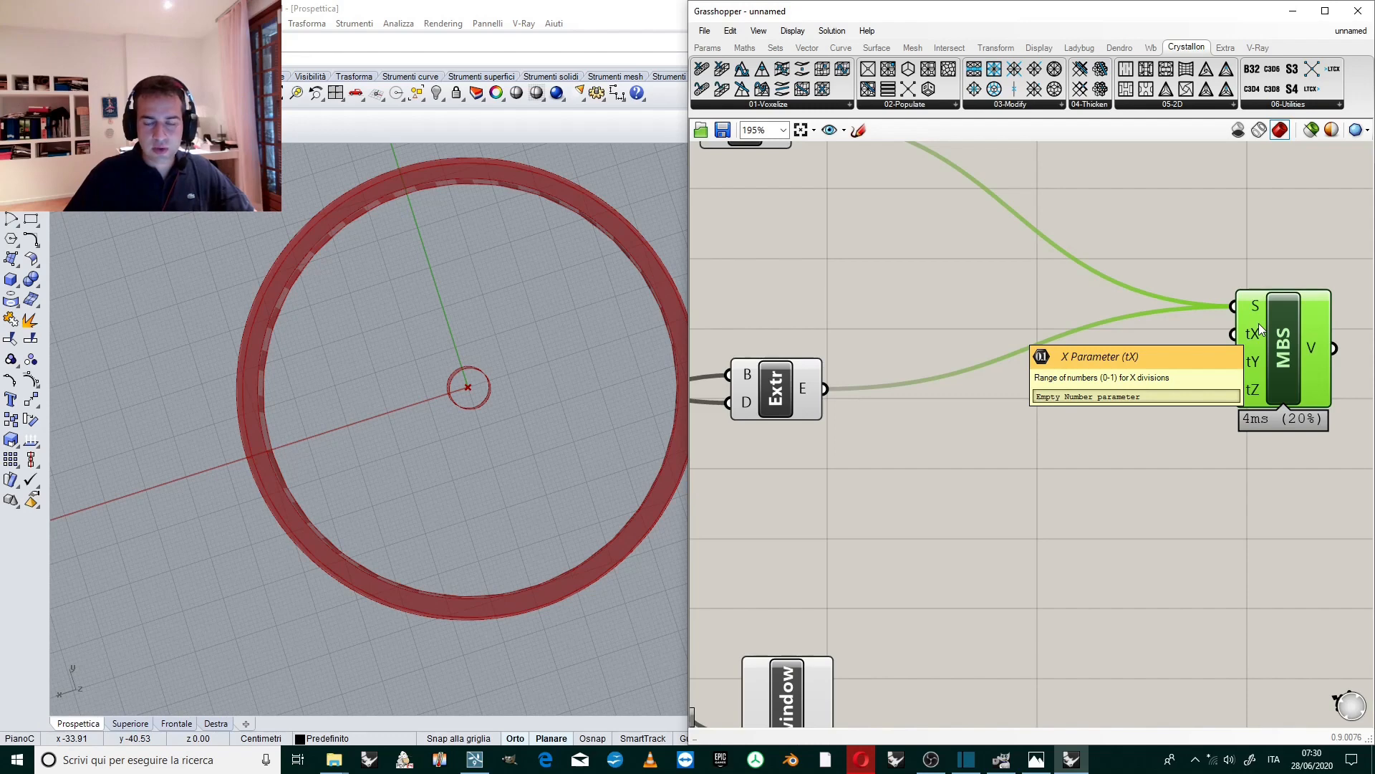
pyautogui.moveTo(1285, 359)
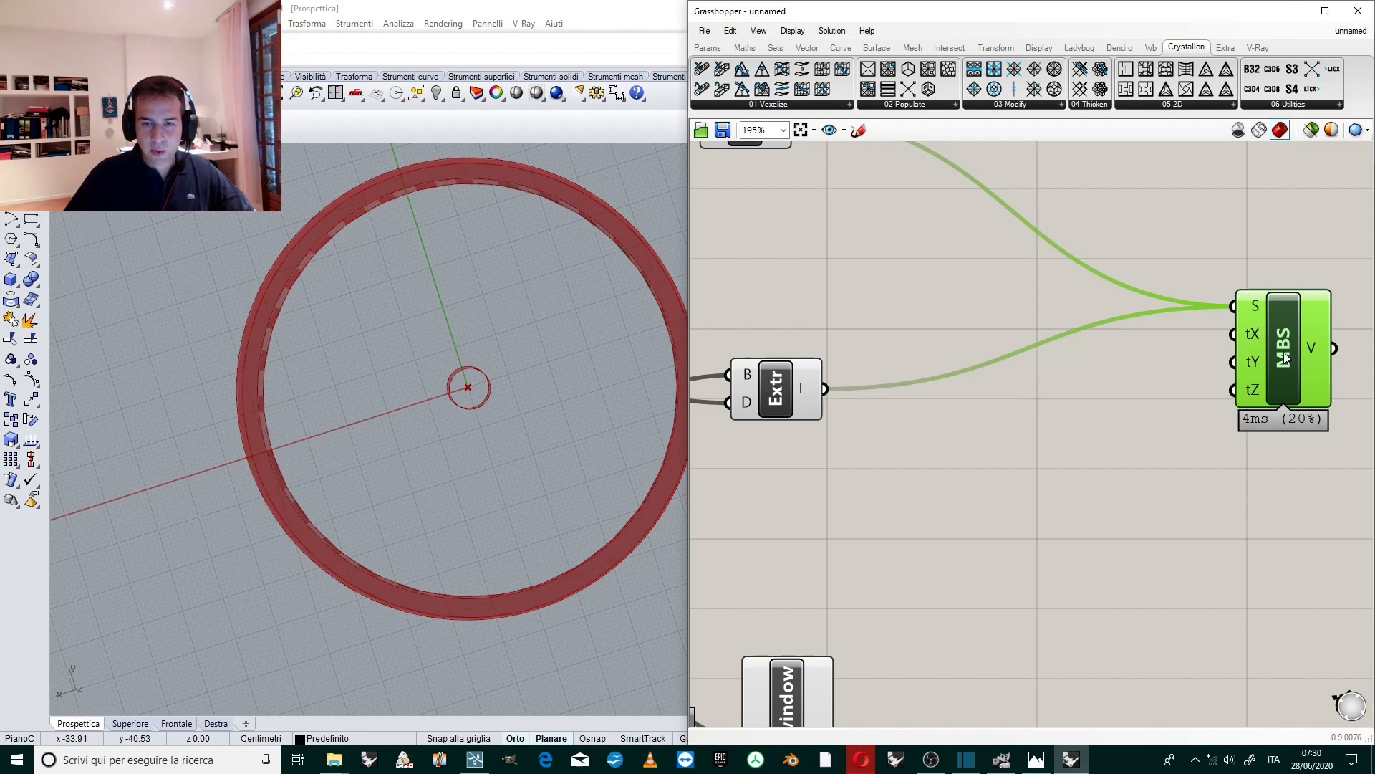
pyautogui.doubleClick(1023, 476)
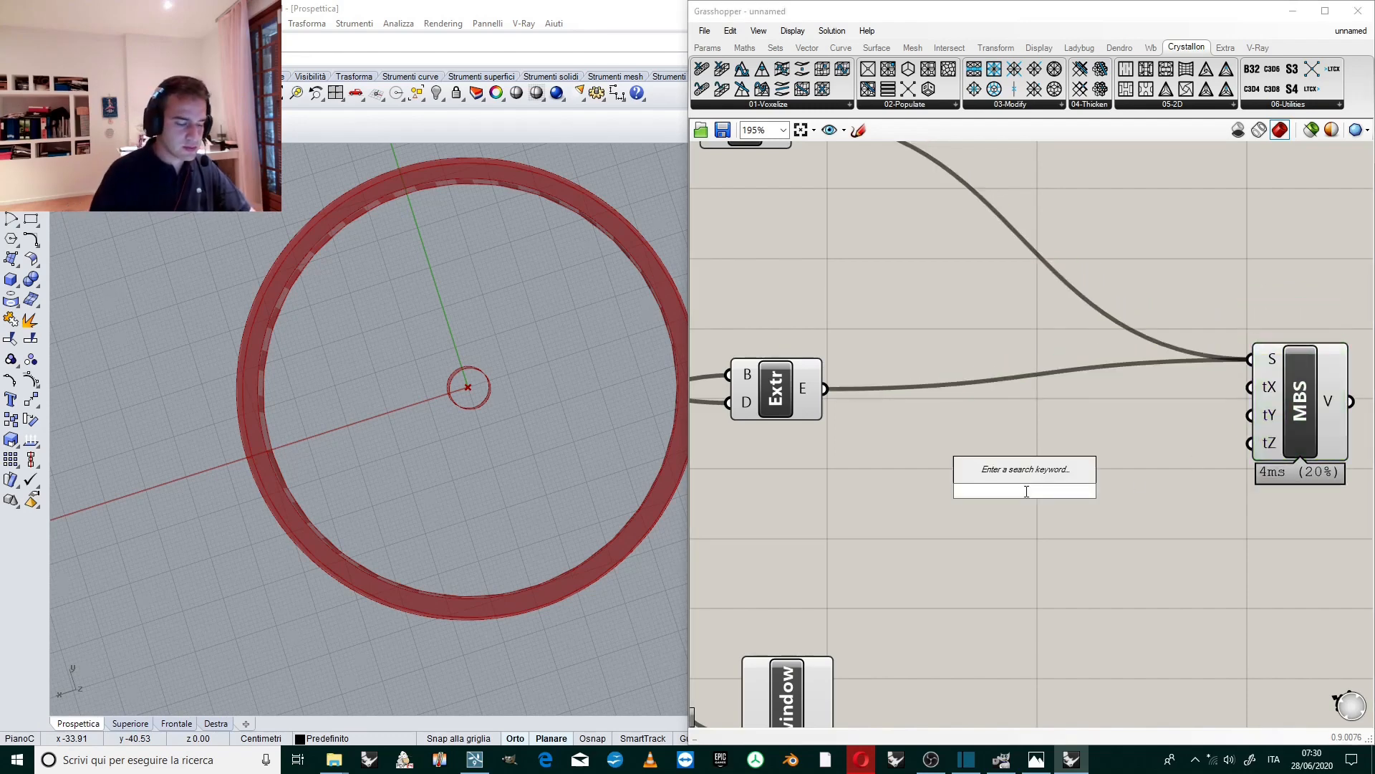
pyautogui.write('range')
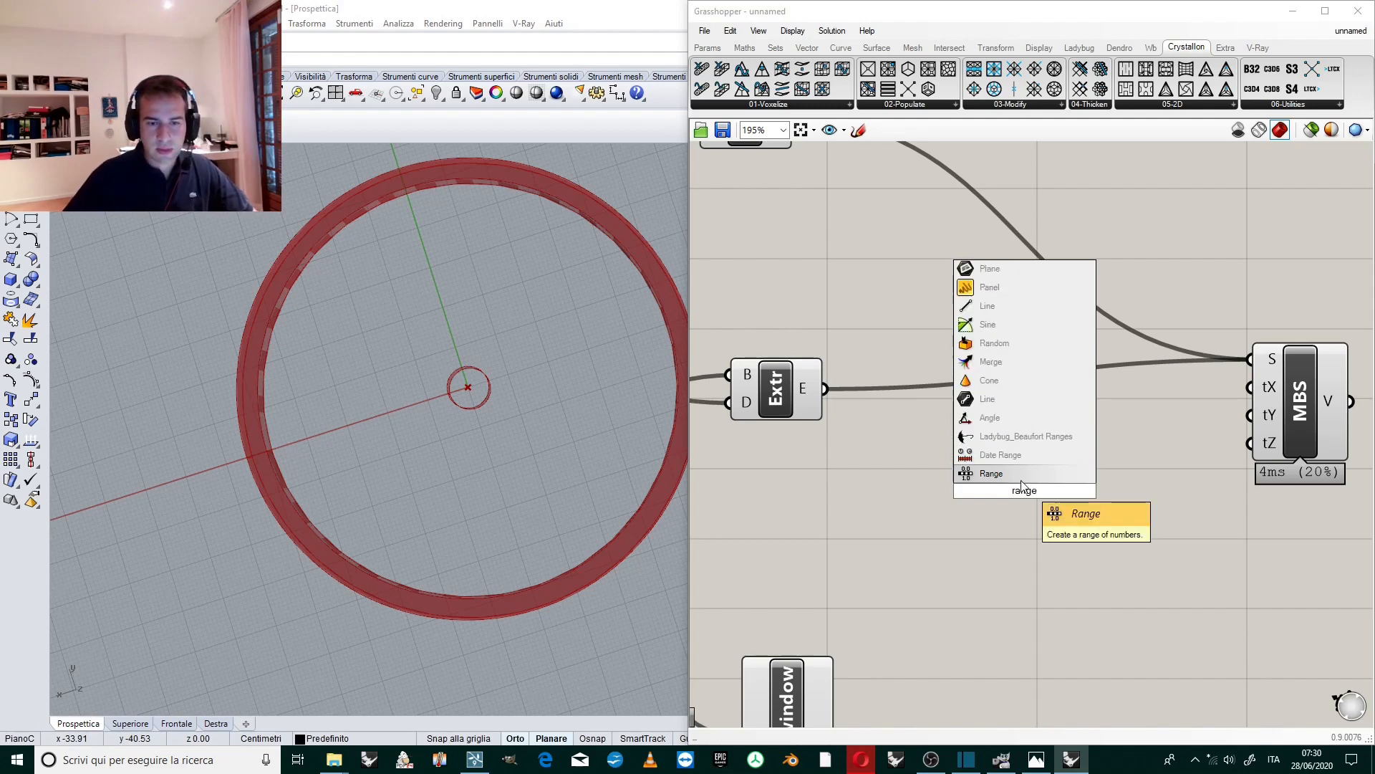
pyautogui.click(990, 473)
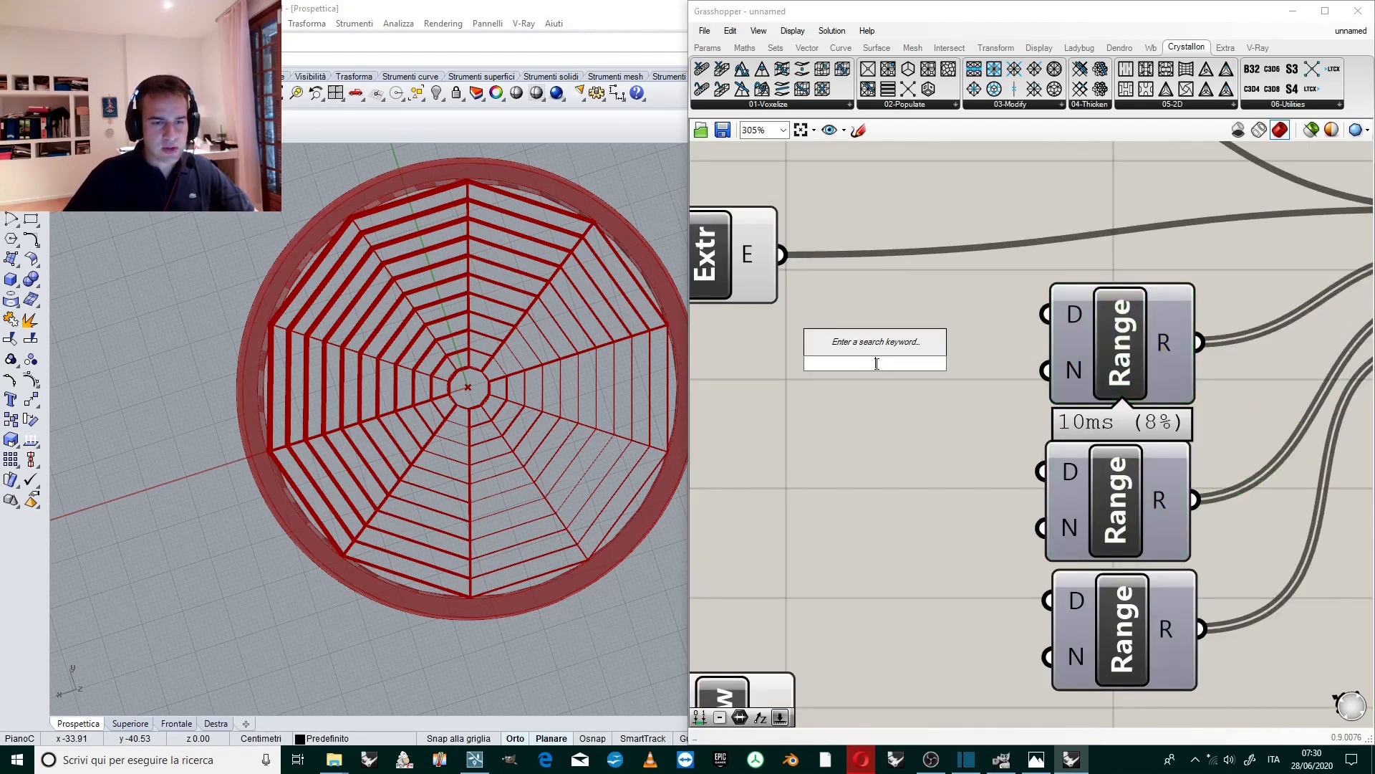
pyautogui.write('Number Slider')
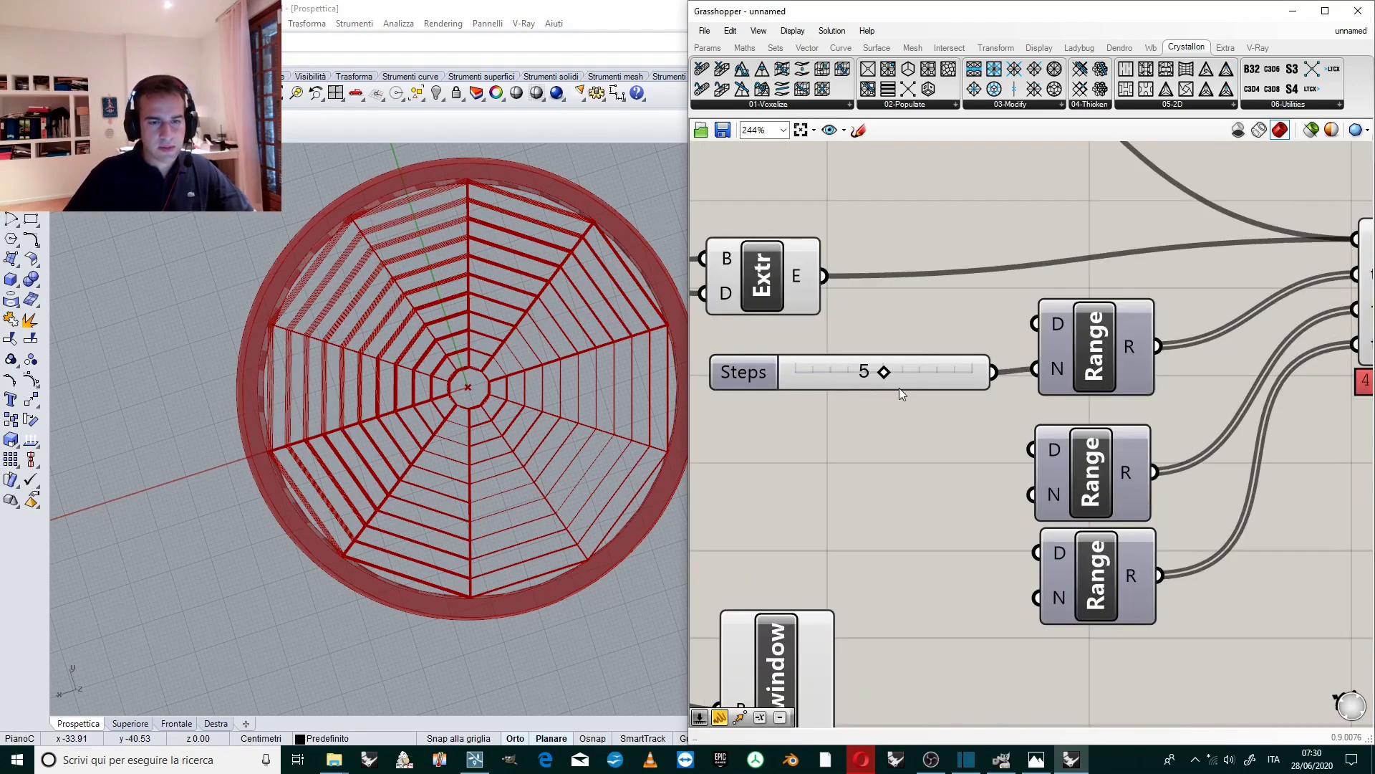
pyautogui.click(885, 371)
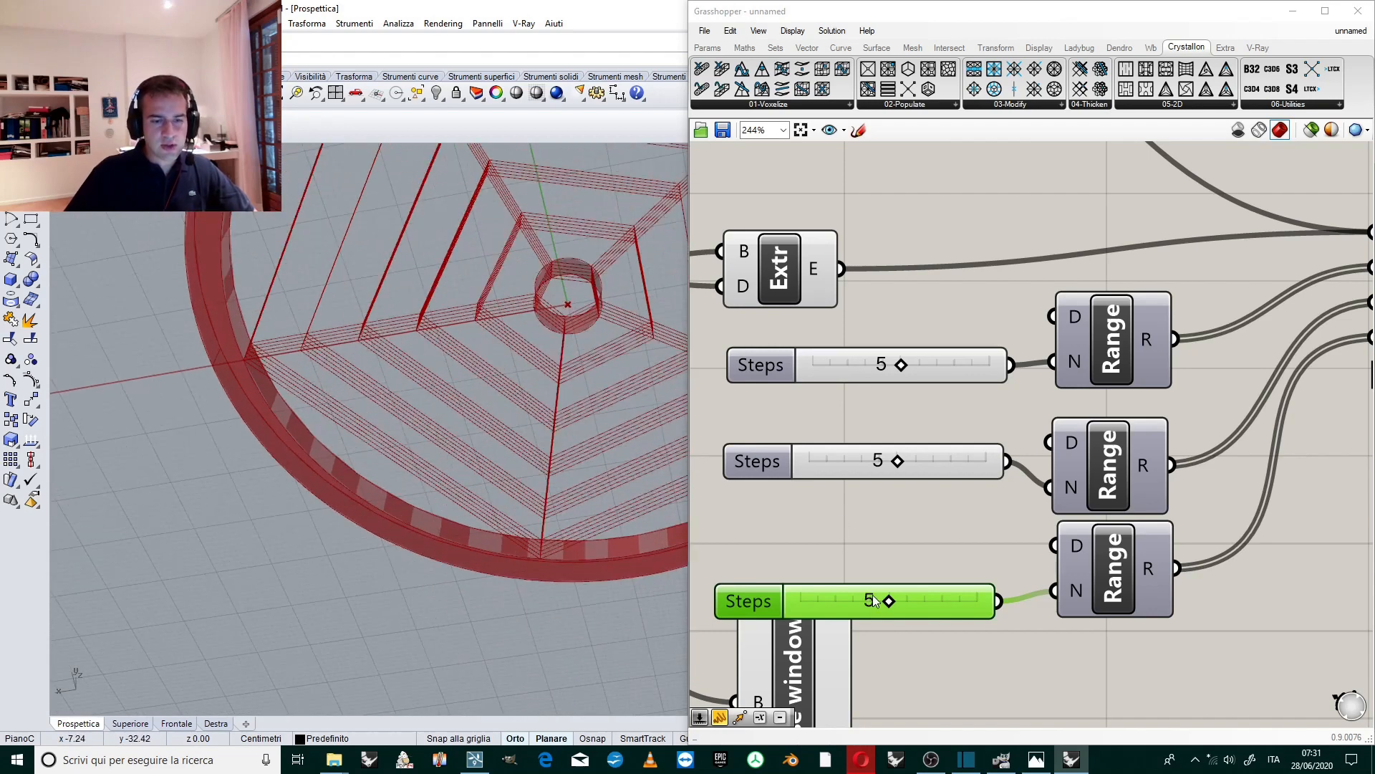
pyautogui.moveTo(899, 474)
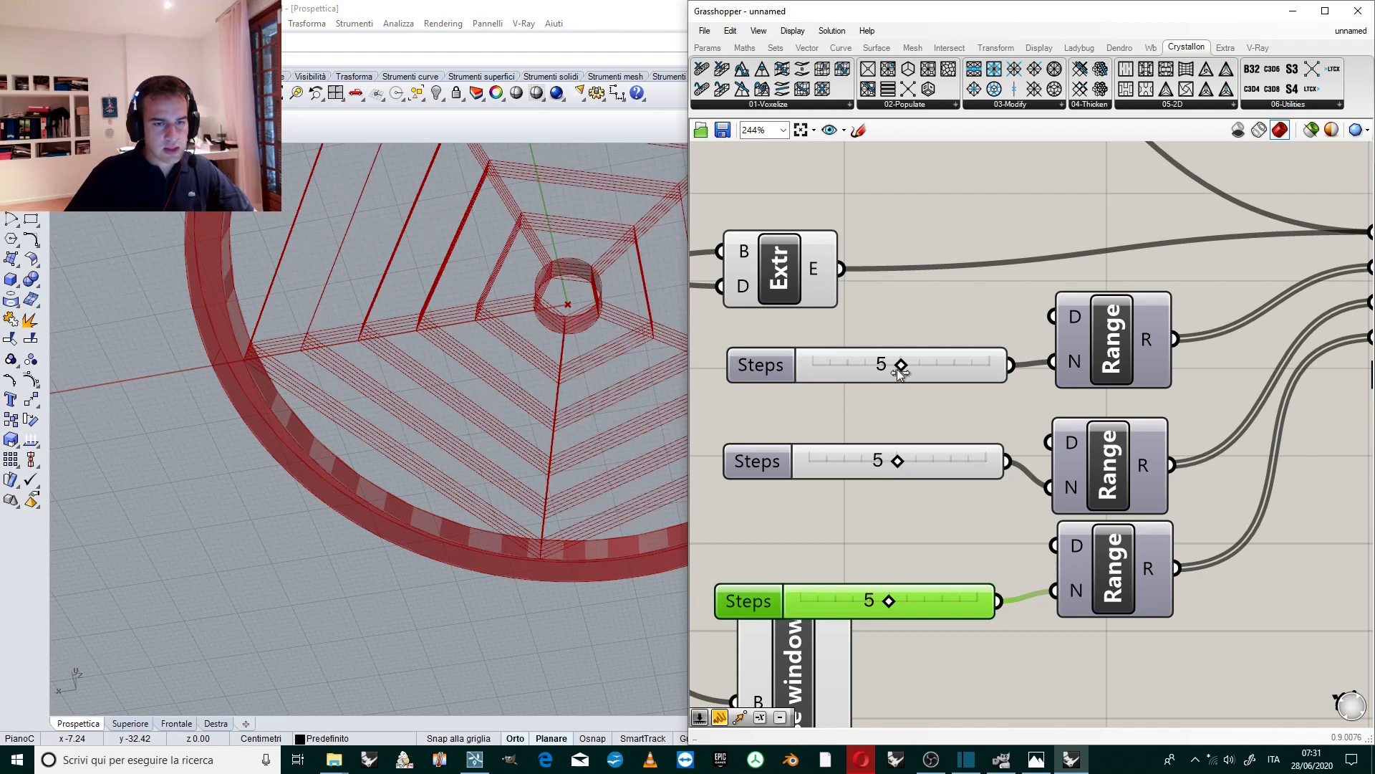
# Set the X steps to 1 and raise the Y slider's range and value to 20.
pyautogui.moveTo(899, 365); pyautogui.dragTo(829, 365)
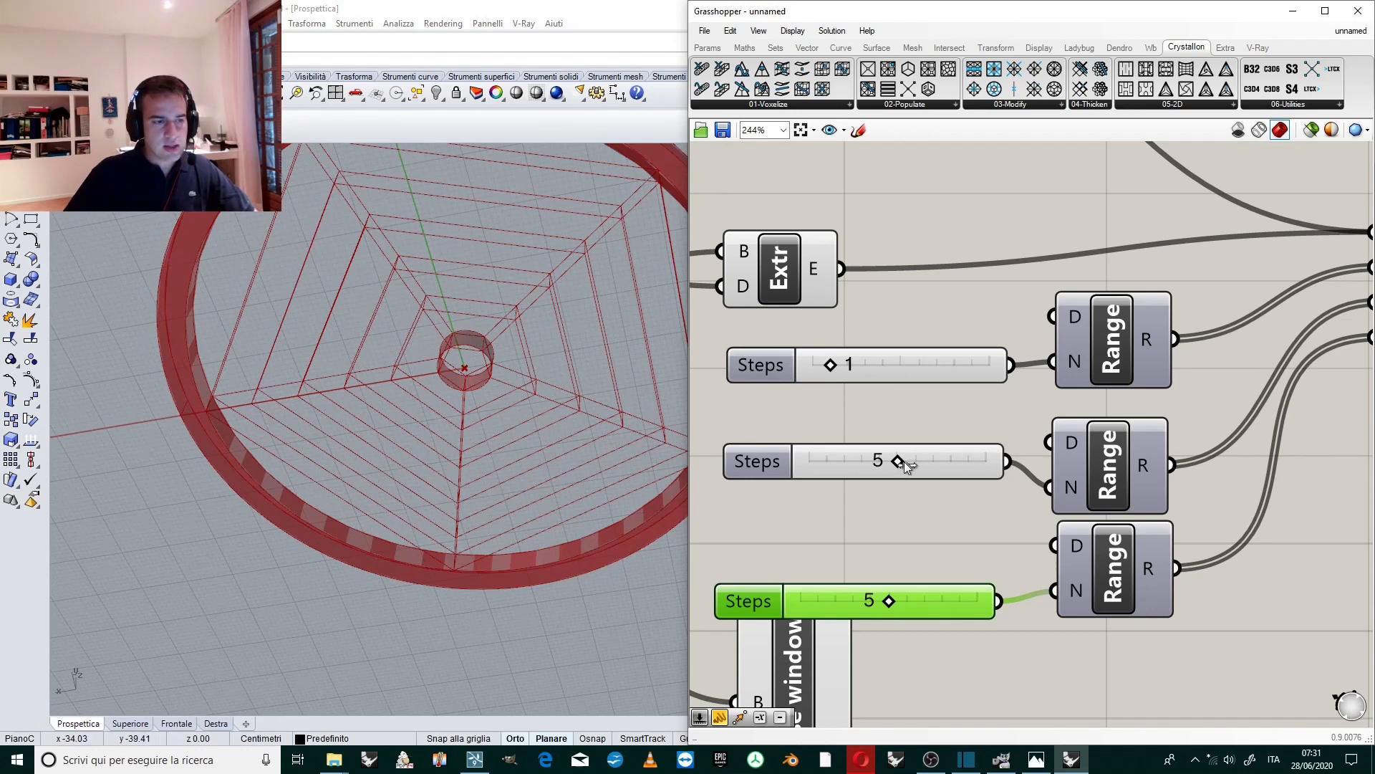
pyautogui.moveTo(894, 463); pyautogui.dragTo(983, 462)
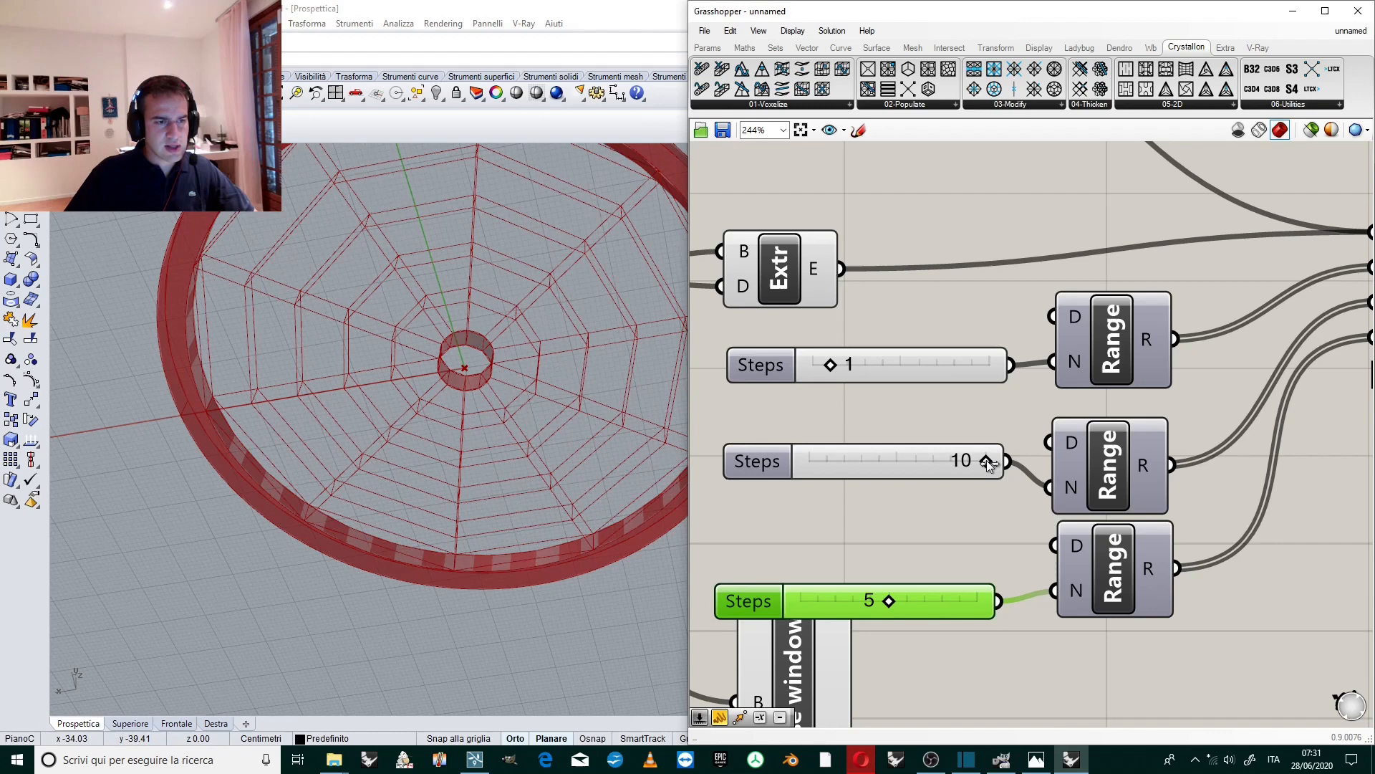
pyautogui.moveTo(327, 381)
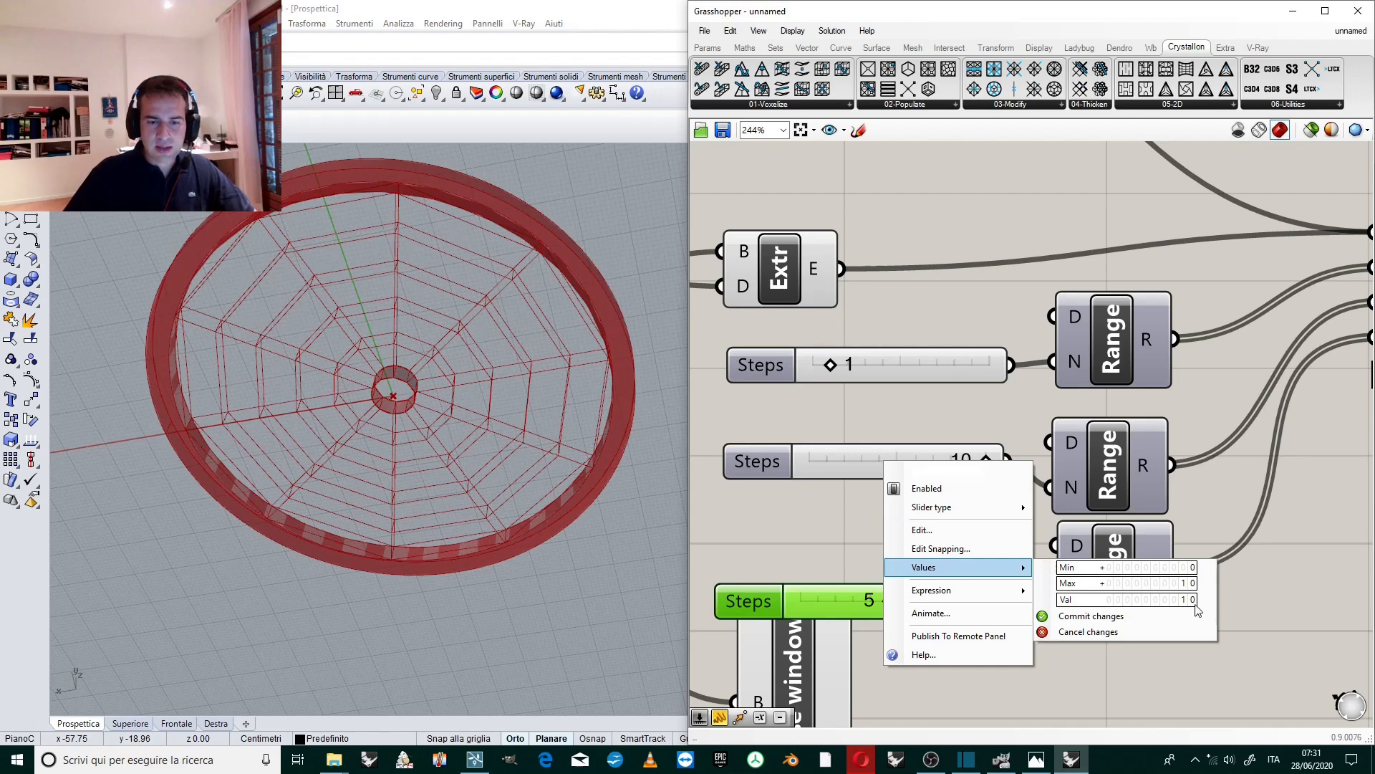
pyautogui.click(1132, 583)
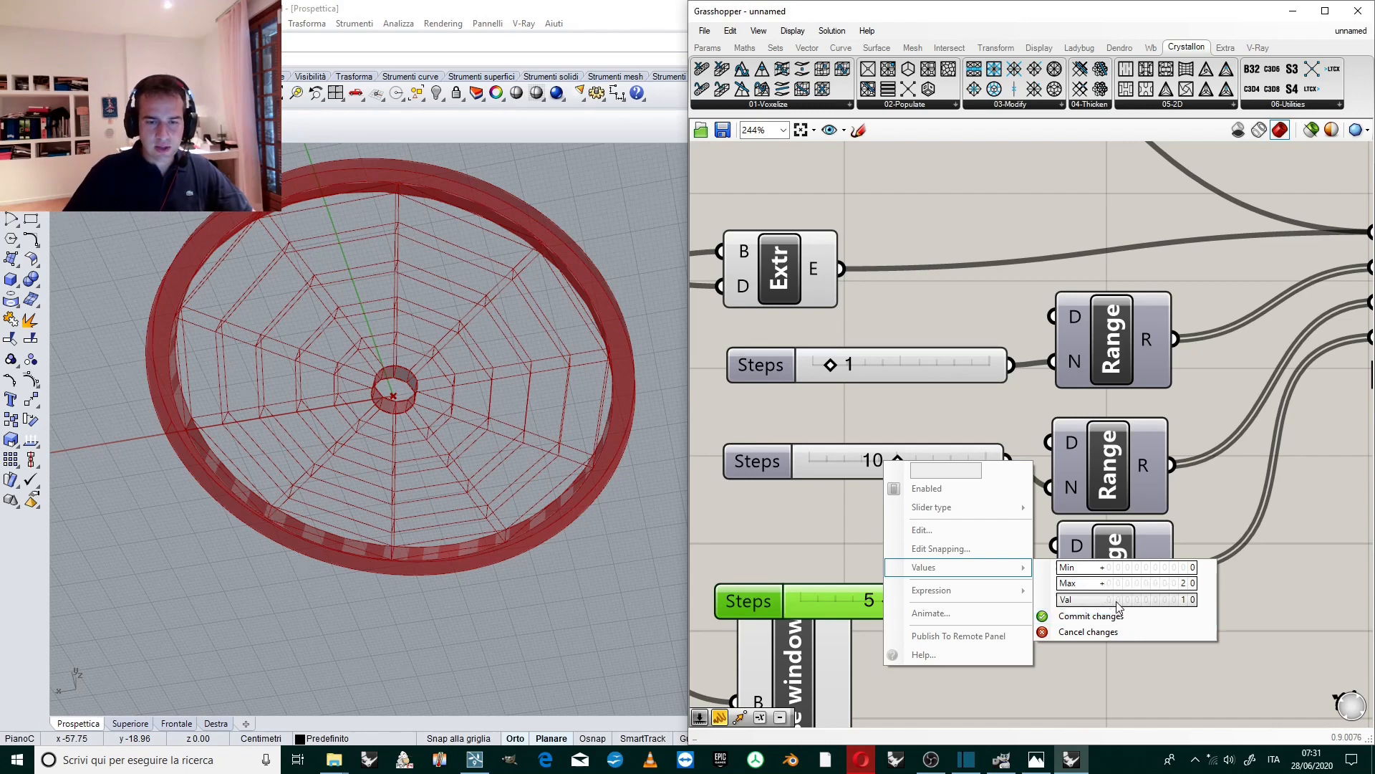
pyautogui.write('20')
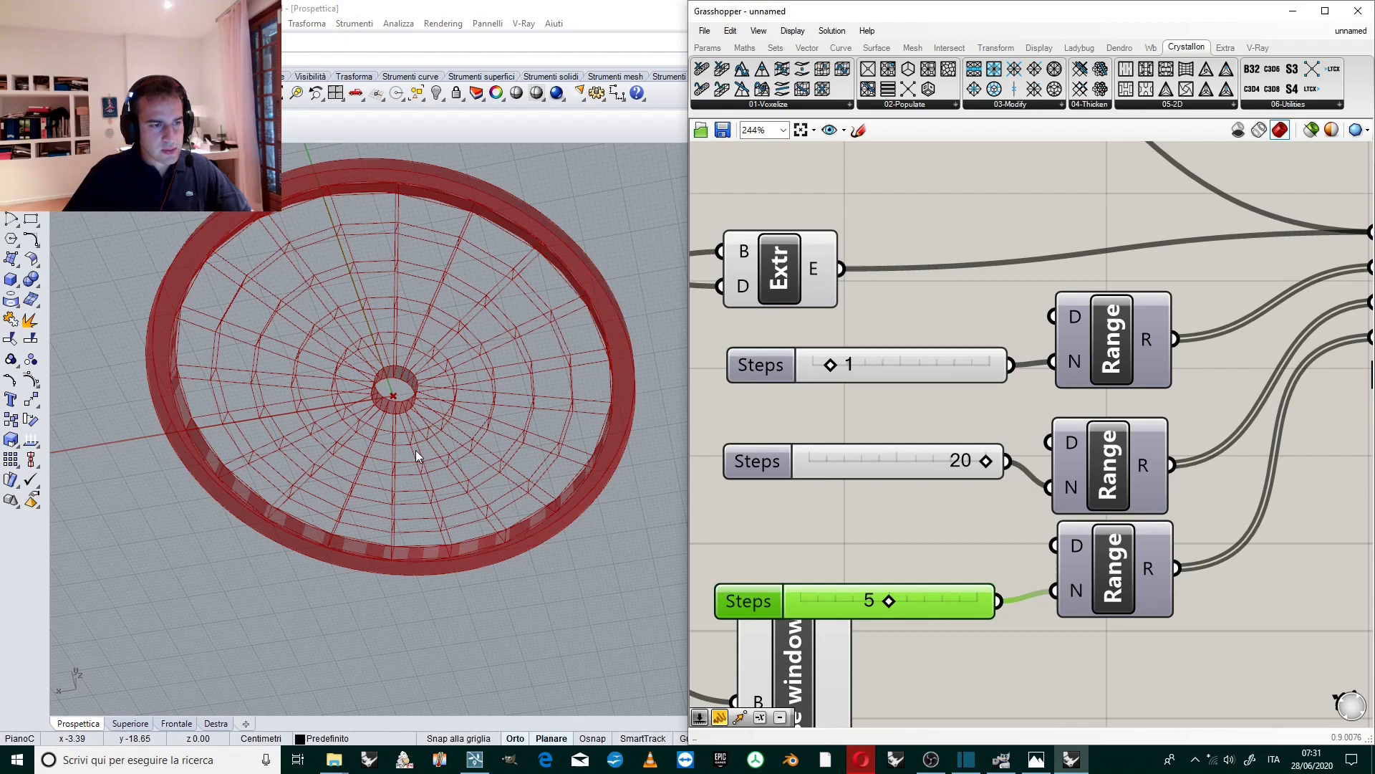
pyautogui.moveTo(421, 438); pyautogui.dragTo(412, 351)
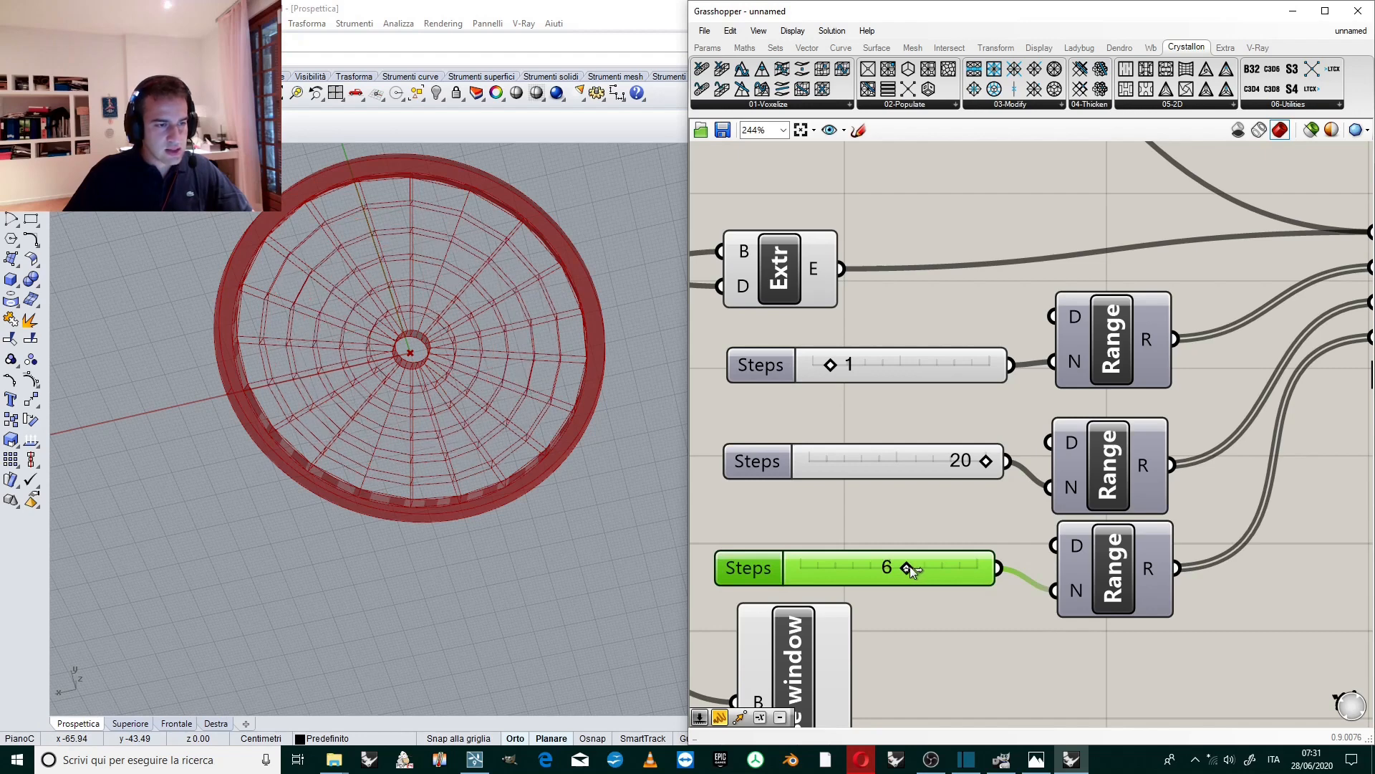
# Set the Z step count to 7.
pyautogui.moveTo(905, 567); pyautogui.dragTo(926, 567)
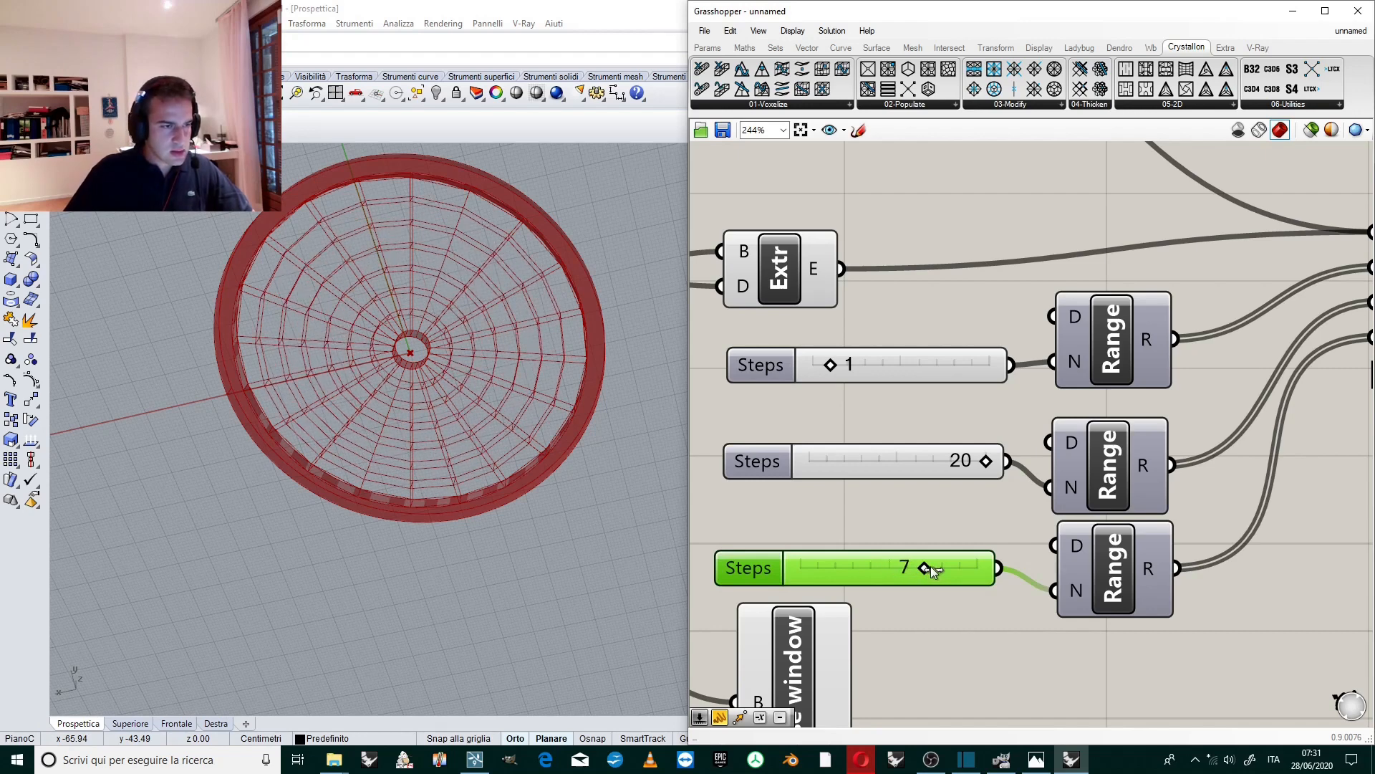
pyautogui.moveTo(413, 351); pyautogui.dragTo(479, 294)
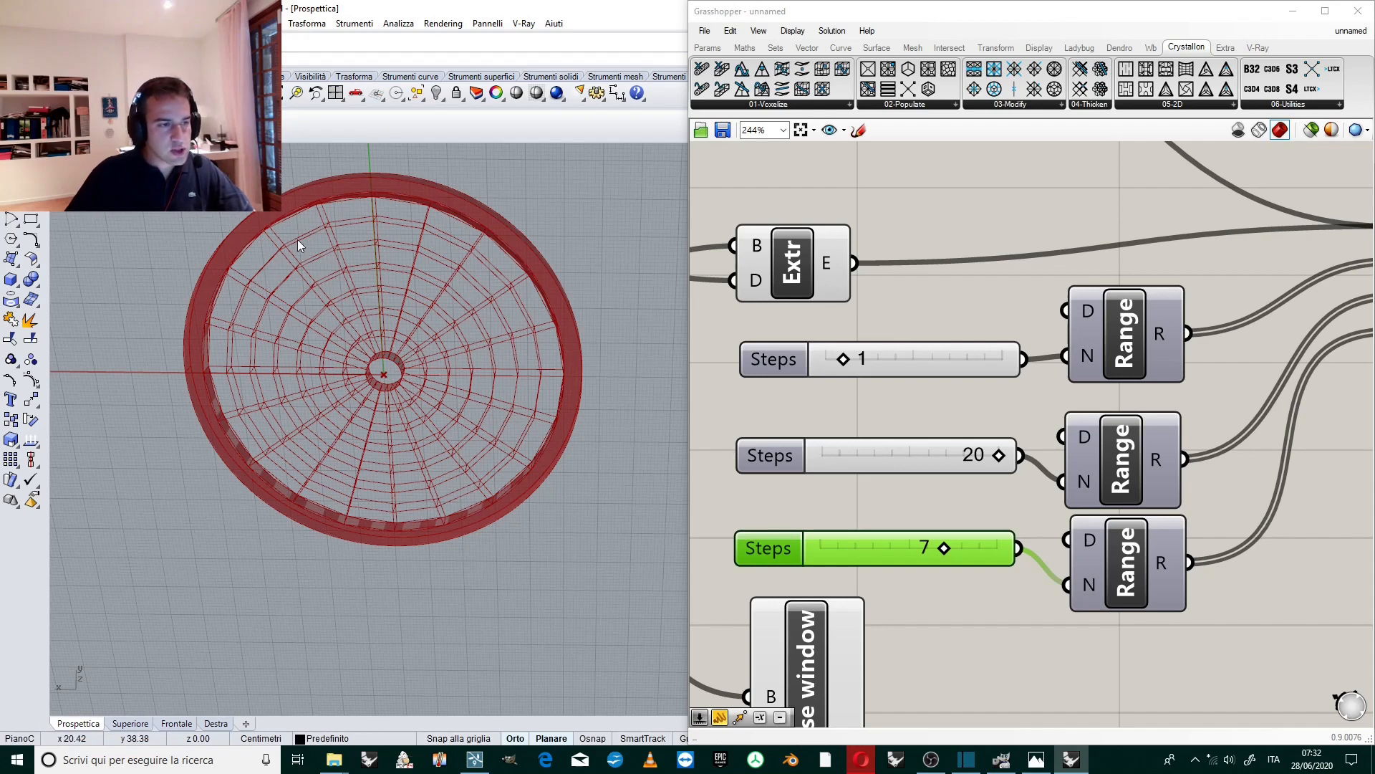
pyautogui.moveTo(643, 339)
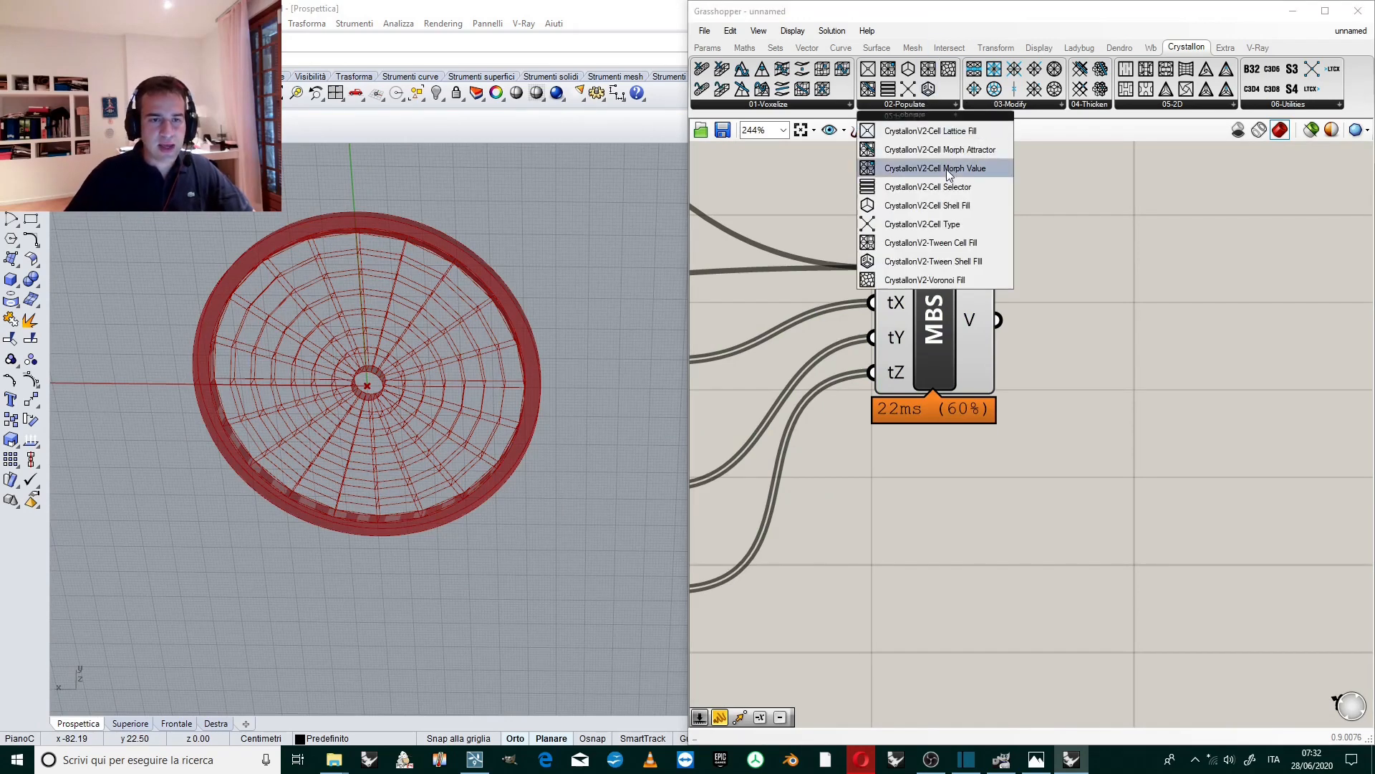
# Add Cell Lattice Fill, Cell Type and Cell Selector from Crystallon Populate, using a BC unit cell.
pyautogui.click(936, 167)
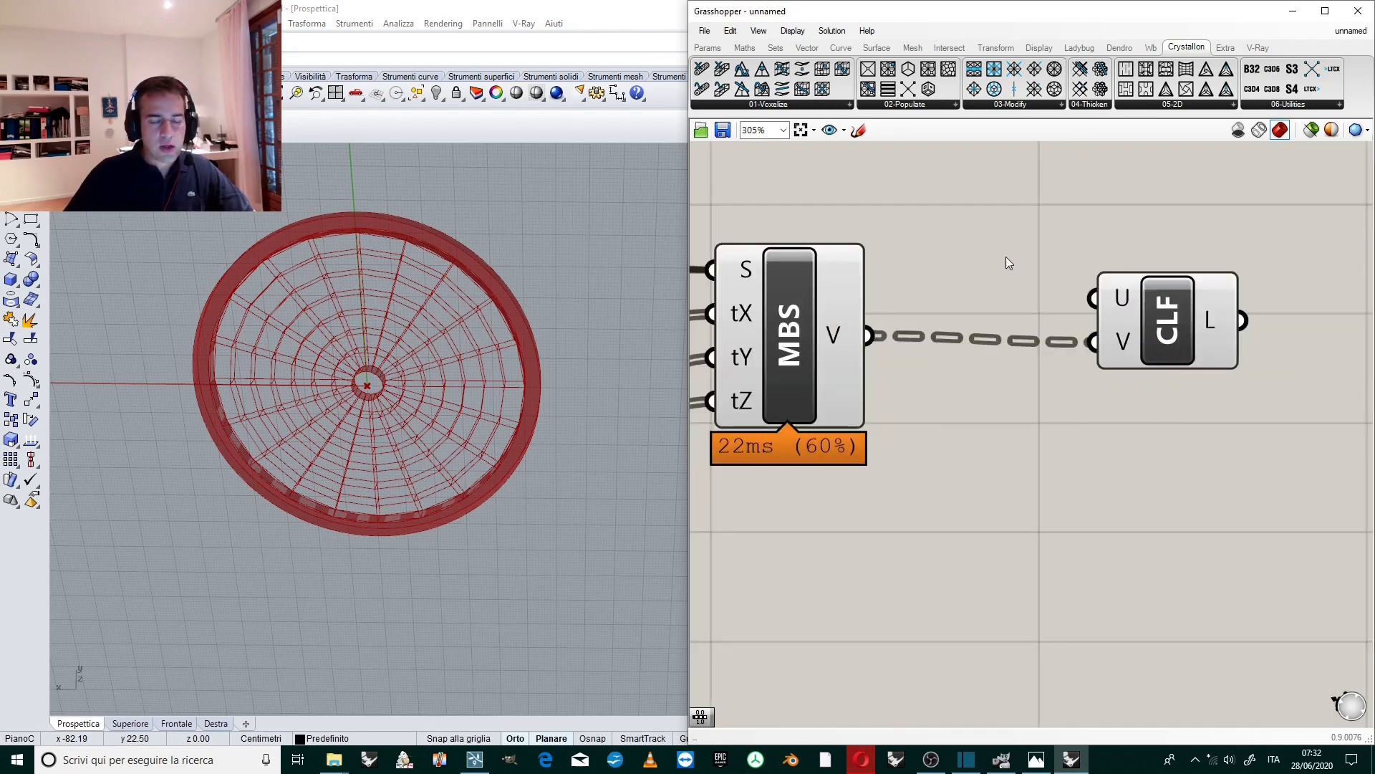
pyautogui.scroll(-3)
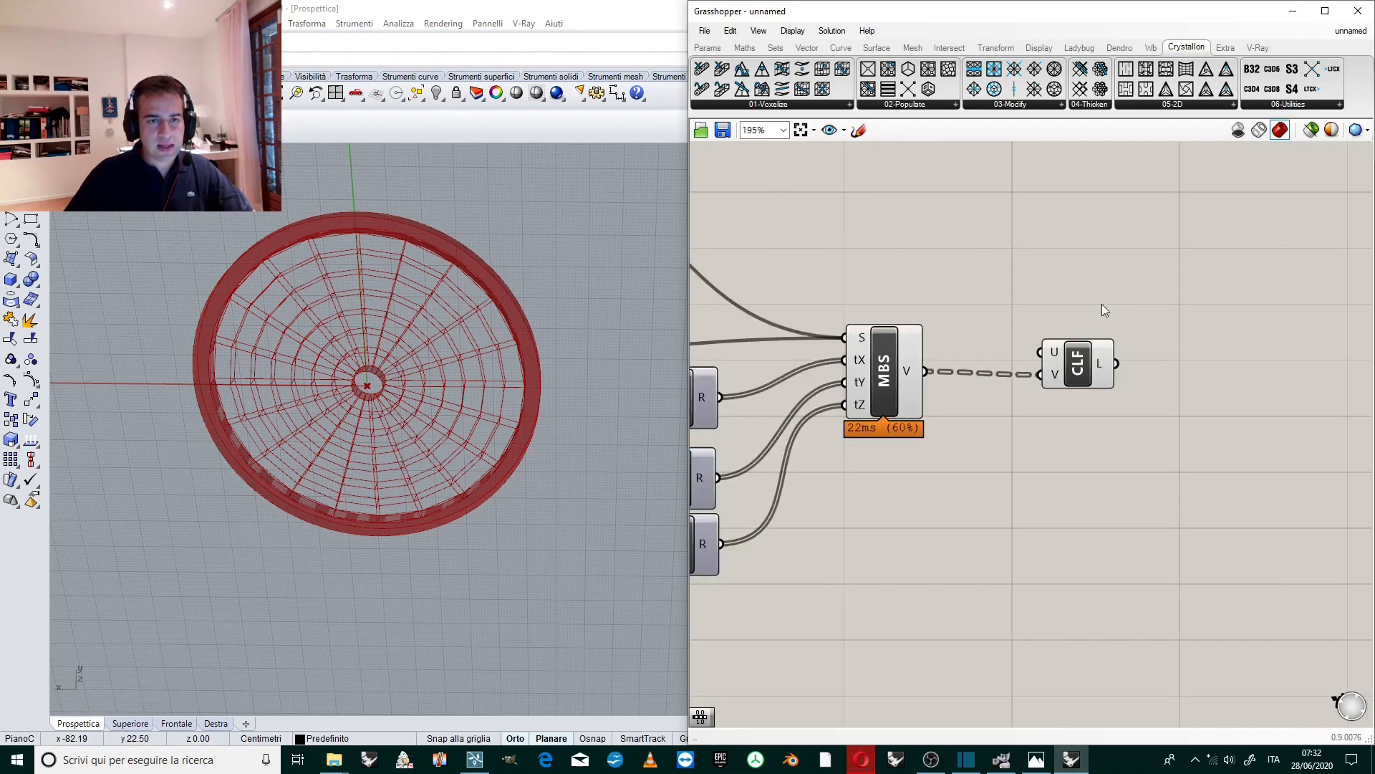
pyautogui.click(909, 105)
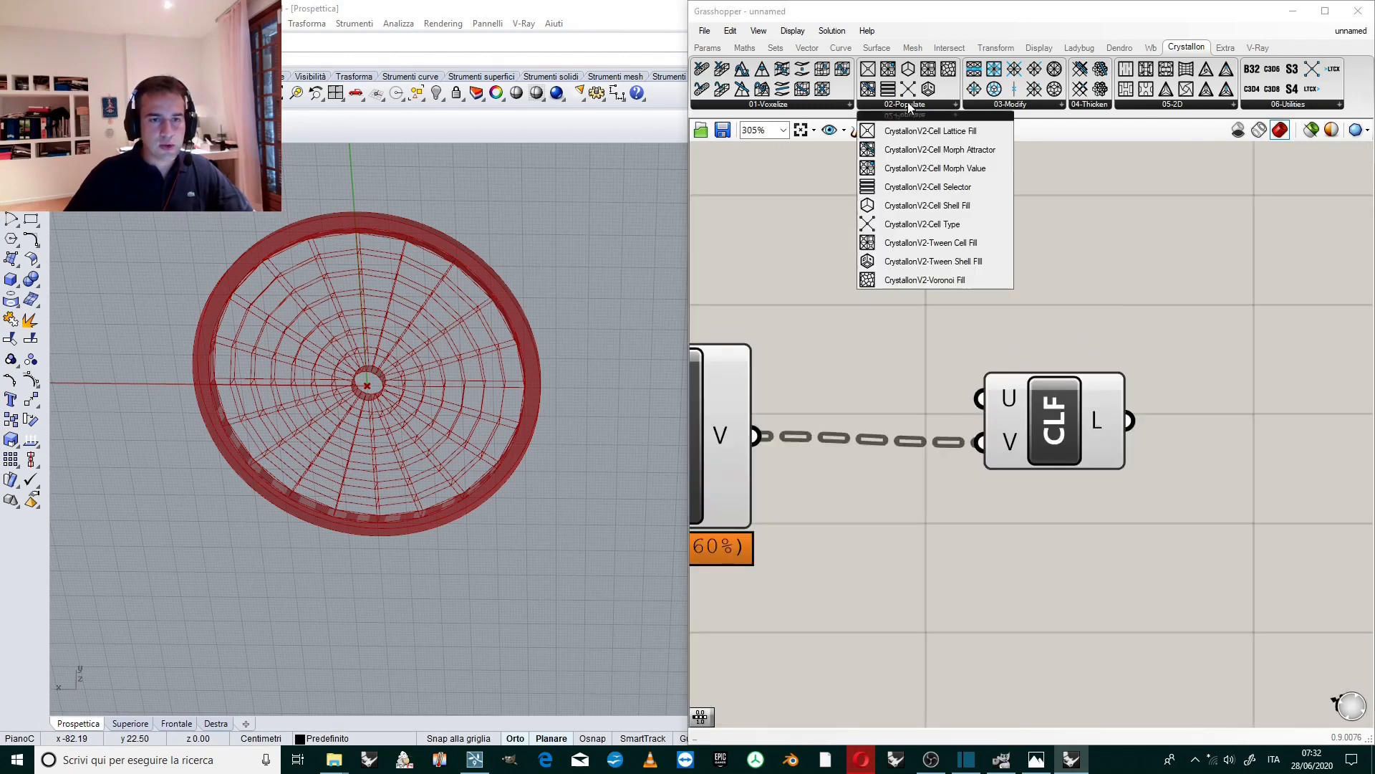
pyautogui.moveTo(922, 224)
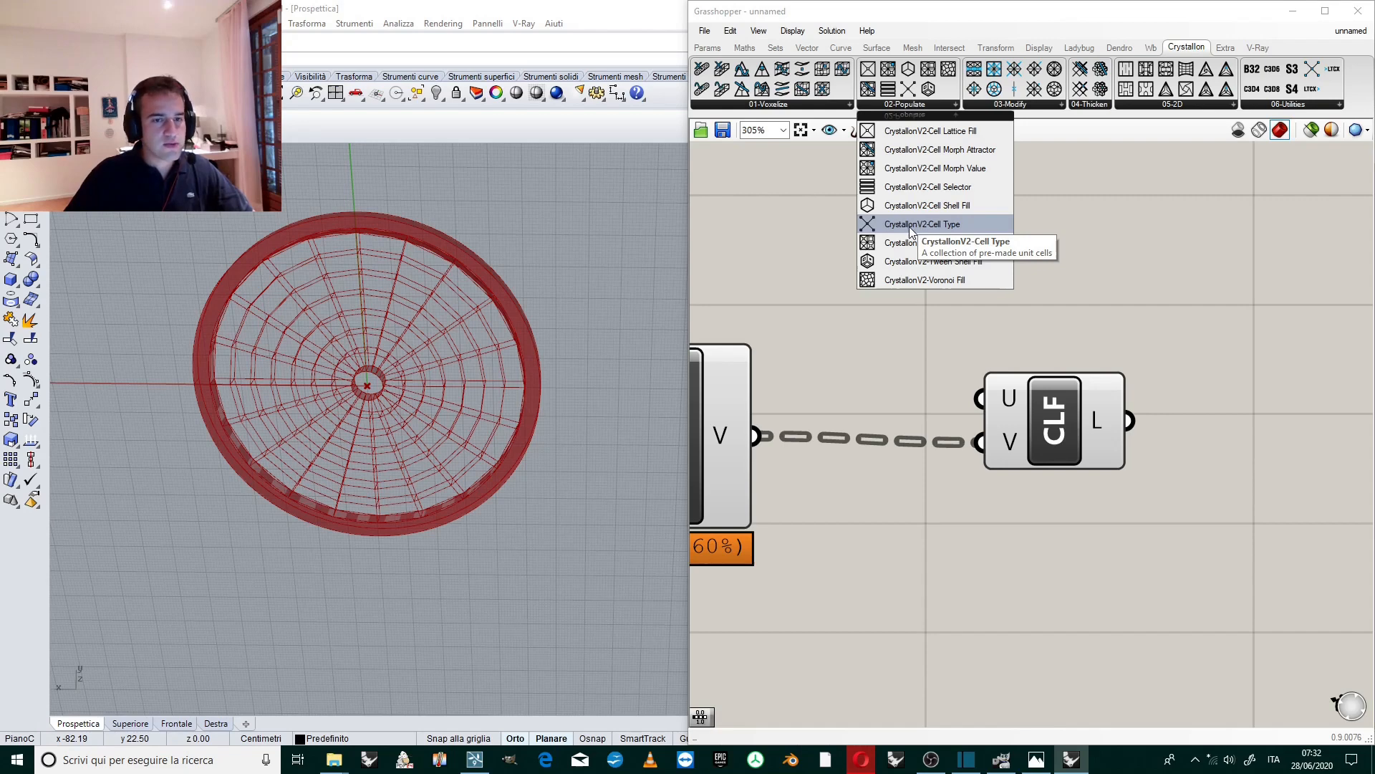
pyautogui.click(921, 223)
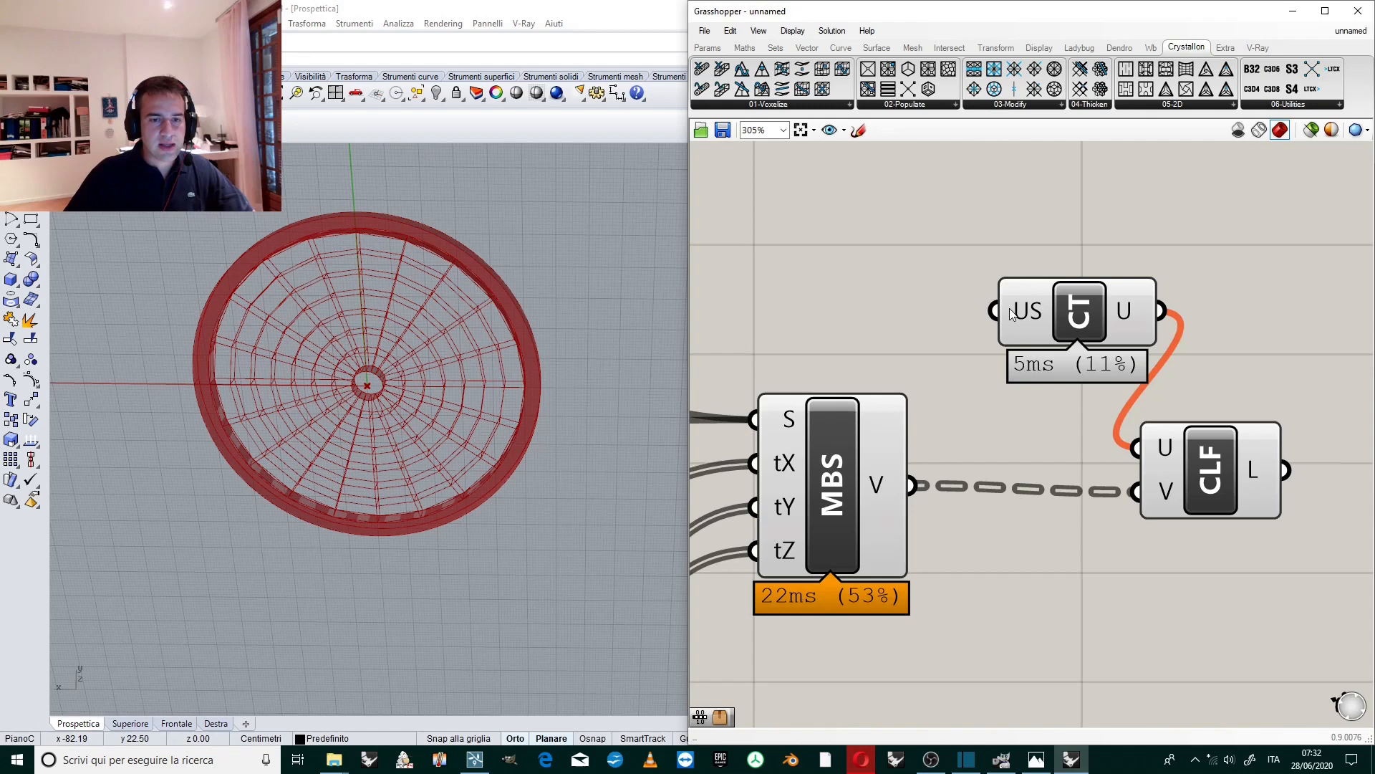
pyautogui.moveTo(1026, 311)
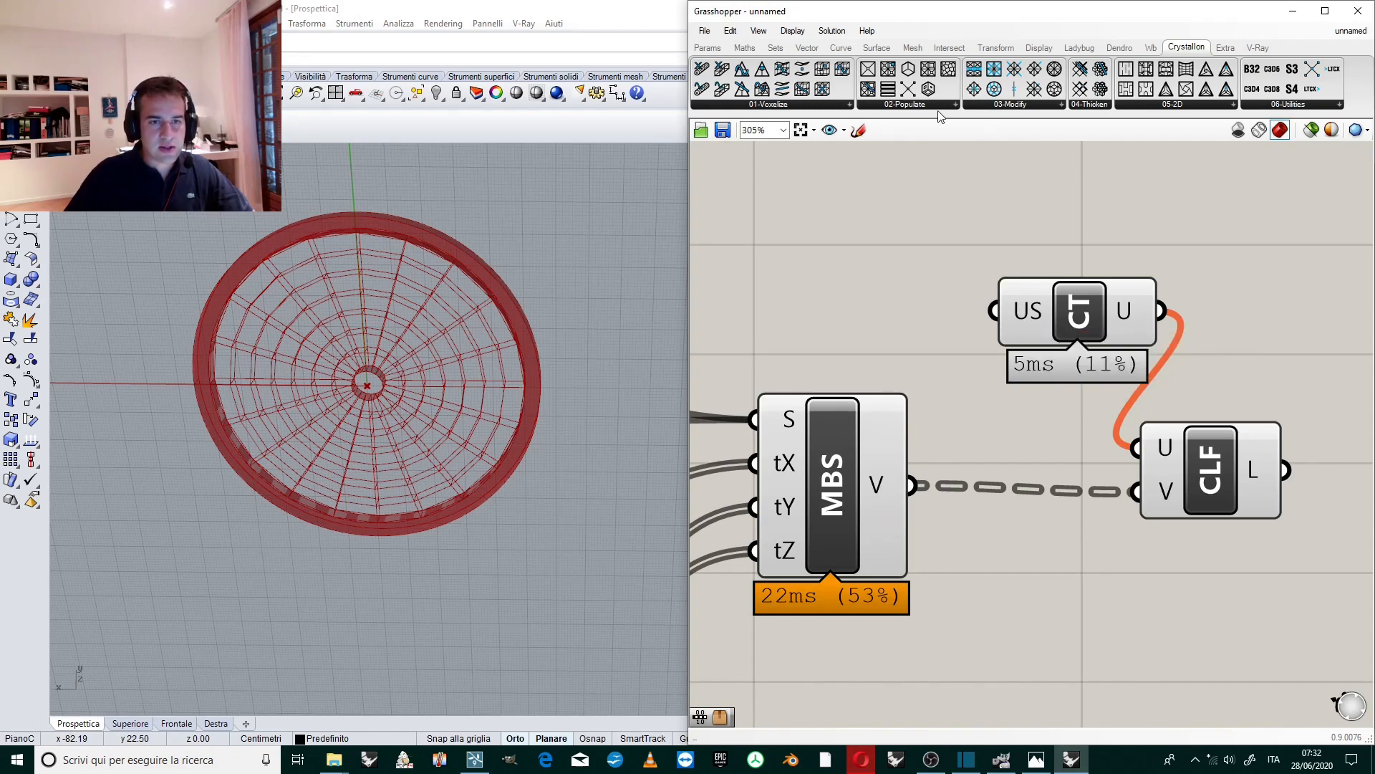
pyautogui.click(935, 105)
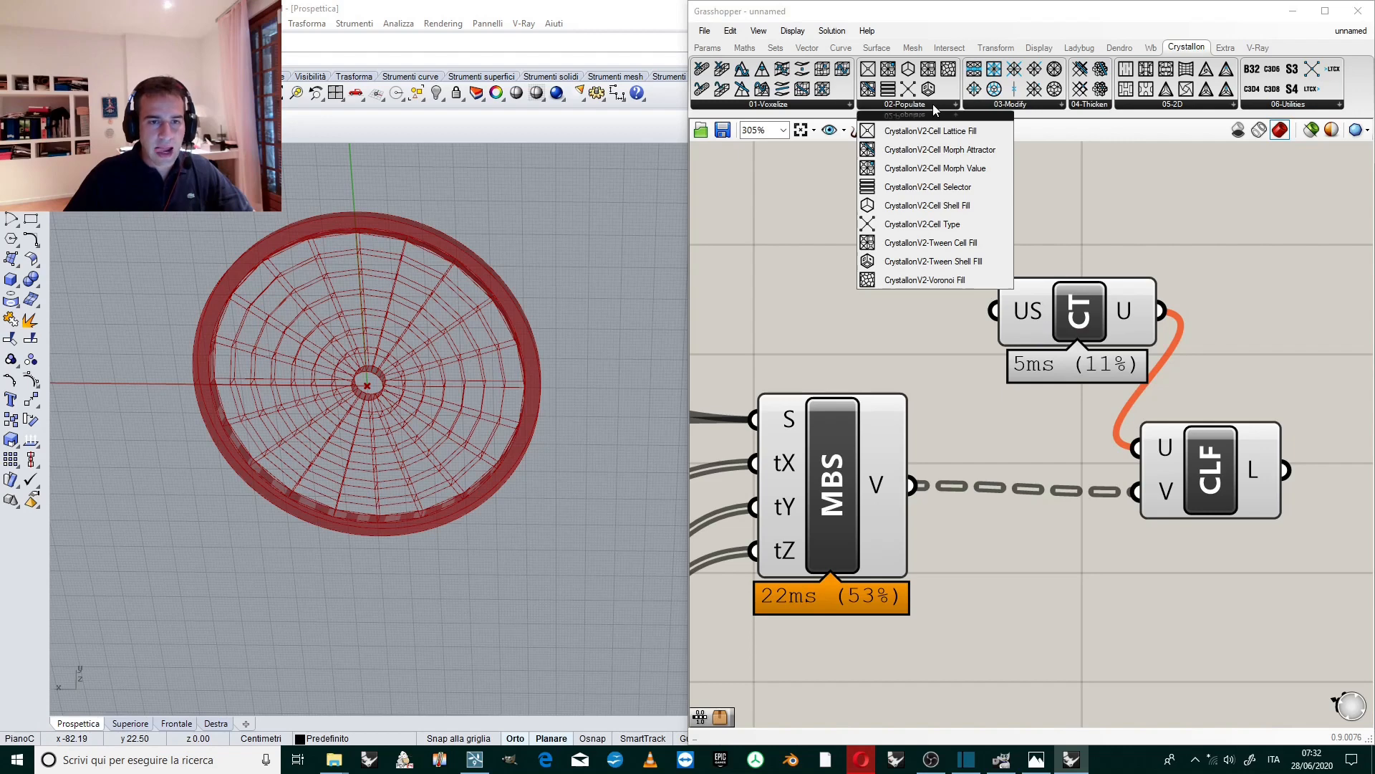
pyautogui.moveTo(927, 186)
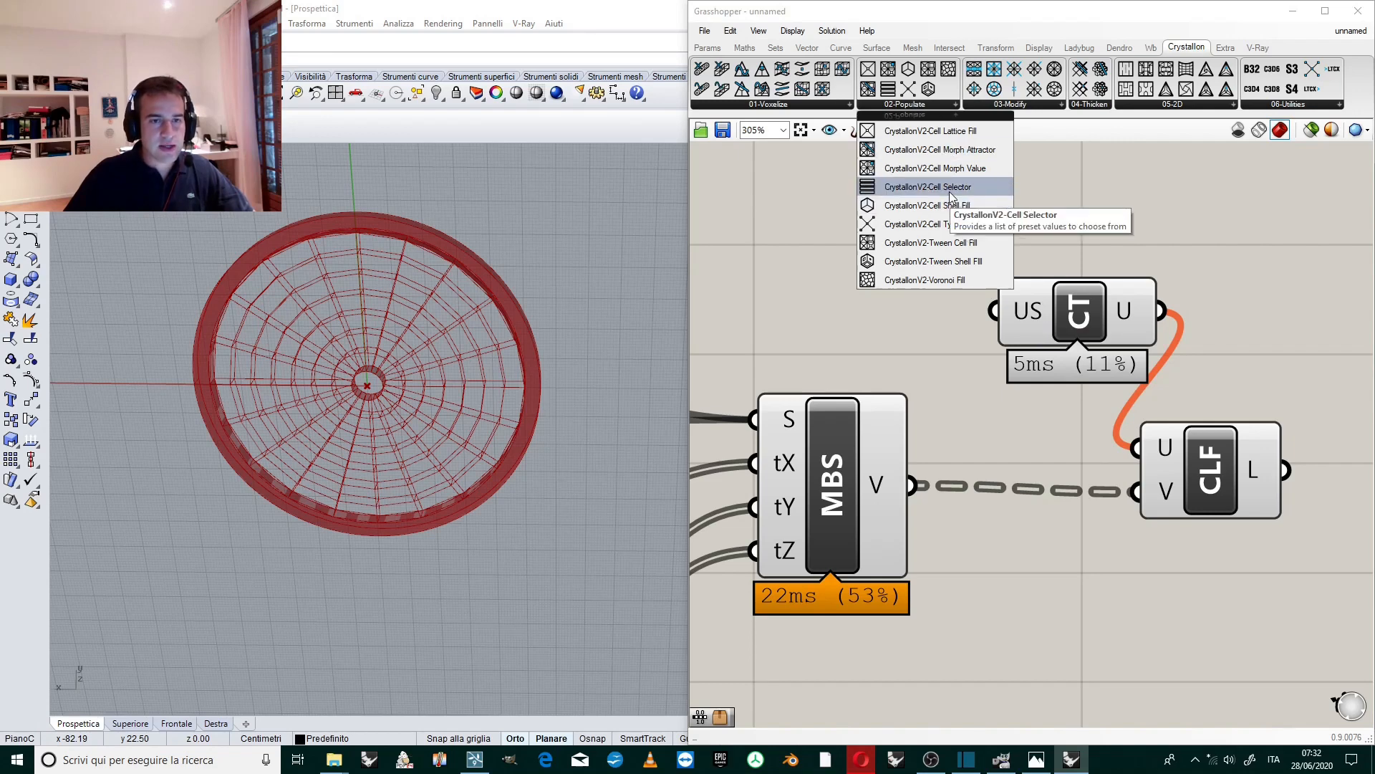
pyautogui.click(927, 186)
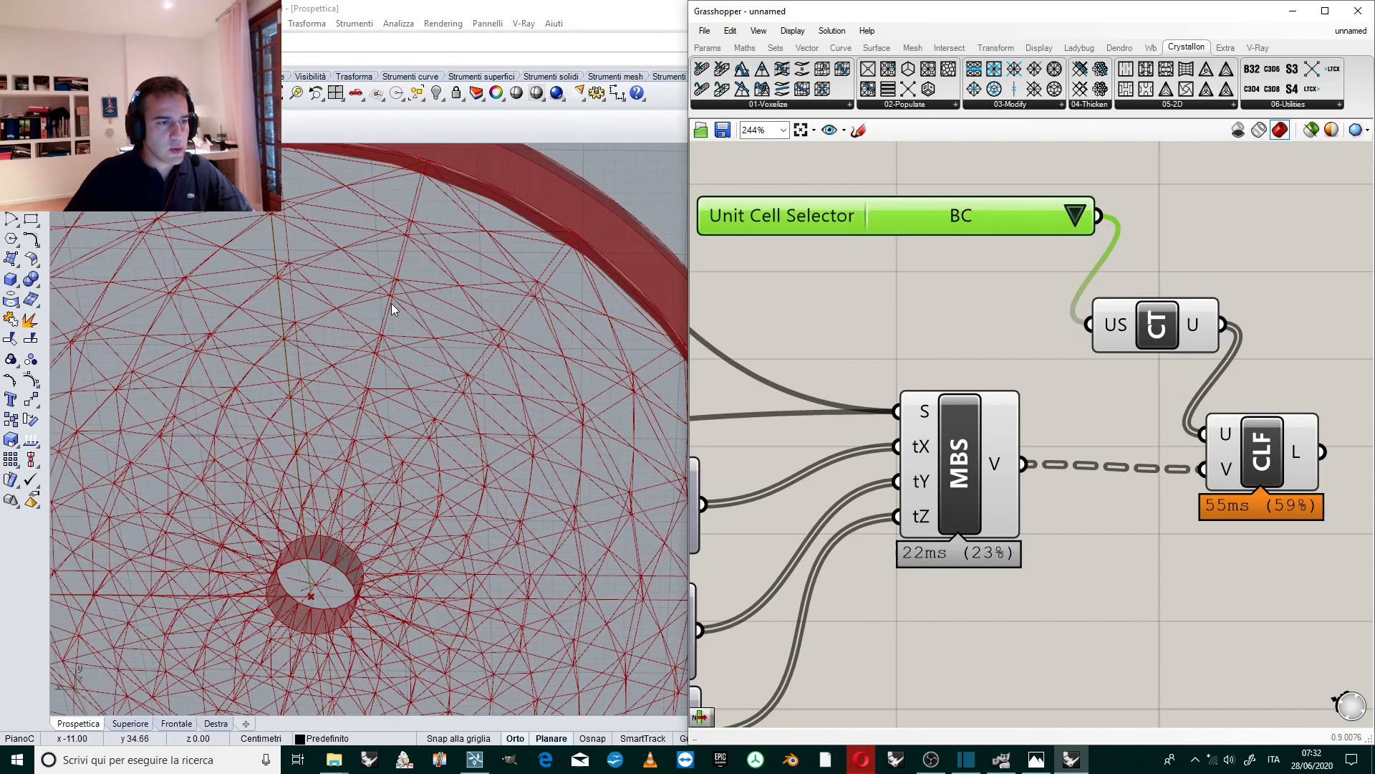
pyautogui.scroll(-3)
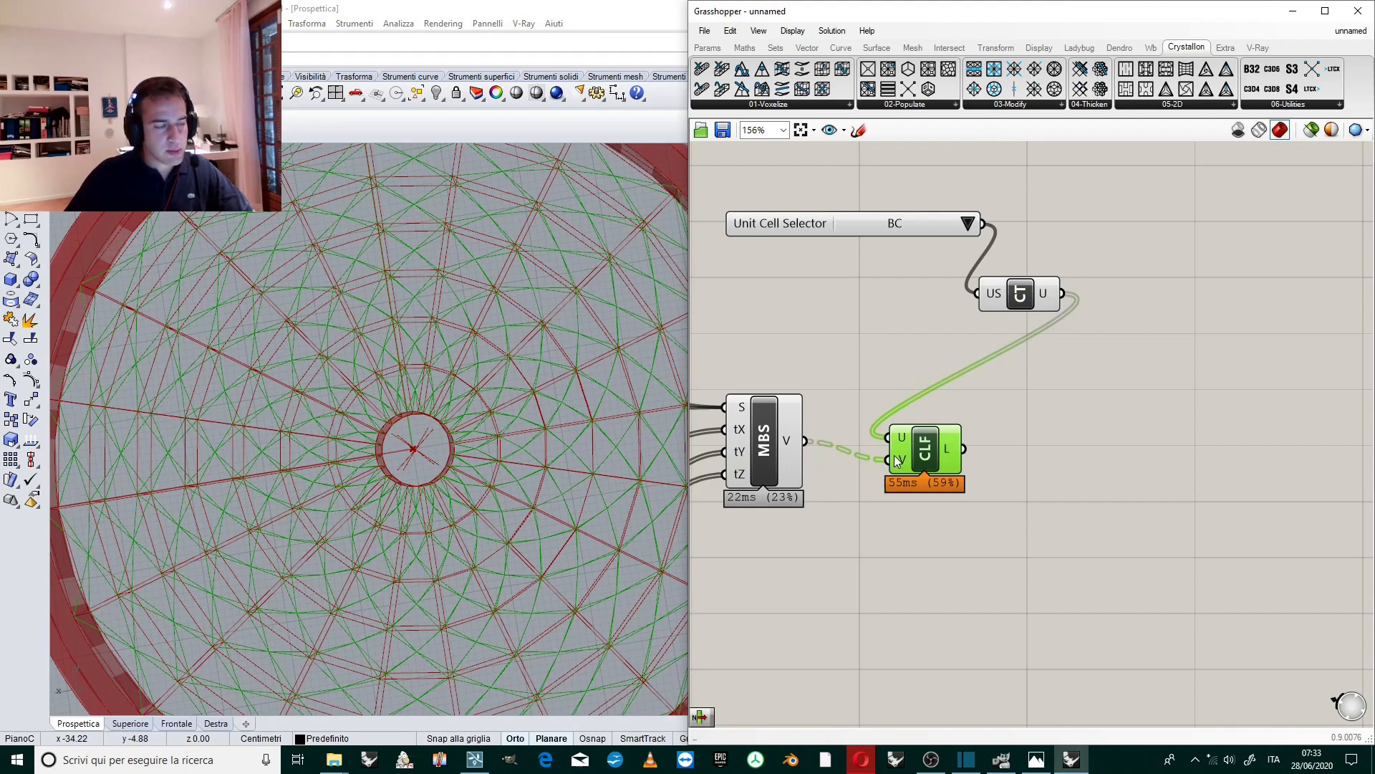
pyautogui.moveTo(412, 447); pyautogui.dragTo(443, 479)
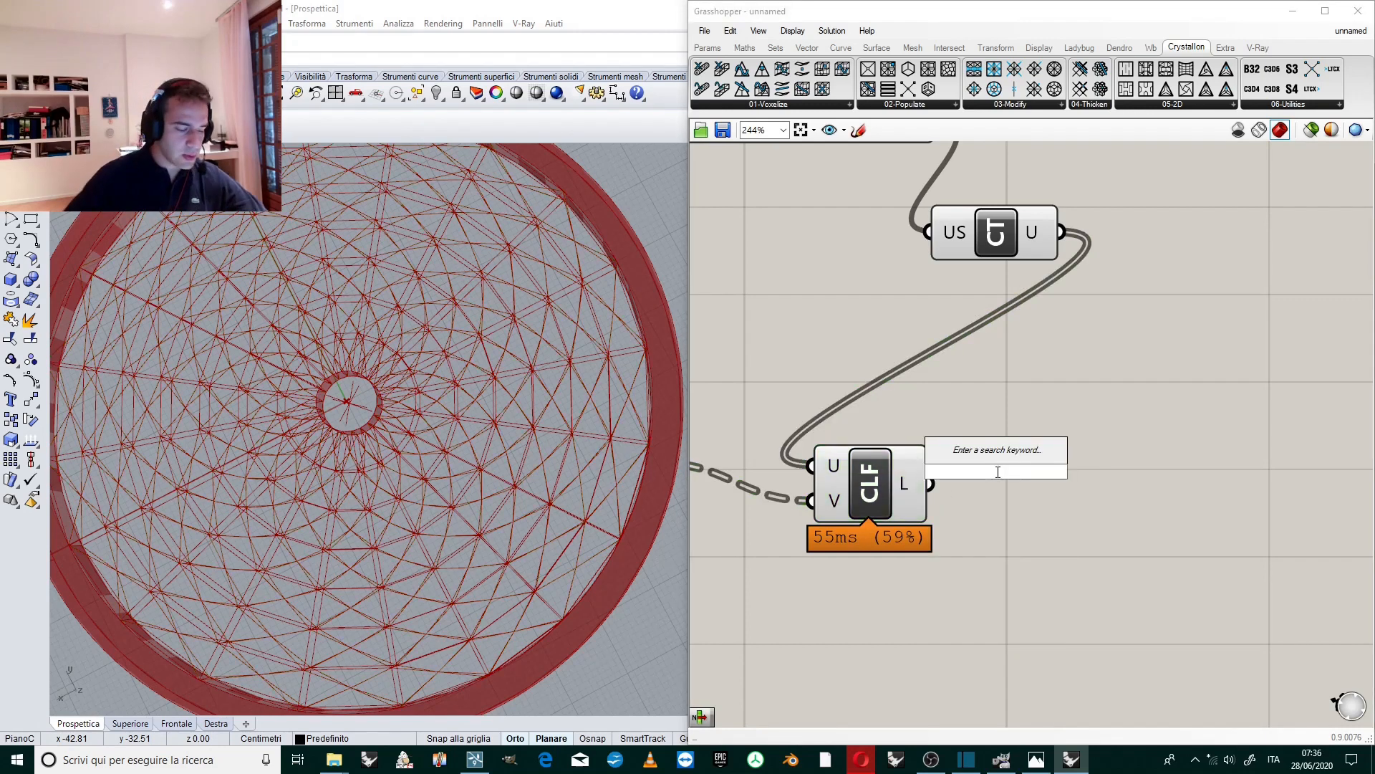
# Add a Curve parameter collecting the Cell Lattice Fill lines and set it to Reparameterize.
pyautogui.write('crv')
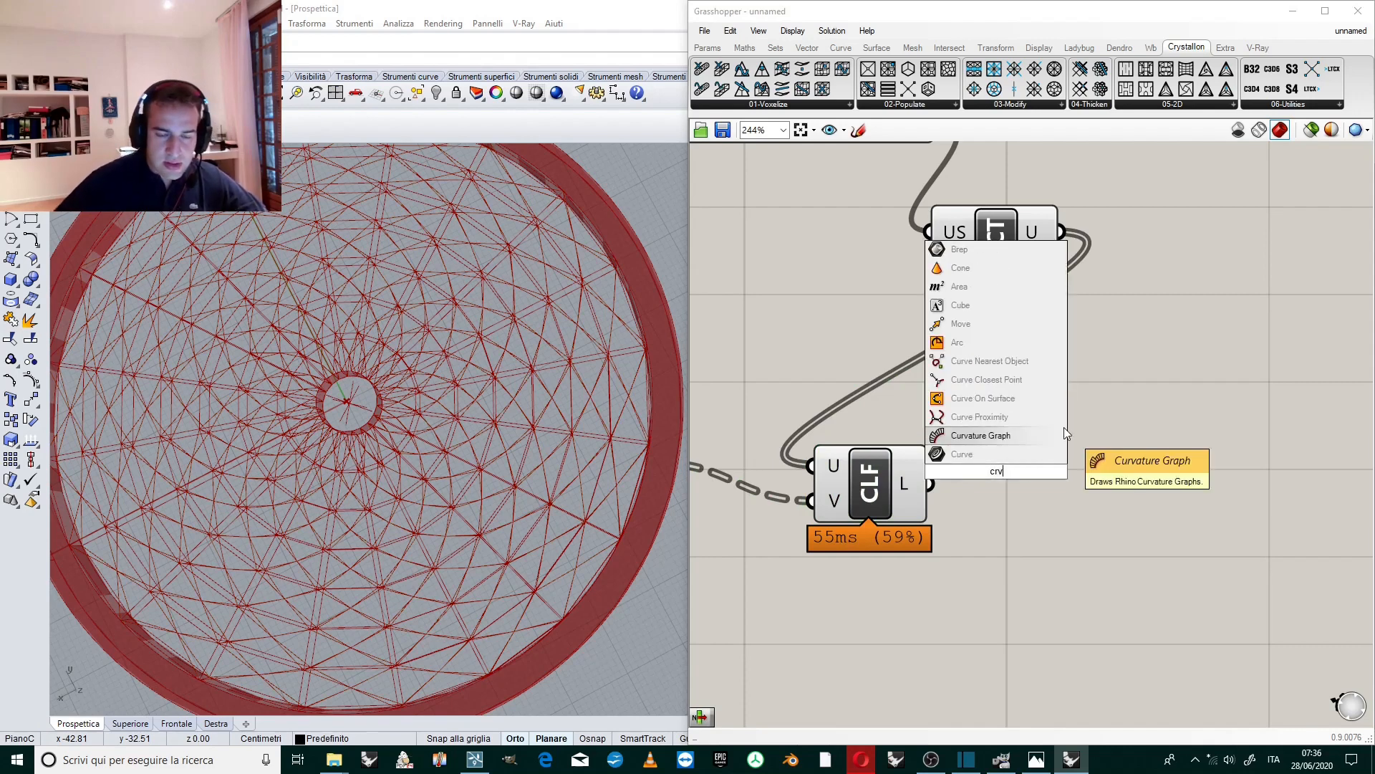
pyautogui.click(962, 454)
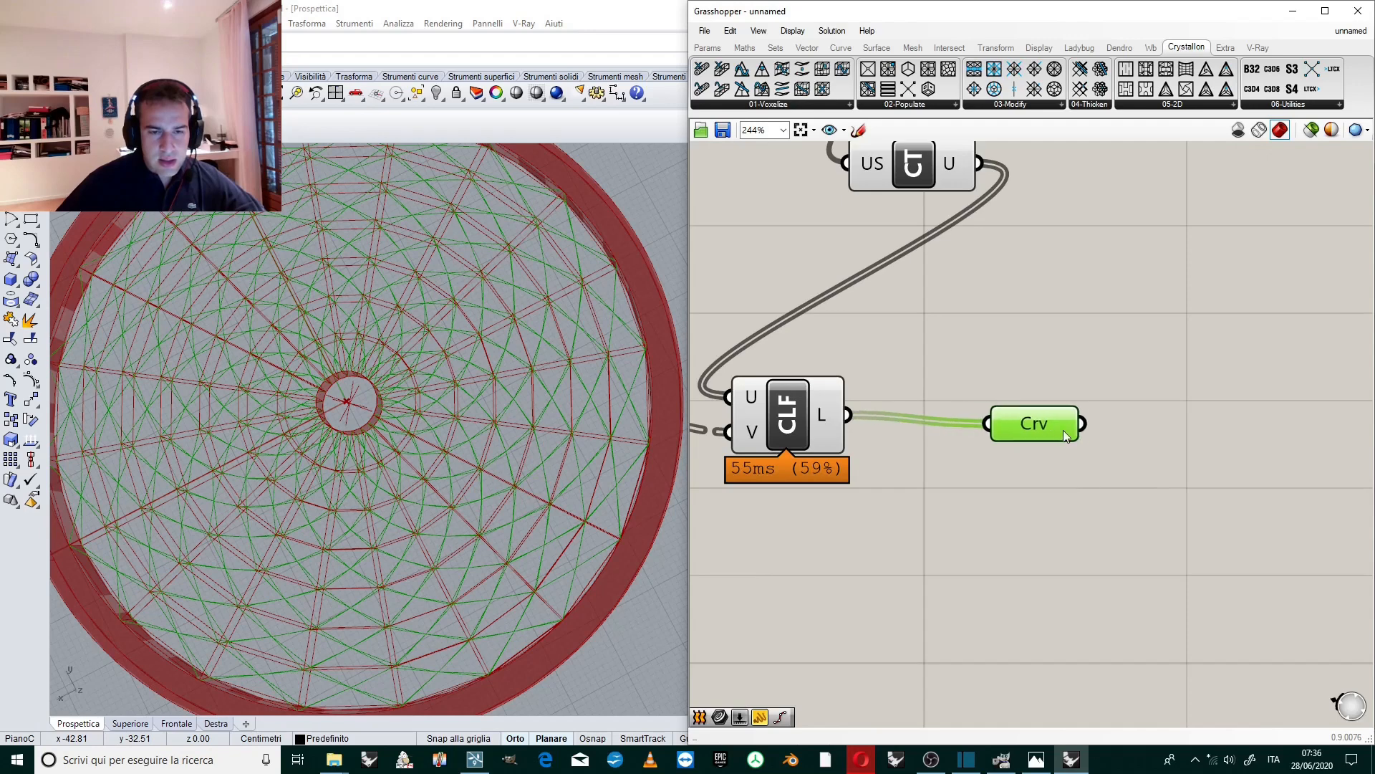
pyautogui.rightClick(1036, 425)
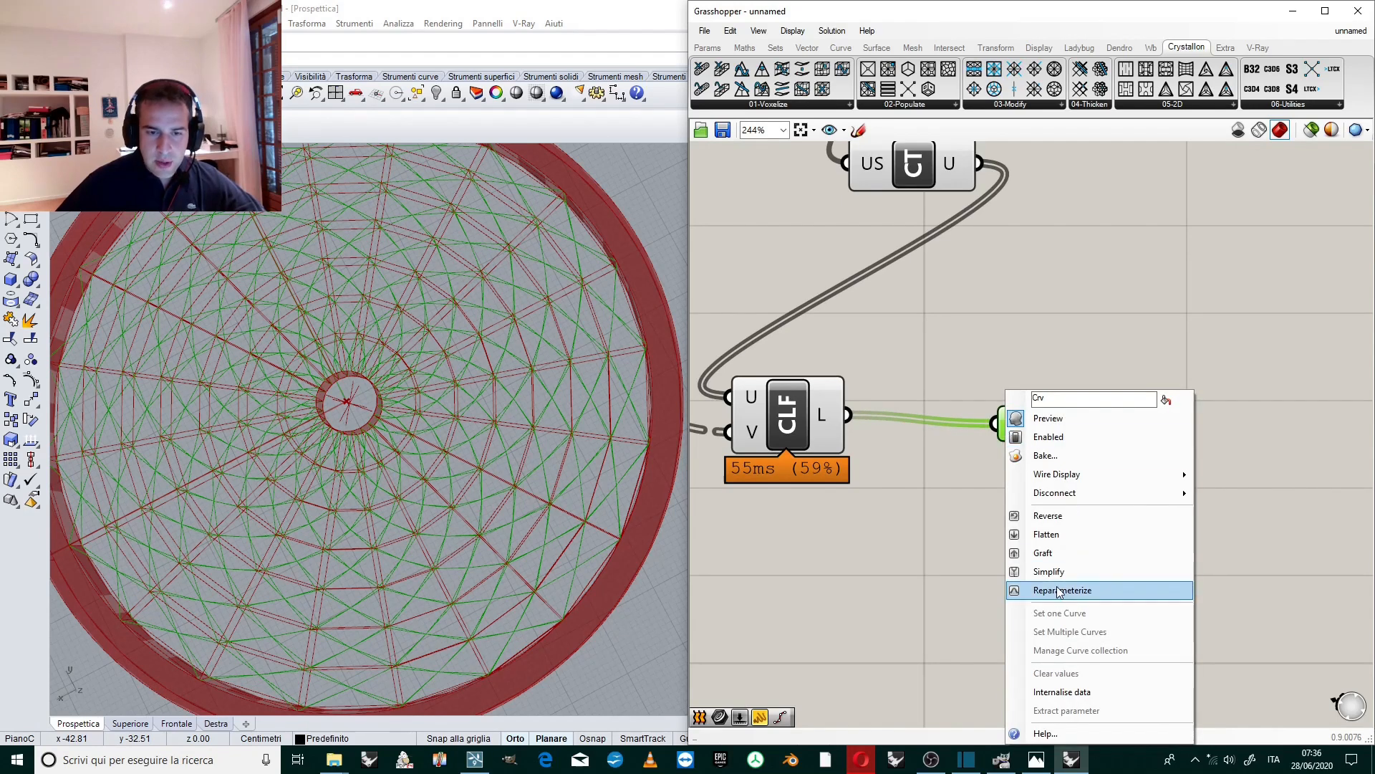
pyautogui.click(1062, 589)
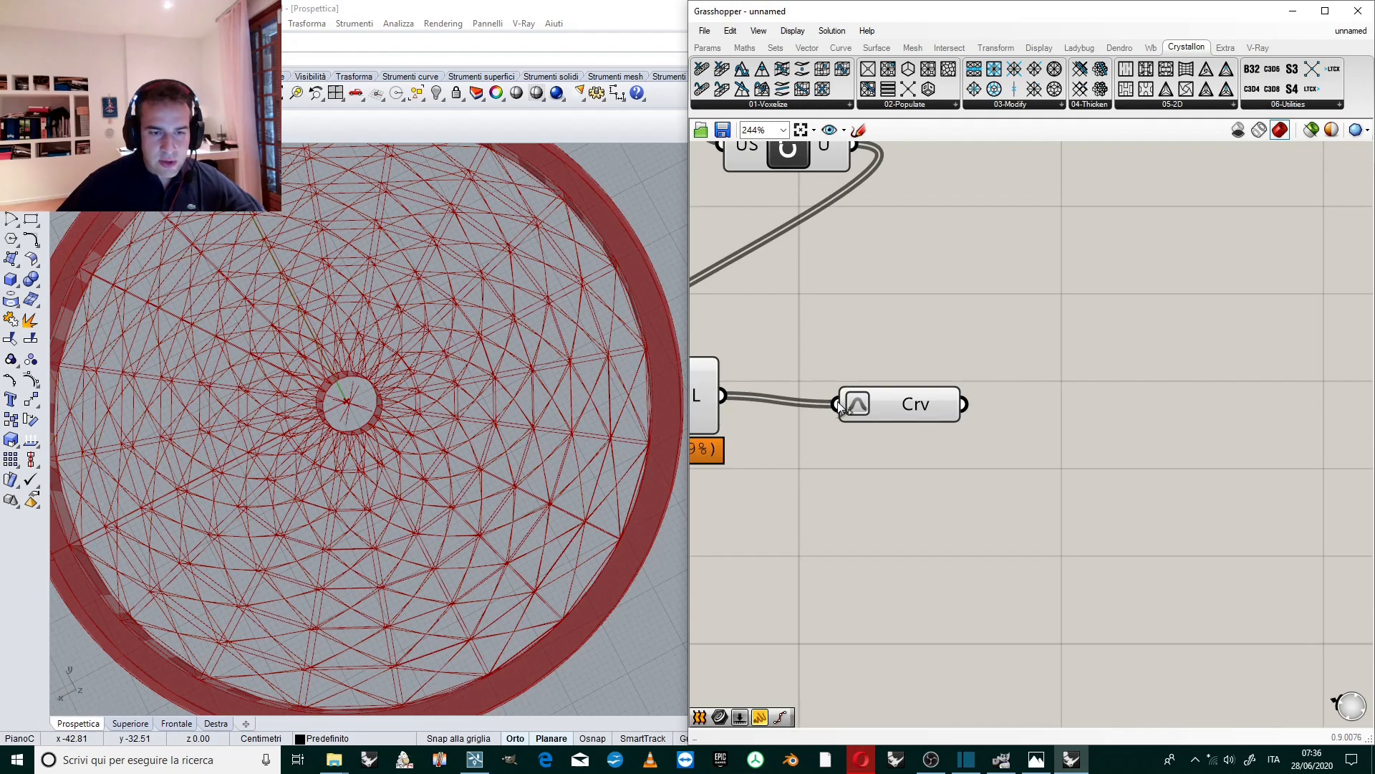
pyautogui.moveTo(892, 417)
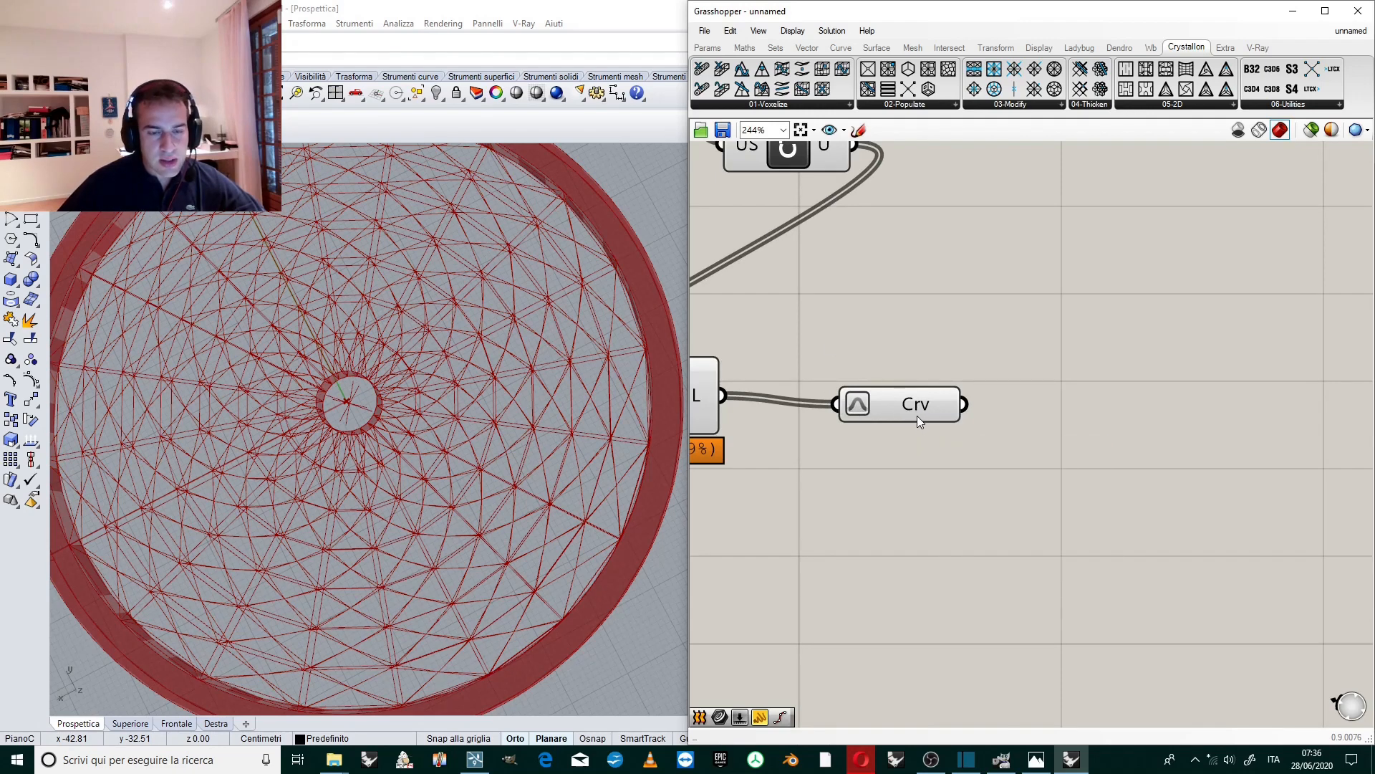
pyautogui.moveTo(910, 354)
pyautogui.write('evalua')
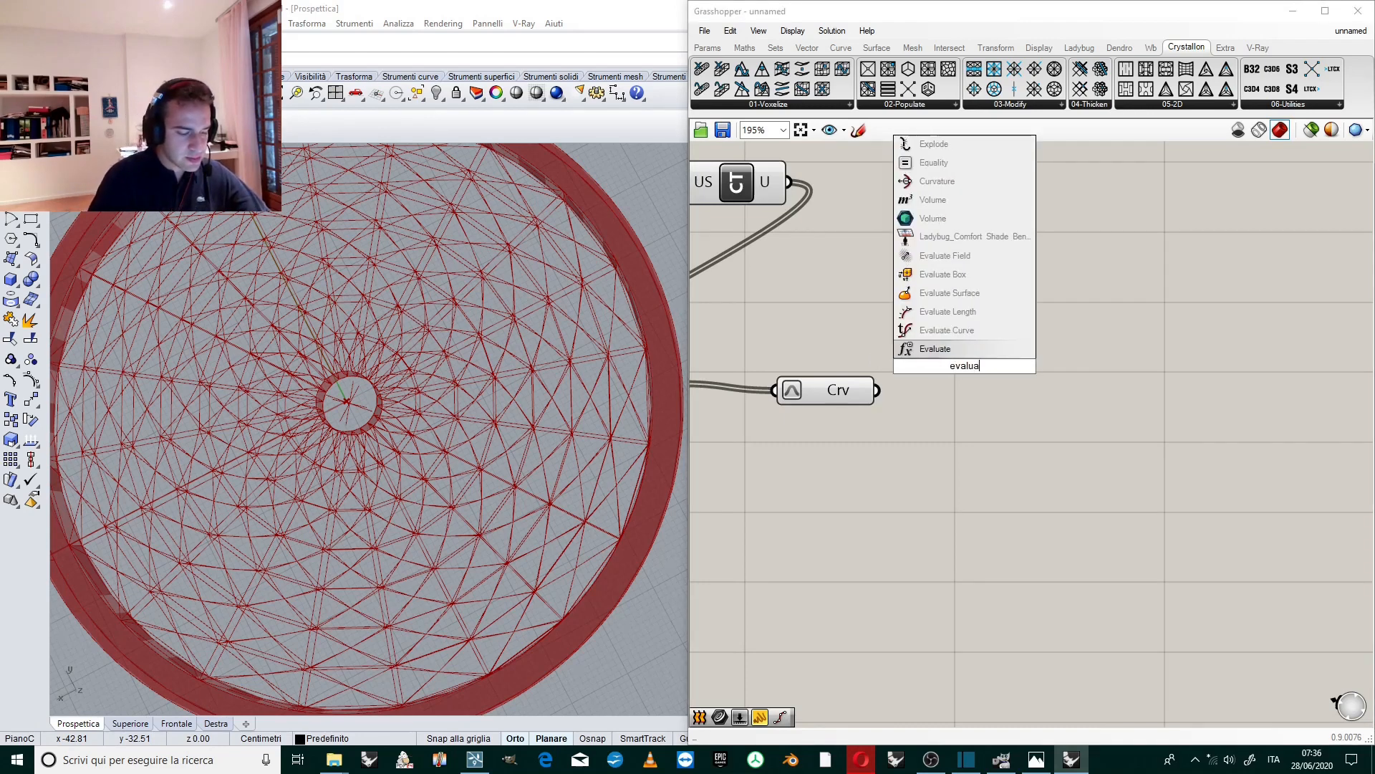
# Evaluate the reparameterized lattice curves with a 0–1 slider, testing 0, 0.8, 0.6 and leaving it at 1.0.
pyautogui.click(934, 348)
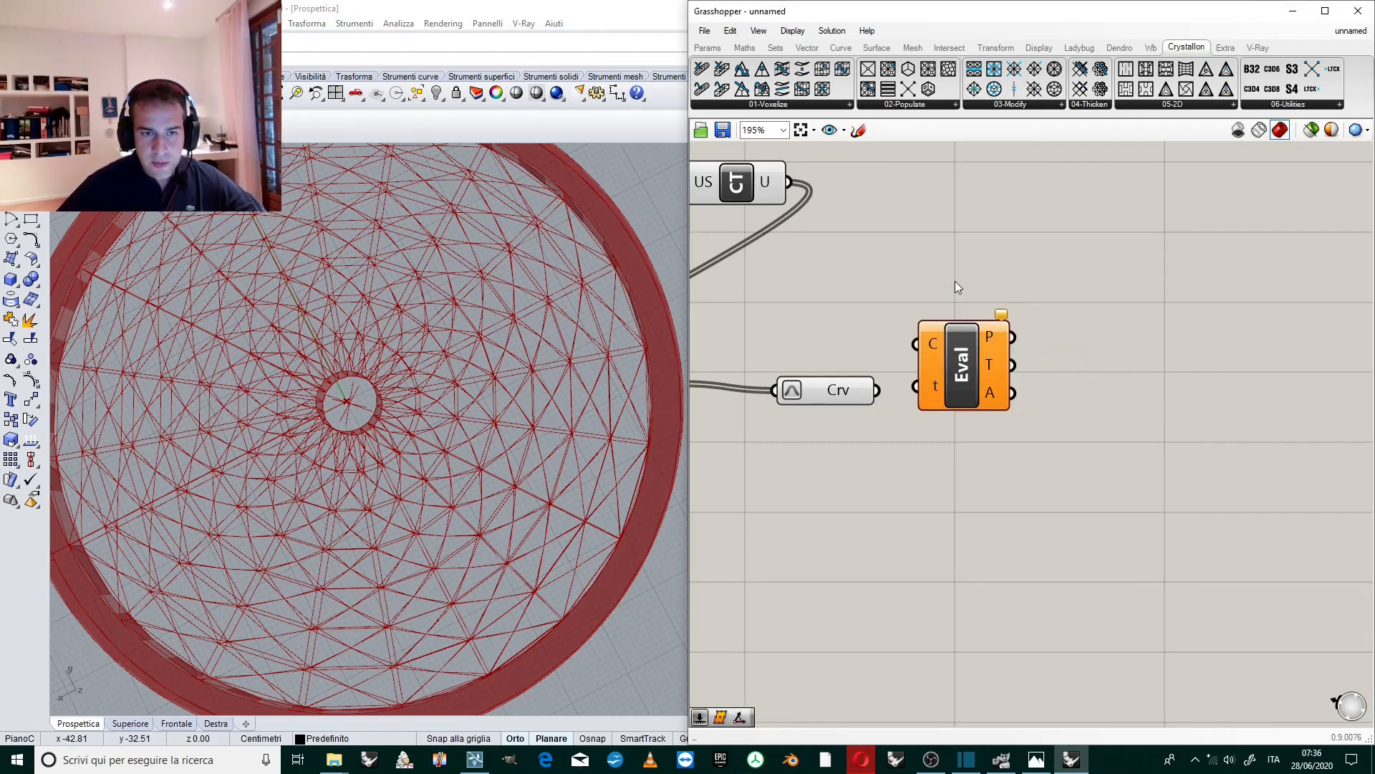
pyautogui.moveTo(960, 364); pyautogui.dragTo(1005, 425)
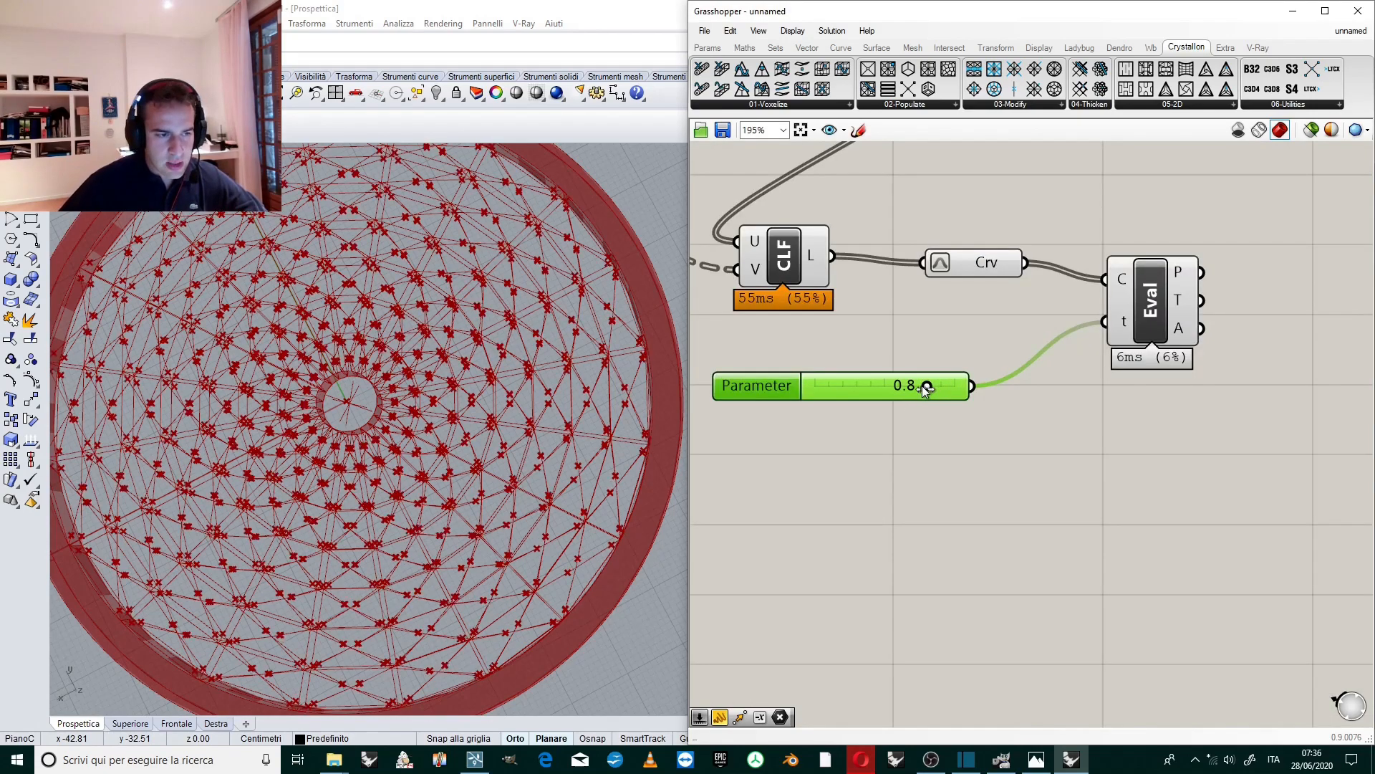
pyautogui.moveTo(925, 385); pyautogui.dragTo(813, 385)
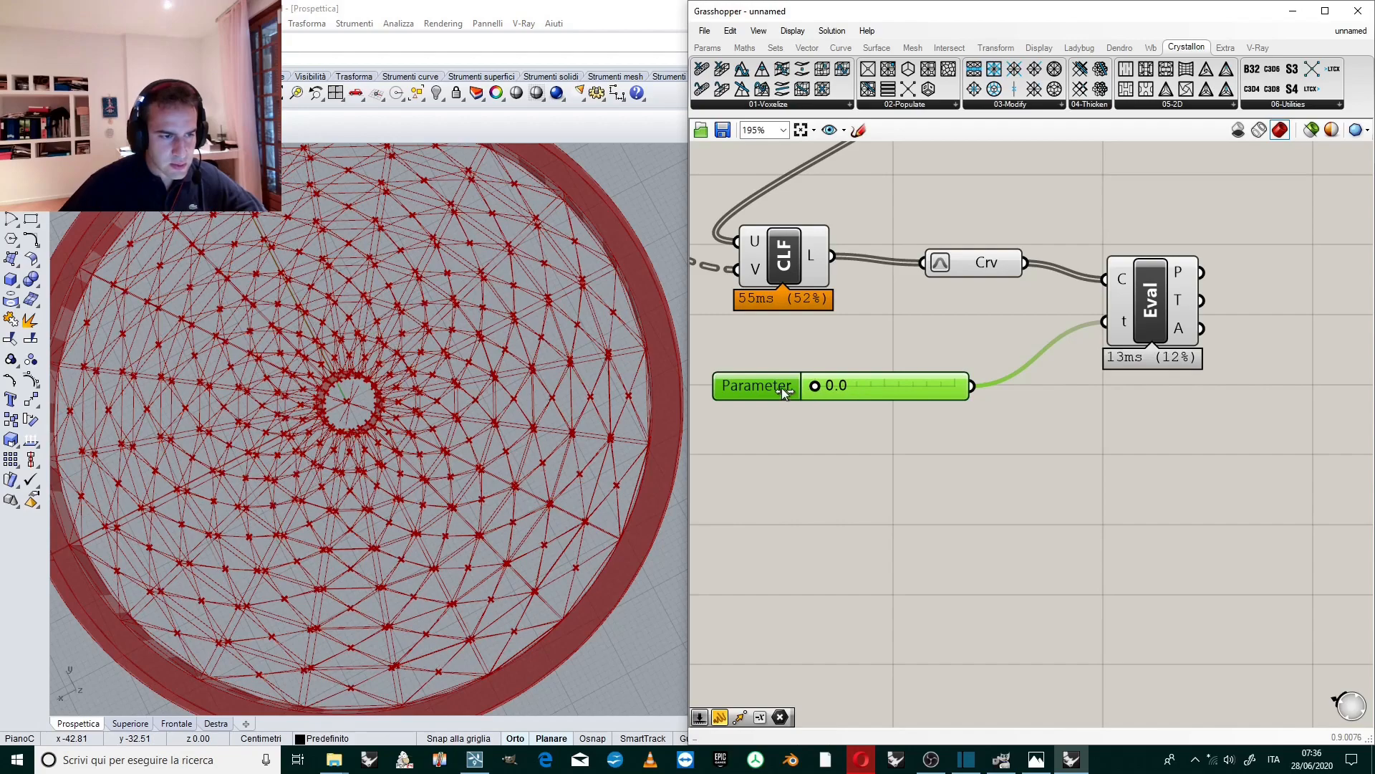
pyautogui.moveTo(815, 386); pyautogui.dragTo(934, 385)
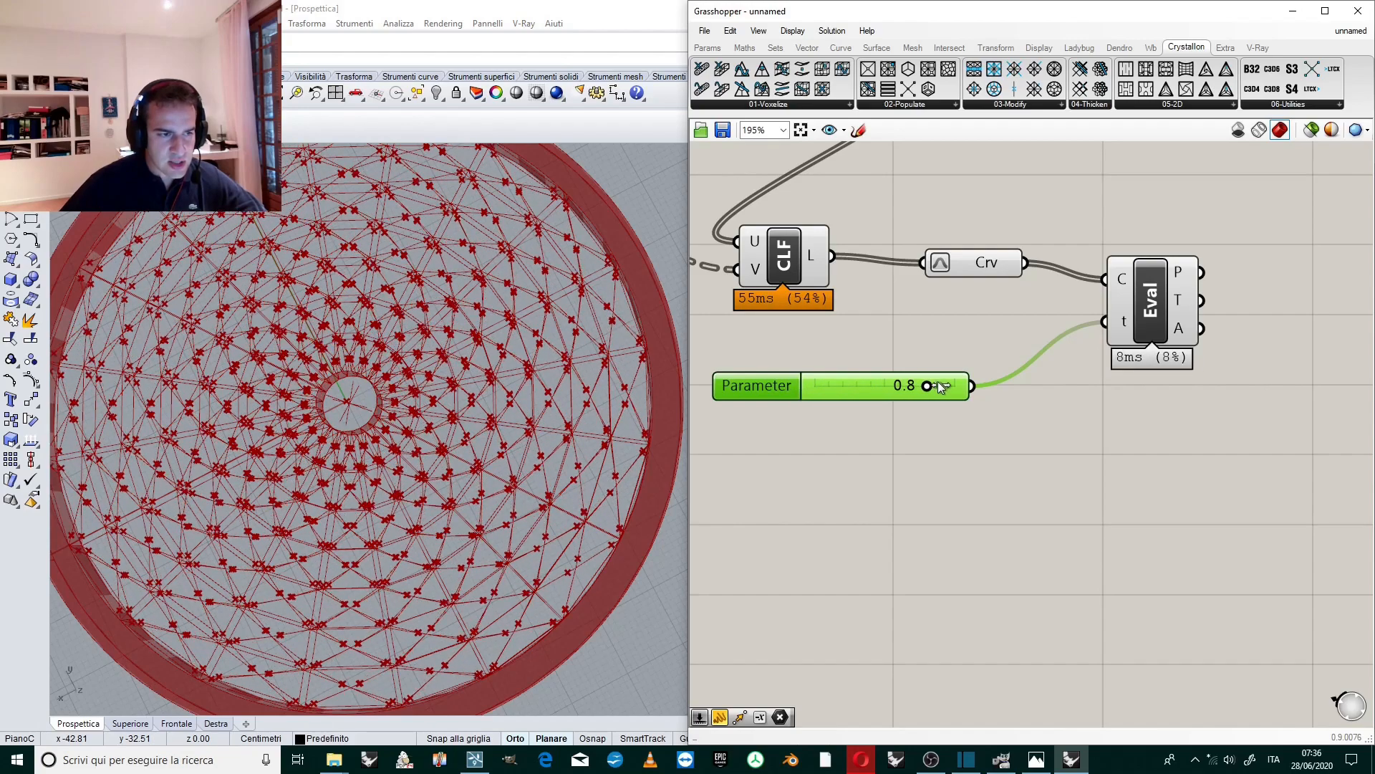
pyautogui.moveTo(934, 385); pyautogui.dragTo(814, 385)
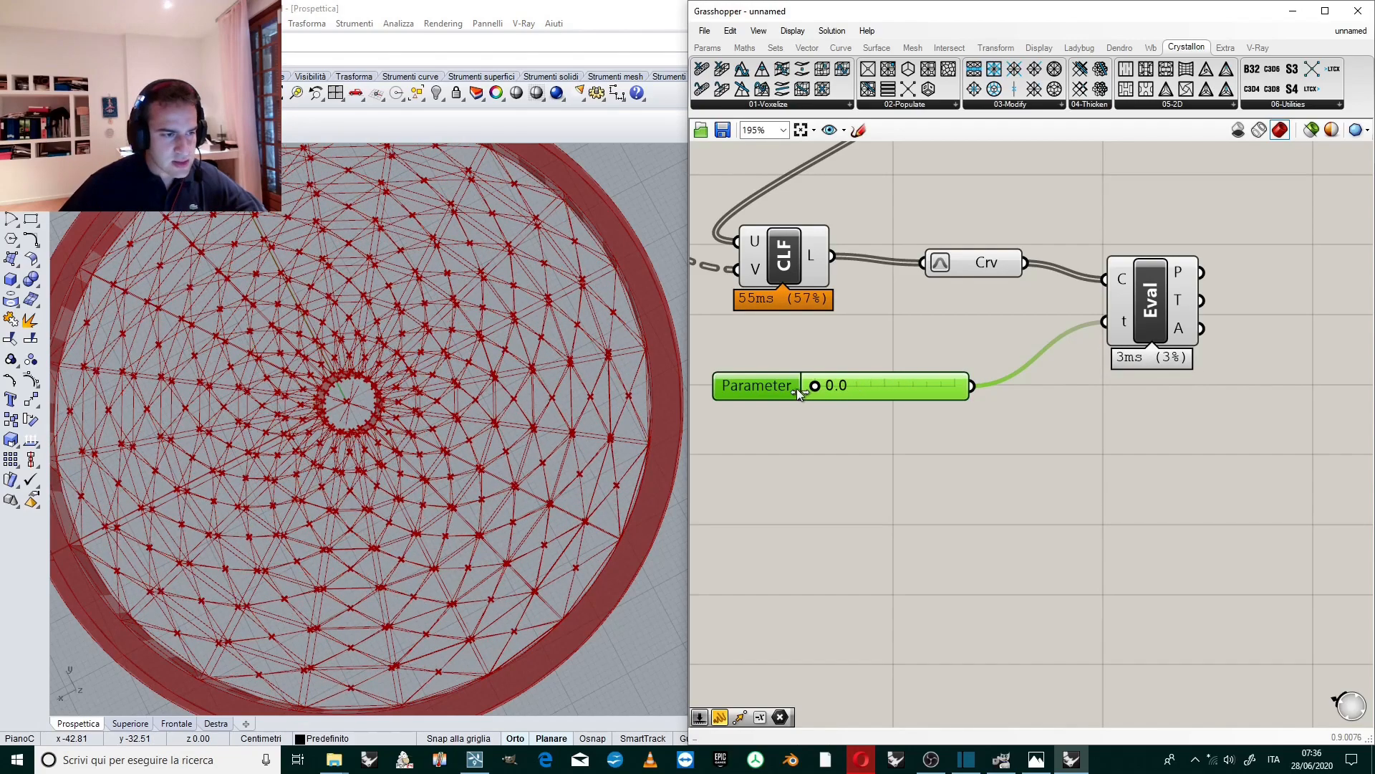
pyautogui.moveTo(814, 385); pyautogui.dragTo(898, 386)
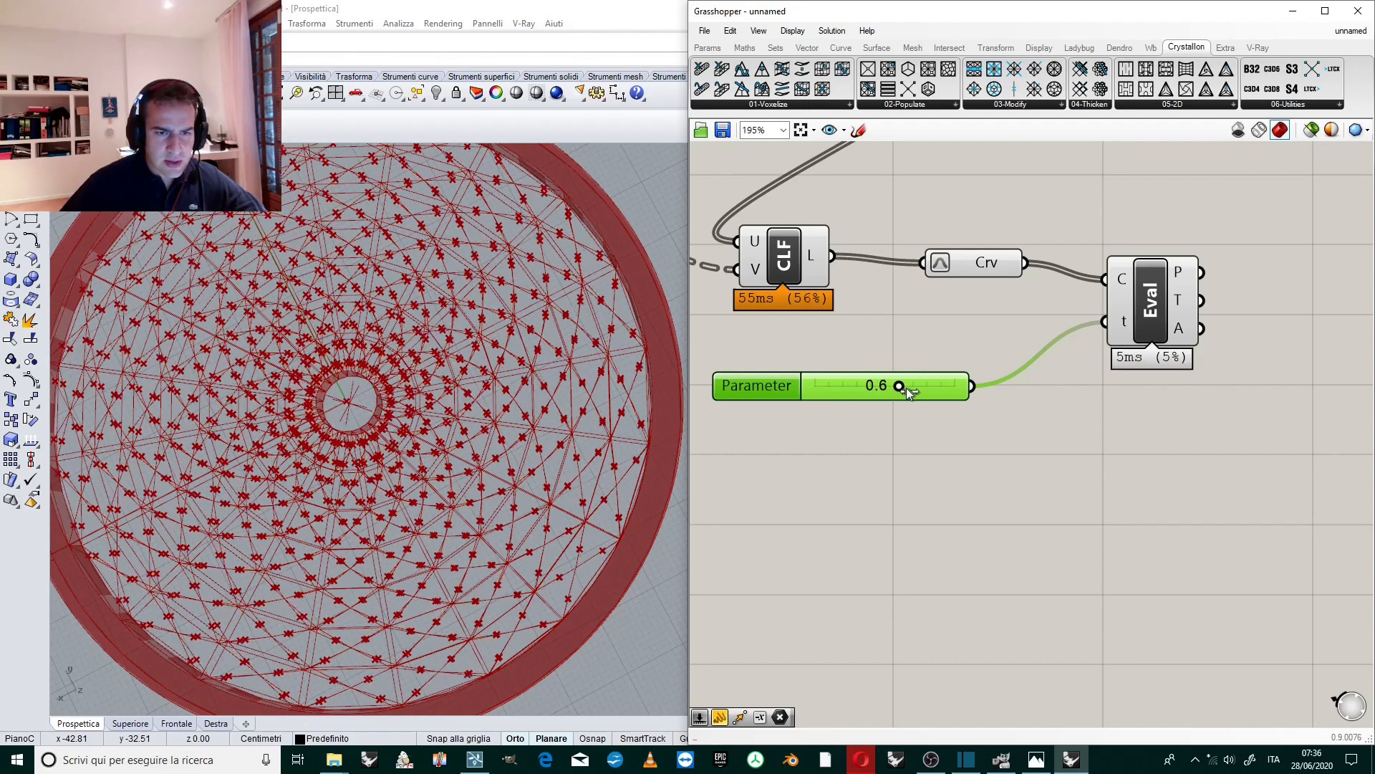
pyautogui.moveTo(899, 386); pyautogui.dragTo(954, 385)
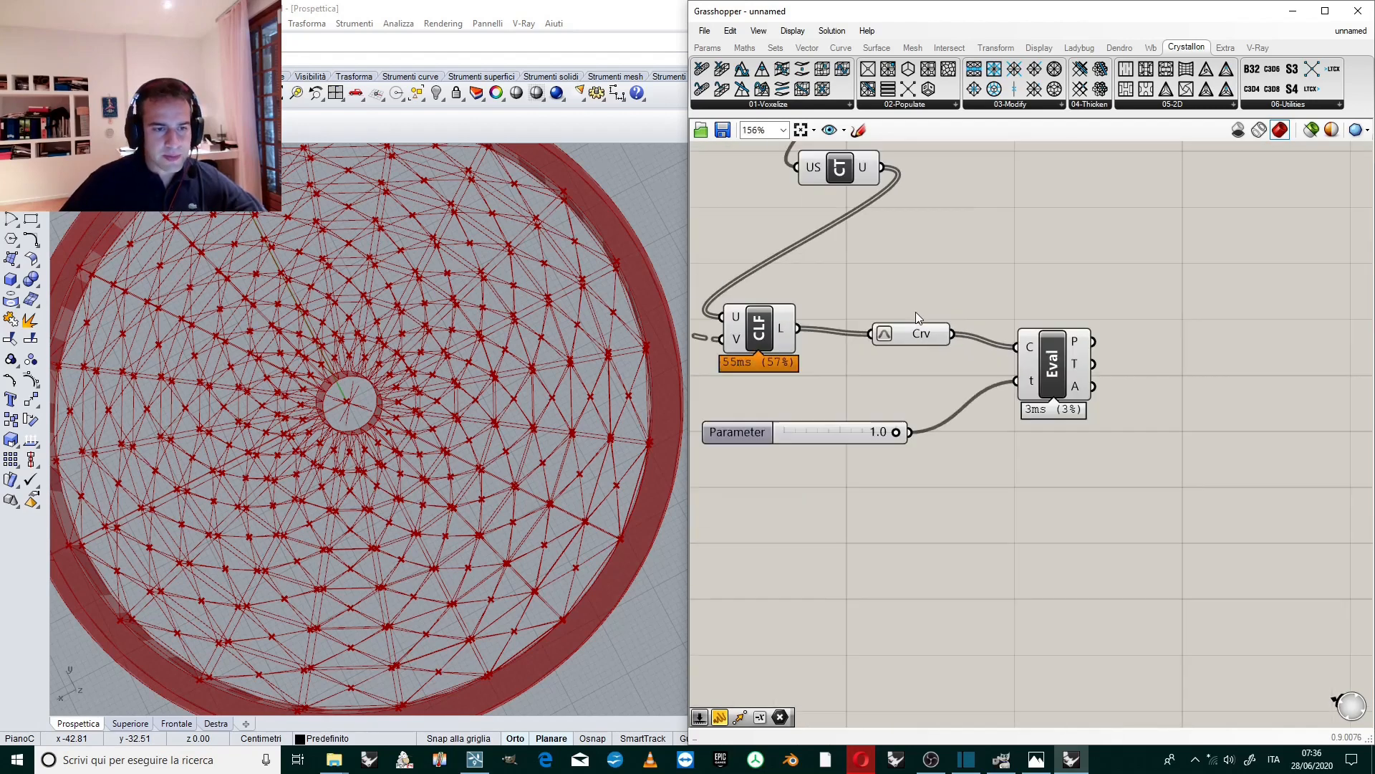
pyautogui.moveTo(874, 346)
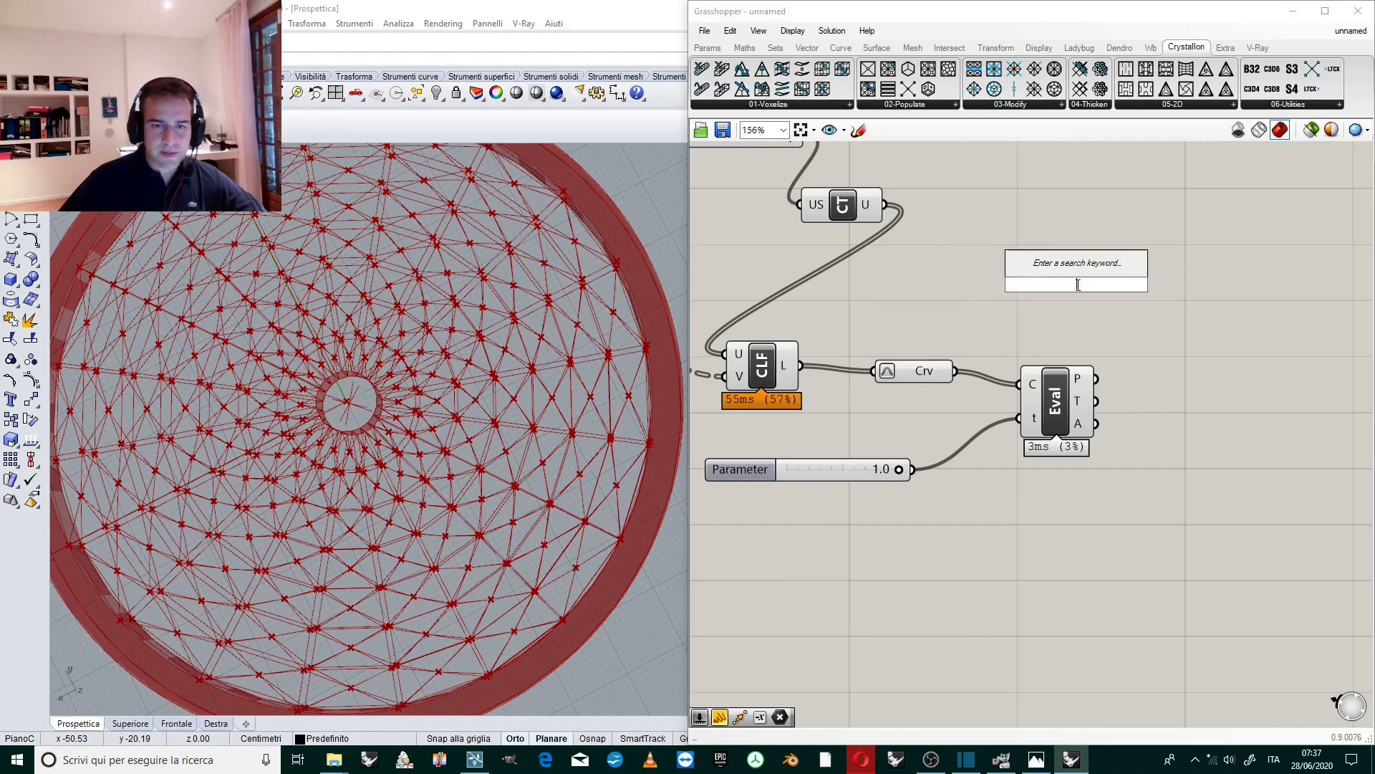
# Add a Crystallon variable pipe taking the lattice curves, replacing the evaluated points.
pyautogui.write('pipe')
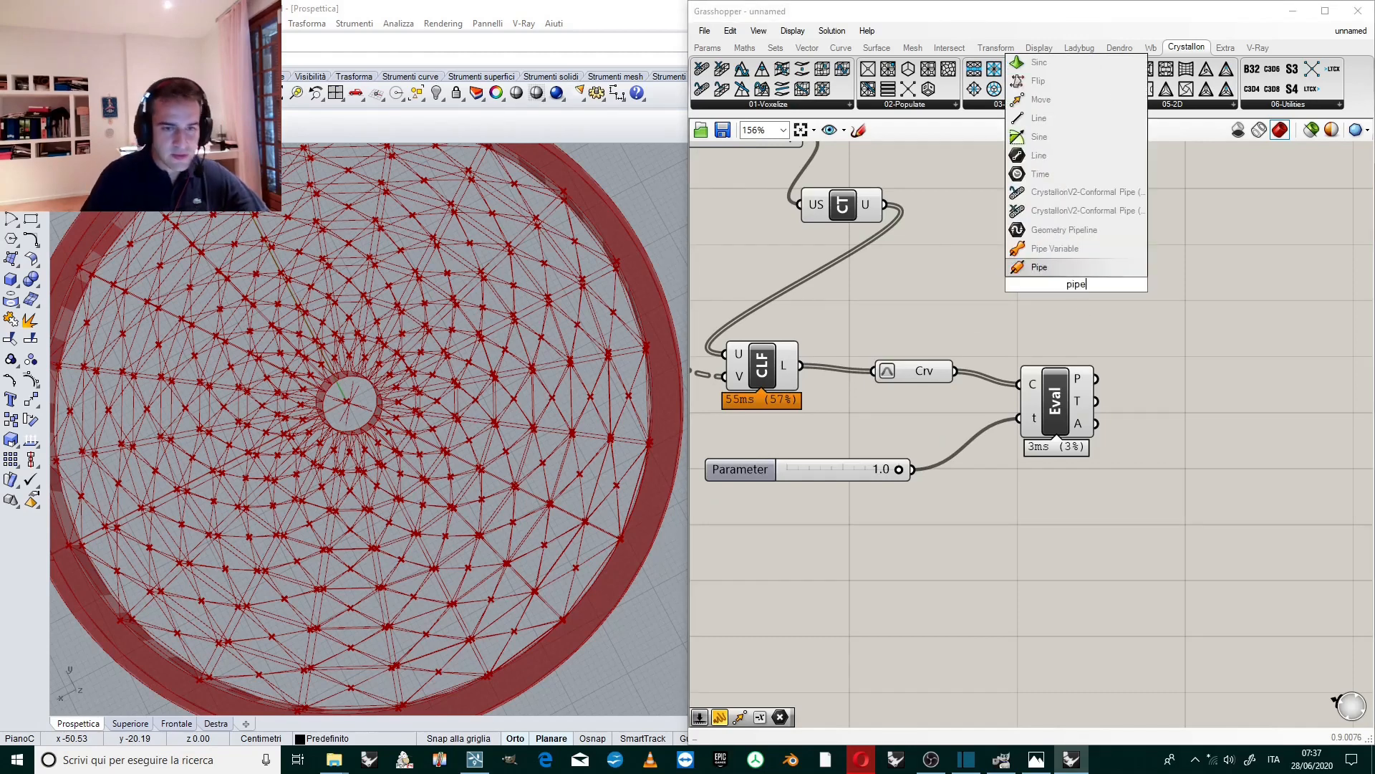
pyautogui.click(1039, 266)
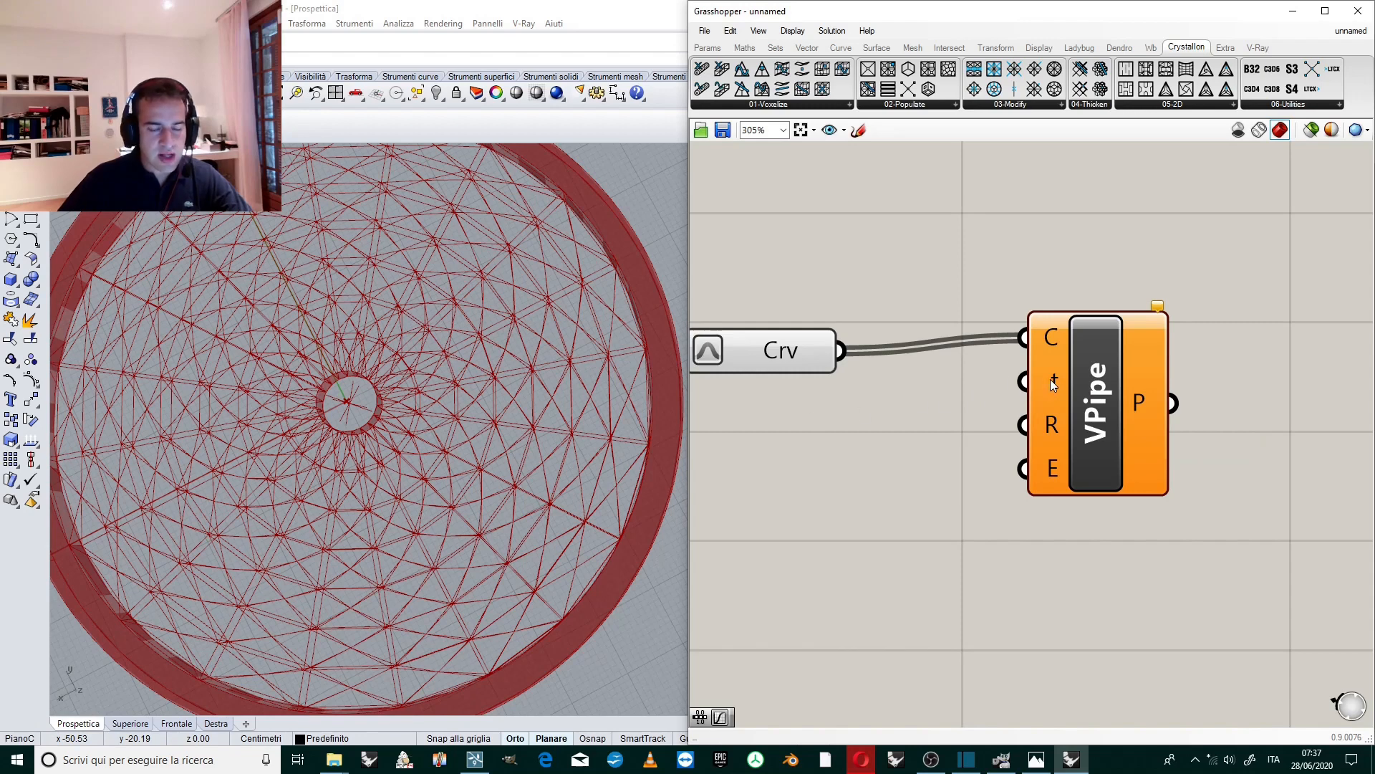
pyautogui.moveTo(1096, 404); pyautogui.dragTo(1162, 435)
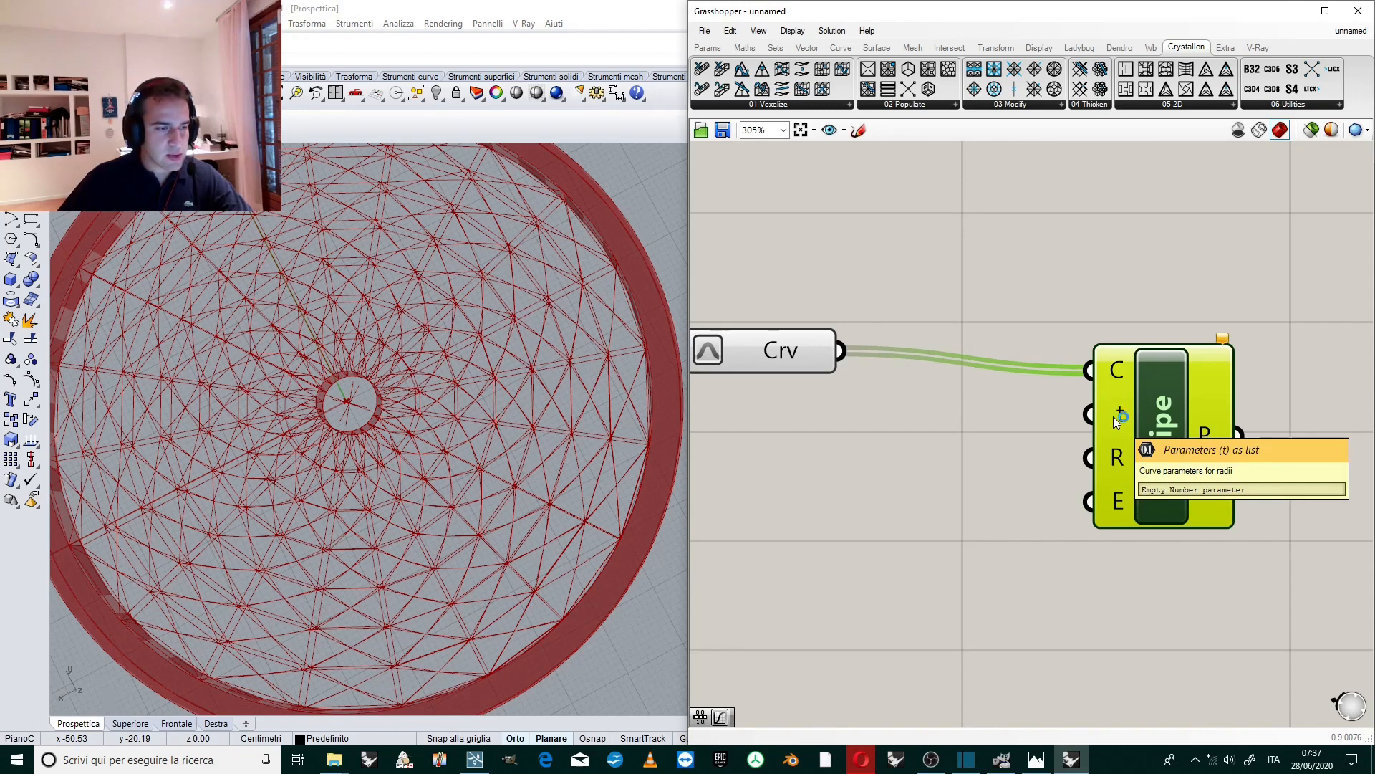
pyautogui.scroll(-3)
pyautogui.write('ranh')
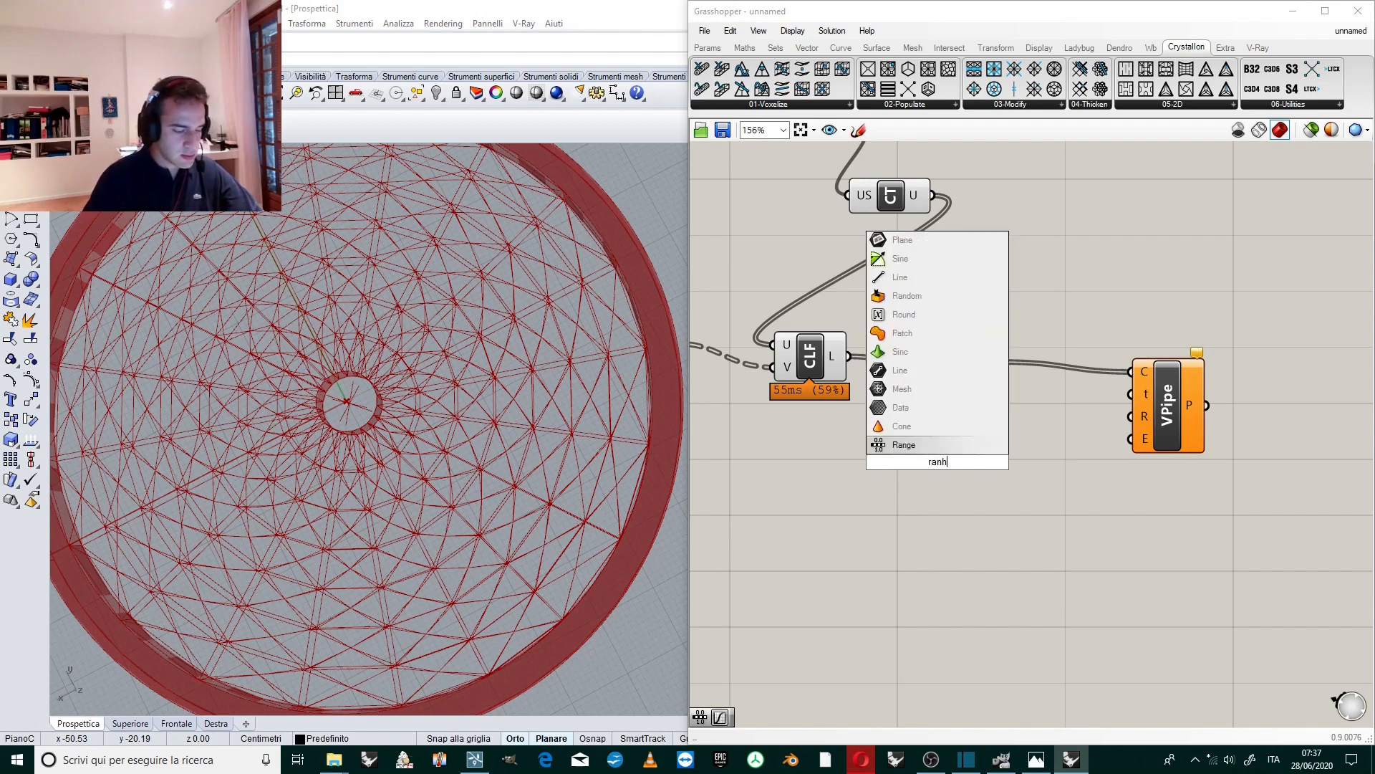
# Add a Range driven by the 10-step slider and wire its values into VPipe's t parameters.
pyautogui.write('range')
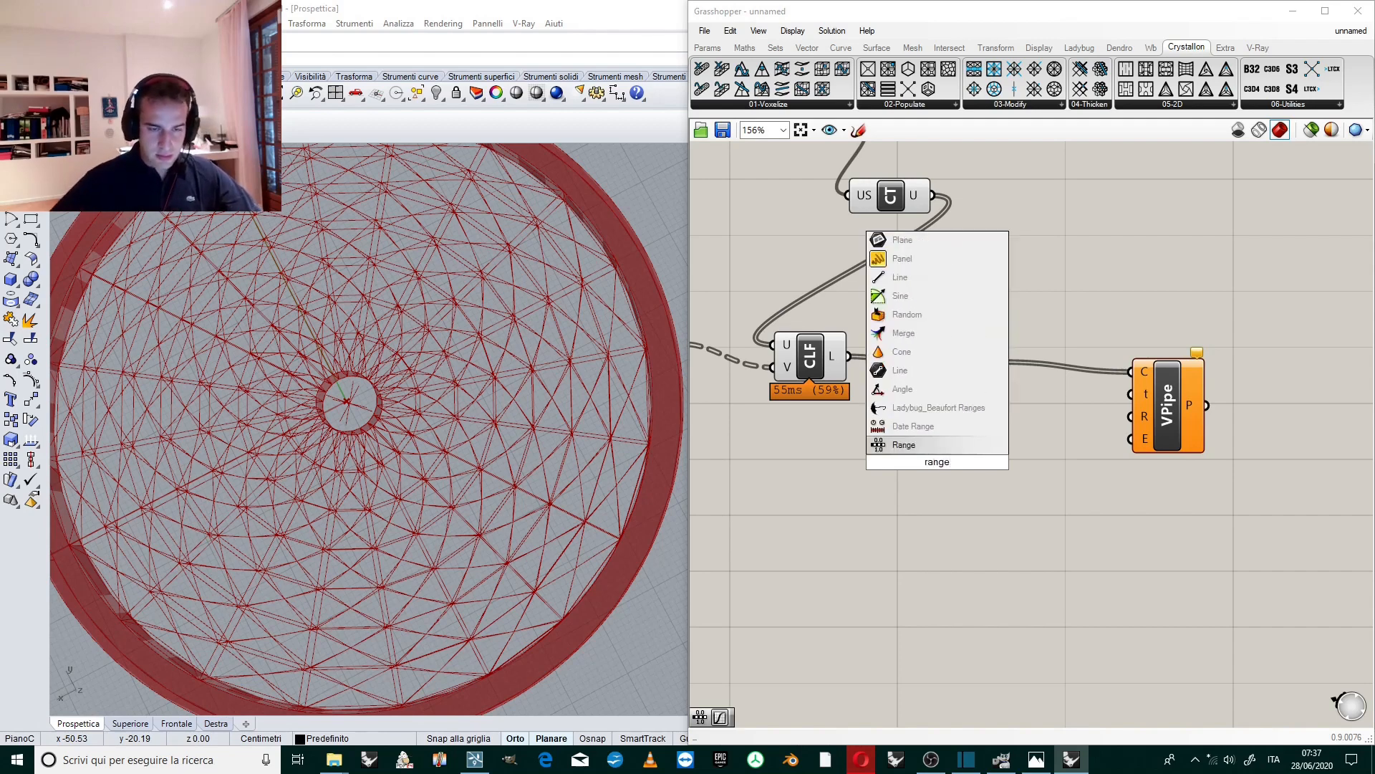
pyautogui.click(904, 444)
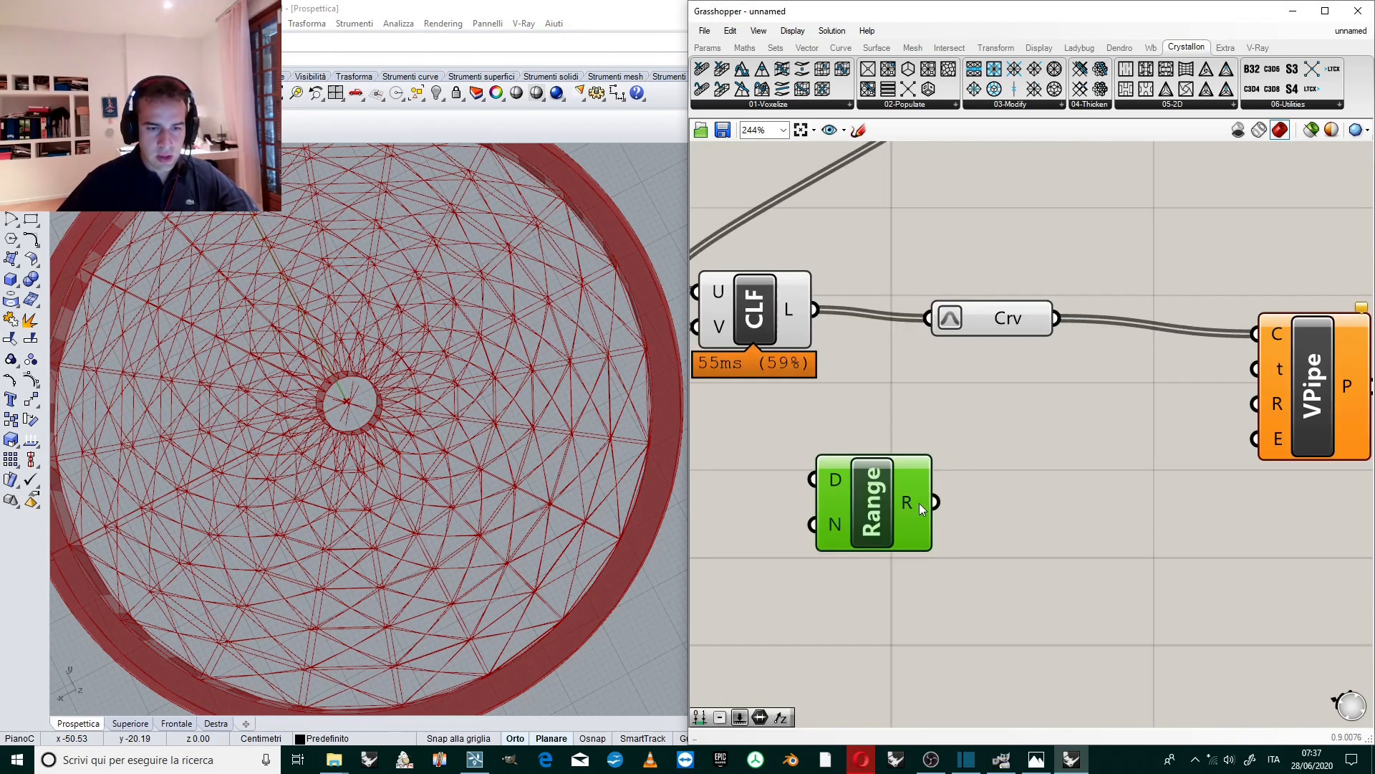
pyautogui.moveTo(933, 501)
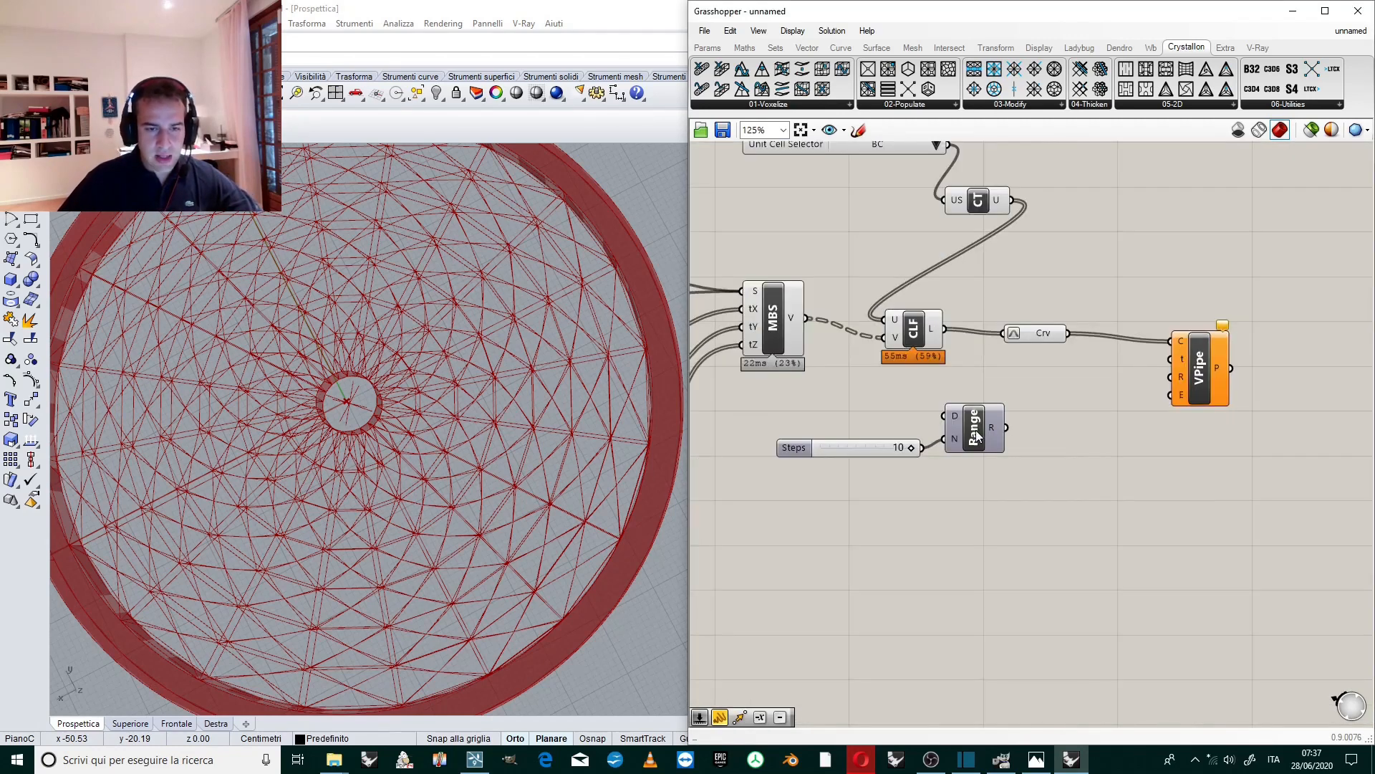
pyautogui.click(974, 428)
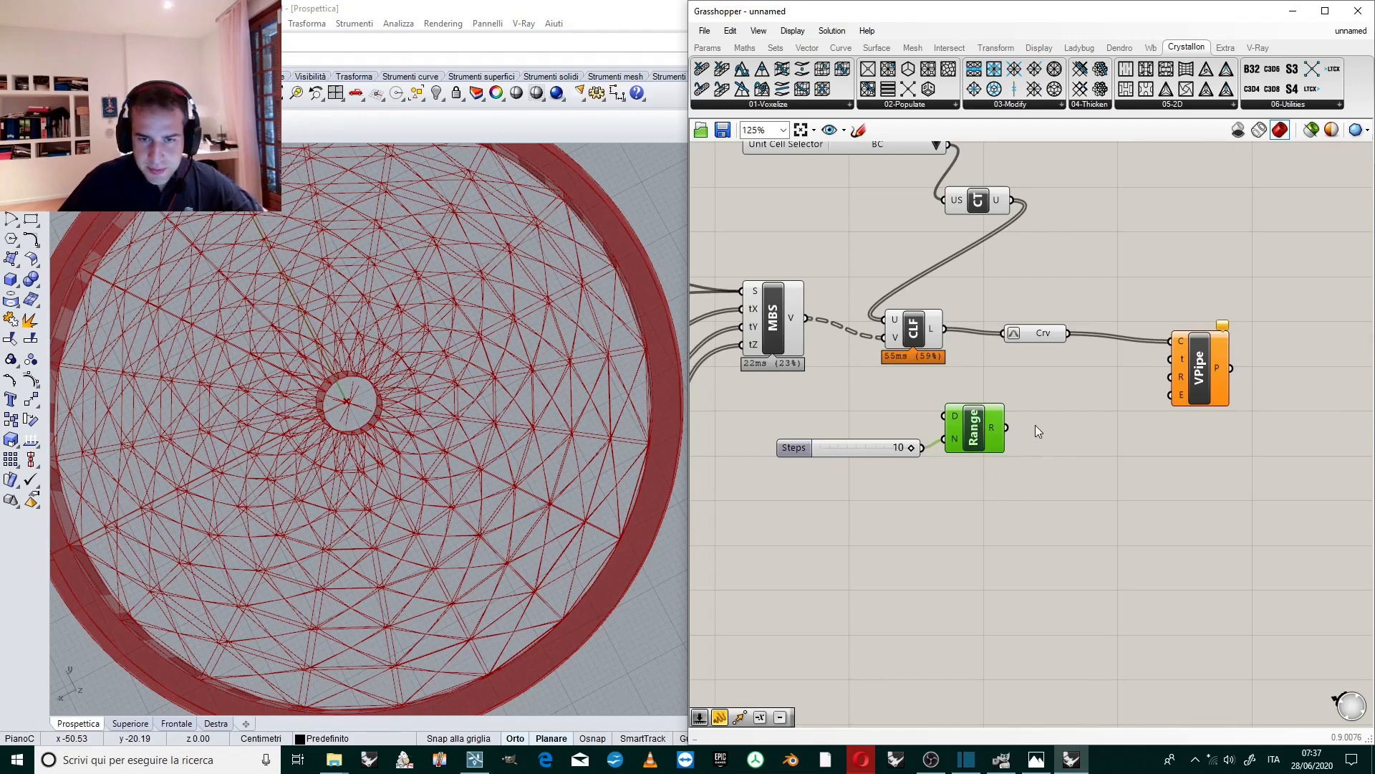
pyautogui.moveTo(1009, 429); pyautogui.dragTo(1140, 372)
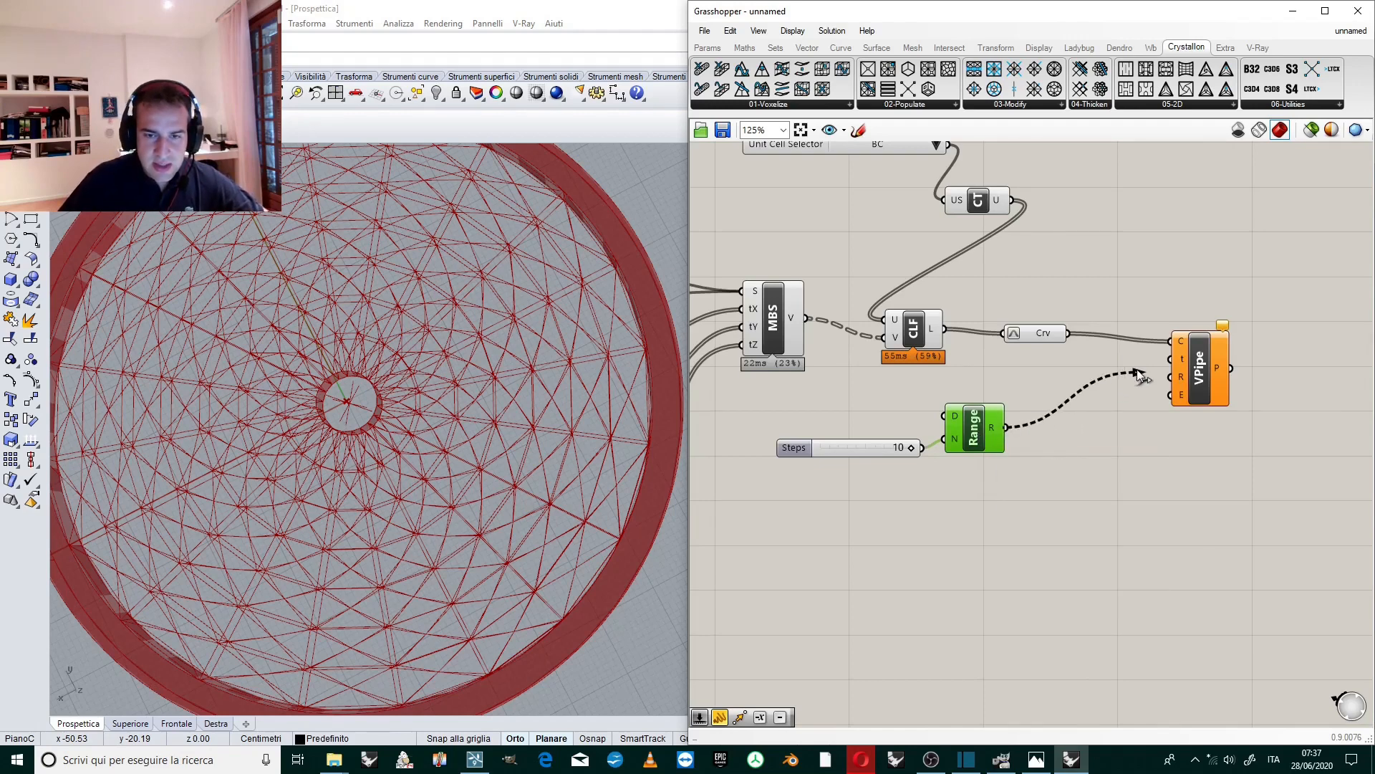
pyautogui.moveTo(1181, 377)
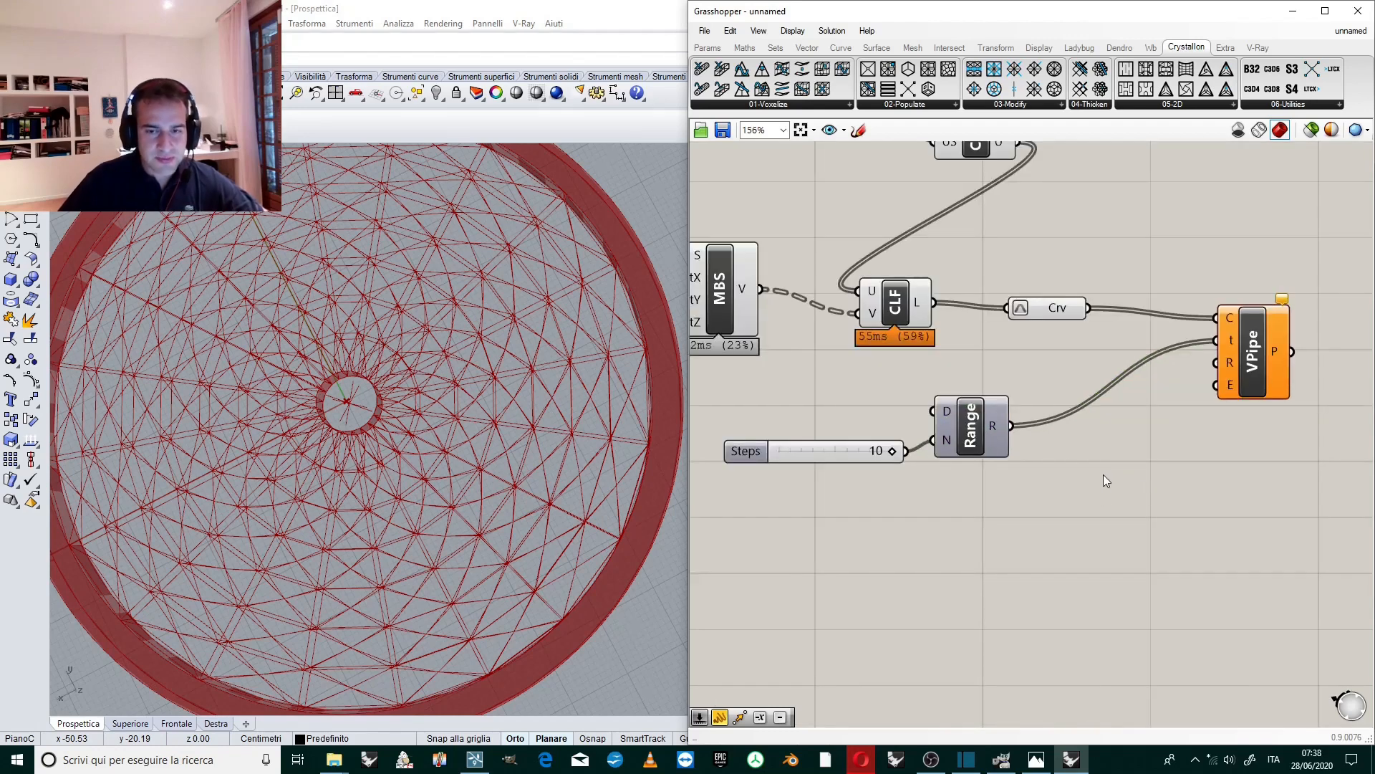
# Add a Graph Mapper set to Parabola and feed the Range values into it for the pipe radii.
pyautogui.write('gra')
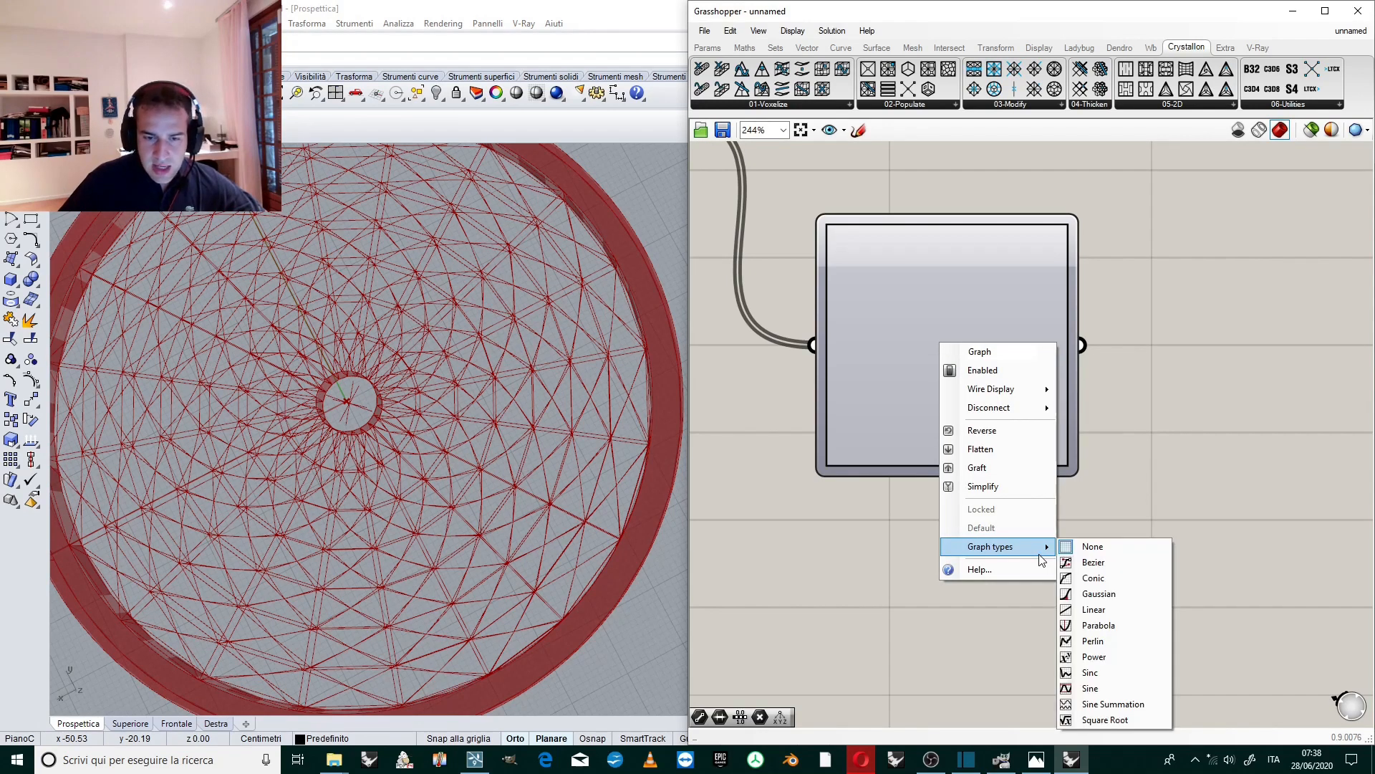
pyautogui.moveTo(1097, 624)
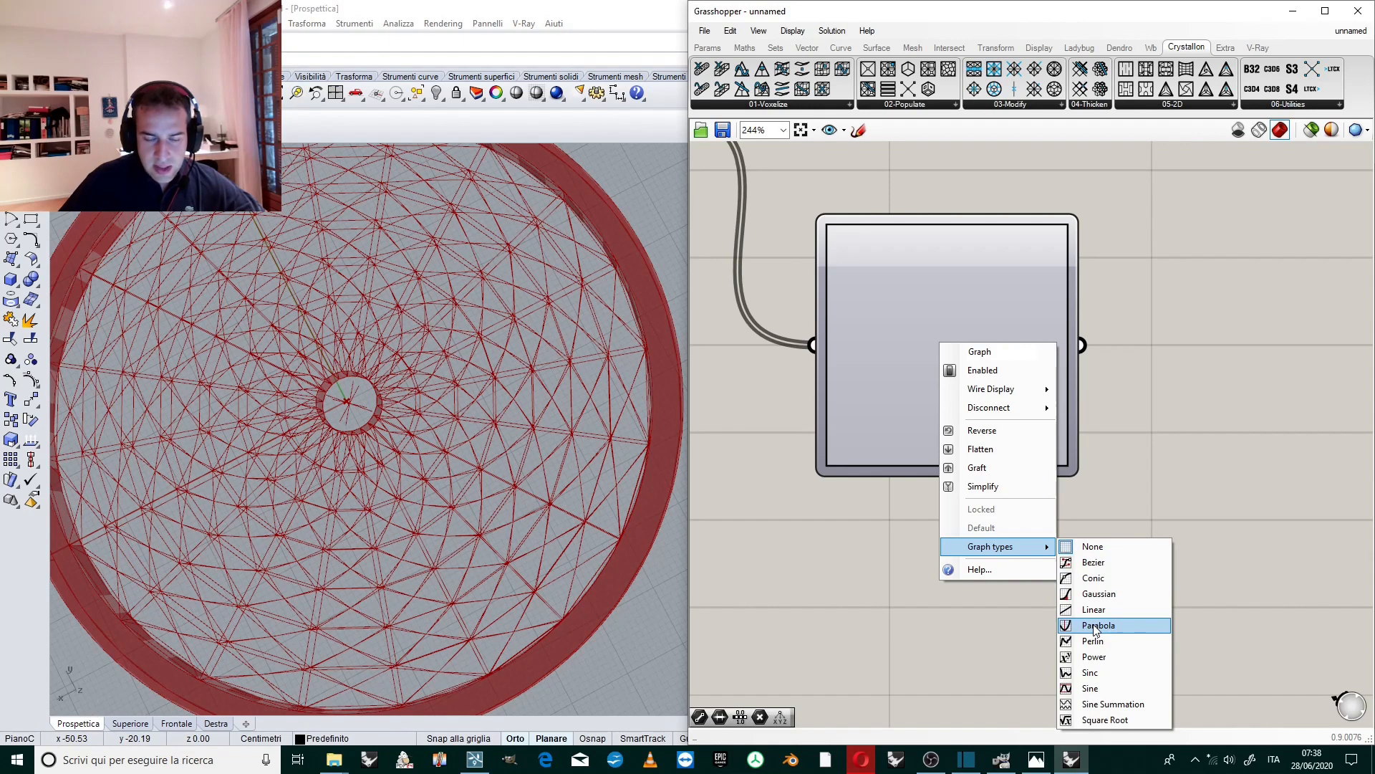
pyautogui.click(1099, 625)
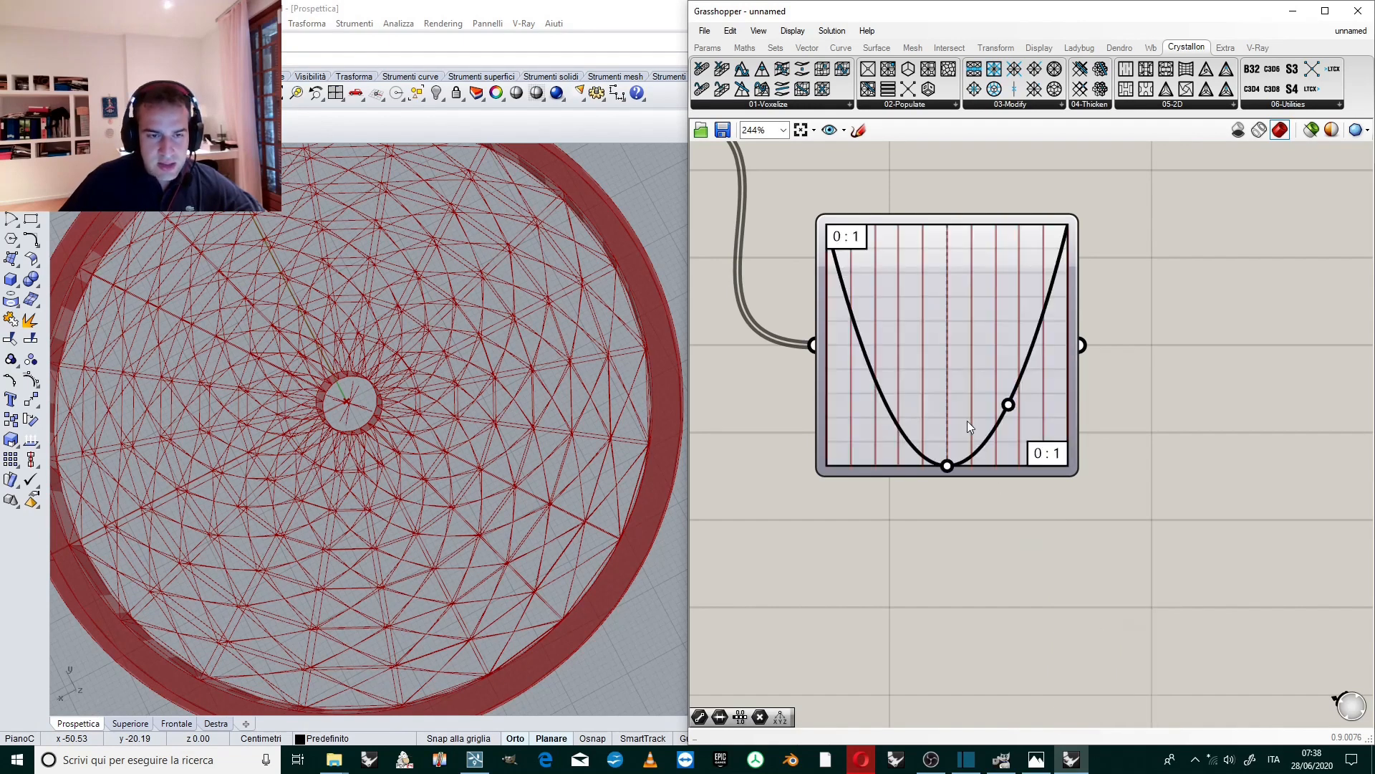
pyautogui.moveTo(1007, 404); pyautogui.dragTo(1011, 417)
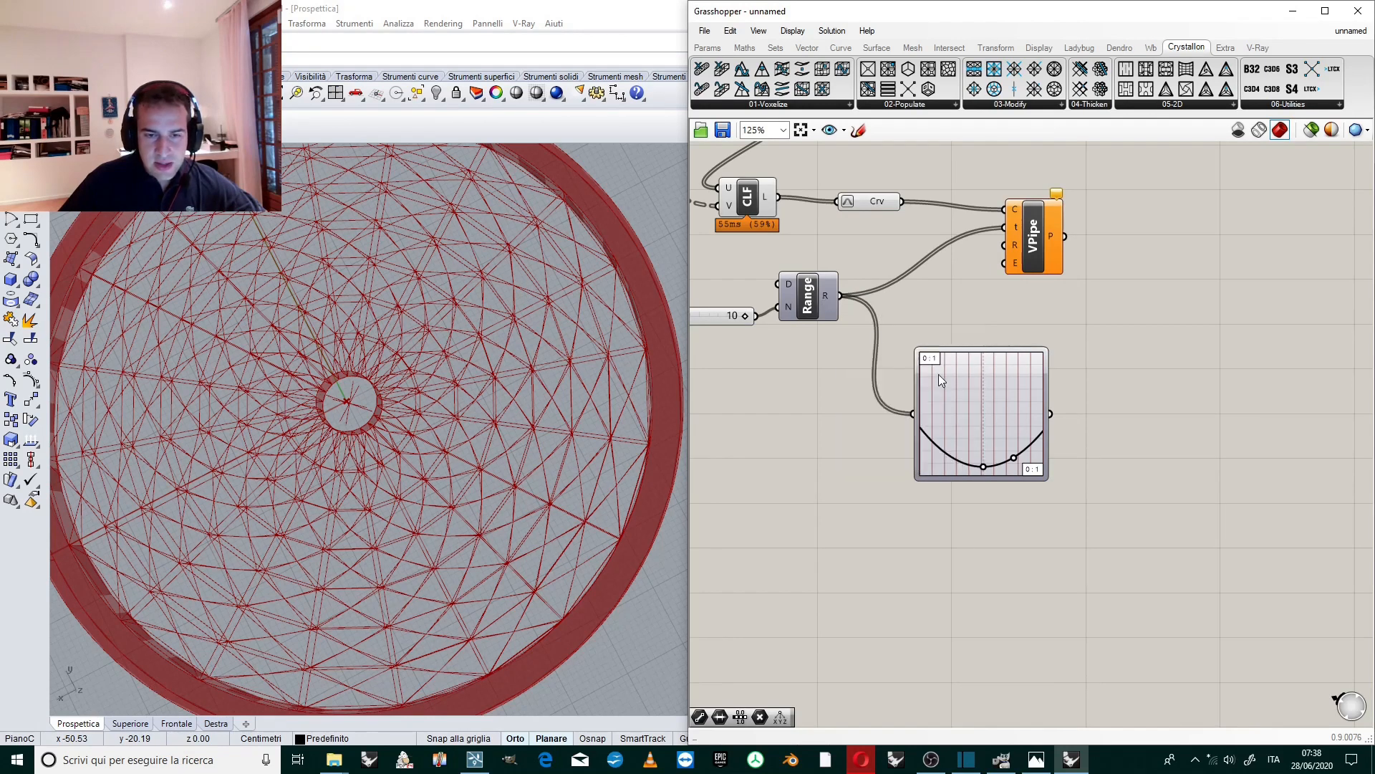
pyautogui.moveTo(1061, 420)
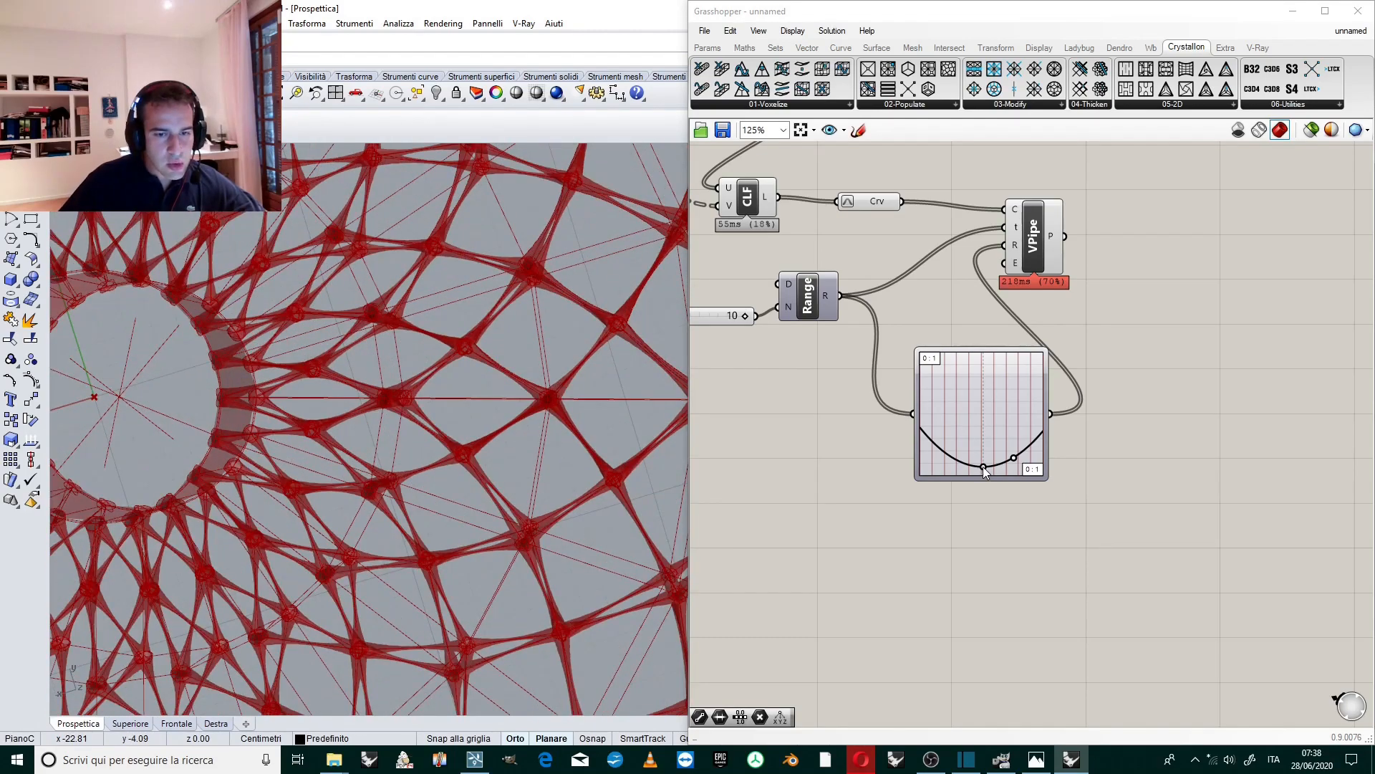
# Drag the parabola's control points, testing hump, spindle and flat shapes for the pipe radii.
pyautogui.moveTo(984, 470); pyautogui.dragTo(985, 449)
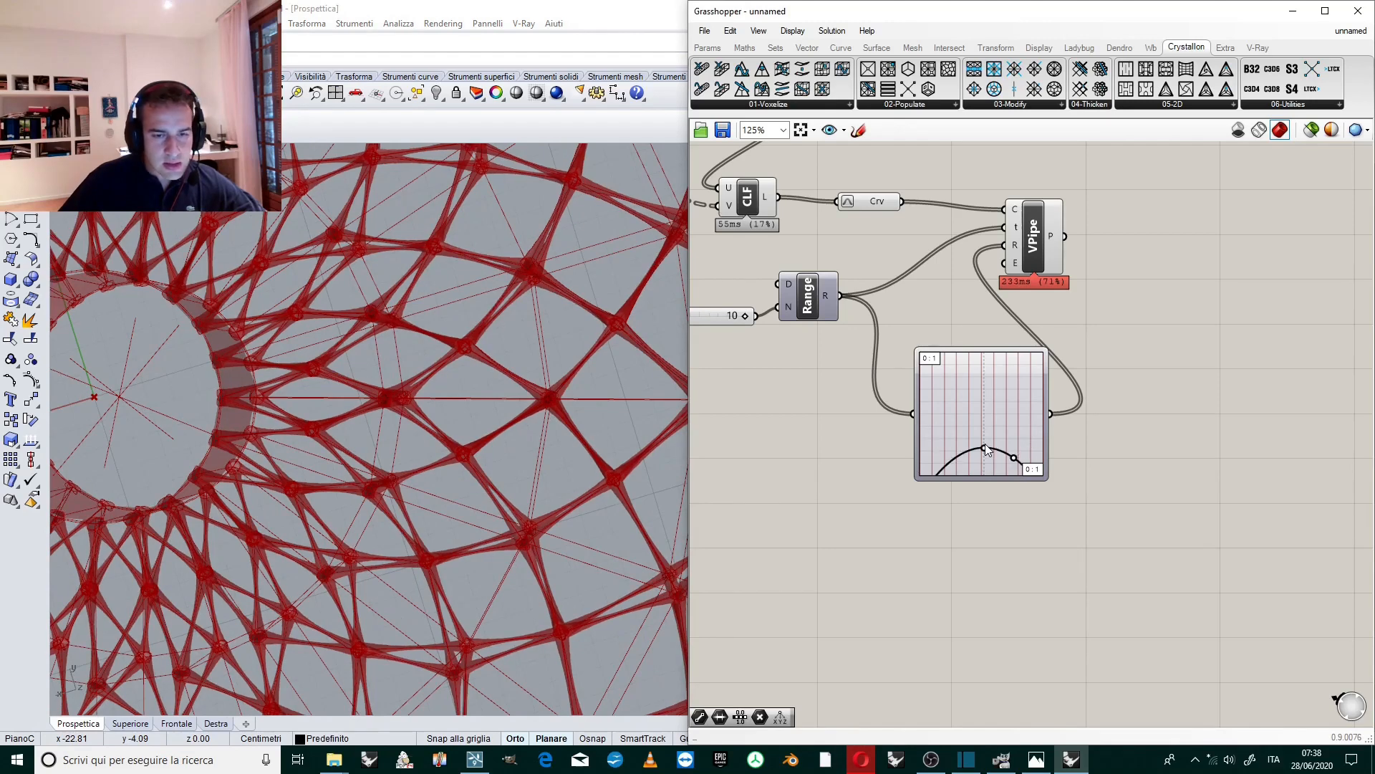
pyautogui.moveTo(984, 450); pyautogui.dragTo(984, 445)
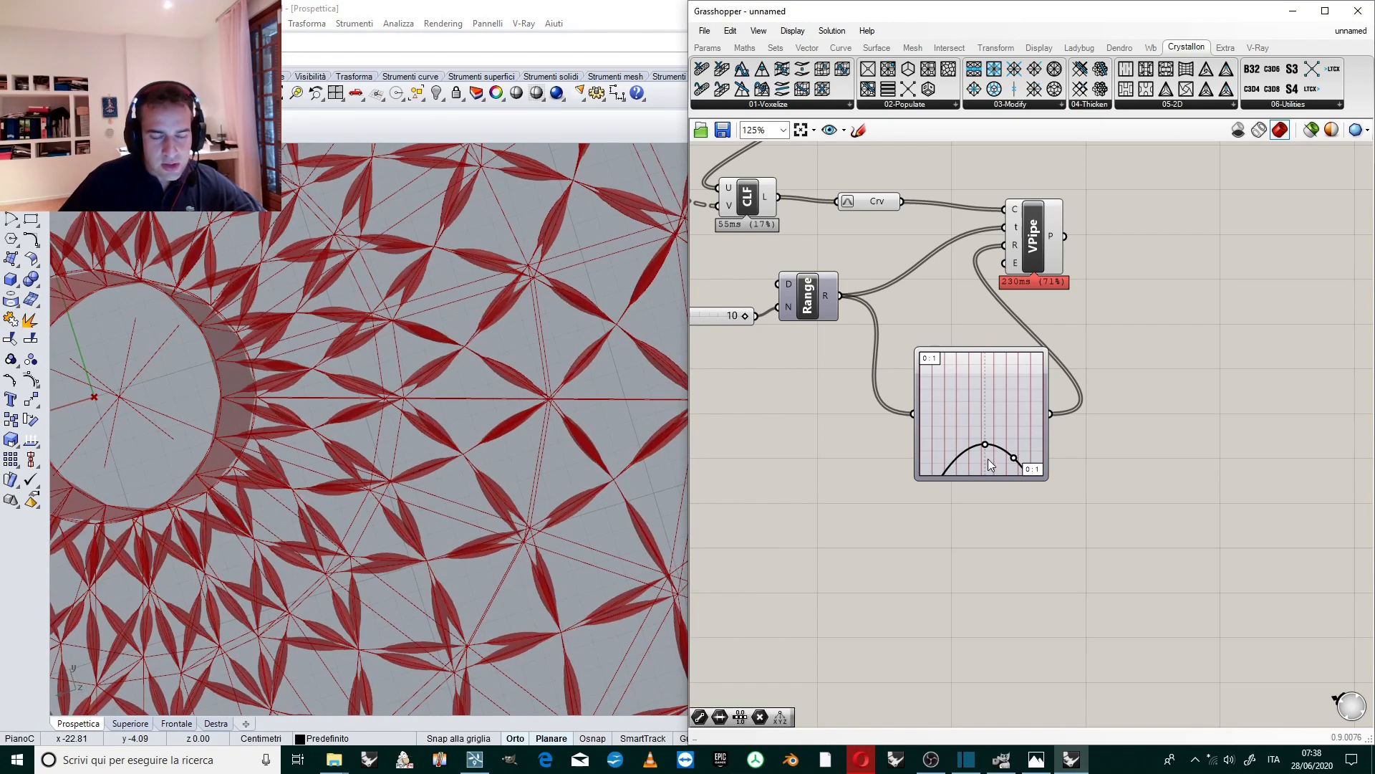
pyautogui.moveTo(986, 445); pyautogui.dragTo(991, 459)
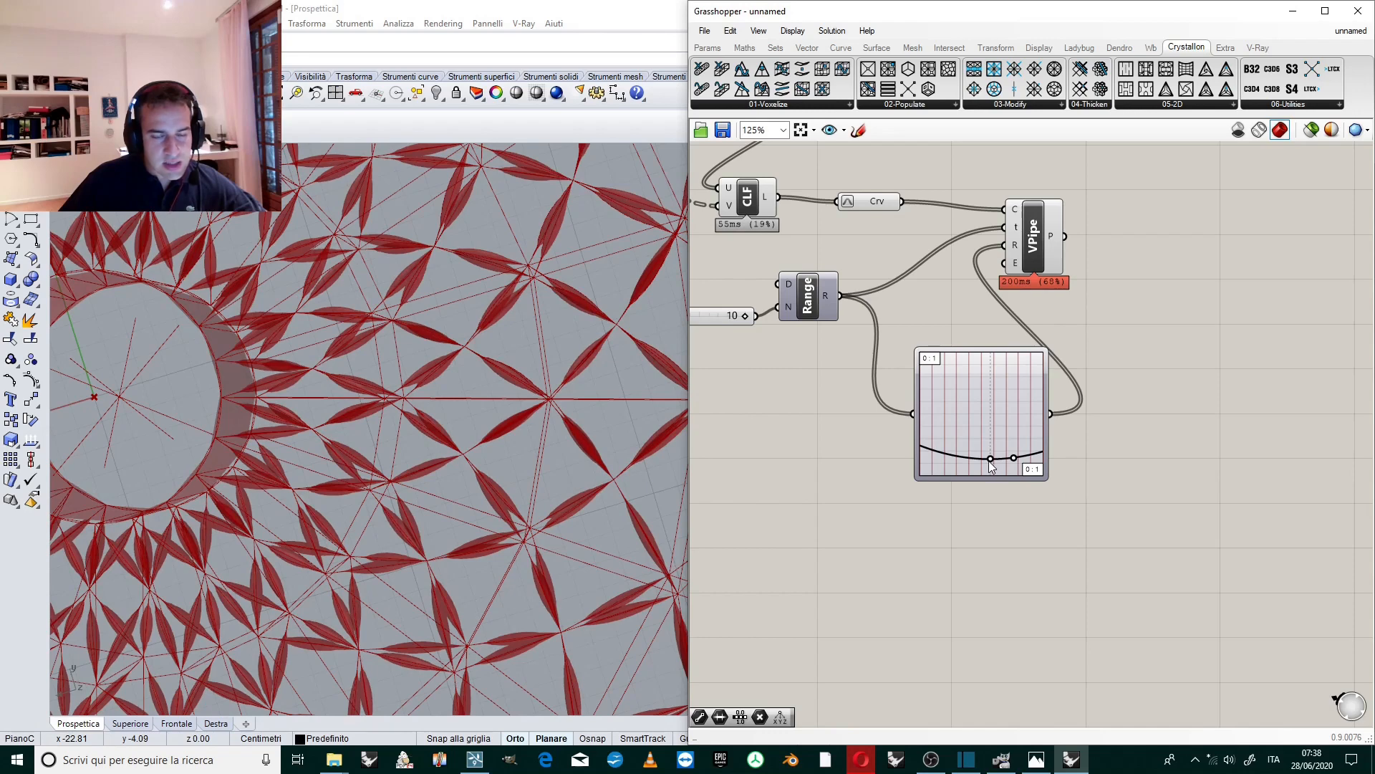
pyautogui.moveTo(1012, 456); pyautogui.dragTo(1017, 451)
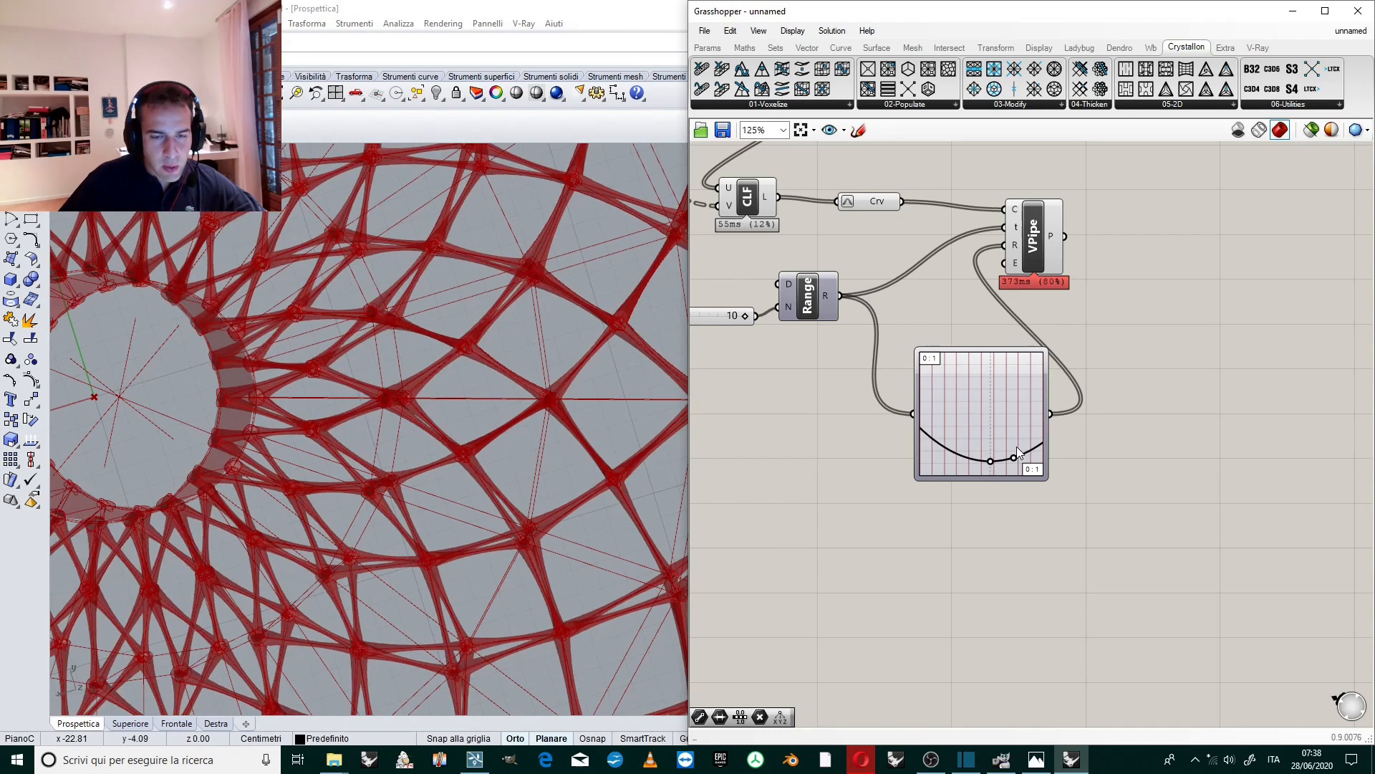
pyautogui.moveTo(1012, 455); pyautogui.dragTo(1024, 445)
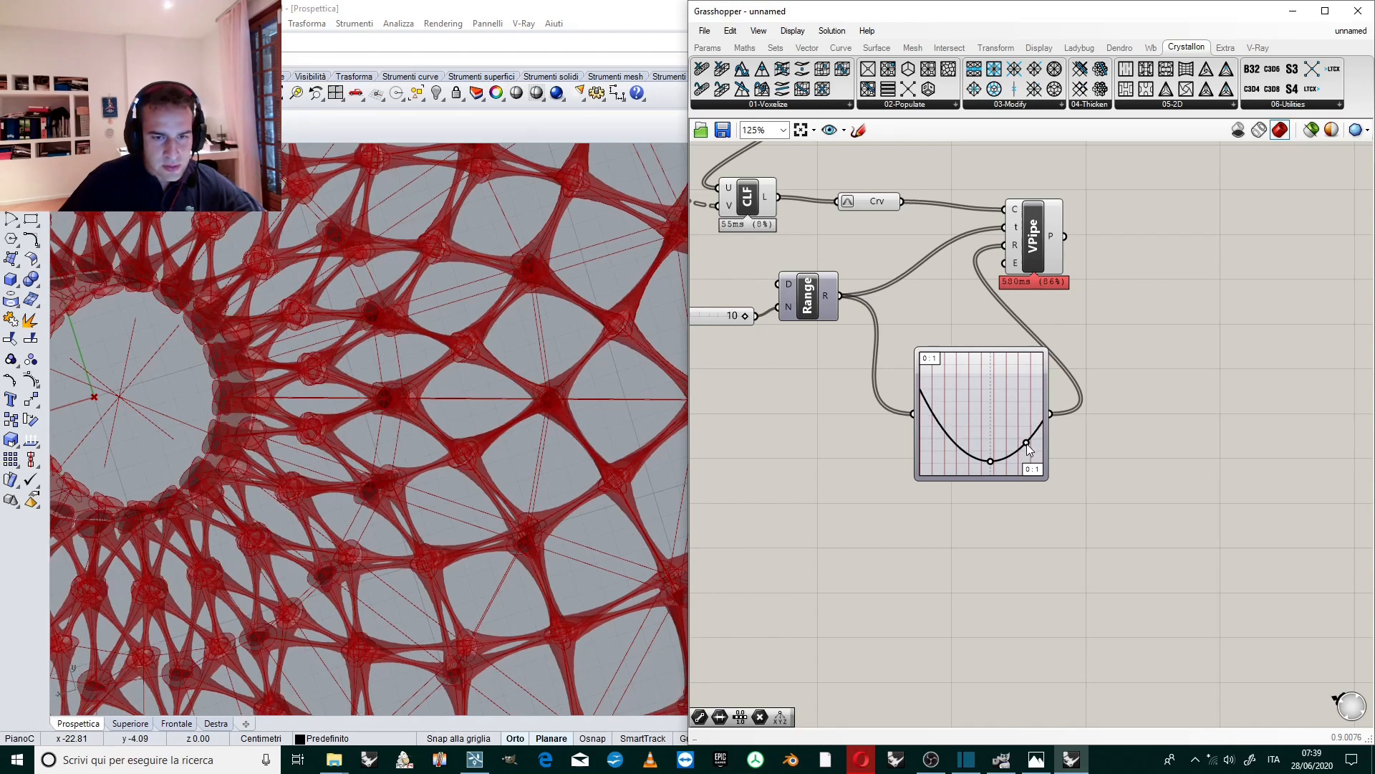
pyautogui.moveTo(1026, 443); pyautogui.dragTo(1026, 454)
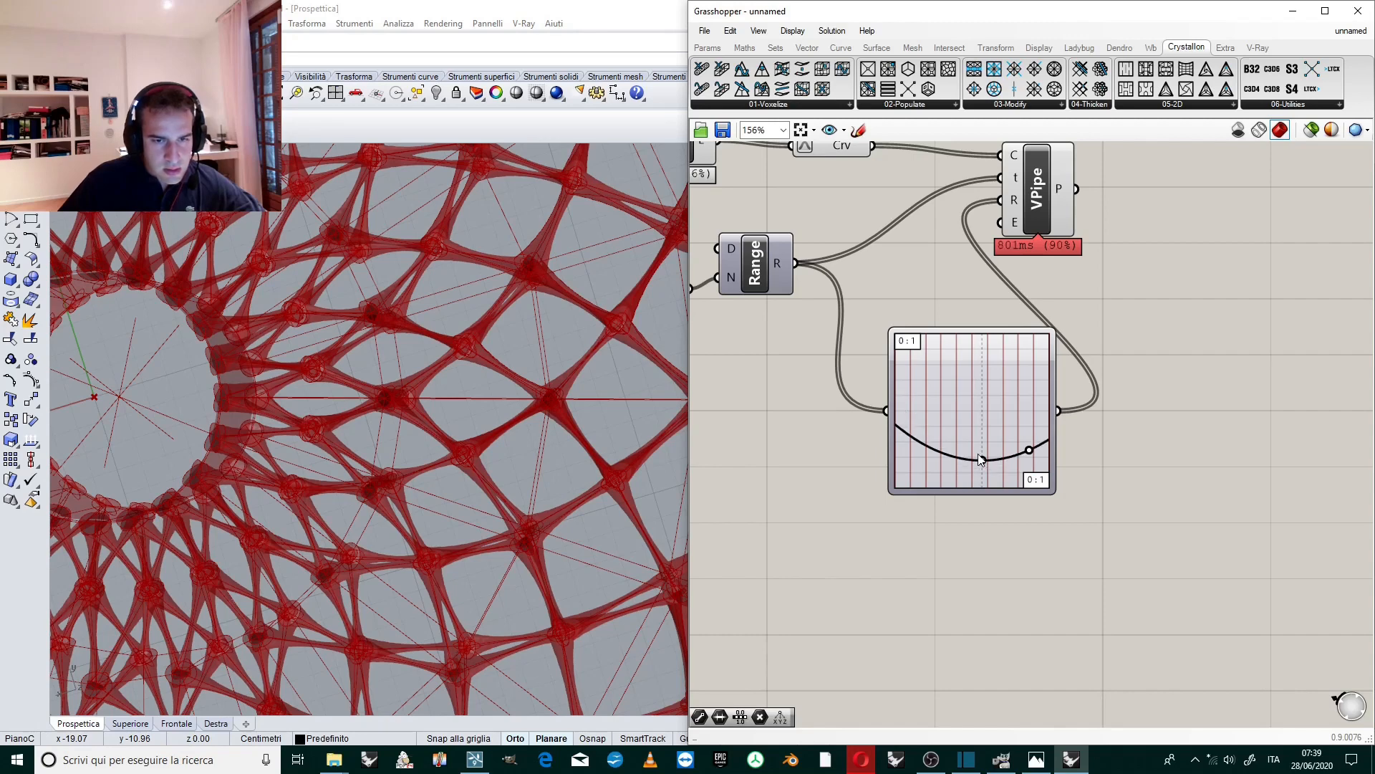
# Settle on a mid-span dip with raised ends so pipes swell at joints, checking junctions in the viewport.
pyautogui.moveTo(980, 460); pyautogui.dragTo(979, 454)
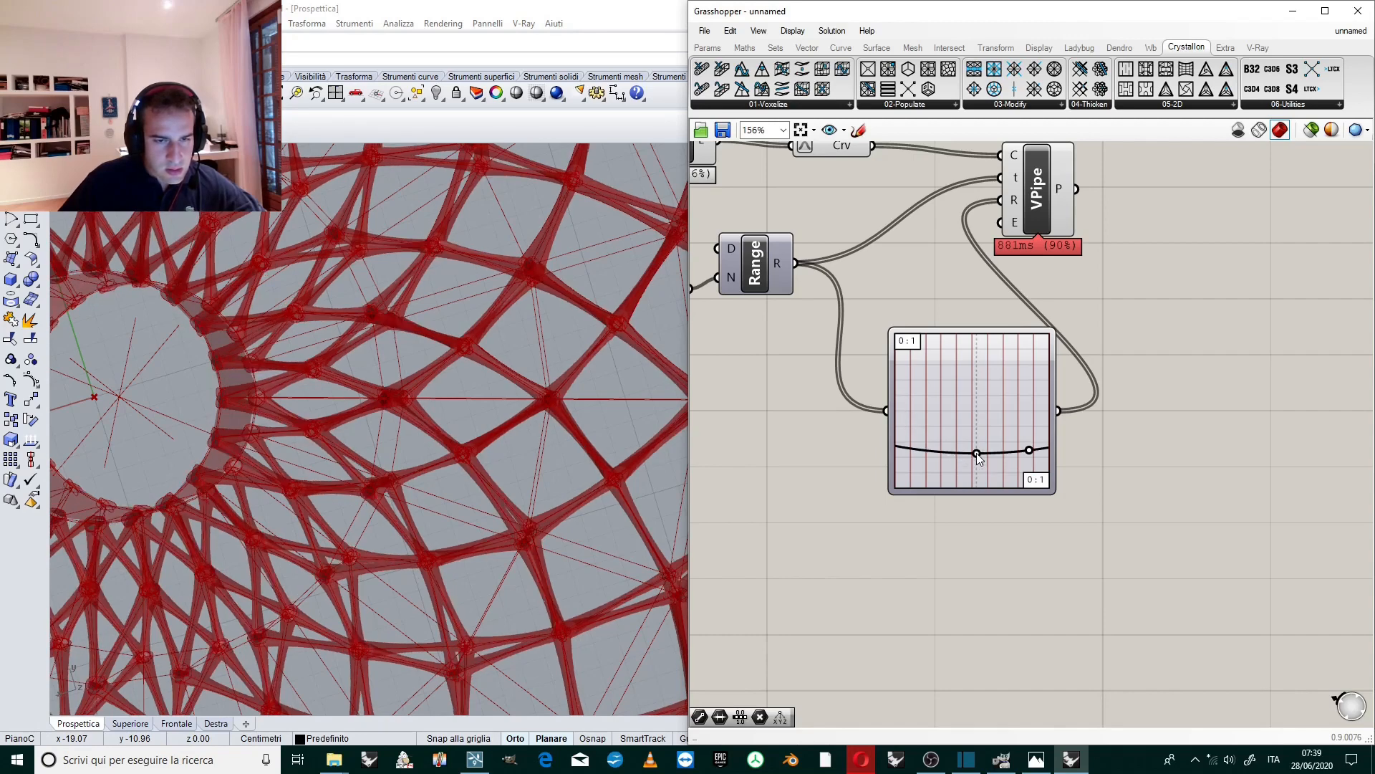
pyautogui.moveTo(976, 451); pyautogui.dragTo(976, 455)
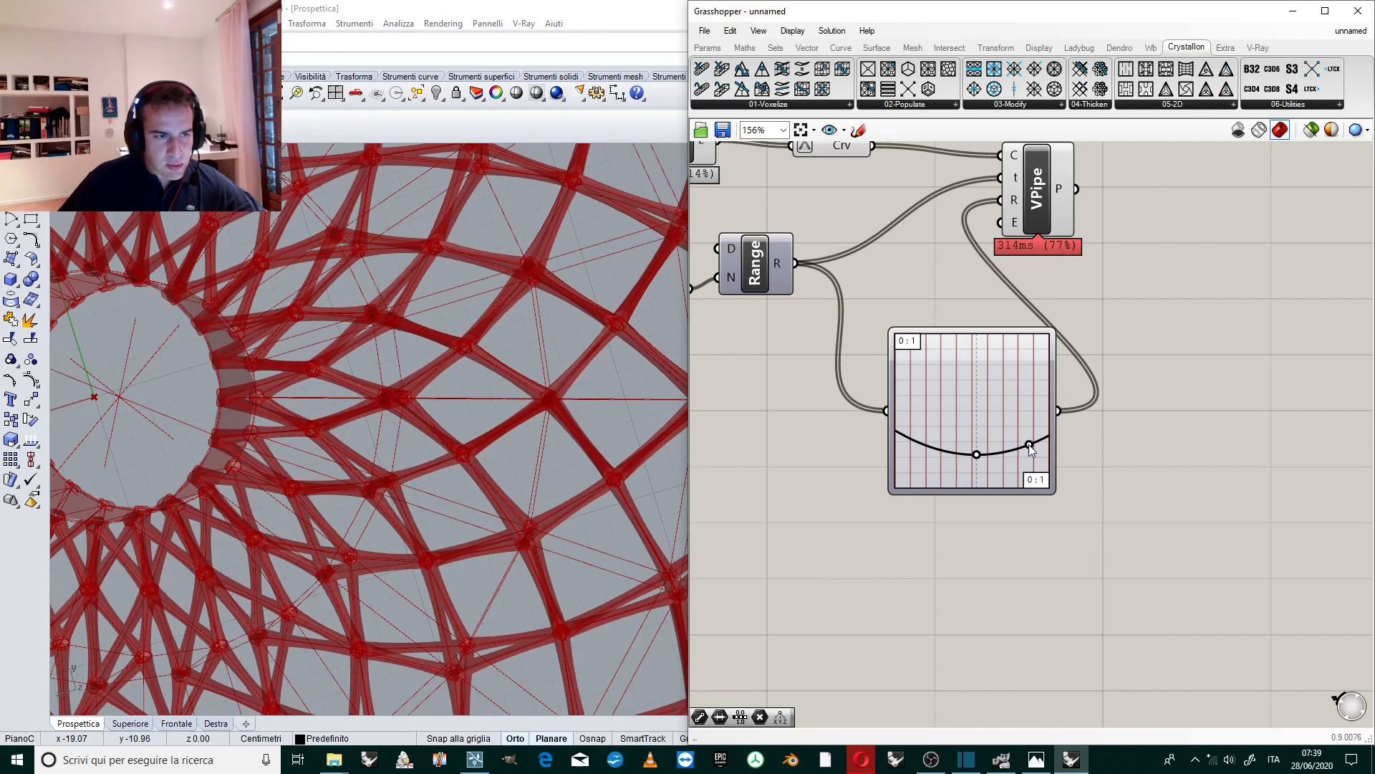
pyautogui.moveTo(562, 347)
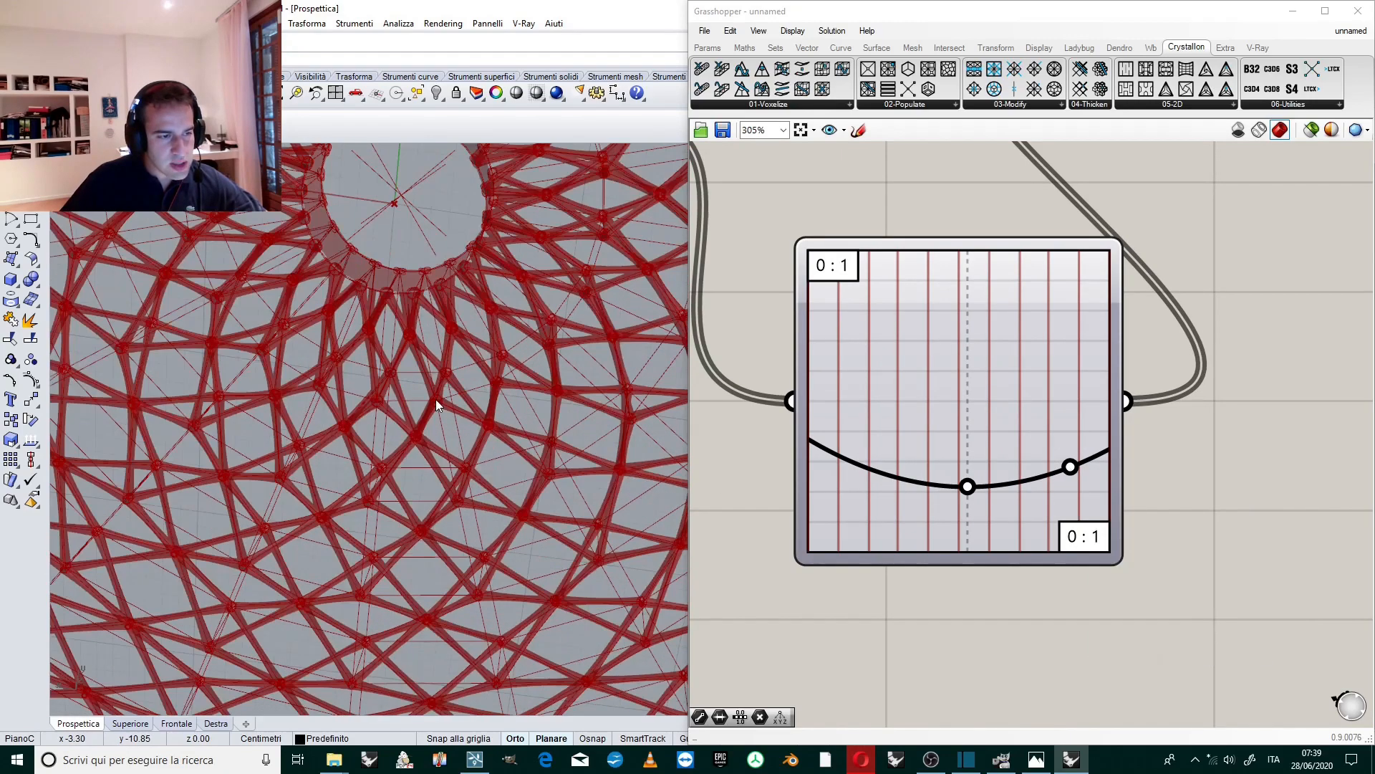
pyautogui.moveTo(438, 404); pyautogui.dragTo(447, 298)
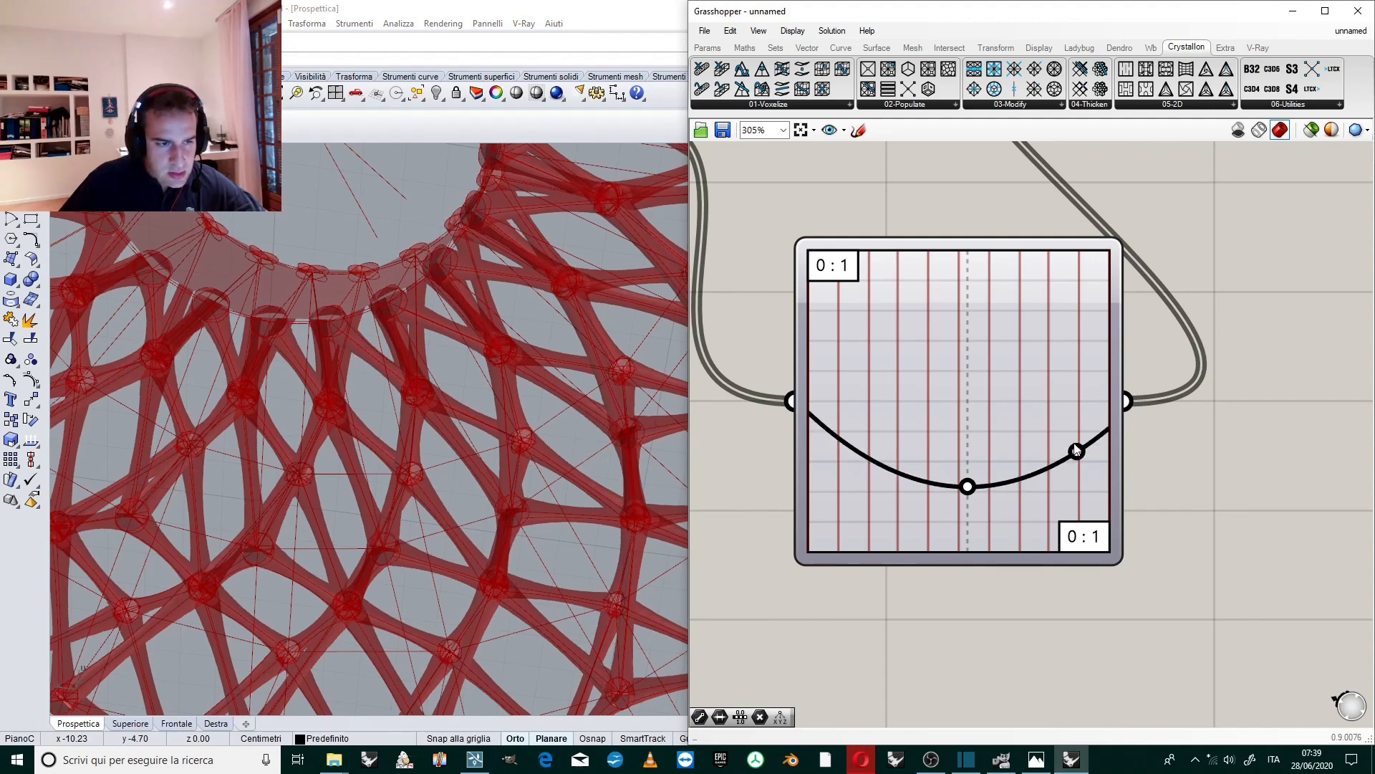
pyautogui.moveTo(1076, 449); pyautogui.dragTo(1076, 442)
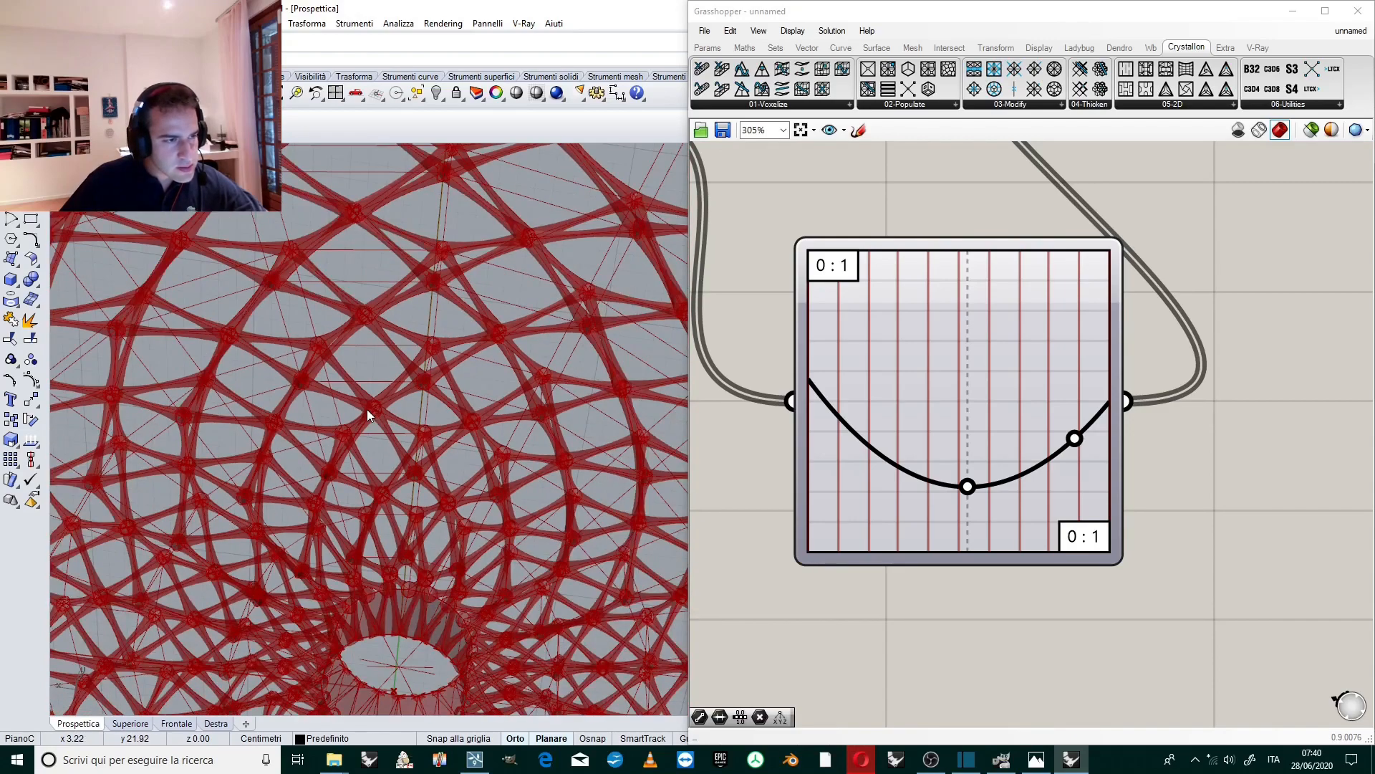
pyautogui.moveTo(369, 417); pyautogui.dragTo(400, 463)
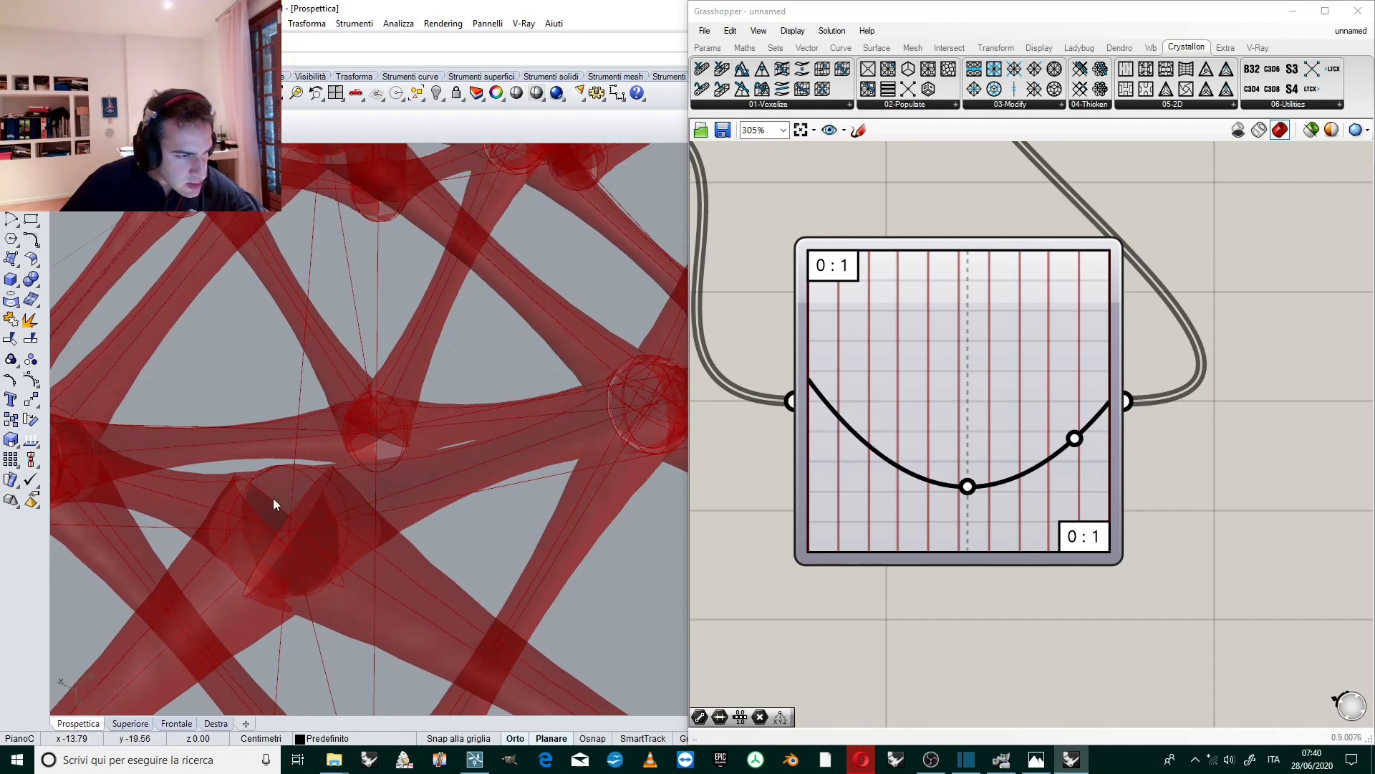
pyautogui.moveTo(274, 522)
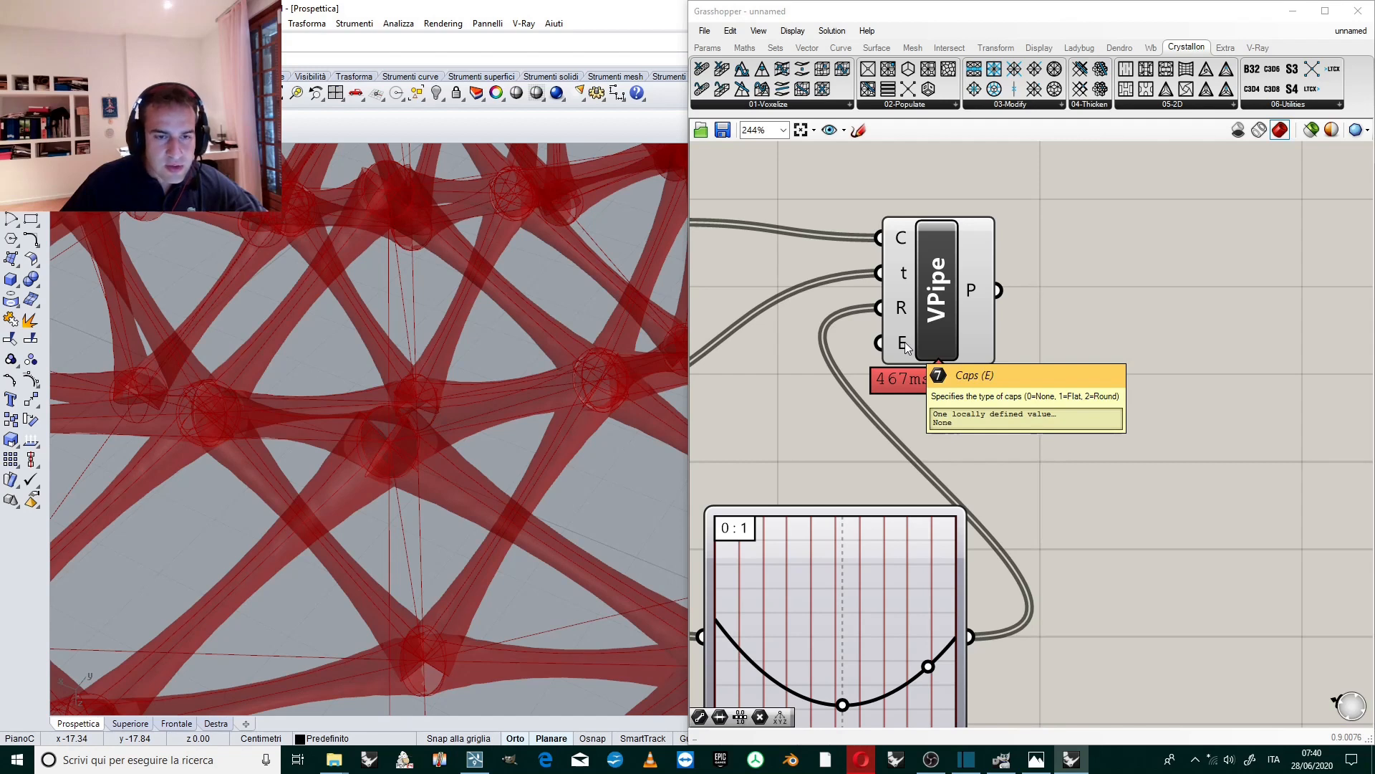
# Set VPipe's E cap input to Round so the pipes get rounded ends.
pyautogui.rightClick(878, 342)
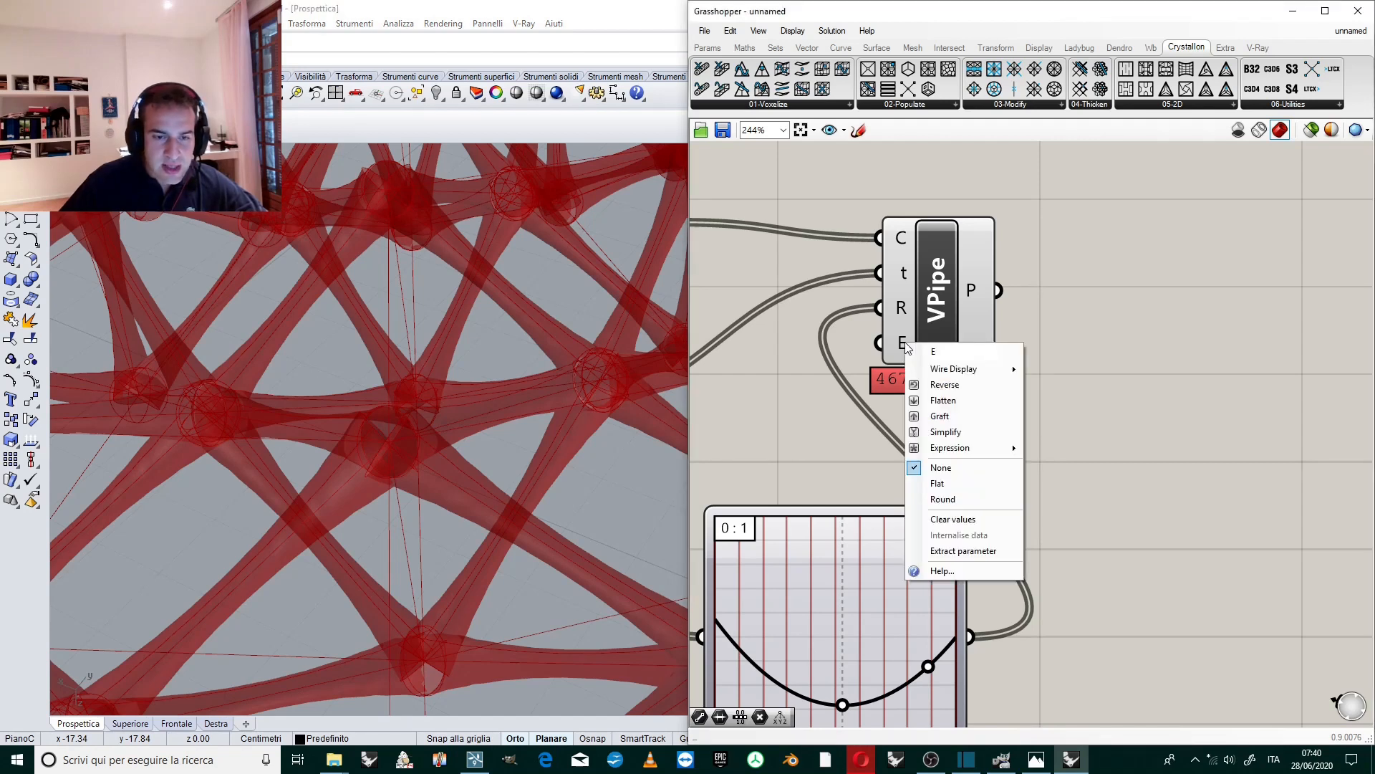
pyautogui.moveTo(940, 467)
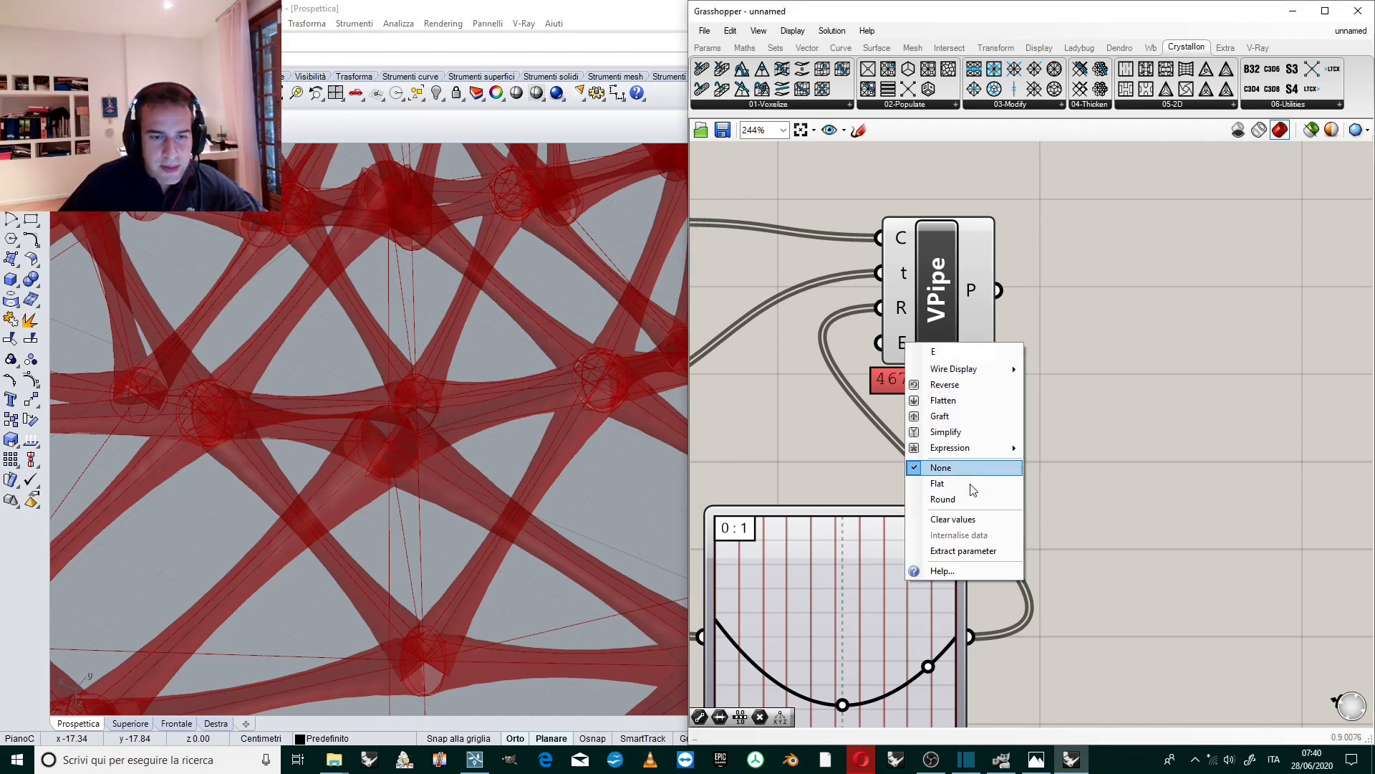
pyautogui.click(939, 467)
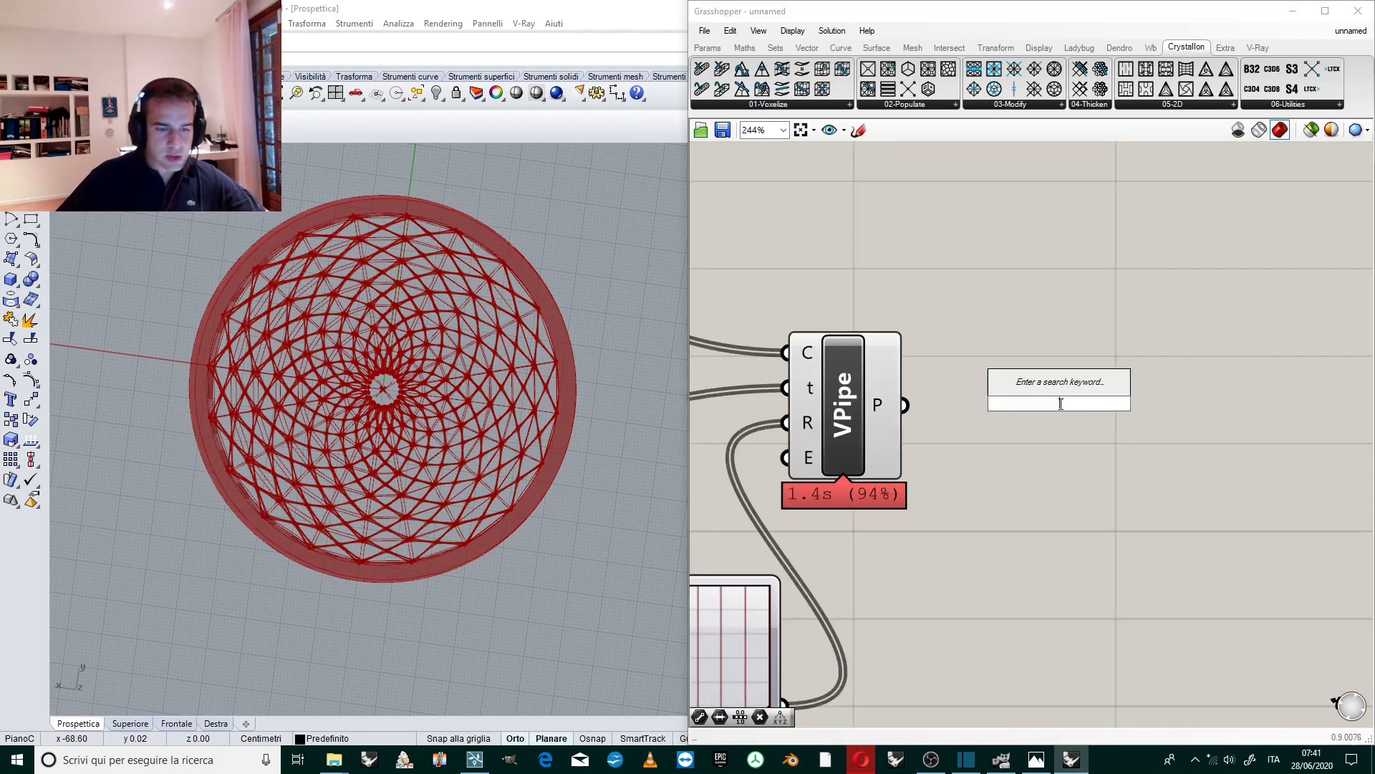
# Add a Mesh parameter fed by VPipe P and flatten it.
pyautogui.write('mesh')
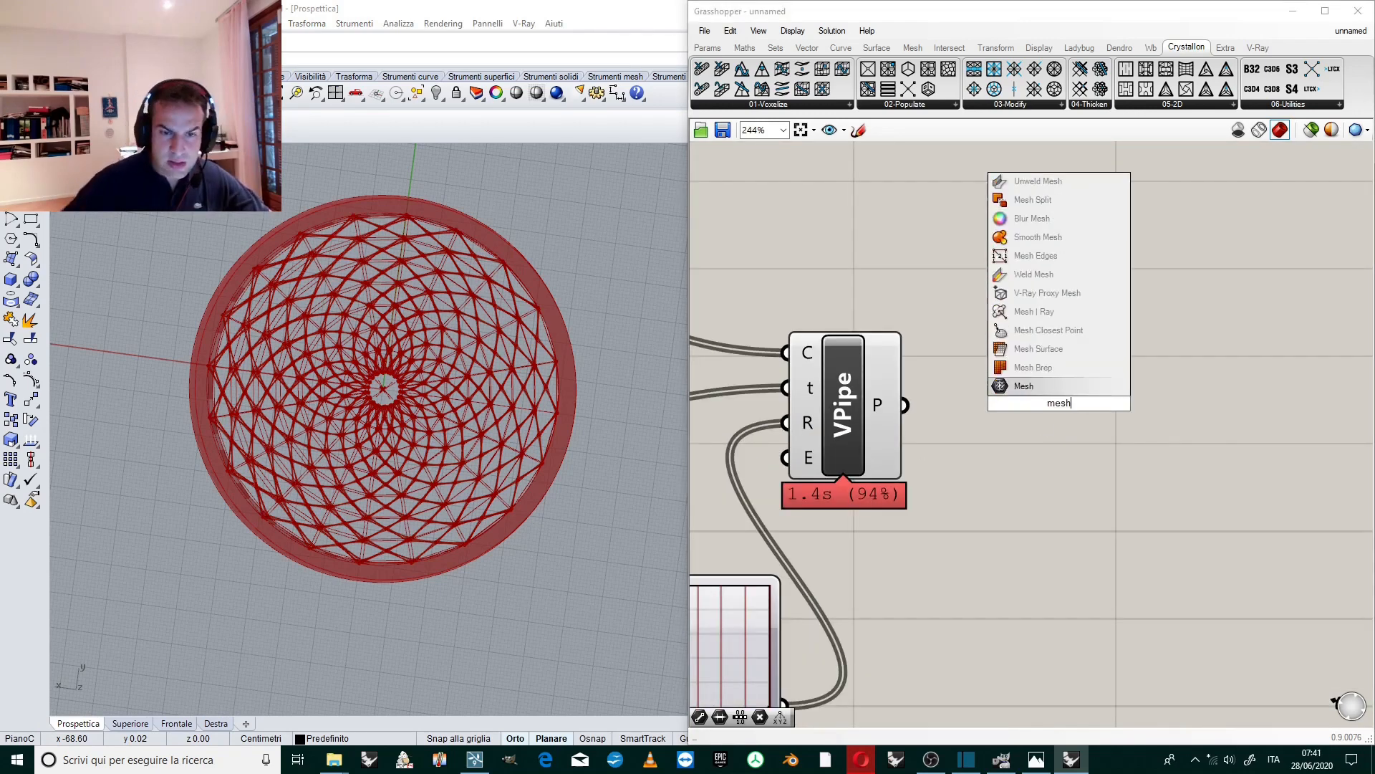
pyautogui.click(1023, 385)
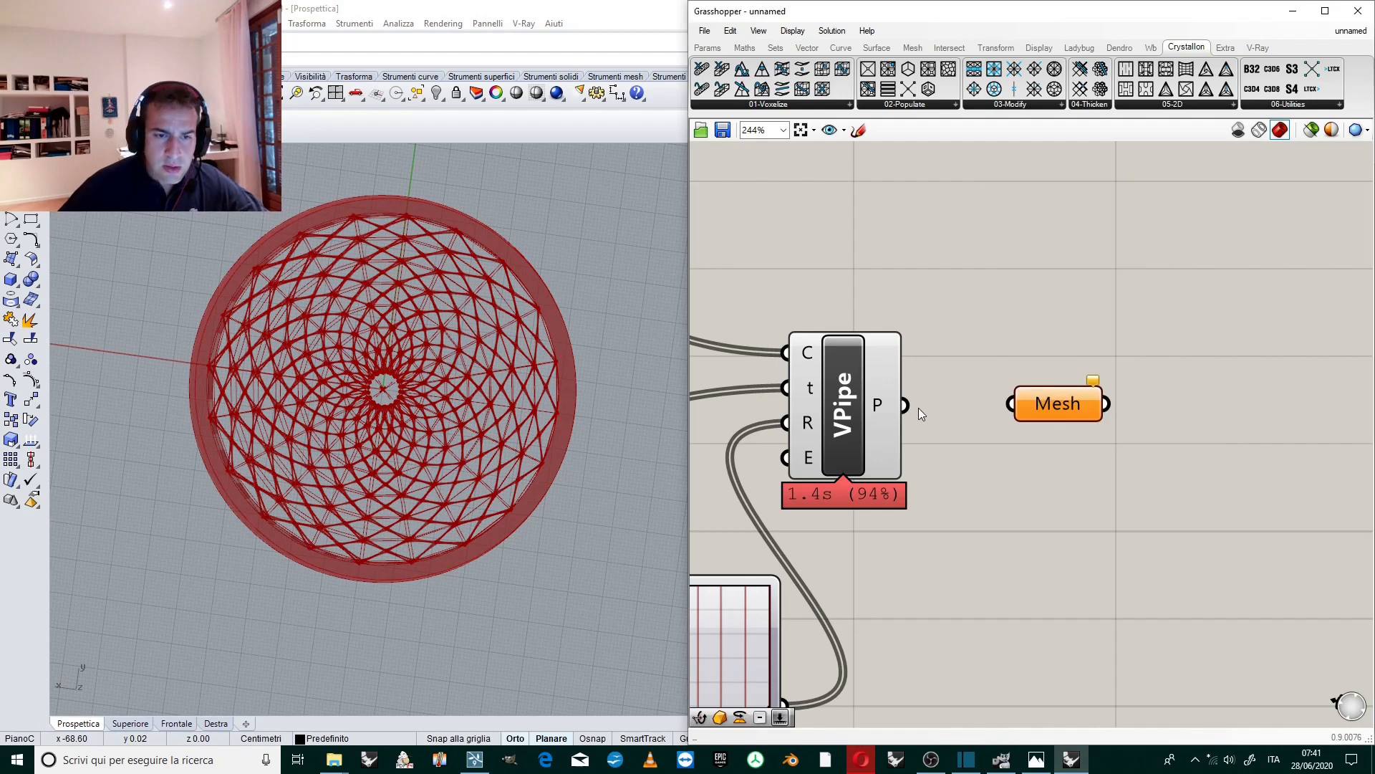
pyautogui.moveTo(904, 404); pyautogui.dragTo(1017, 404)
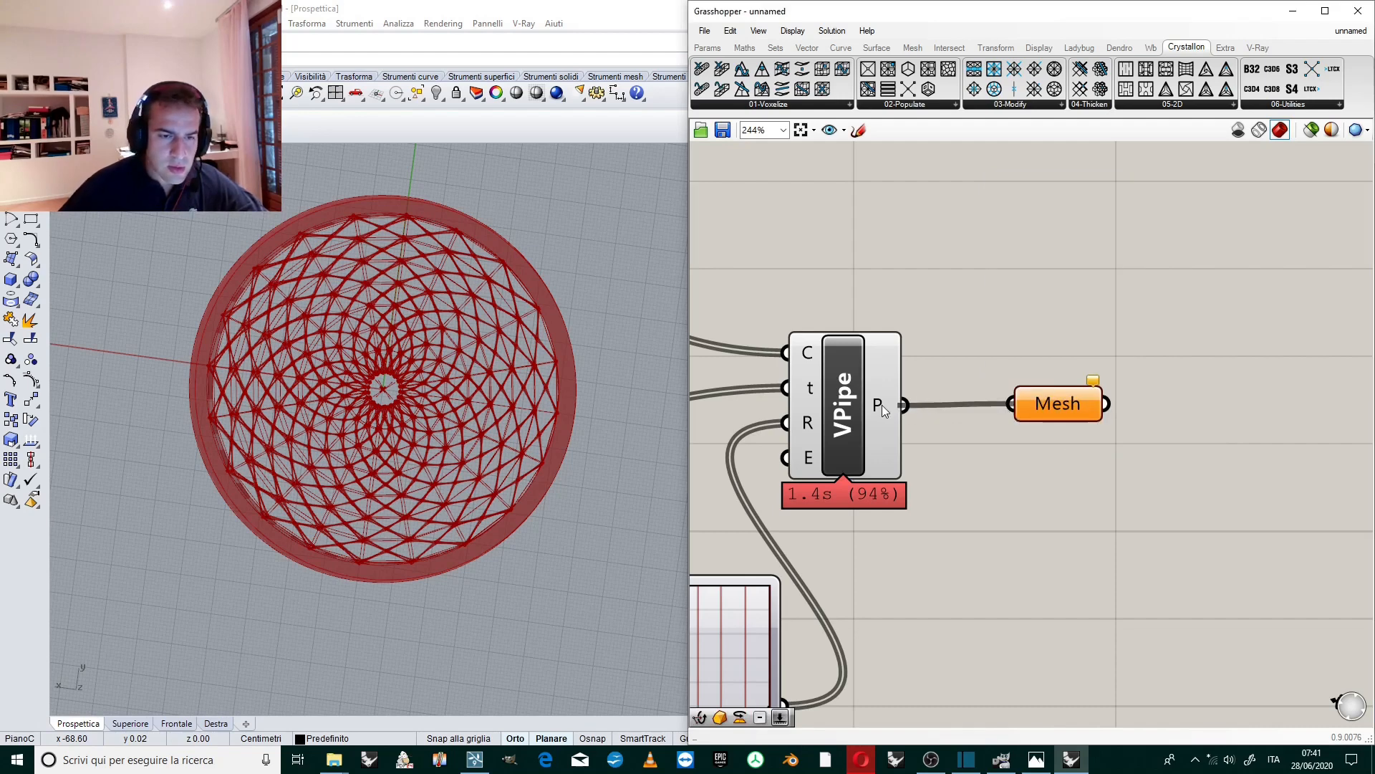
pyautogui.moveTo(1033, 380)
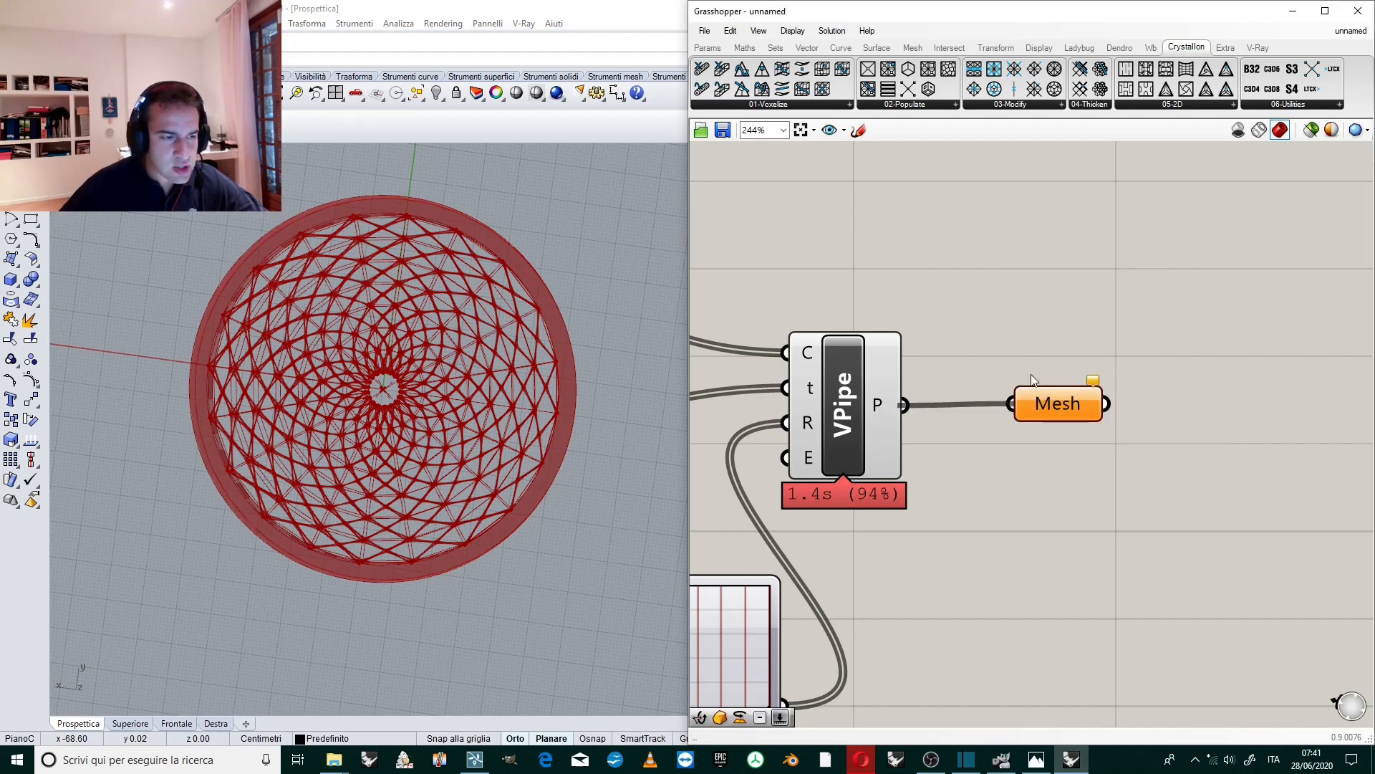
pyautogui.moveTo(1080, 385)
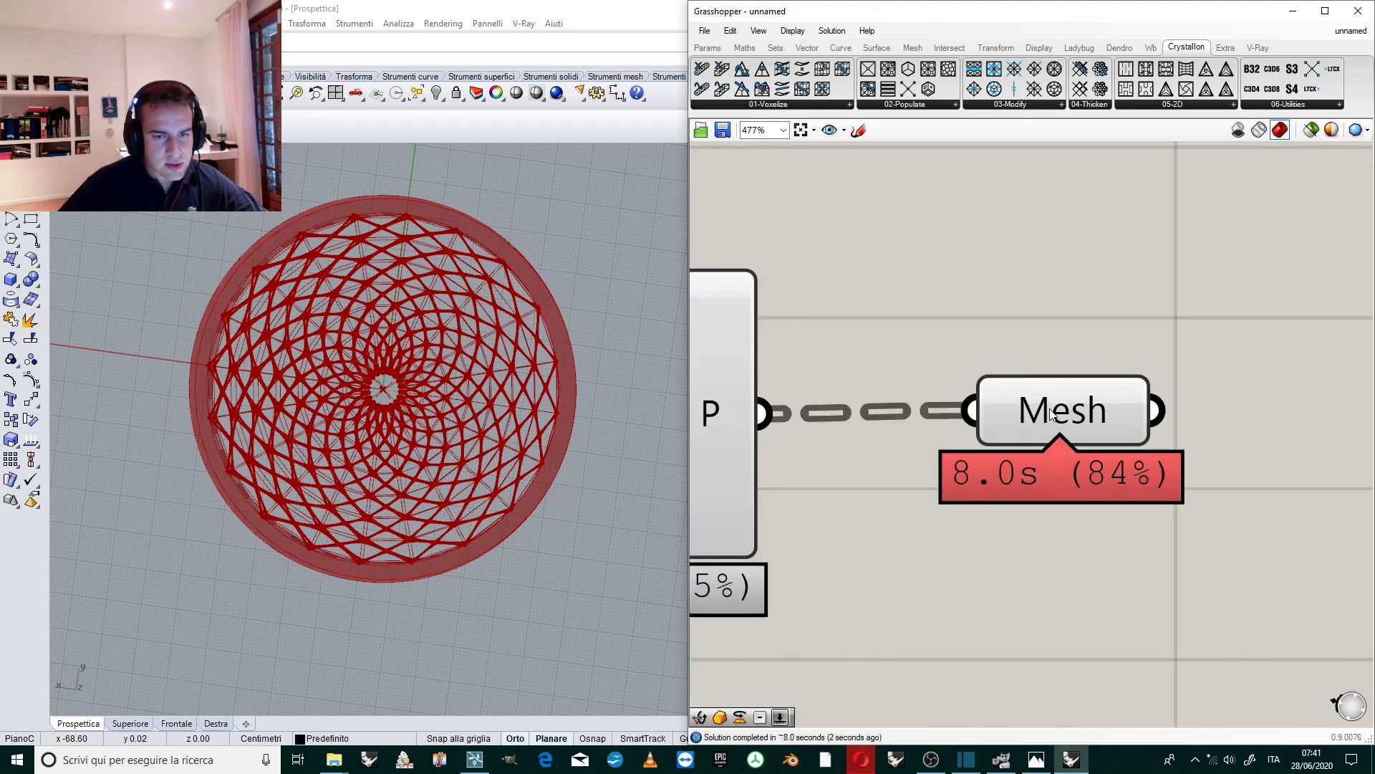
pyautogui.rightClick(1062, 410)
pyautogui.write('mesh')
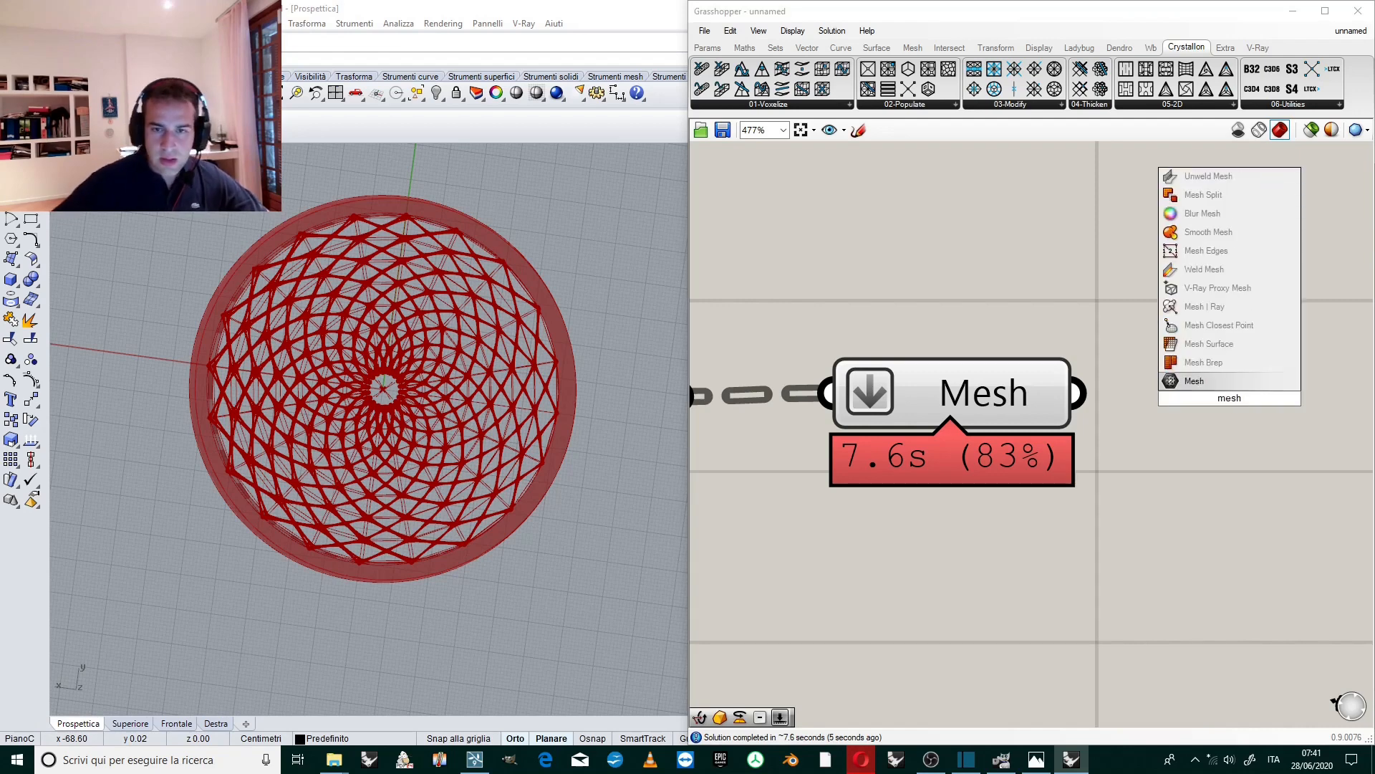
pyautogui.moveTo(1203, 362)
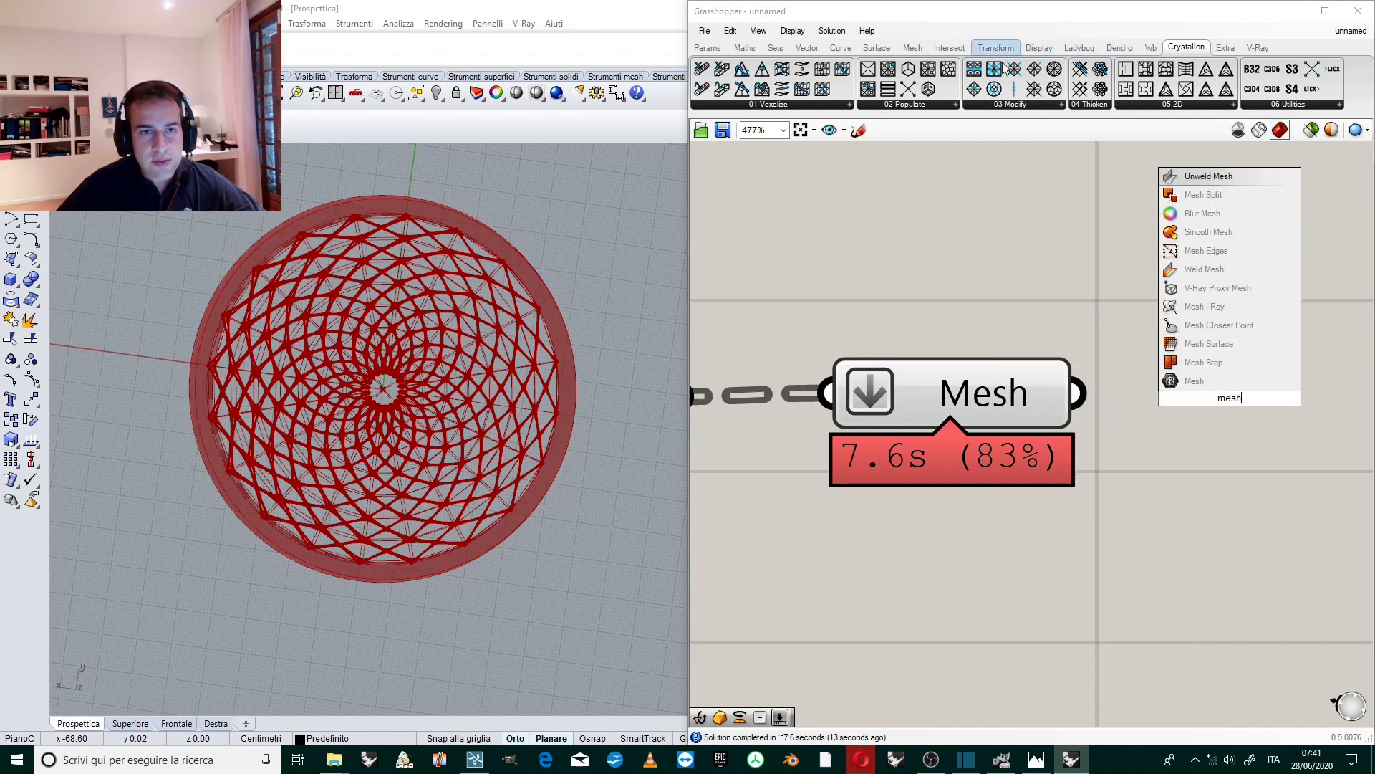
# Add a Mesh Join component from the Mesh Util panel beside it.
pyautogui.click(912, 47)
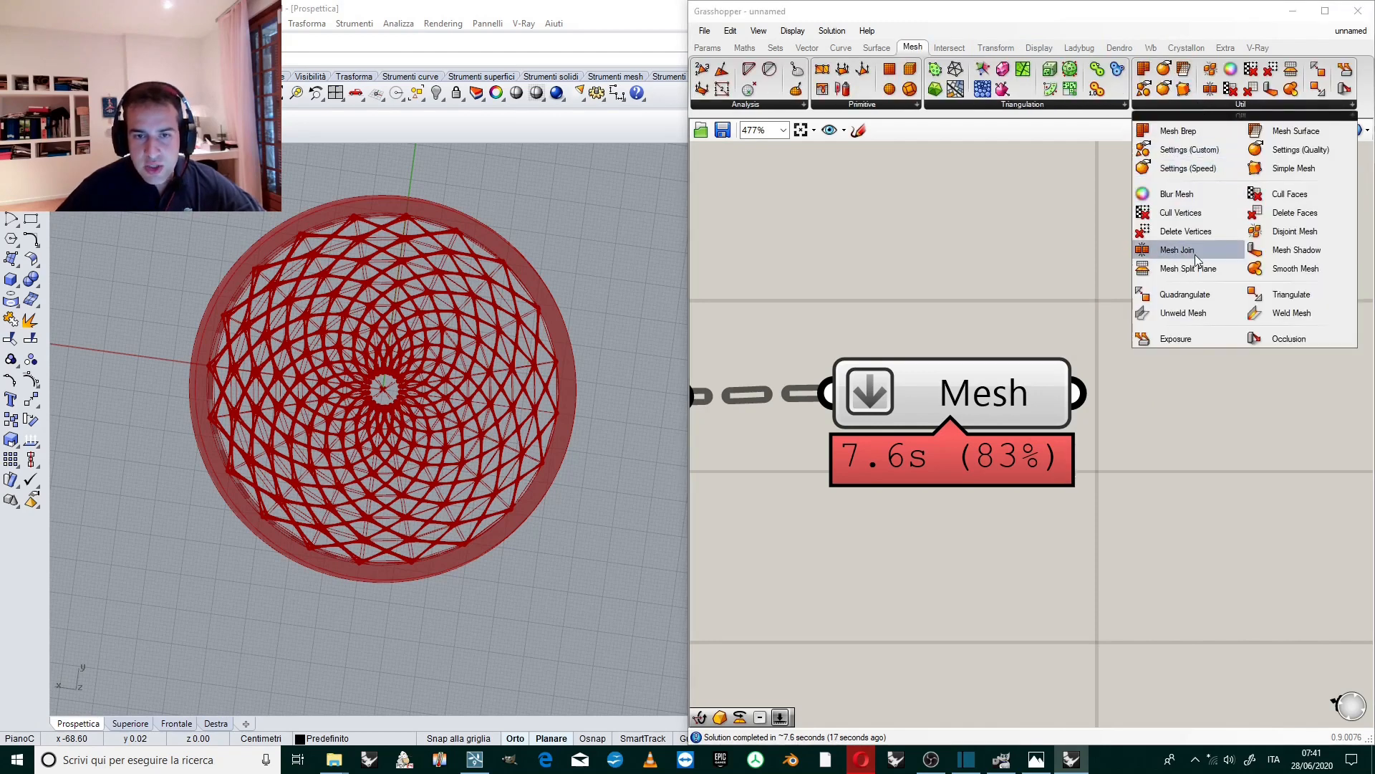
pyautogui.click(1176, 249)
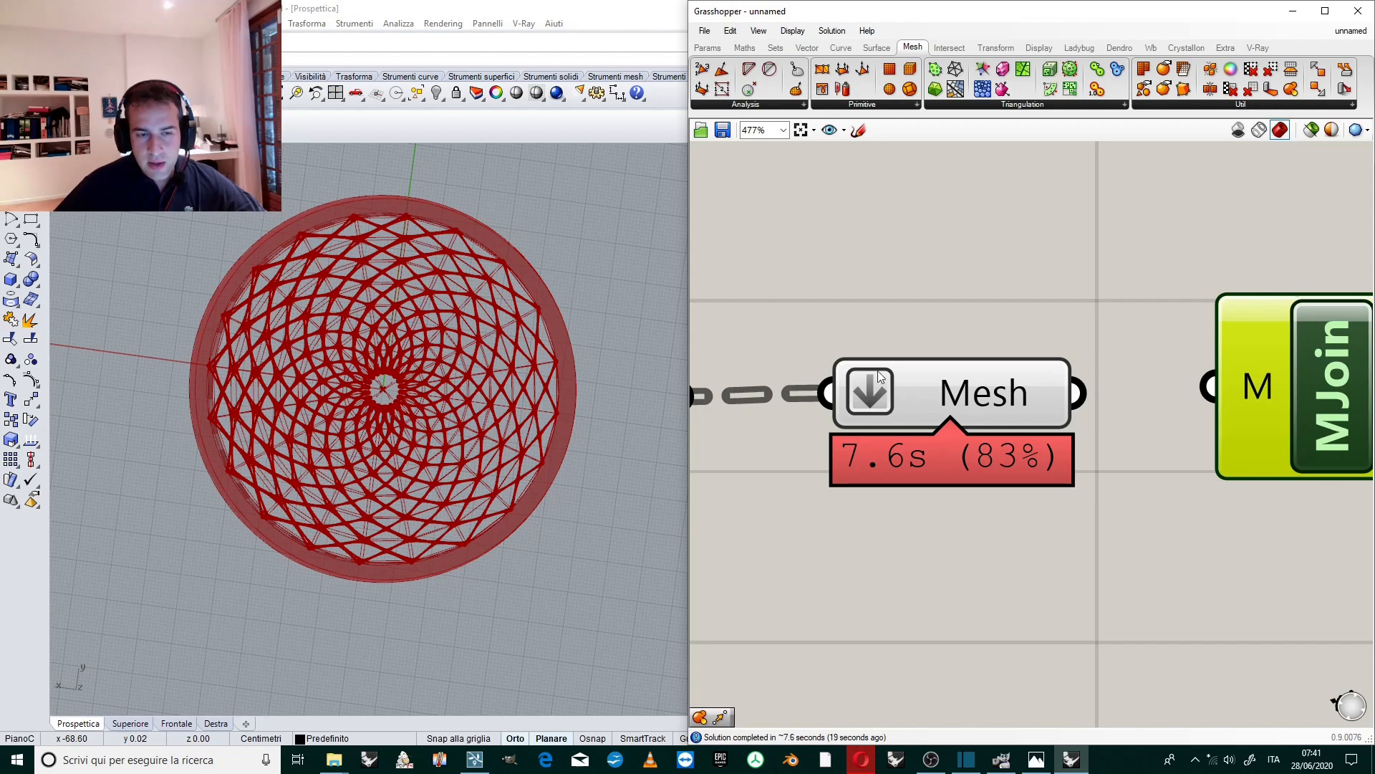
pyautogui.moveTo(1088, 404)
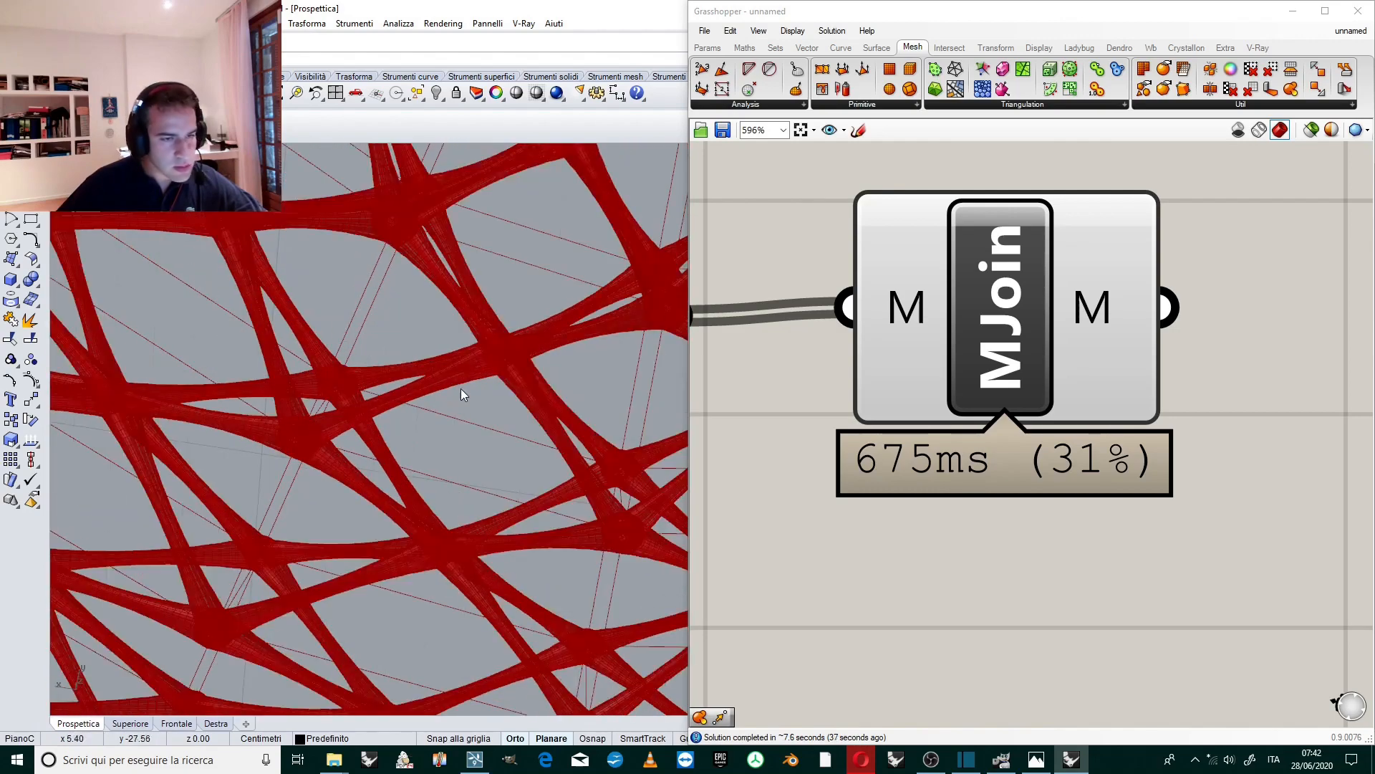
# Bake the MJoin result into Rhino and orbit the viewport to inspect the rounded pipe junctions.
pyautogui.scroll(-3)
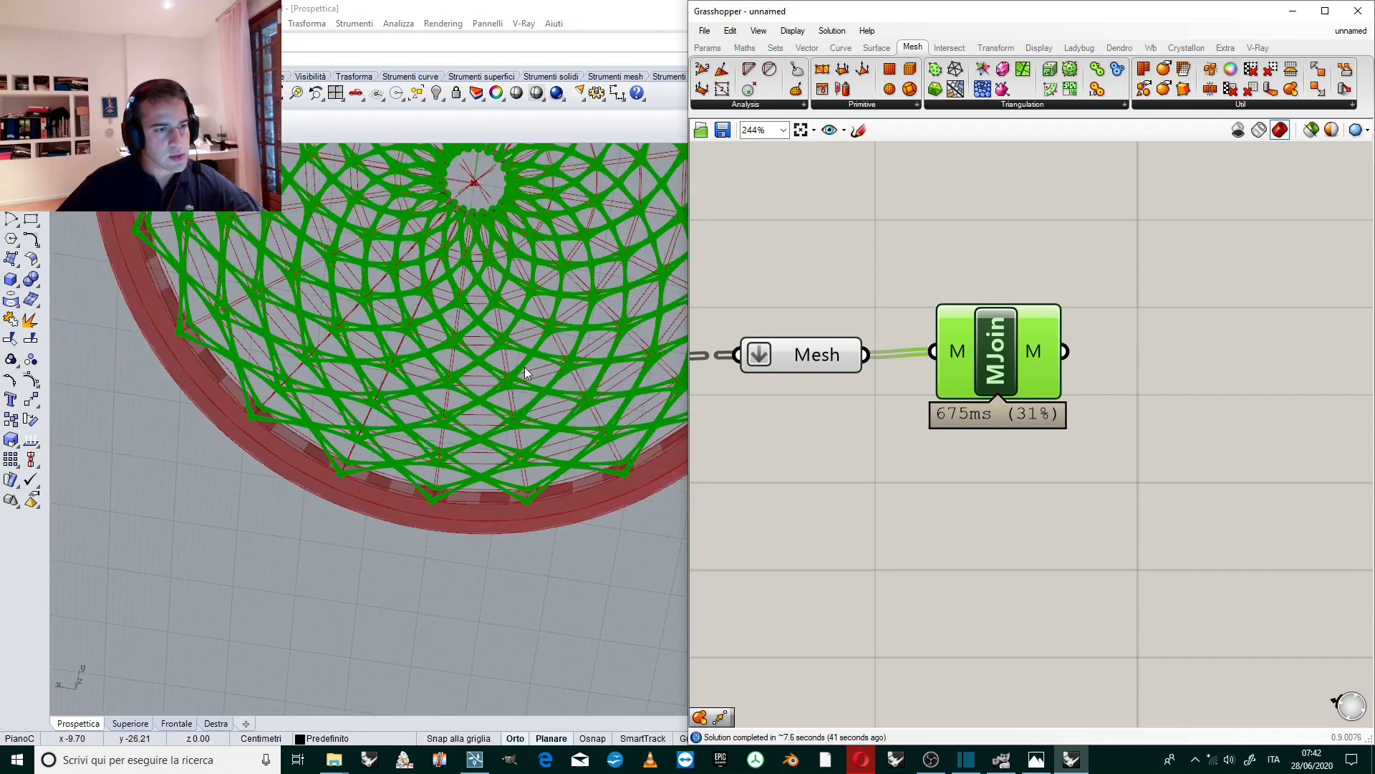
pyautogui.rightClick(1033, 351)
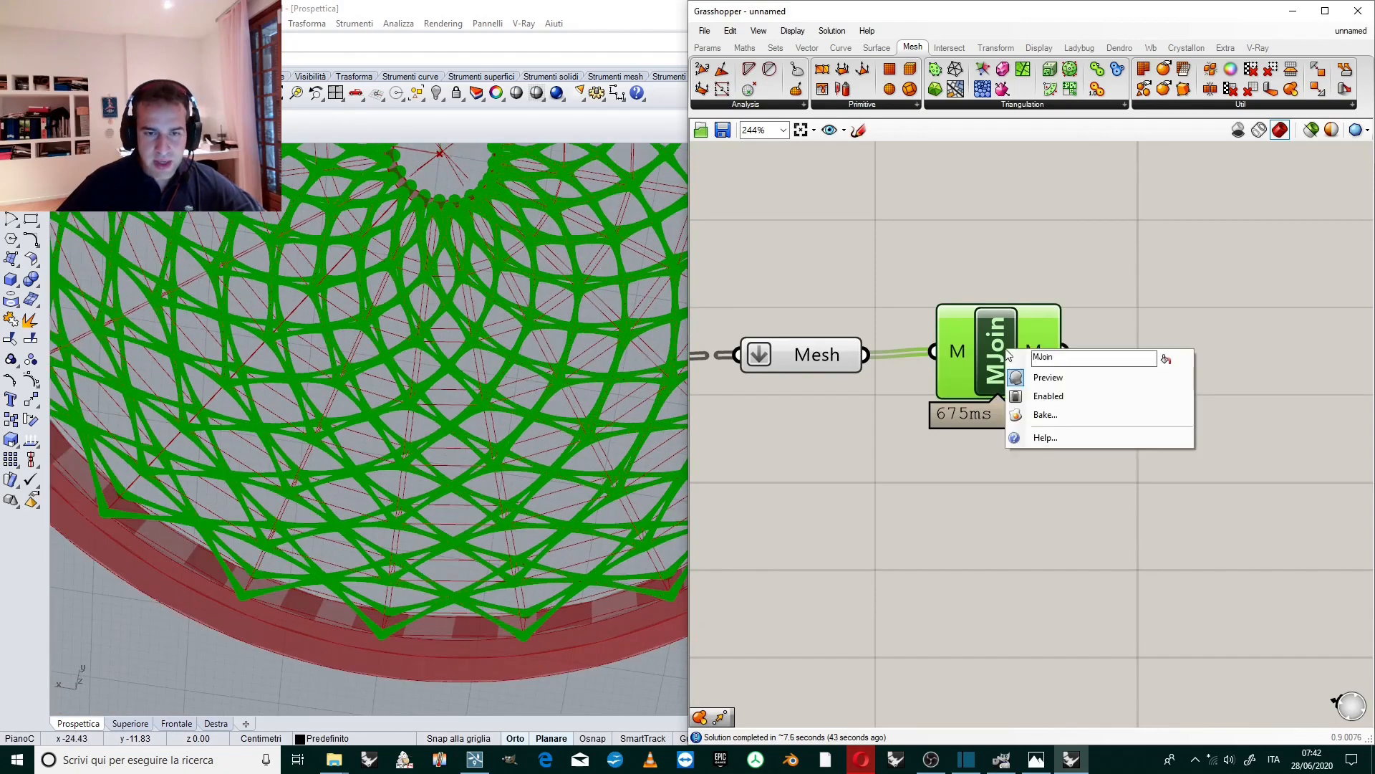
pyautogui.click(1045, 414)
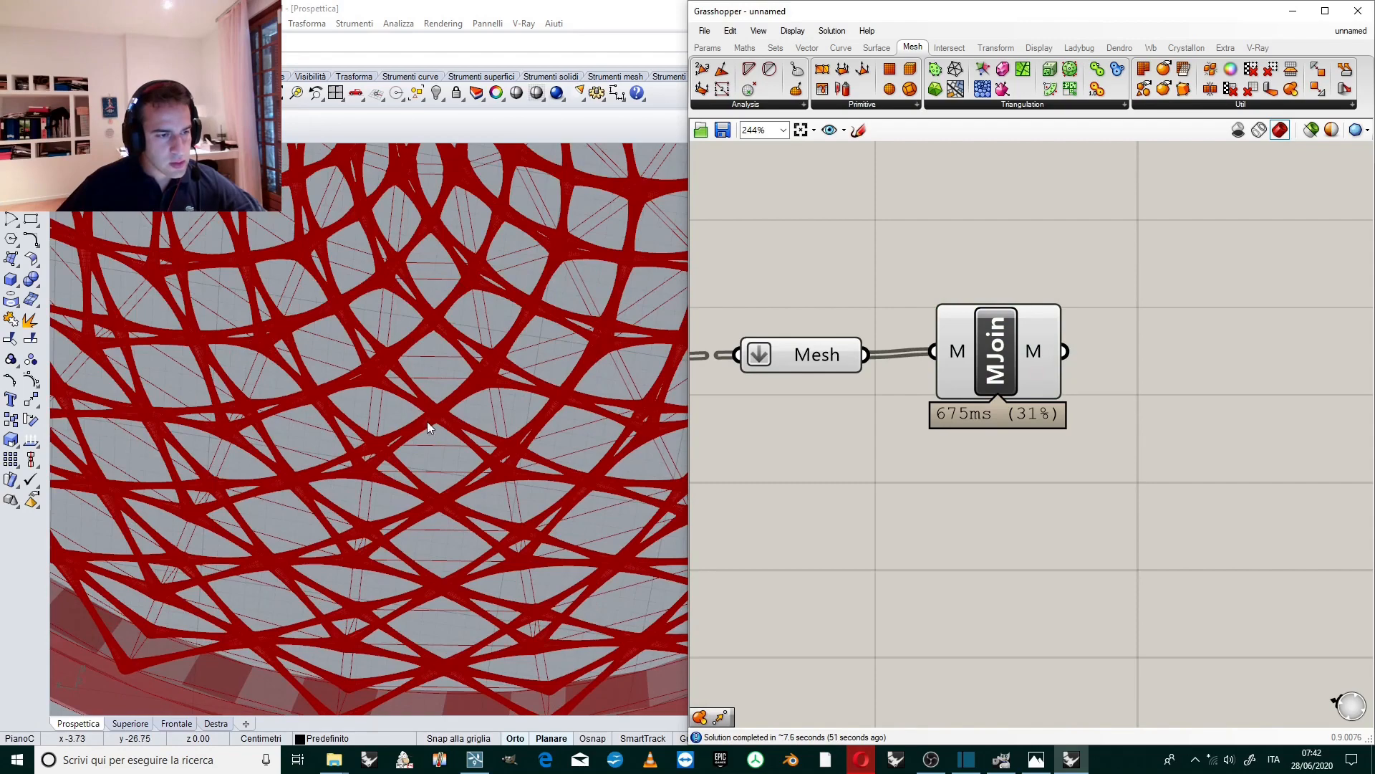
pyautogui.rightClick(430, 426)
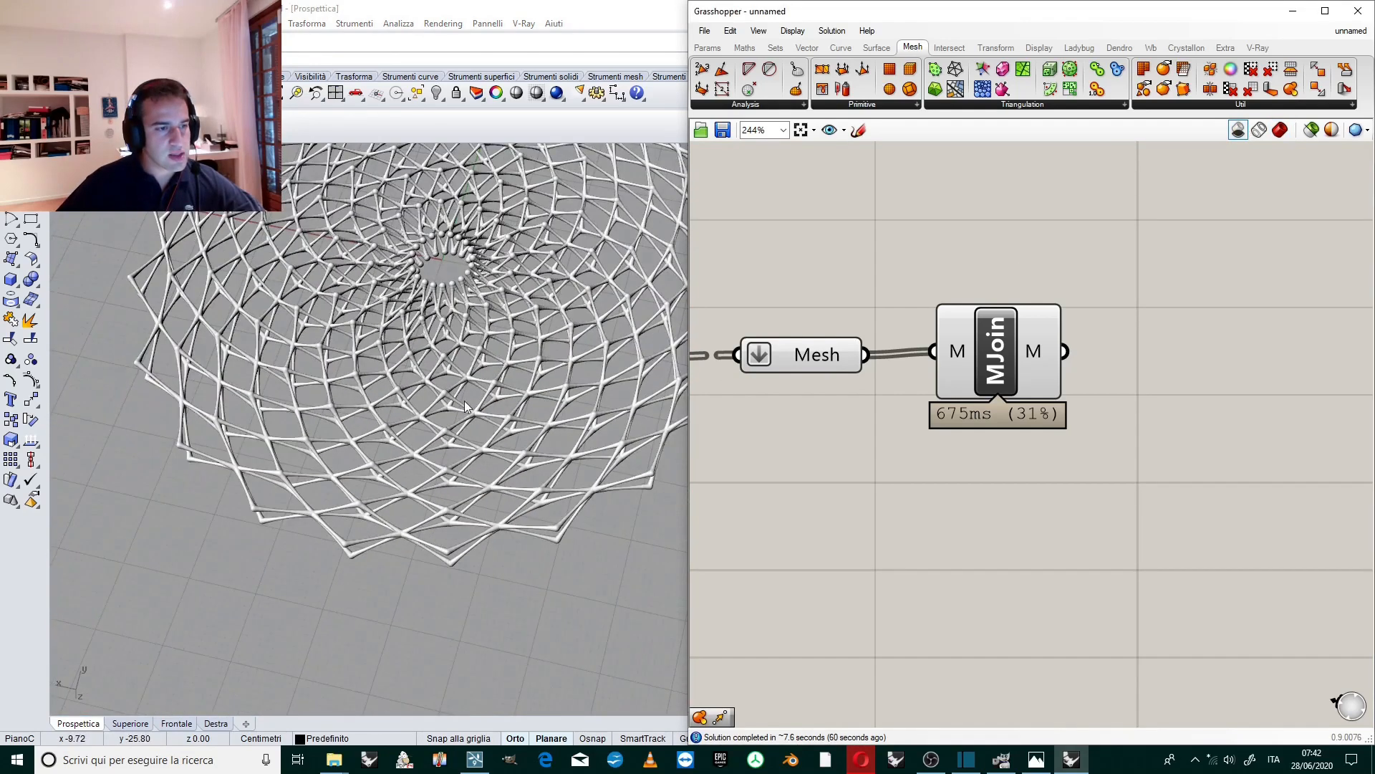
pyautogui.moveTo(464, 406); pyautogui.dragTo(503, 314)
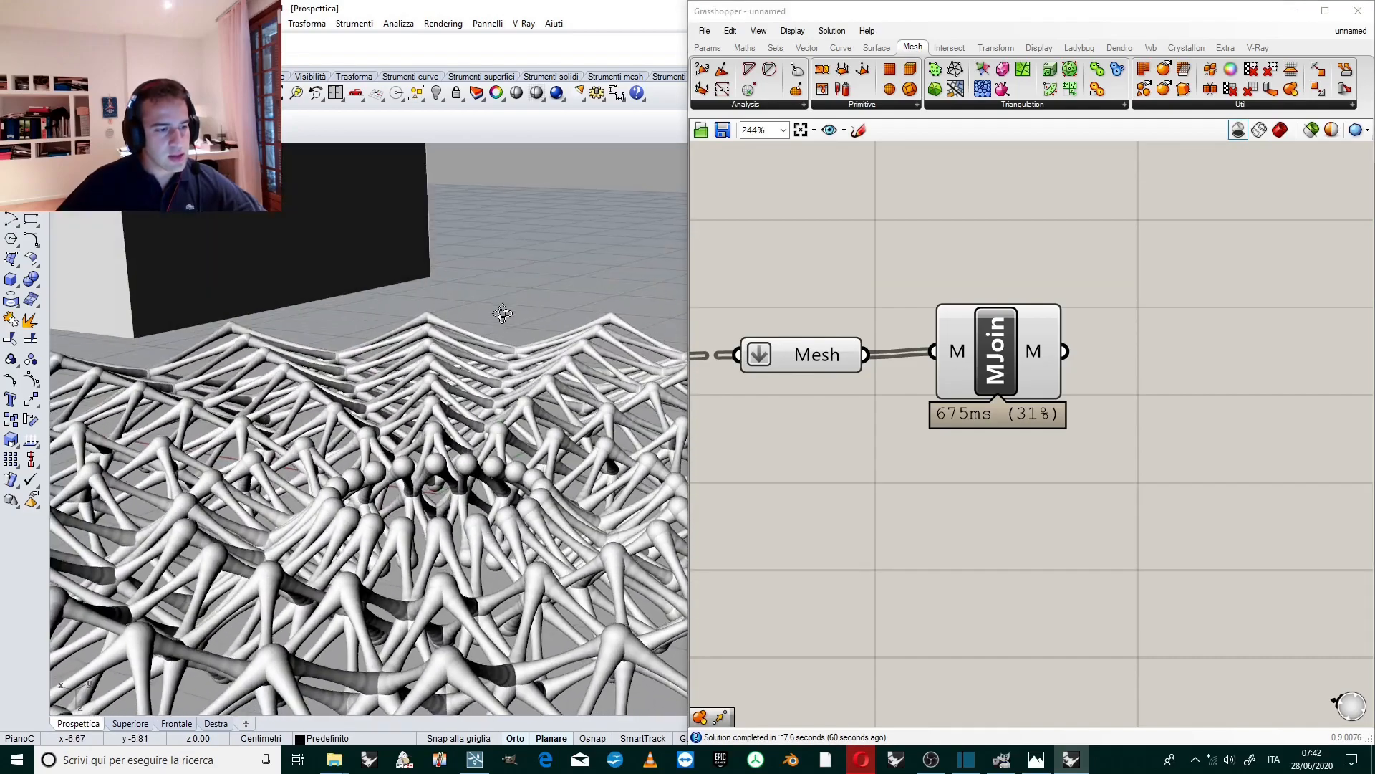
pyautogui.scroll(-3)
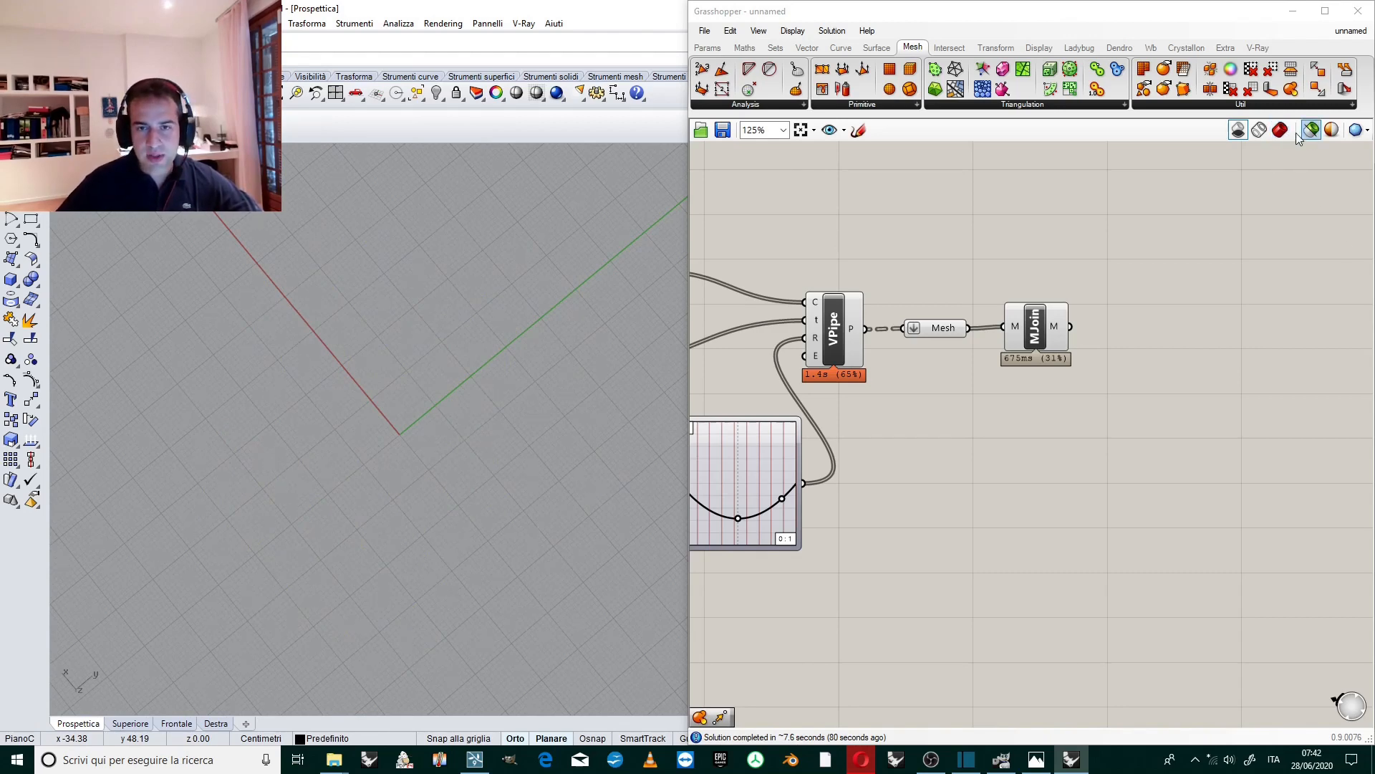
# Turn the Grasshopper preview back on and lower the unnamed slider from 5 to 4.
pyautogui.click(1279, 130)
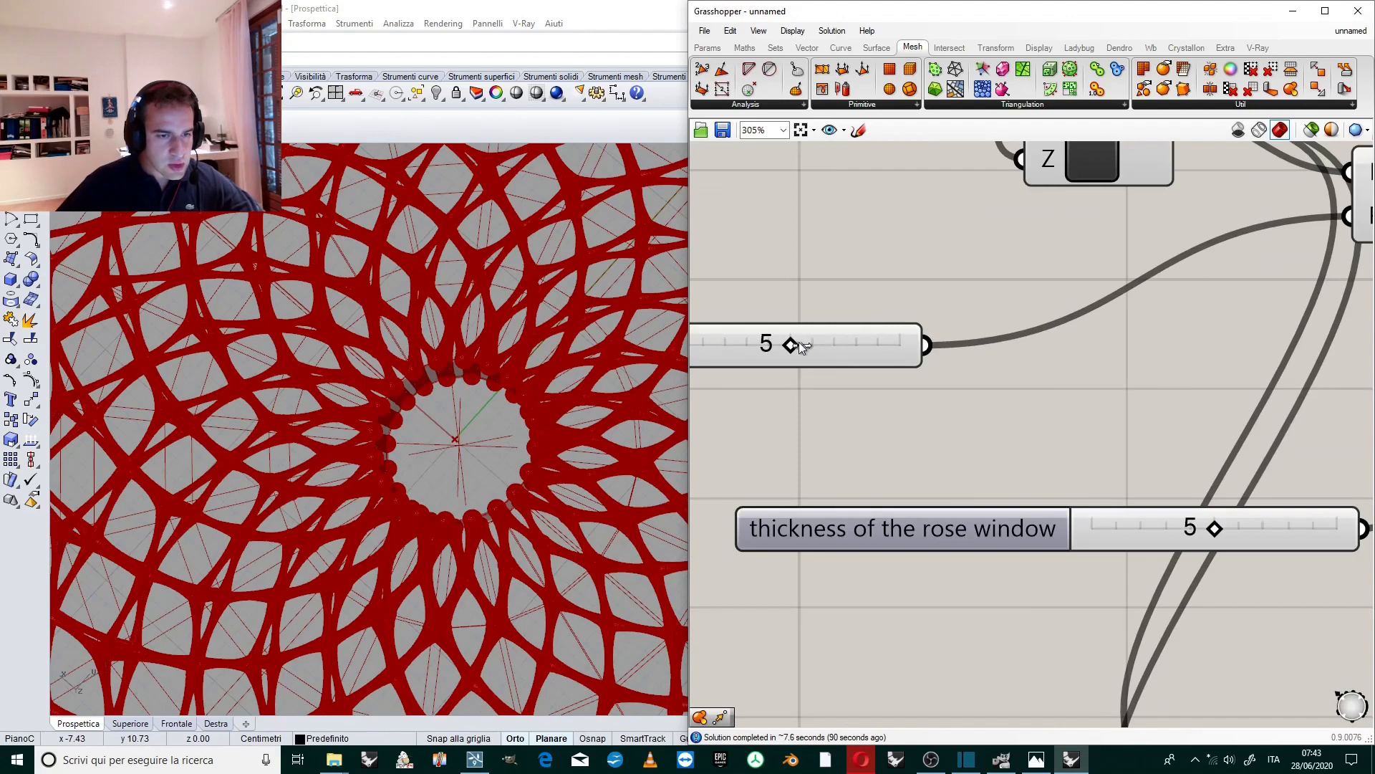
pyautogui.moveTo(793, 344)
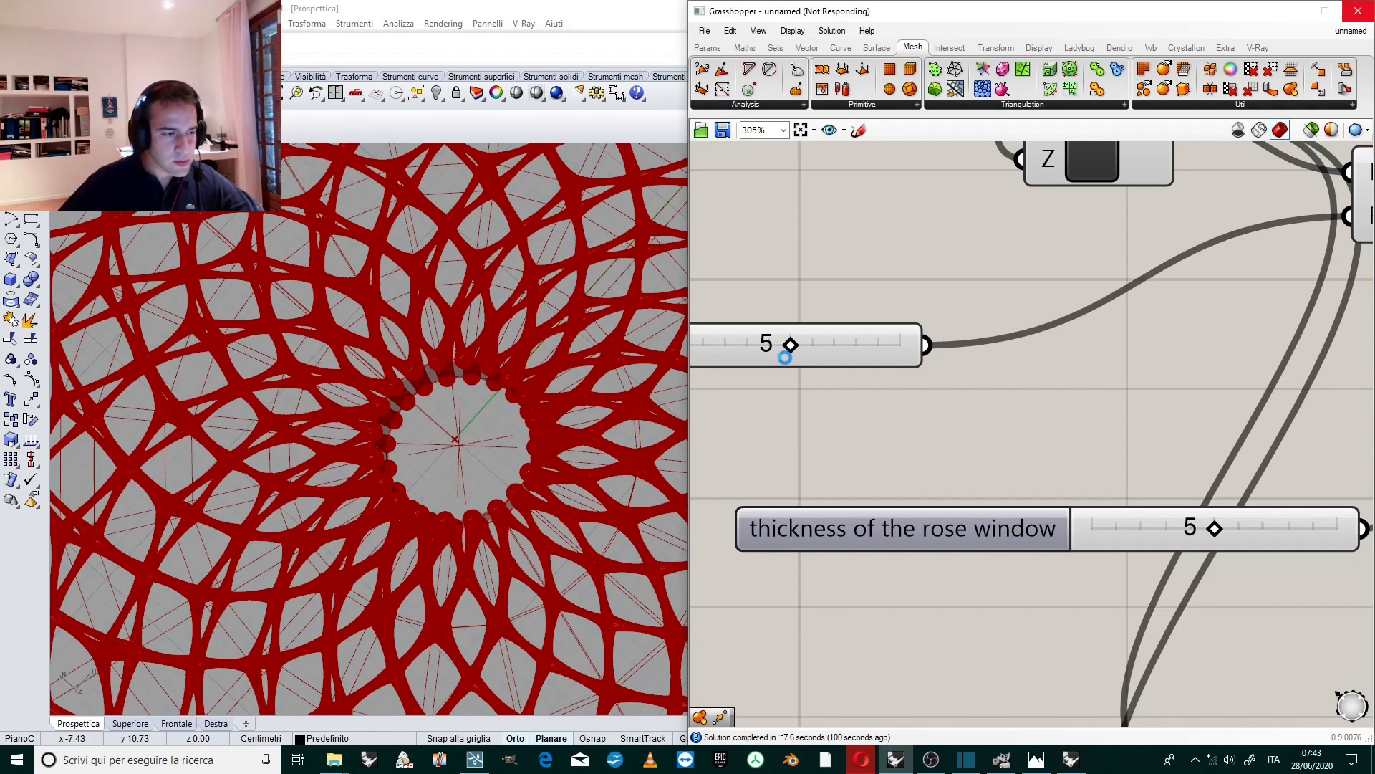
pyautogui.moveTo(785, 344); pyautogui.dragTo(768, 343)
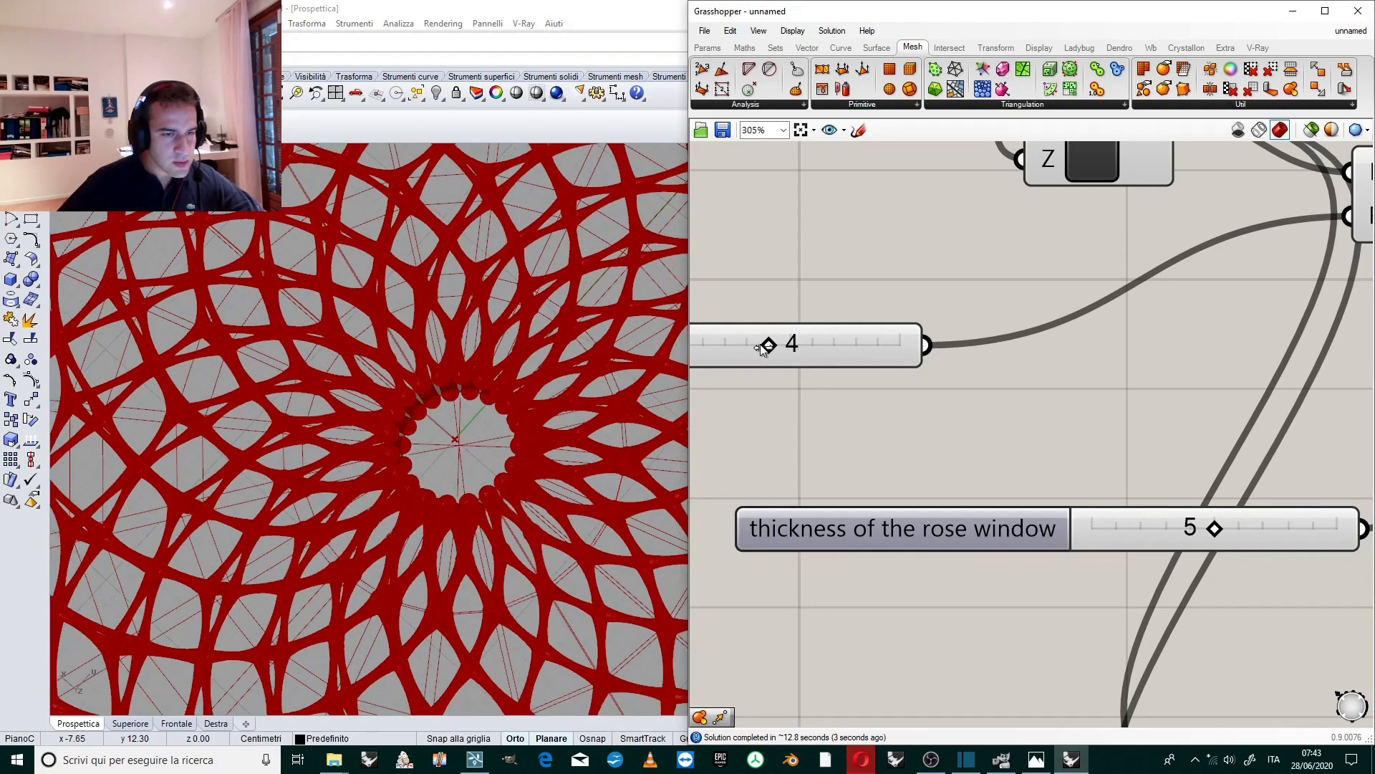
pyautogui.scroll(-3)
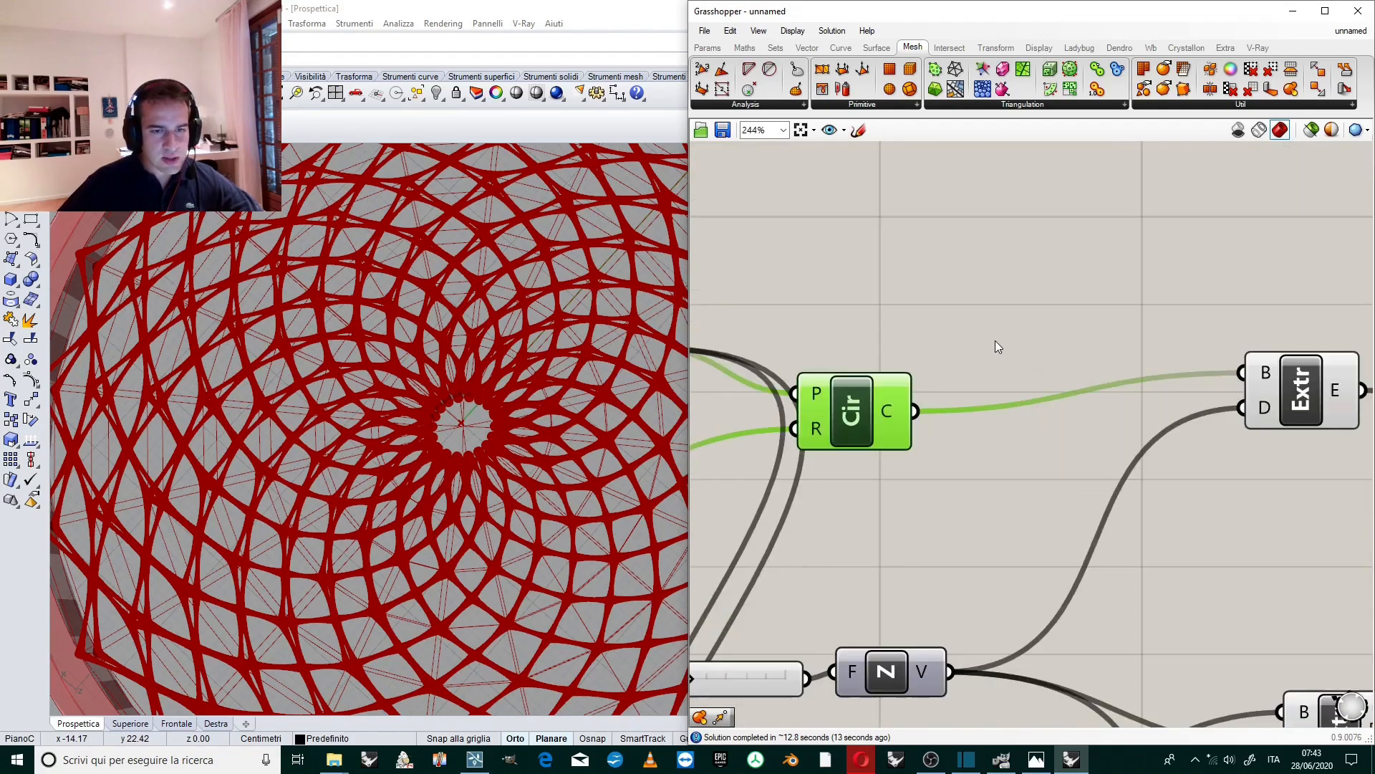
# Fill the inner circle with a Boundary Surface and extrude it along Z into a solid hub.
pyautogui.scroll(3)
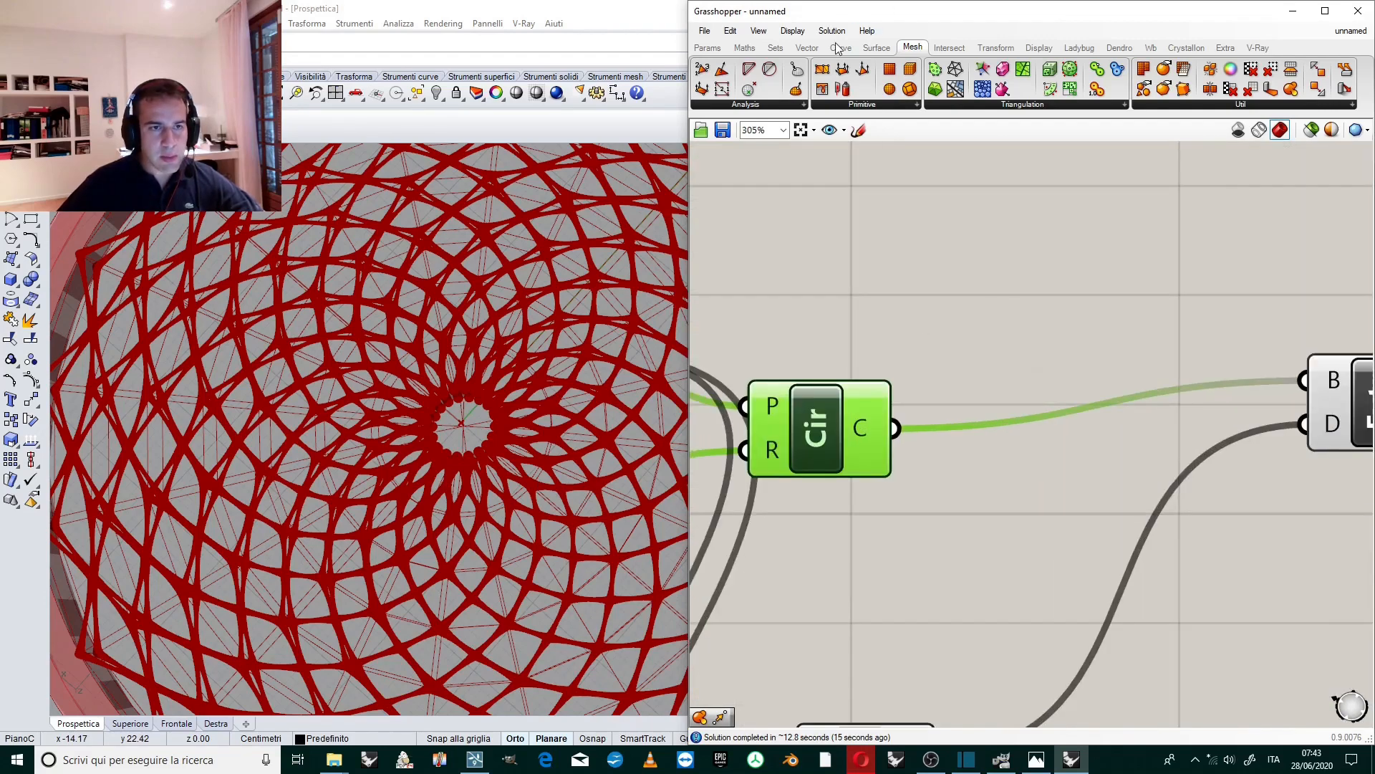
pyautogui.click(876, 48)
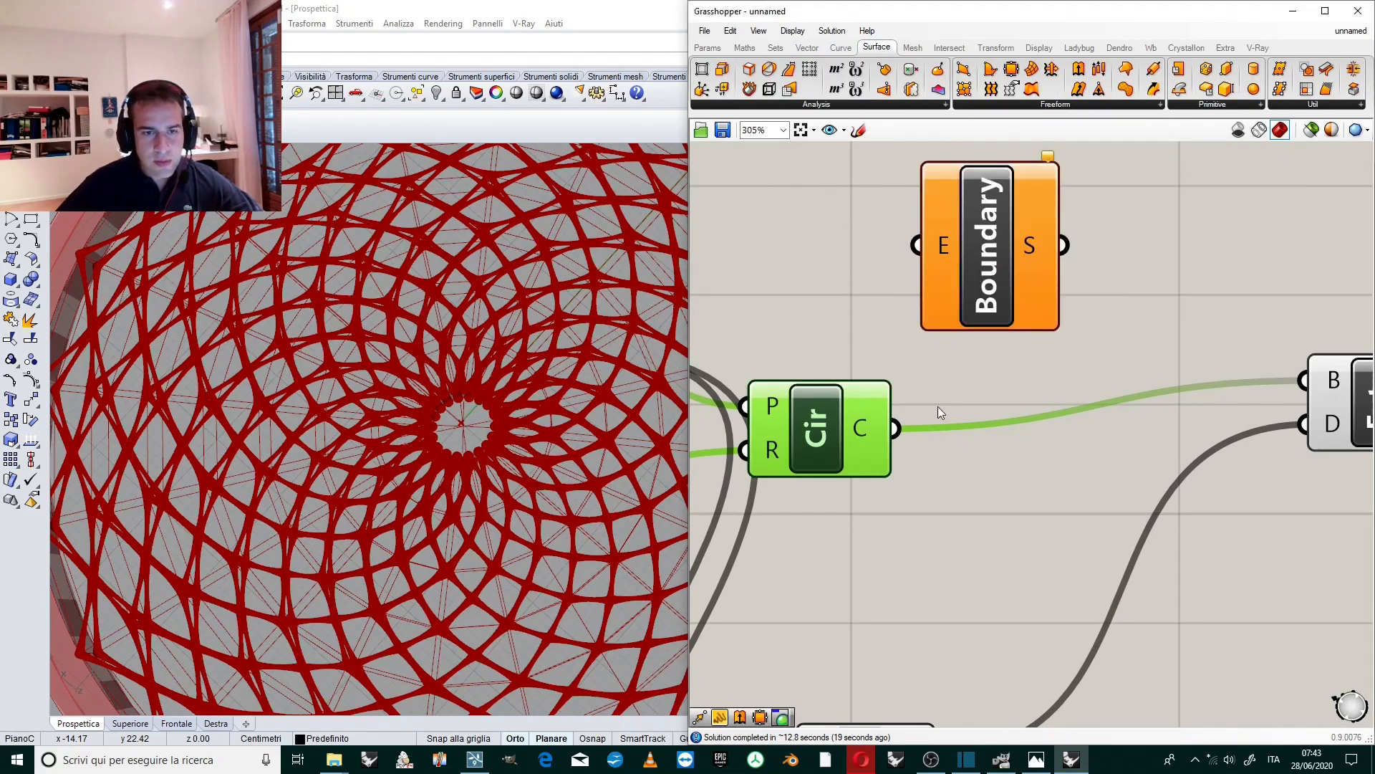
pyautogui.scroll(-3)
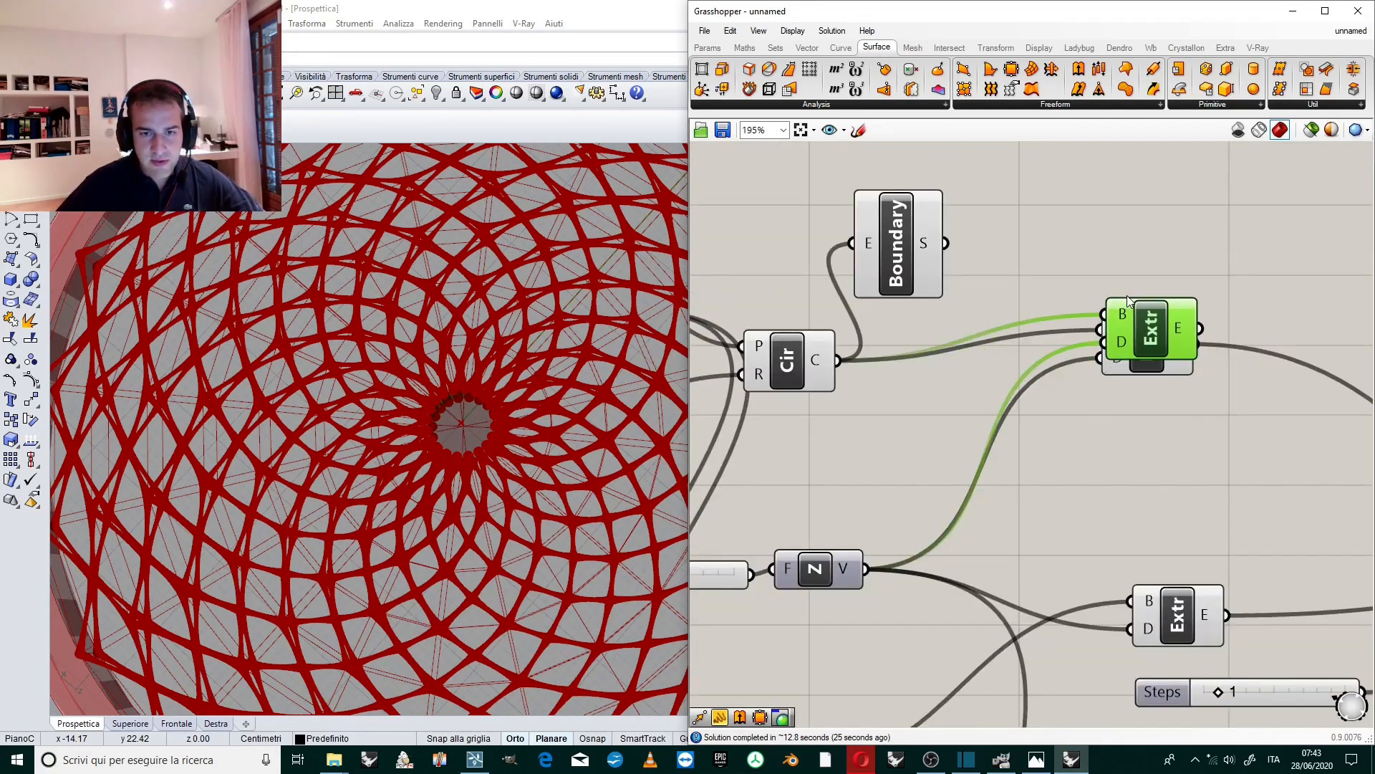
pyautogui.moveTo(1149, 338); pyautogui.dragTo(1136, 234)
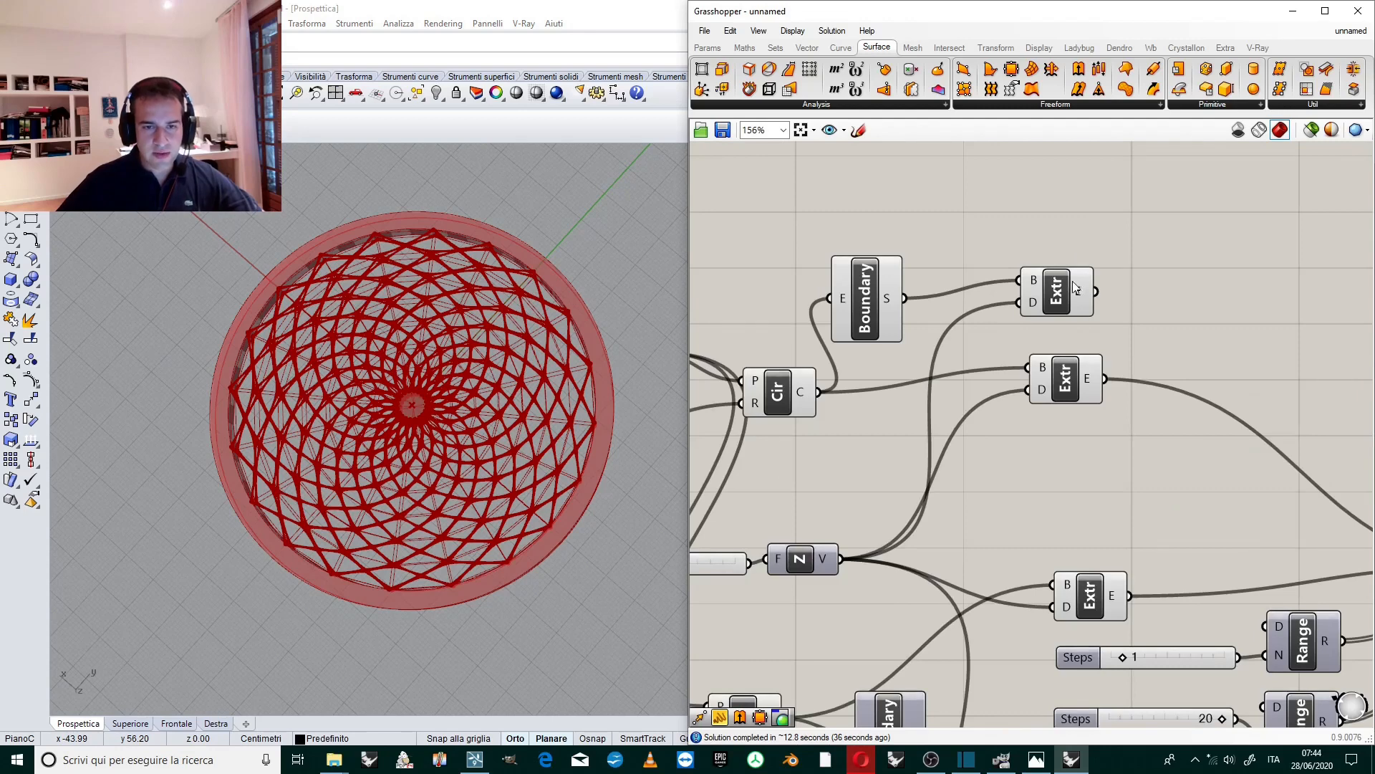
pyautogui.scroll(-3)
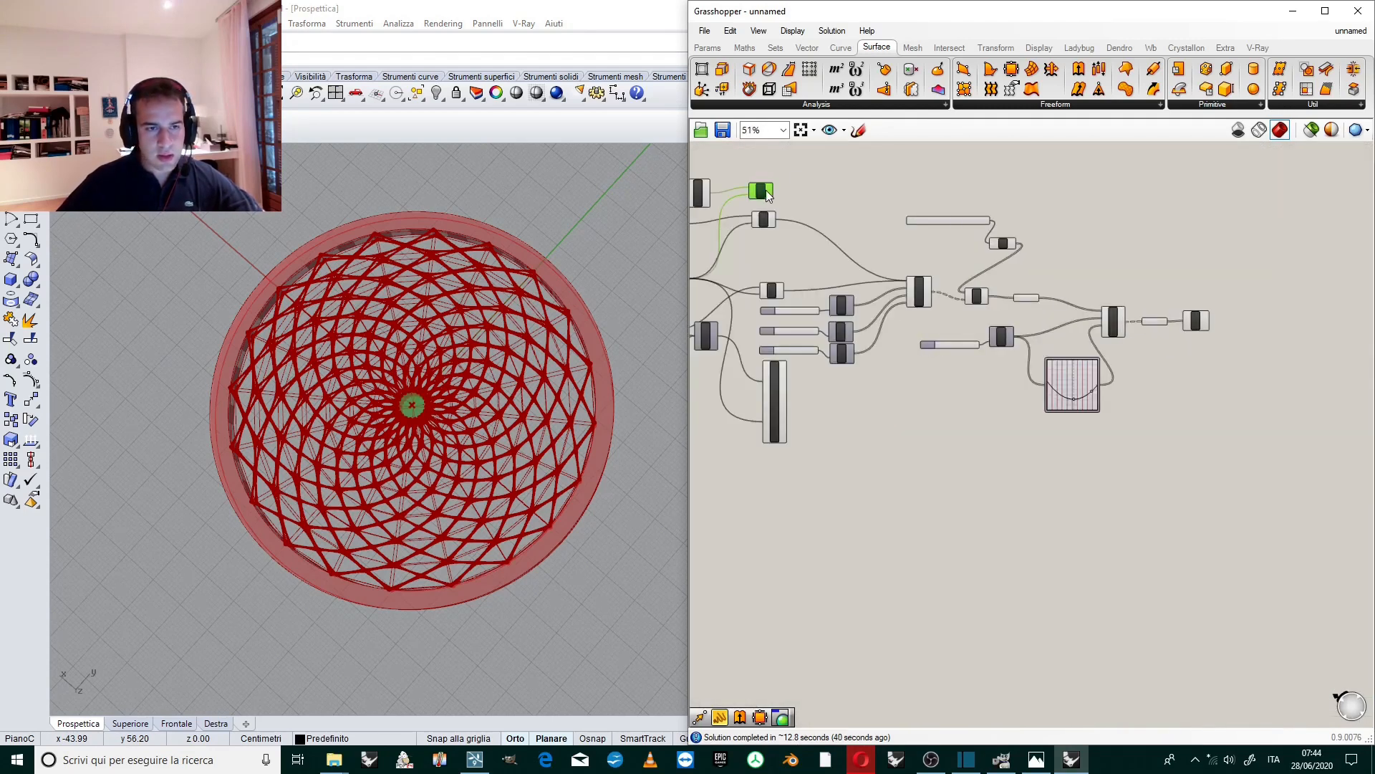
pyautogui.scroll(-3)
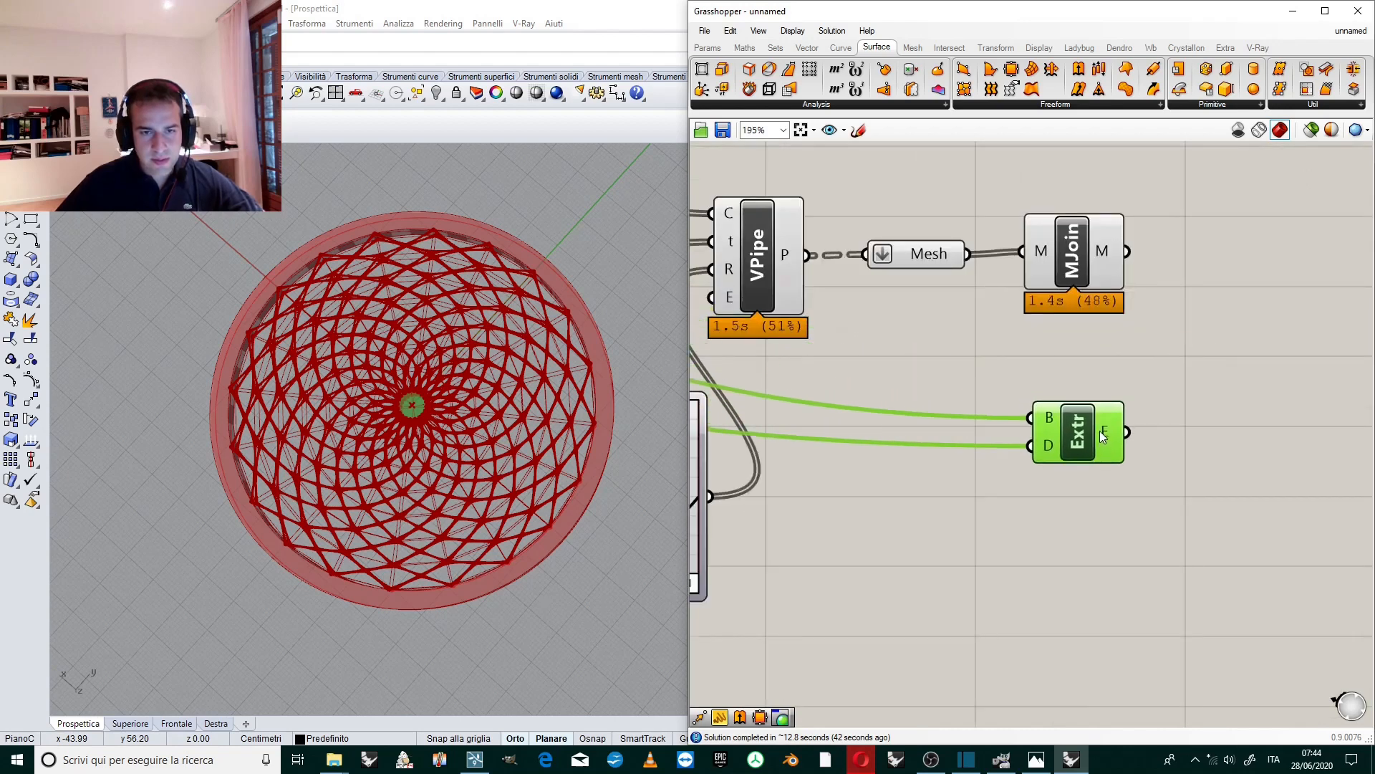